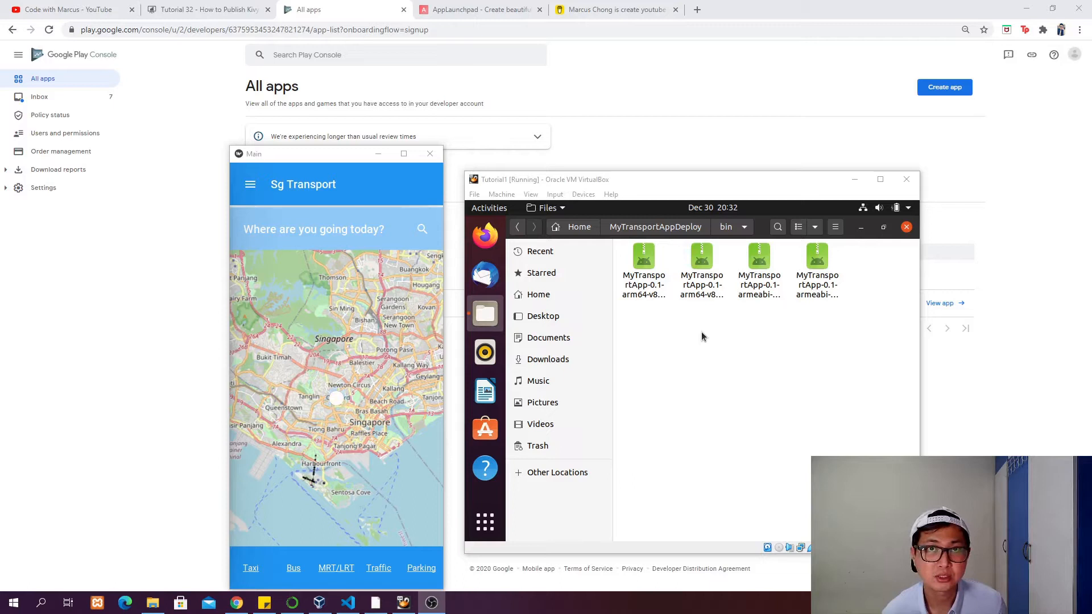
{"action": "mouse_move", "coordinate": [703, 306]}
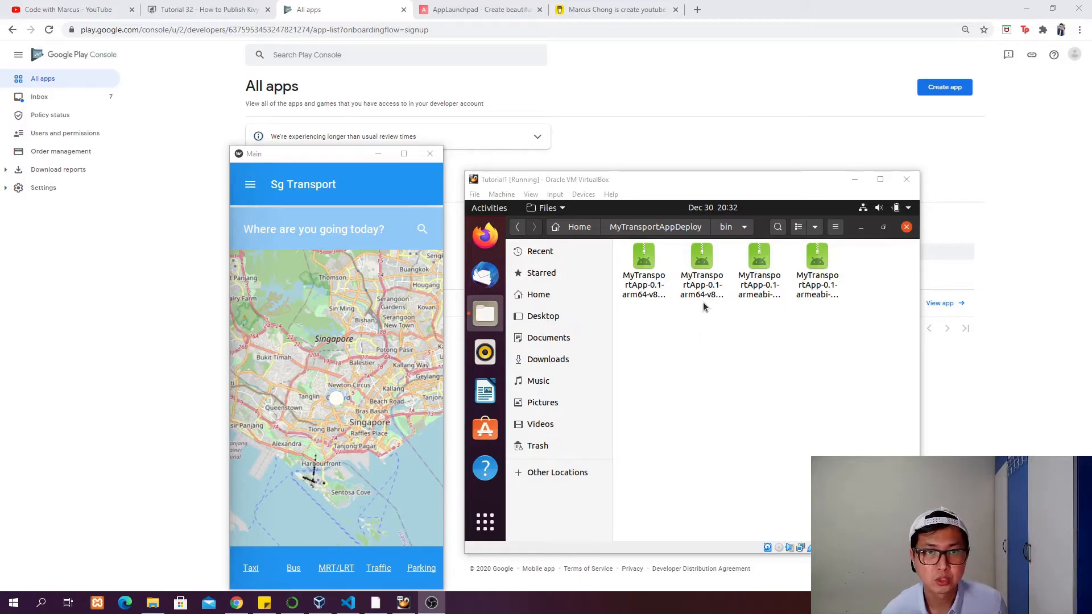
Step: Check the full file names of the debug and arm64 release APKs
{"action": "left_click", "coordinate": [644, 272]}
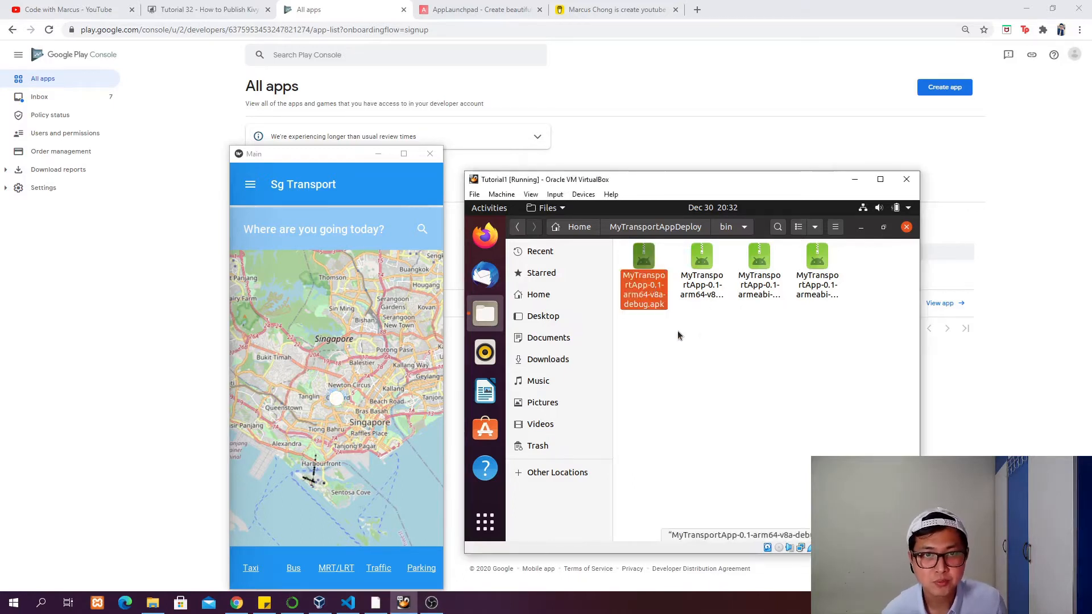
{"action": "left_click", "coordinate": [702, 272]}
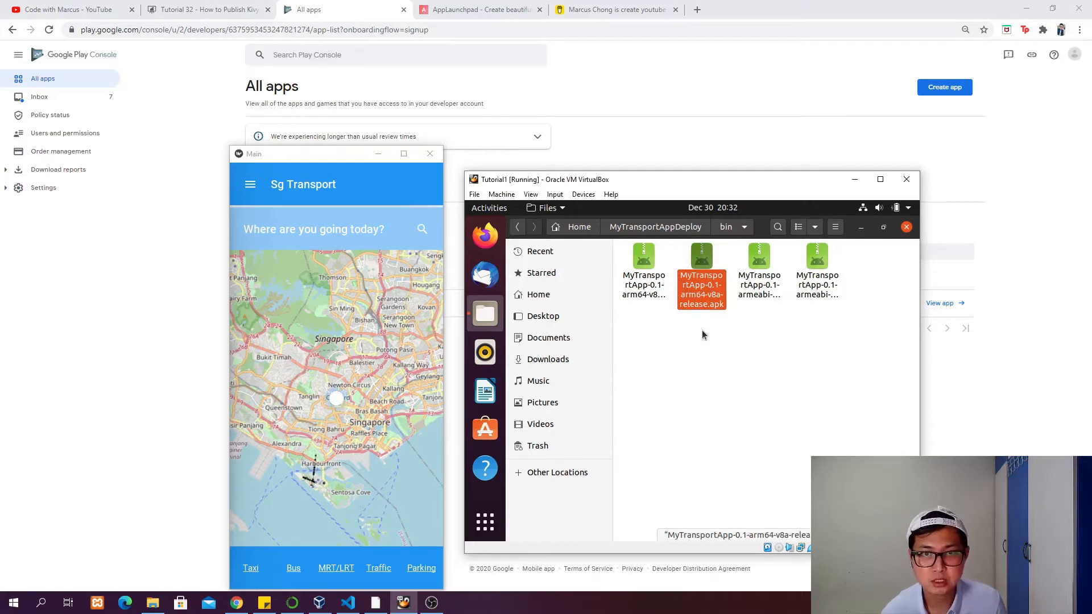
{"action": "mouse_move", "coordinate": [802, 328]}
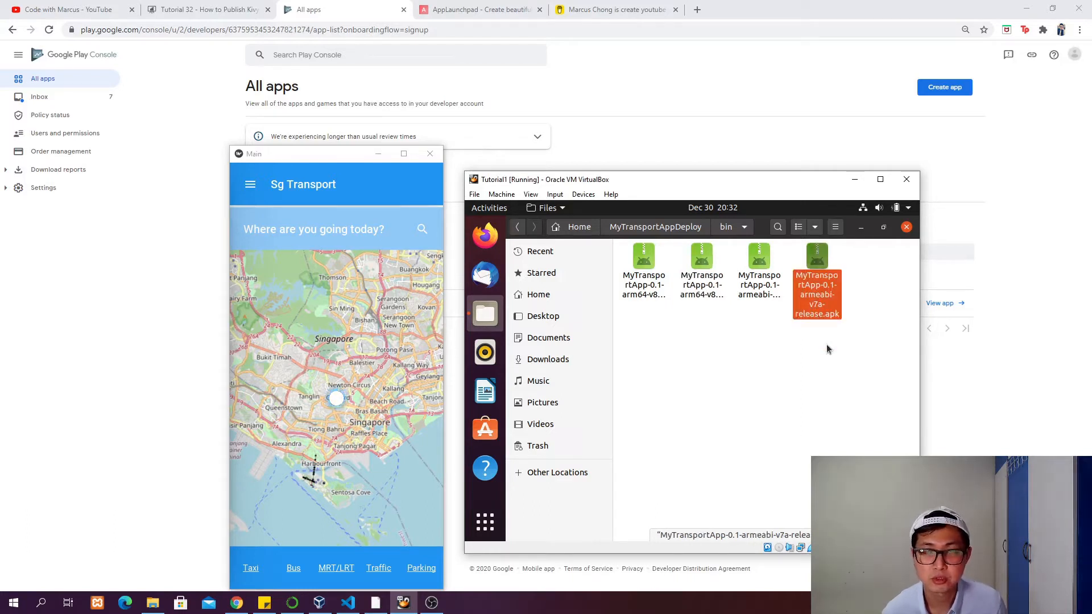
{"action": "left_click", "coordinate": [702, 272]}
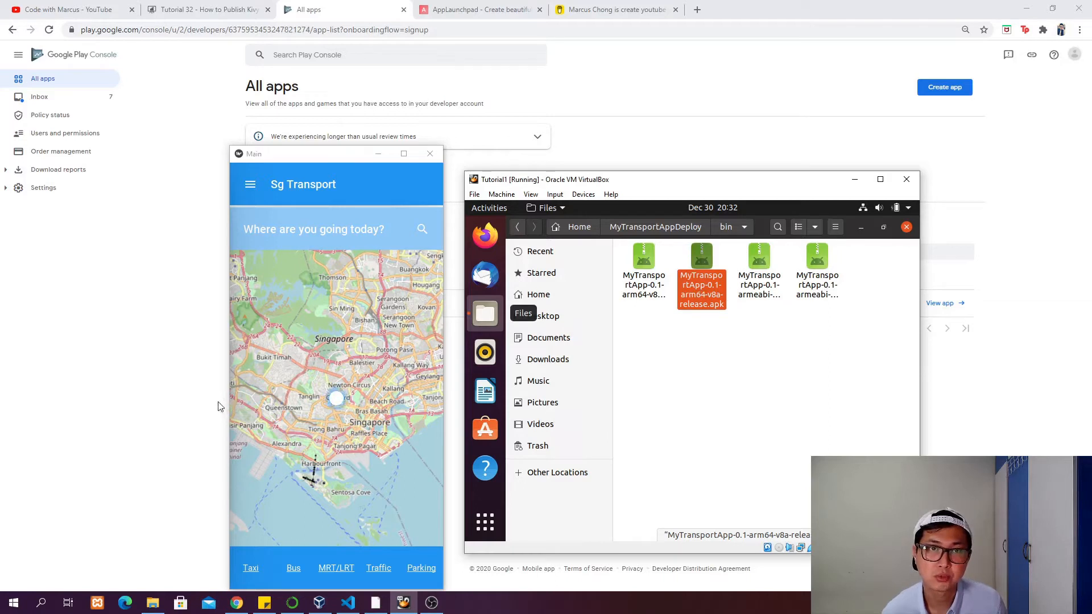
{"action": "mouse_move", "coordinate": [752, 364]}
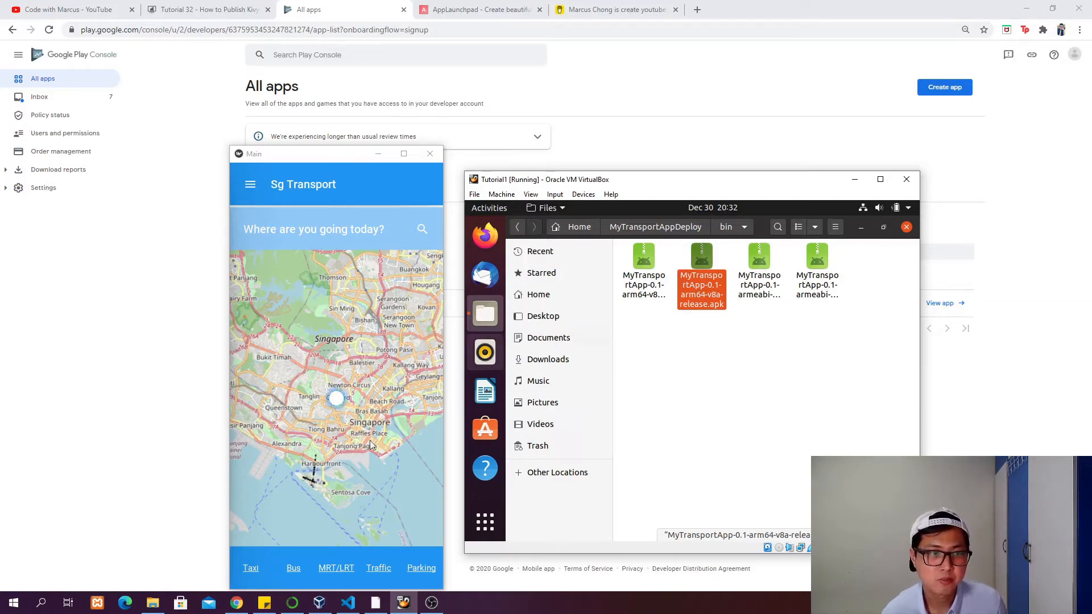
Step: Locate the armeabi-v7a release APK in the release folder, then clear the selection
{"action": "left_click", "coordinate": [152, 603]}
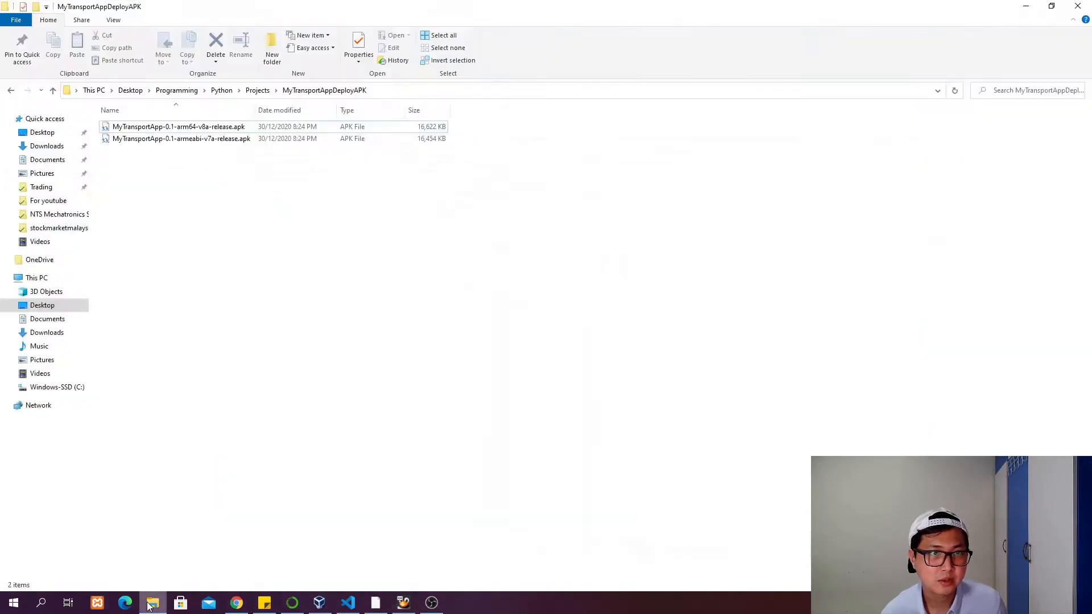
{"action": "left_click", "coordinate": [178, 126]}
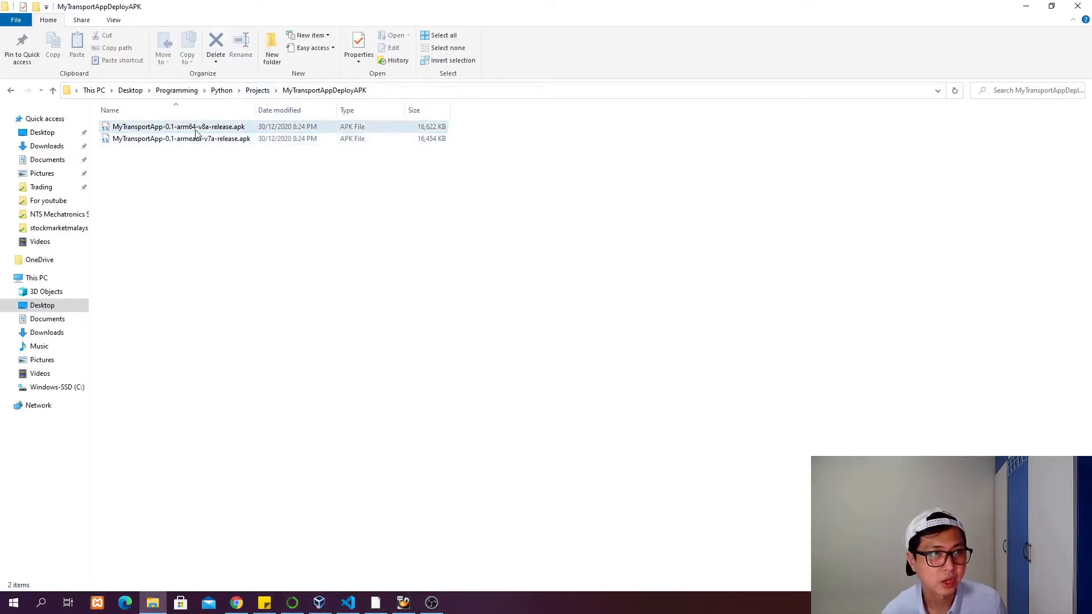
{"action": "left_click", "coordinate": [181, 138]}
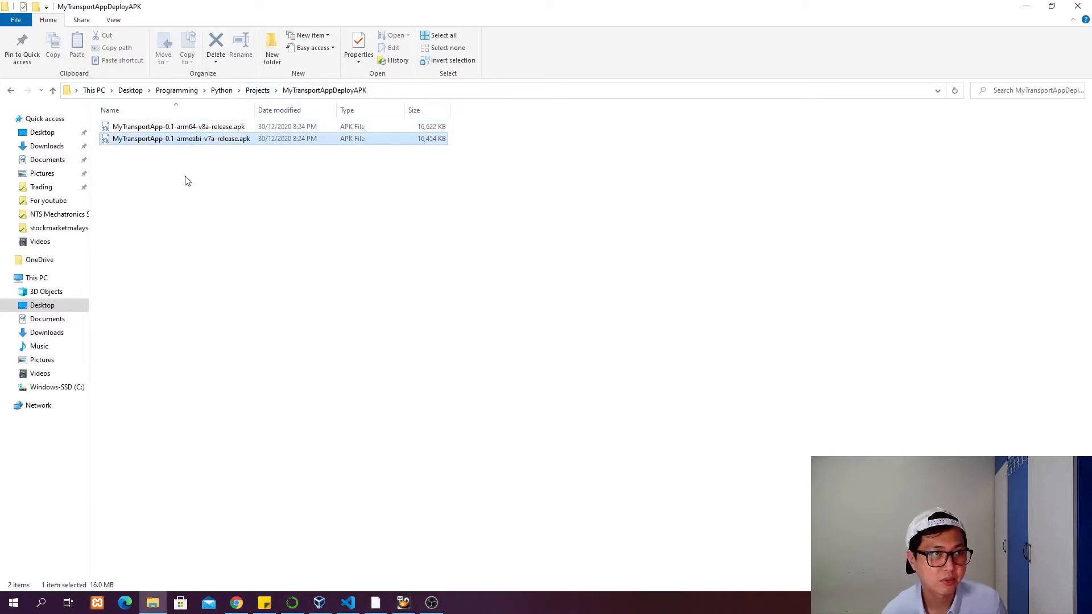
{"action": "left_click", "coordinate": [246, 170]}
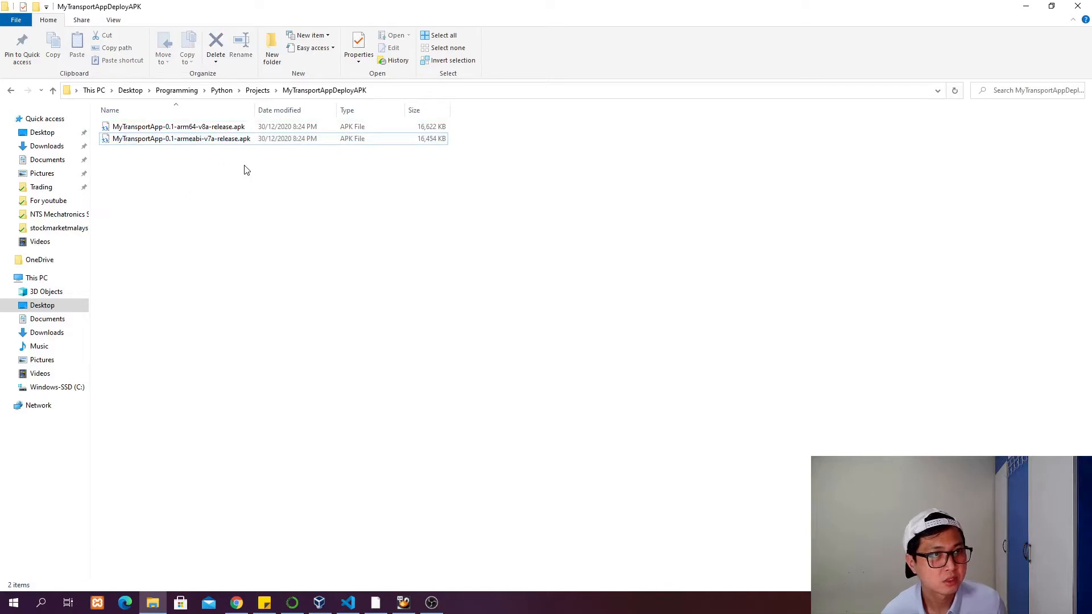
{"action": "mouse_move", "coordinate": [493, 192]}
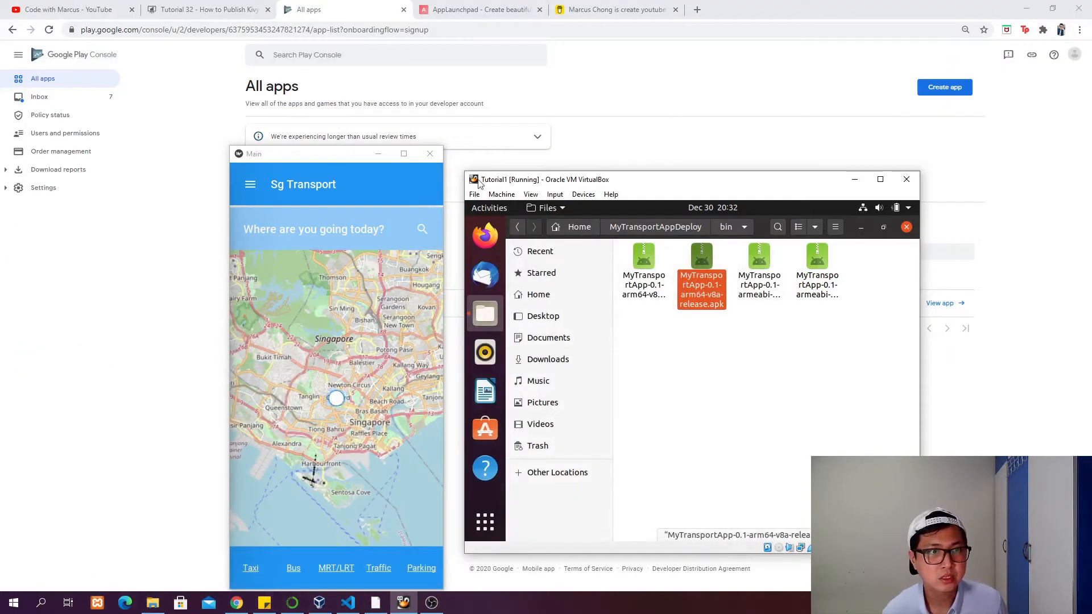
{"action": "mouse_move", "coordinate": [205, 473]}
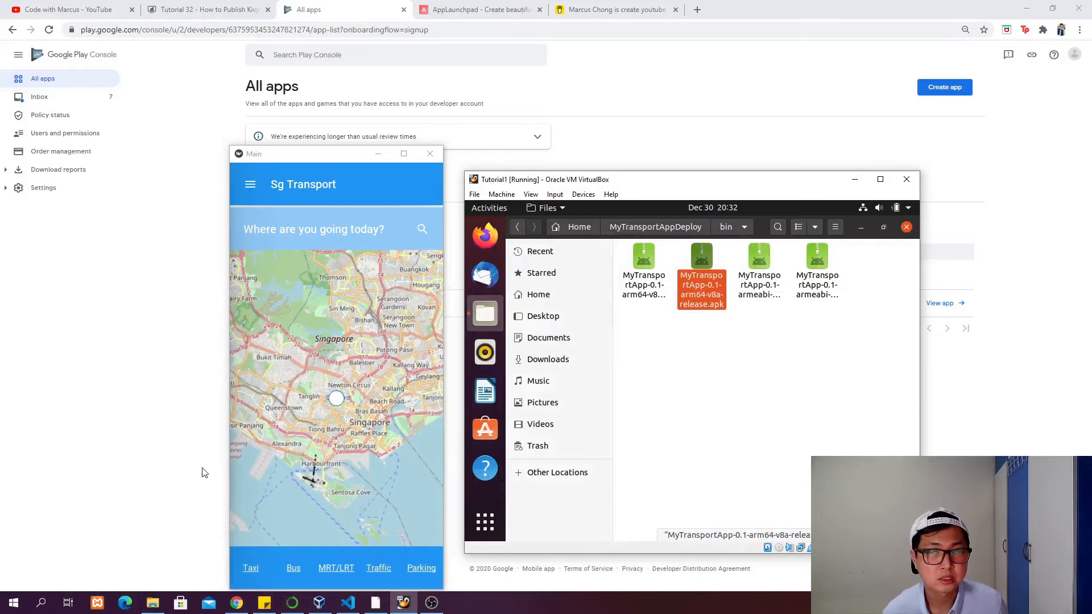
{"action": "mouse_move", "coordinate": [198, 470]}
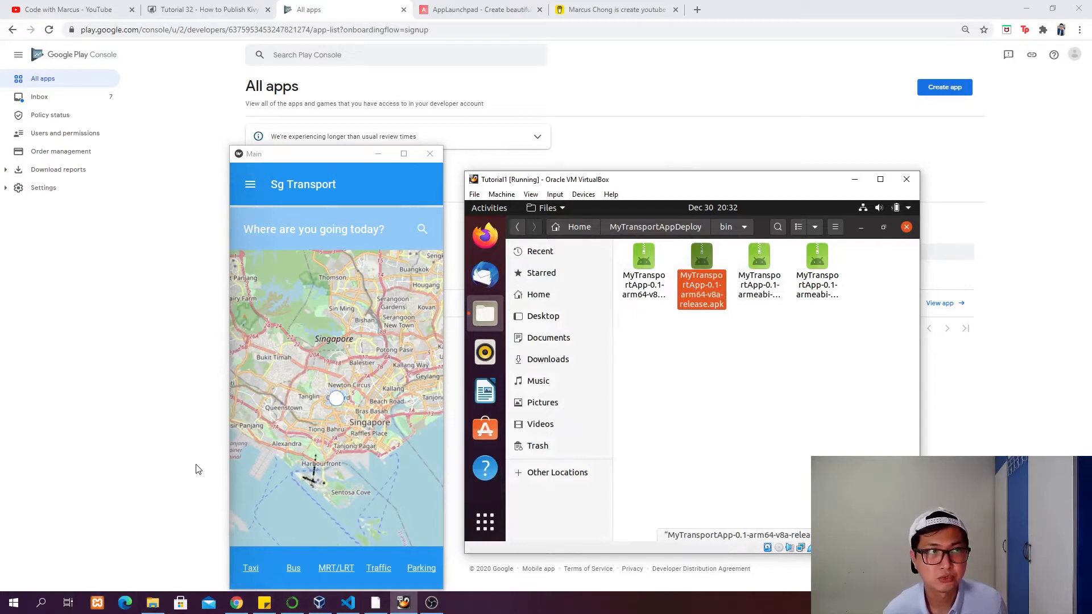
{"action": "mouse_move", "coordinate": [192, 454]}
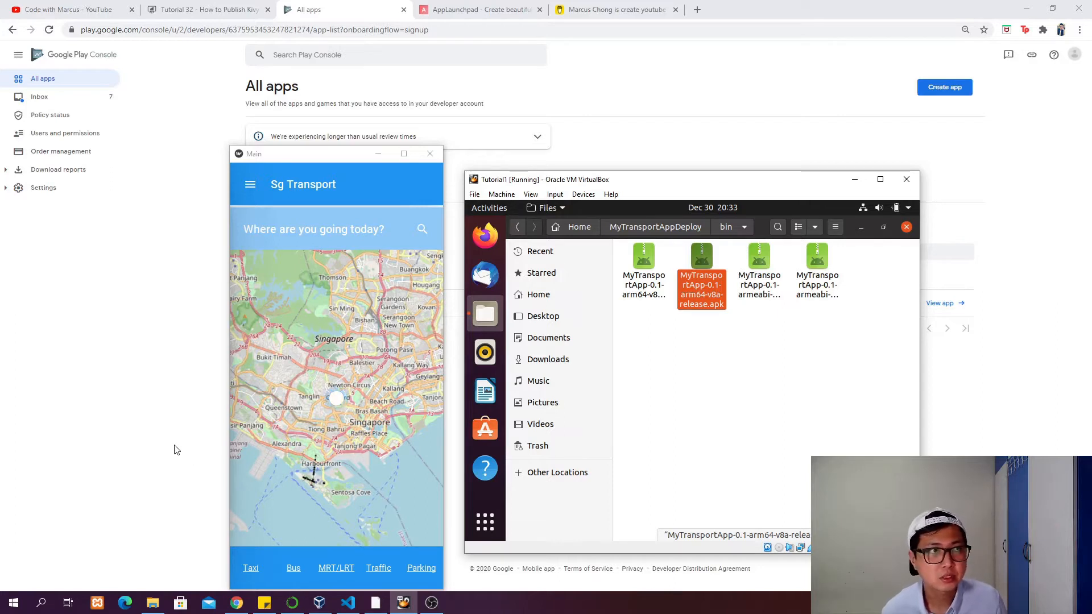
{"action": "mouse_move", "coordinate": [146, 393]}
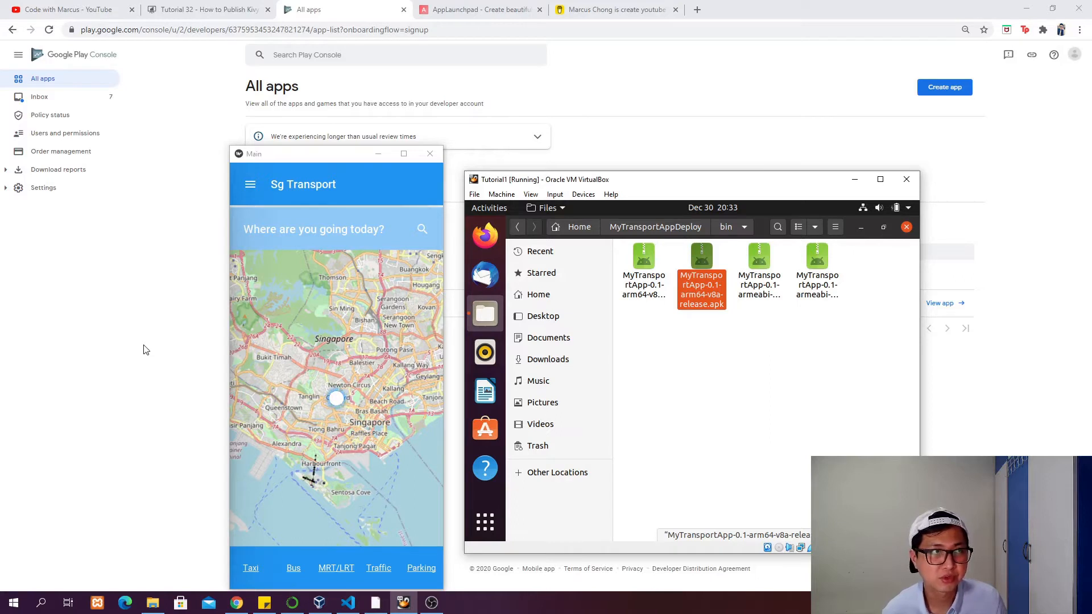
{"action": "mouse_move", "coordinate": [115, 112]}
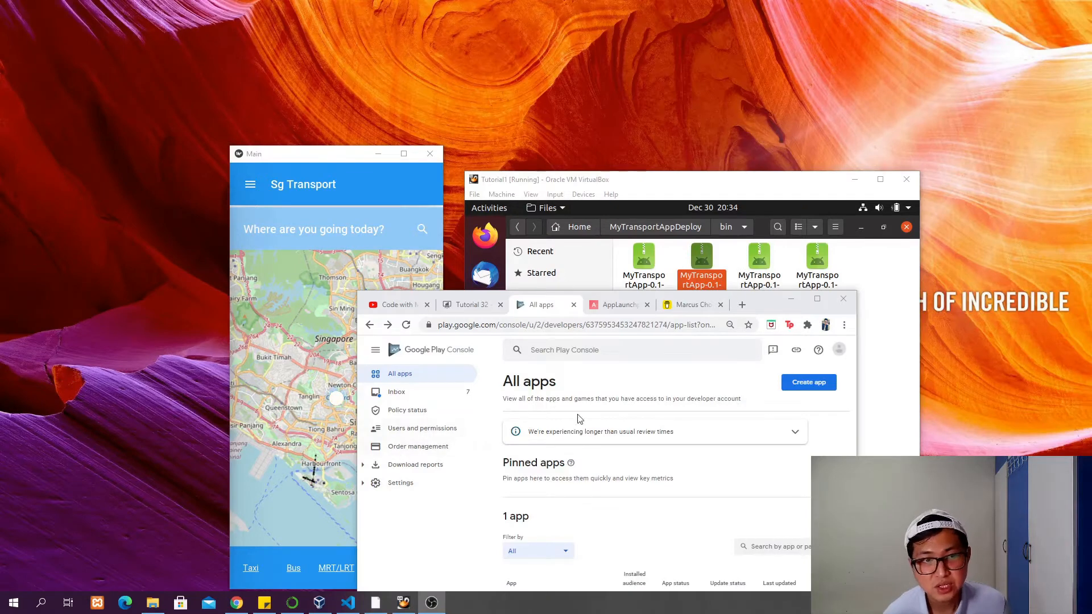
{"action": "mouse_move", "coordinate": [451, 367]}
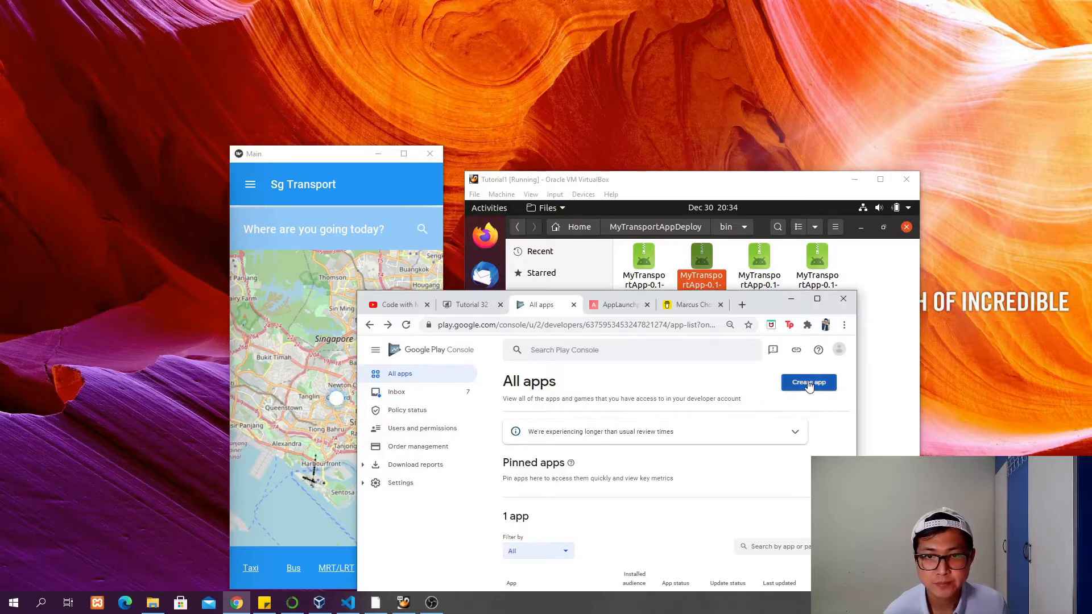
Step: Start a new app and name it MyTransportApp in the maximised Create app form
{"action": "left_click", "coordinate": [809, 382]}
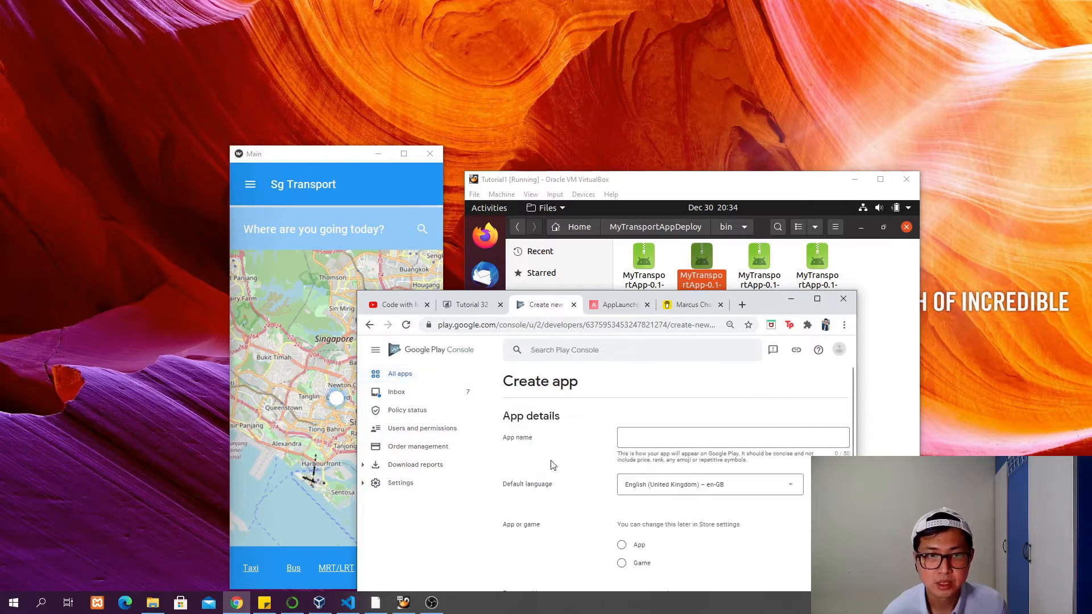
{"action": "left_click", "coordinate": [817, 298]}
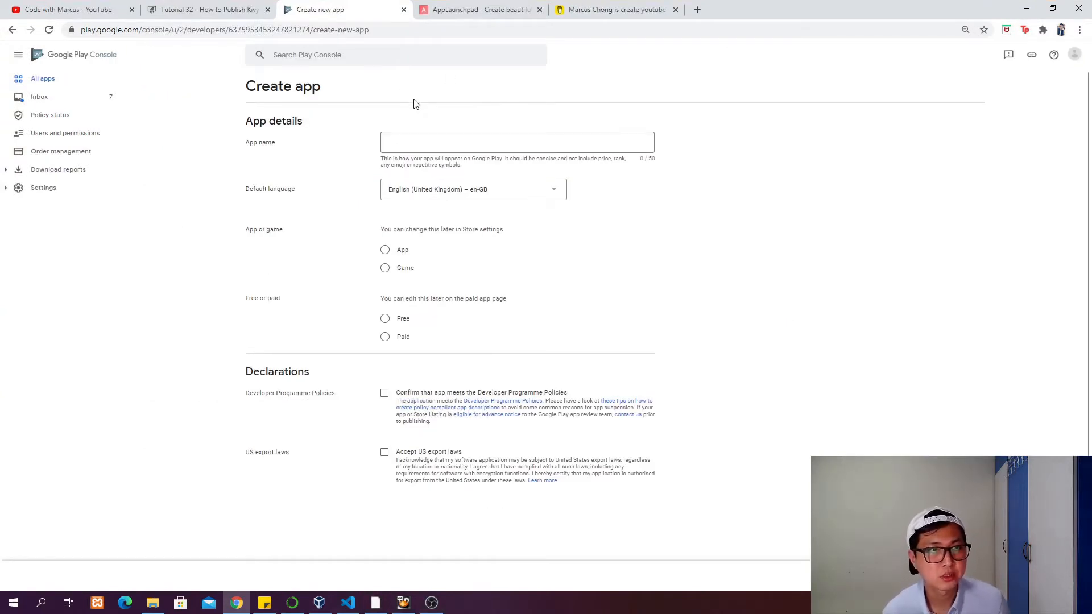
{"action": "left_click", "coordinate": [517, 142]}
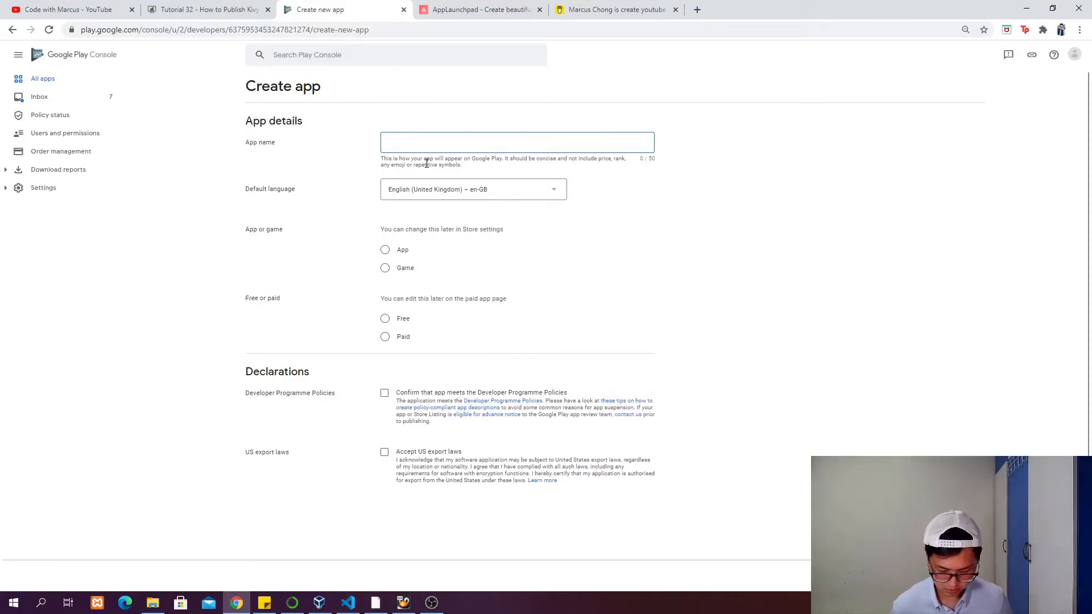
{"action": "type", "text": "MyTransportApp"}
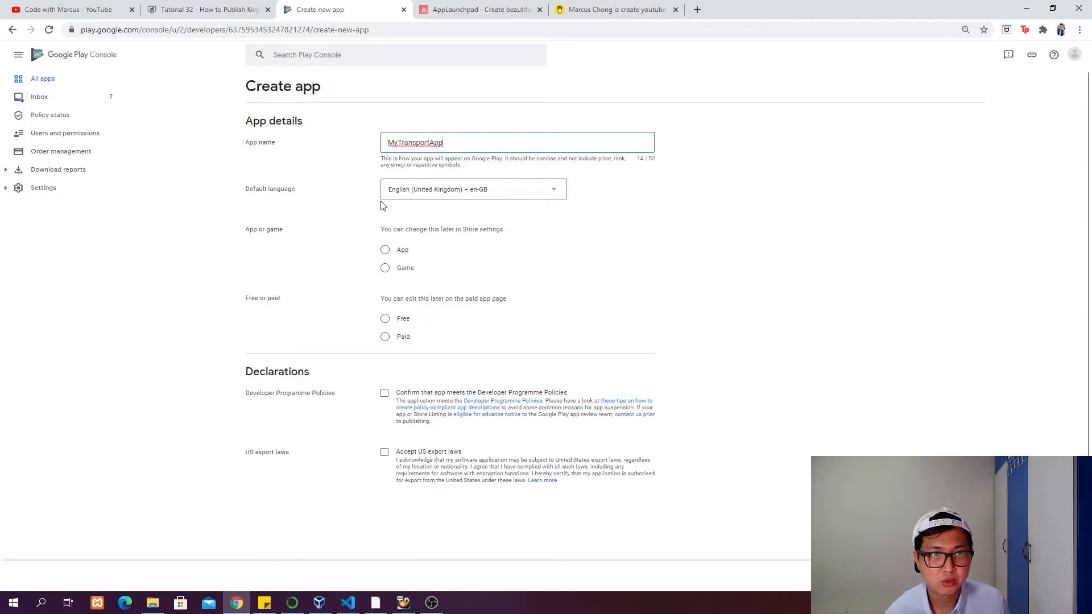
{"action": "mouse_move", "coordinate": [429, 207]}
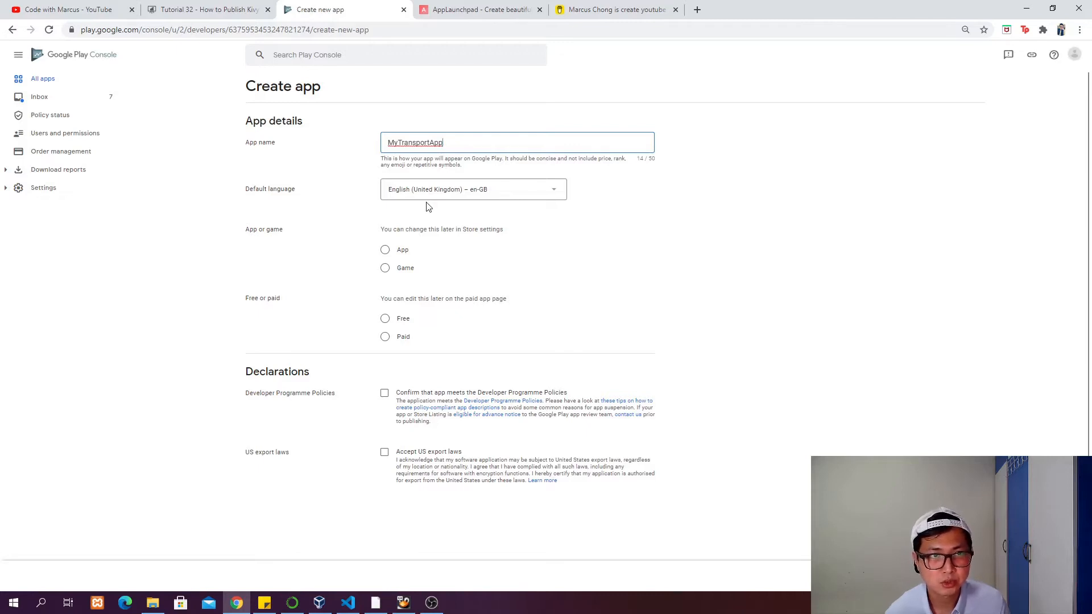
{"action": "mouse_move", "coordinate": [360, 237]}
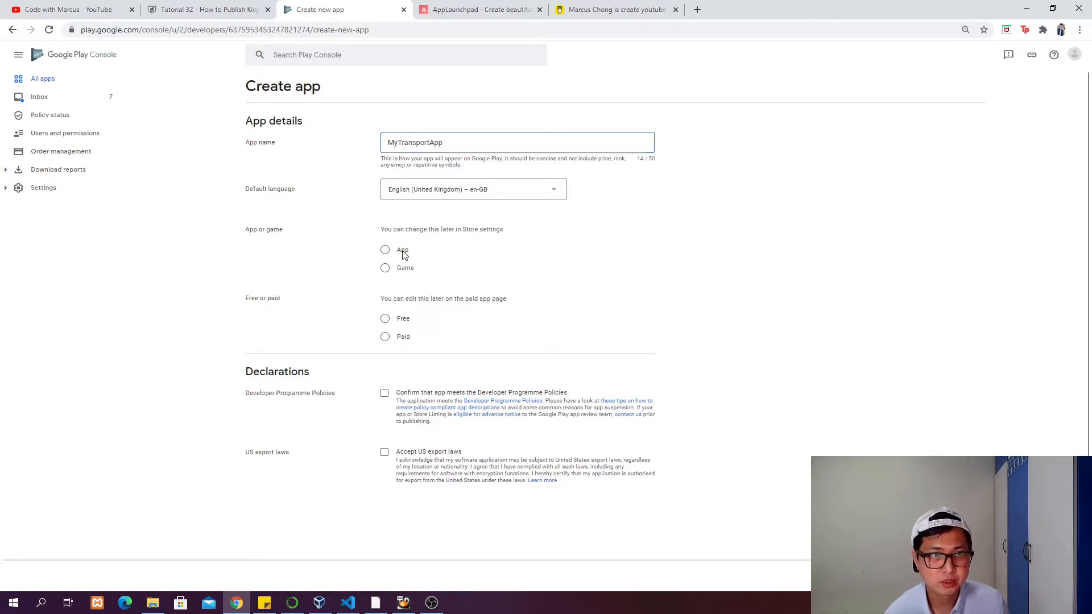
Step: Mark it as a free App and accept the US export laws declaration
{"action": "left_click", "coordinate": [384, 249]}
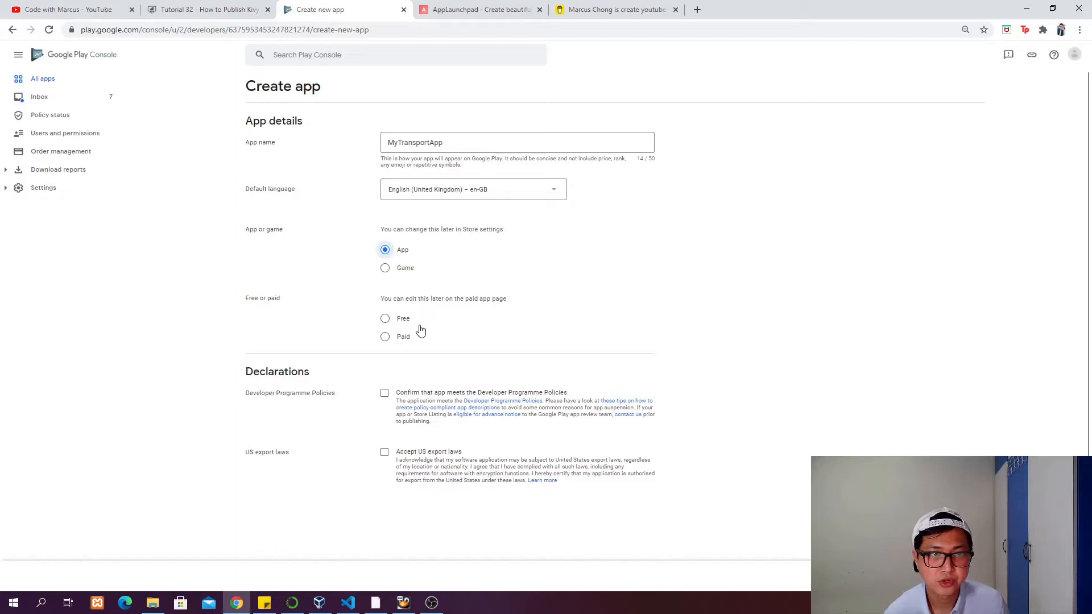
{"action": "left_click", "coordinate": [384, 318]}
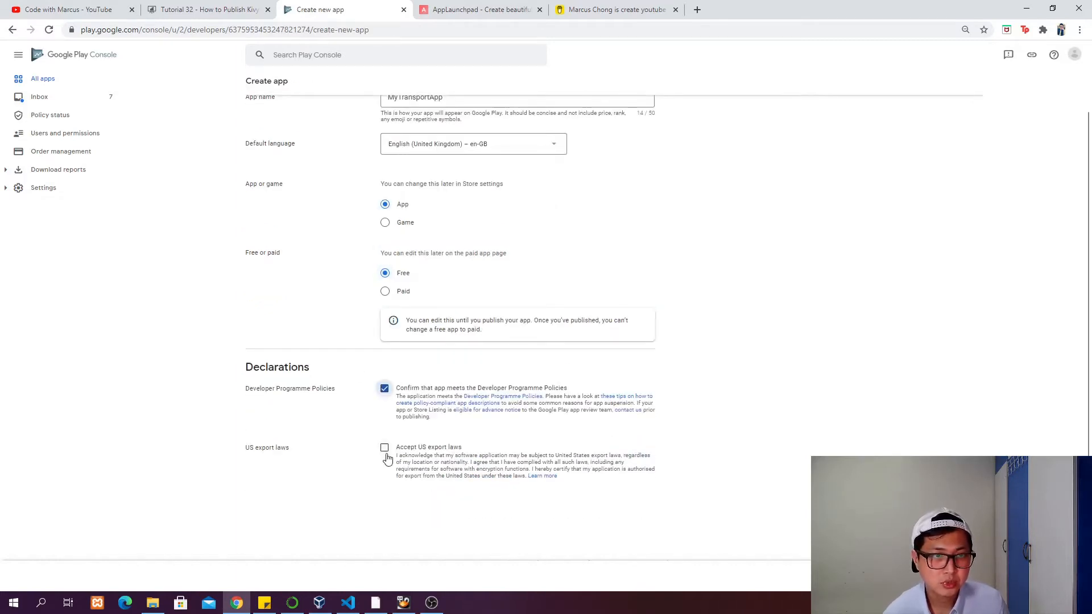
{"action": "left_click", "coordinate": [385, 447]}
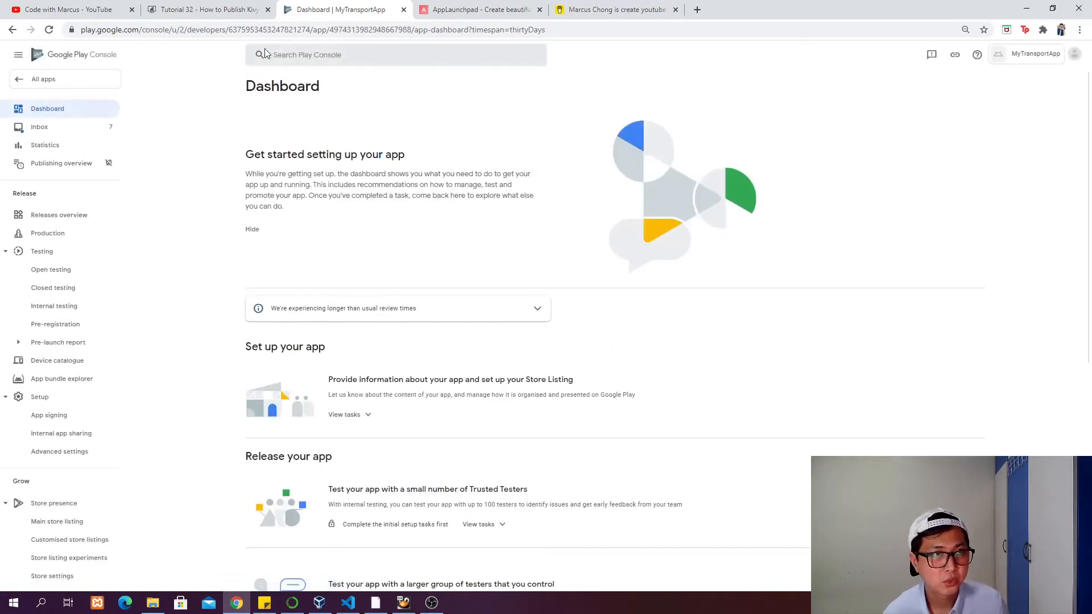
Step: Expand View tasks to reveal the 'Set up your app' task list on the dashboard
{"action": "scroll", "scroll_direction": "down", "scroll_amount": 3}
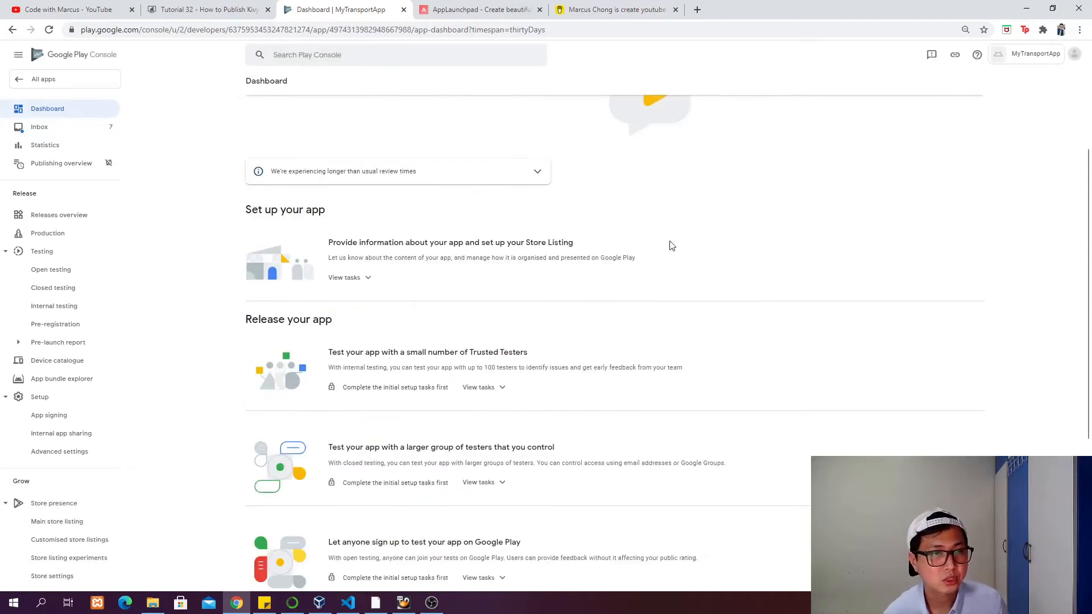
{"action": "scroll", "scroll_direction": "down", "scroll_amount": 3}
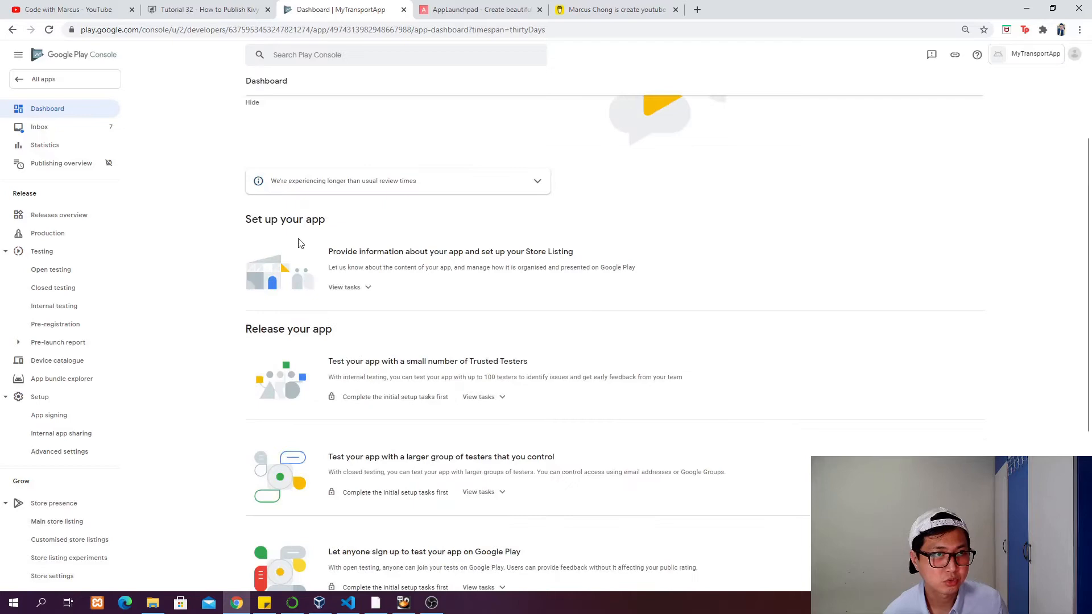
{"action": "mouse_move", "coordinate": [369, 291]}
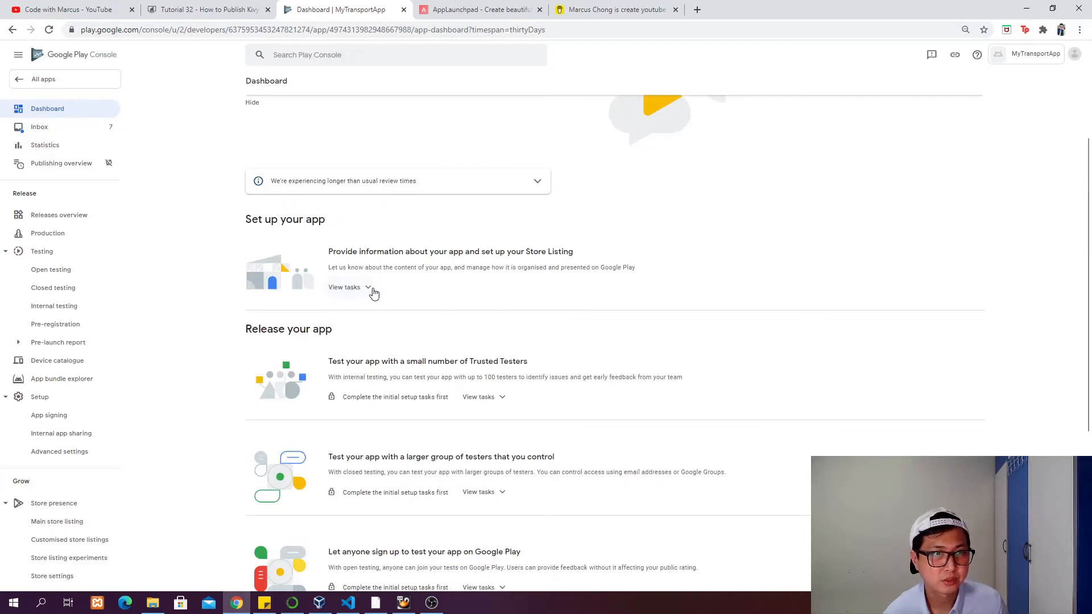
{"action": "left_click", "coordinate": [345, 286]}
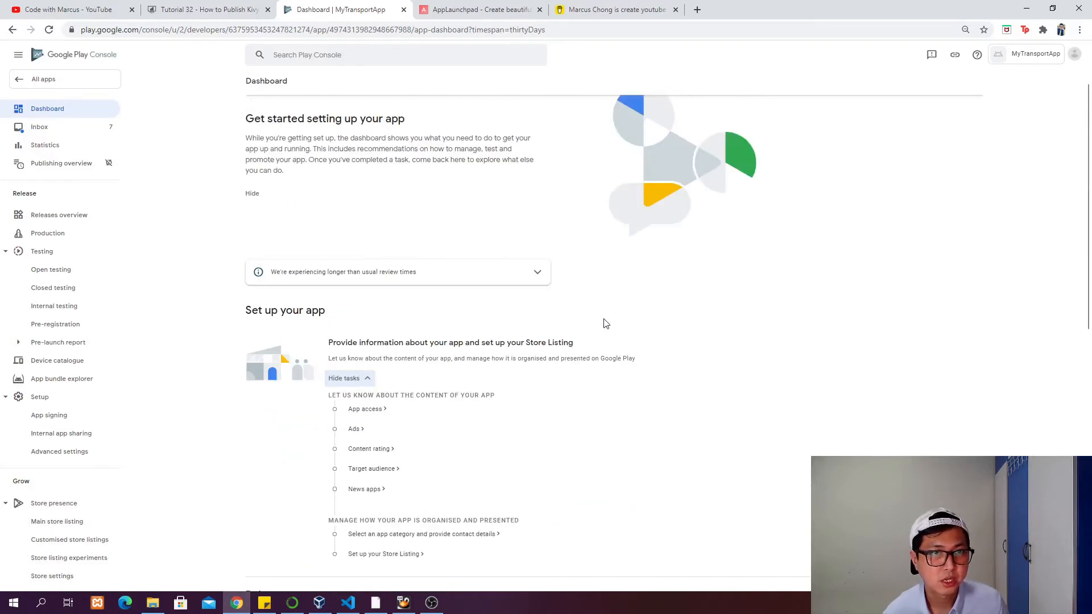
{"action": "scroll", "scroll_direction": "down", "scroll_amount": 3}
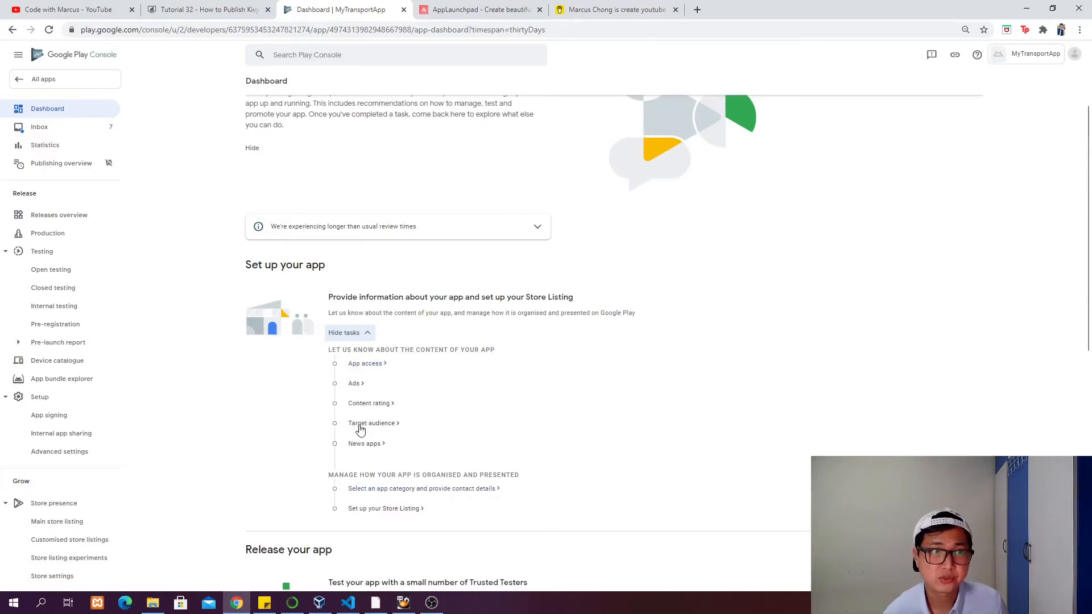
{"action": "mouse_move", "coordinate": [347, 382]}
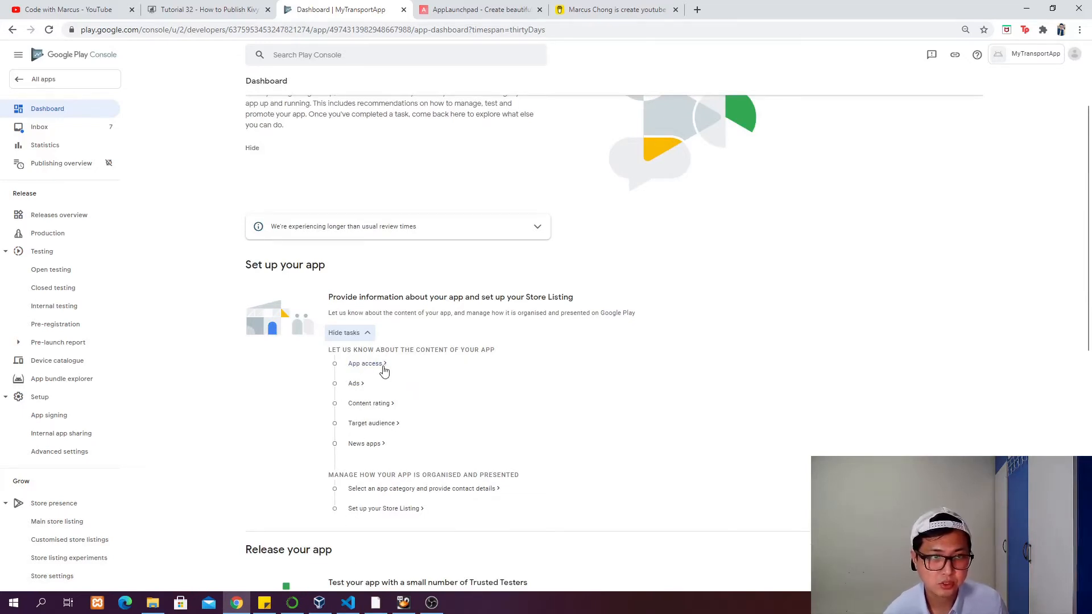
Step: In App access, choose 'All functionality is available without special access'
{"action": "left_click", "coordinate": [364, 363]}
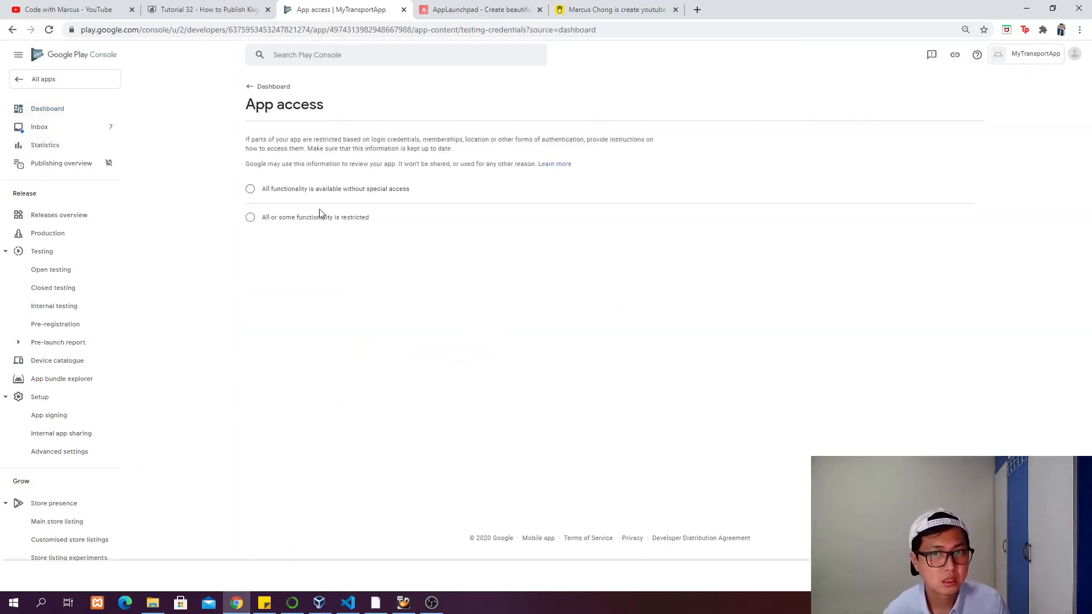
{"action": "mouse_move", "coordinate": [376, 228]}
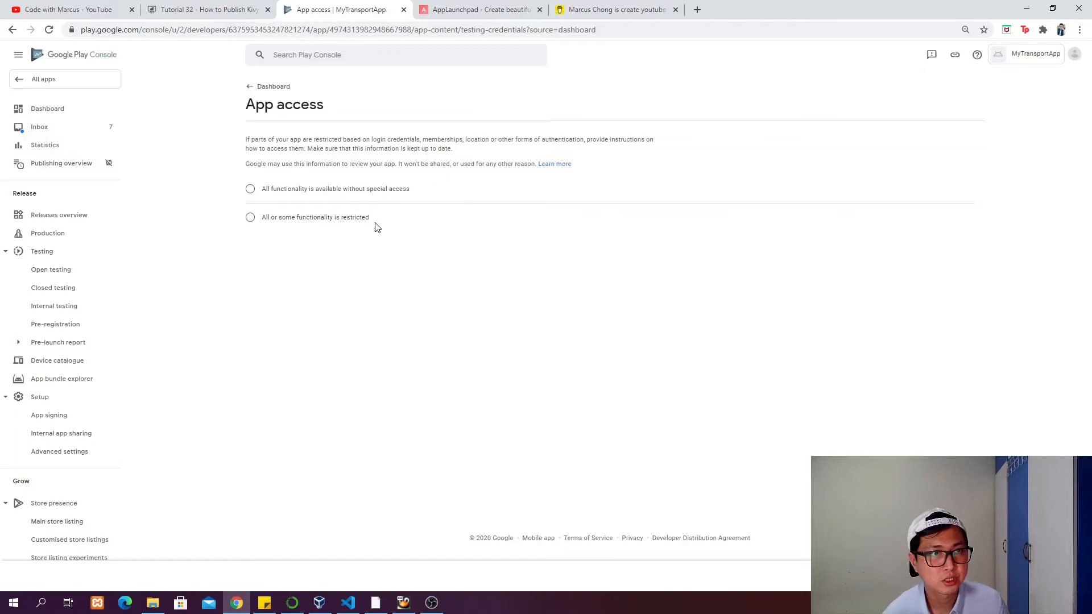
{"action": "mouse_move", "coordinate": [312, 203]}
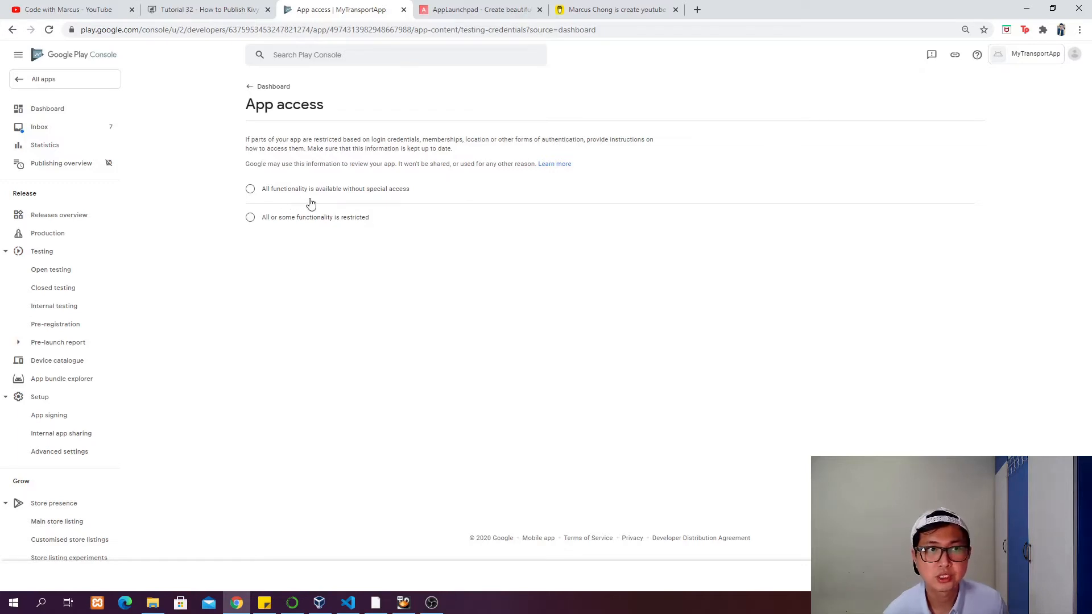
{"action": "mouse_move", "coordinate": [313, 203]}
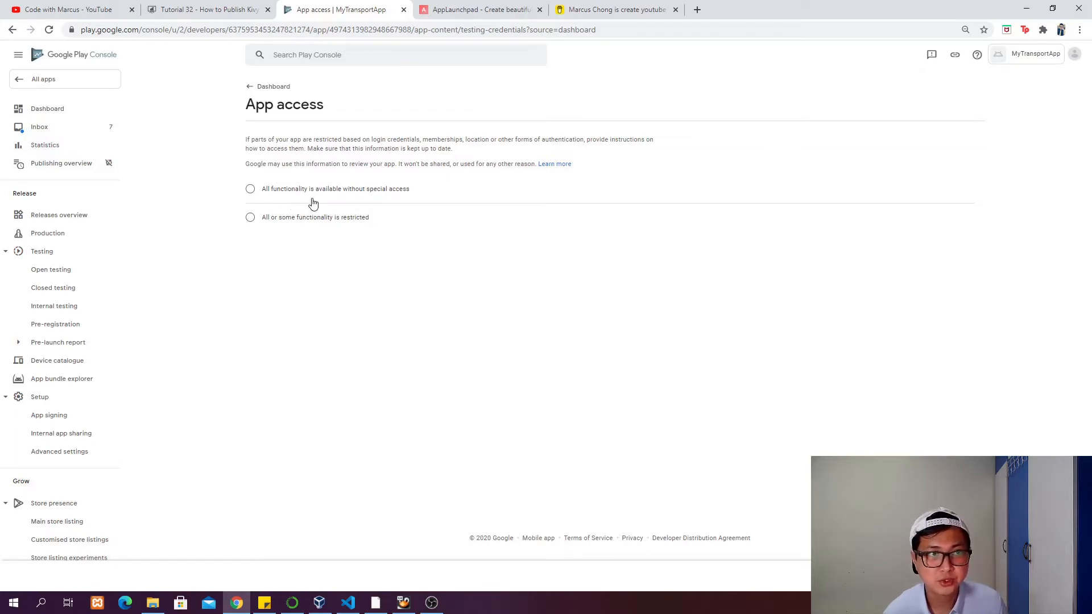
{"action": "mouse_move", "coordinate": [303, 231]}
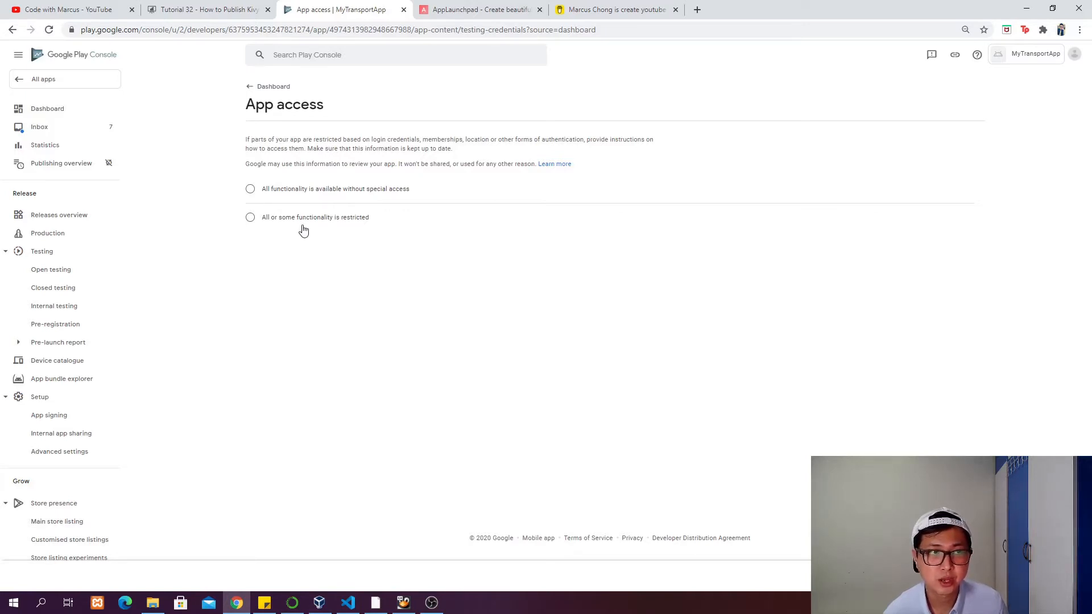
{"action": "mouse_move", "coordinate": [348, 201]}
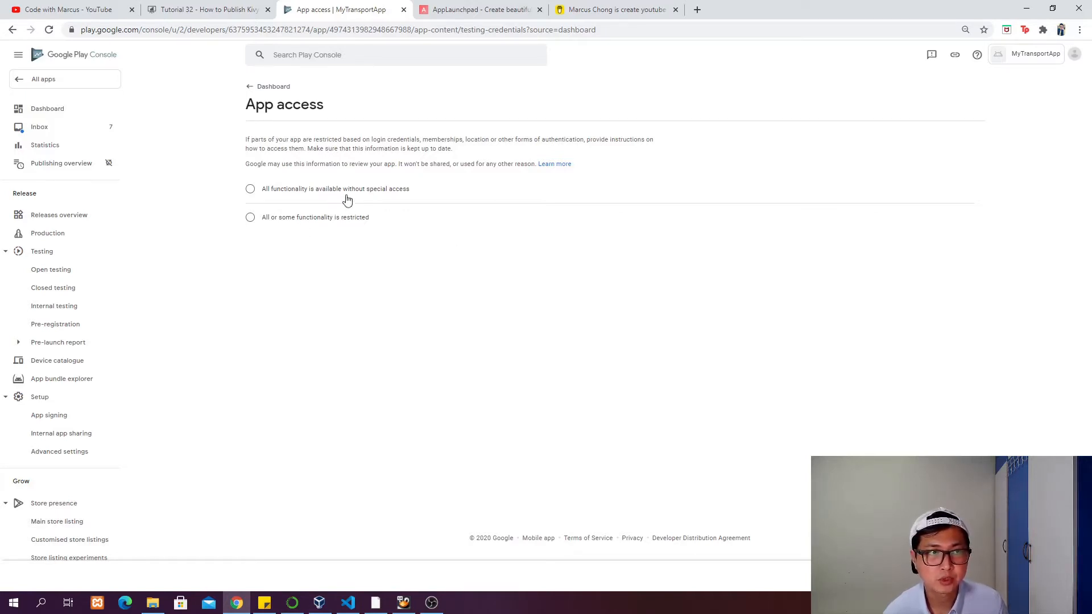
{"action": "left_click", "coordinate": [249, 187]}
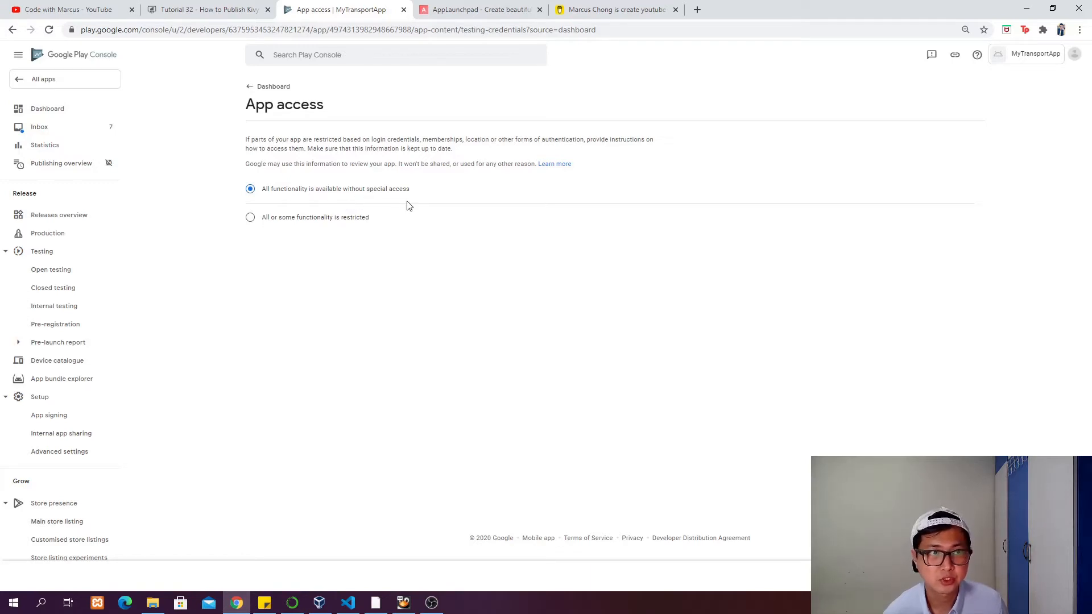
{"action": "mouse_move", "coordinate": [410, 202]}
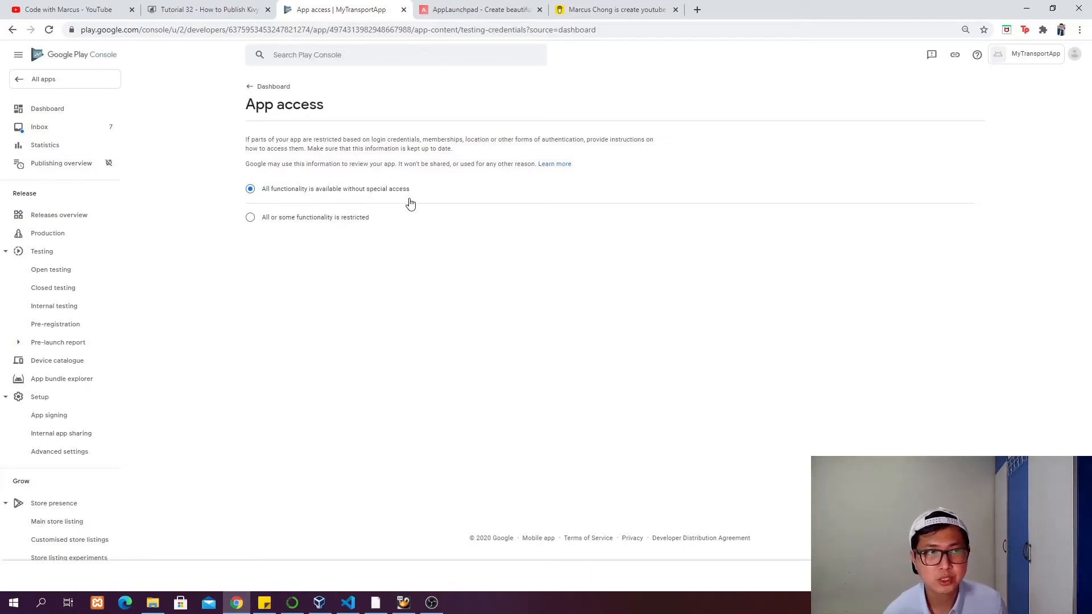
{"action": "mouse_move", "coordinate": [408, 214]}
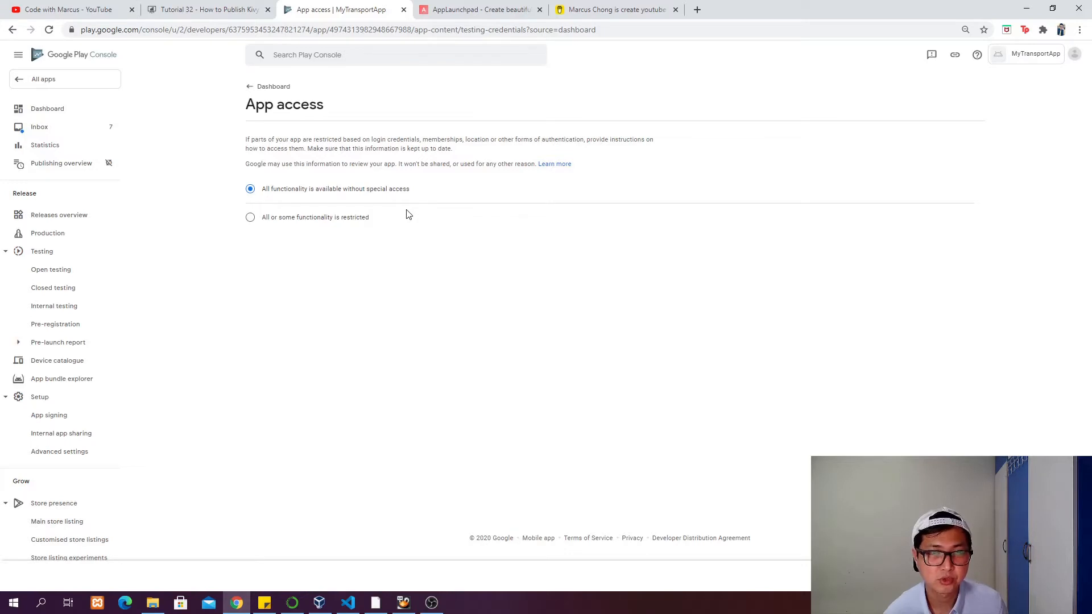
{"action": "mouse_move", "coordinate": [334, 221]}
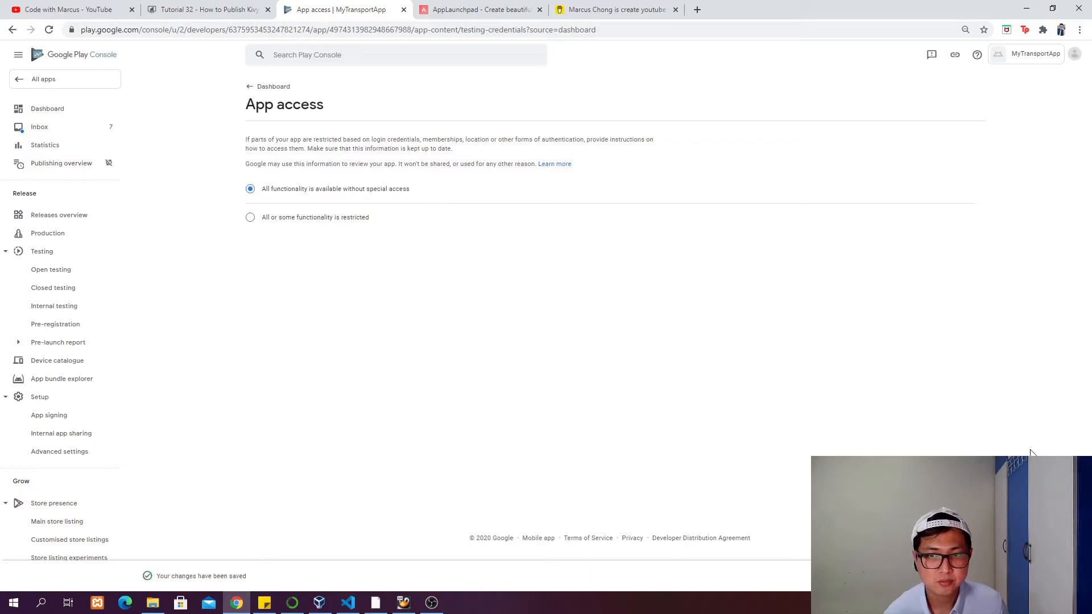
{"action": "mouse_move", "coordinate": [1023, 445]}
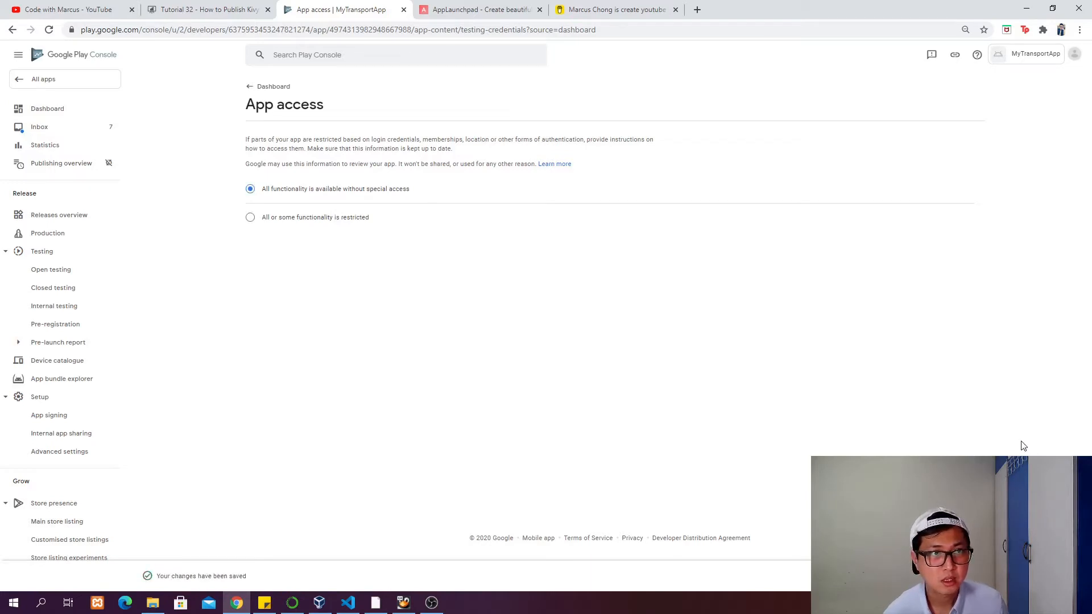
{"action": "mouse_move", "coordinate": [849, 264]}
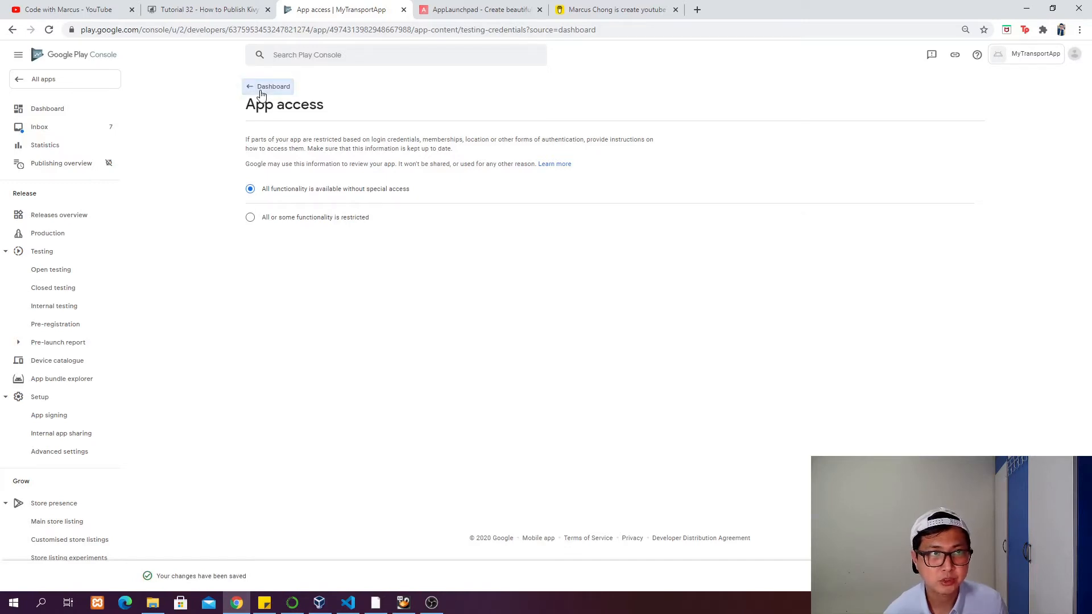
Step: Return to the dashboard showing App access done, 1 of 7 tasks complete
{"action": "left_click", "coordinate": [273, 85]}
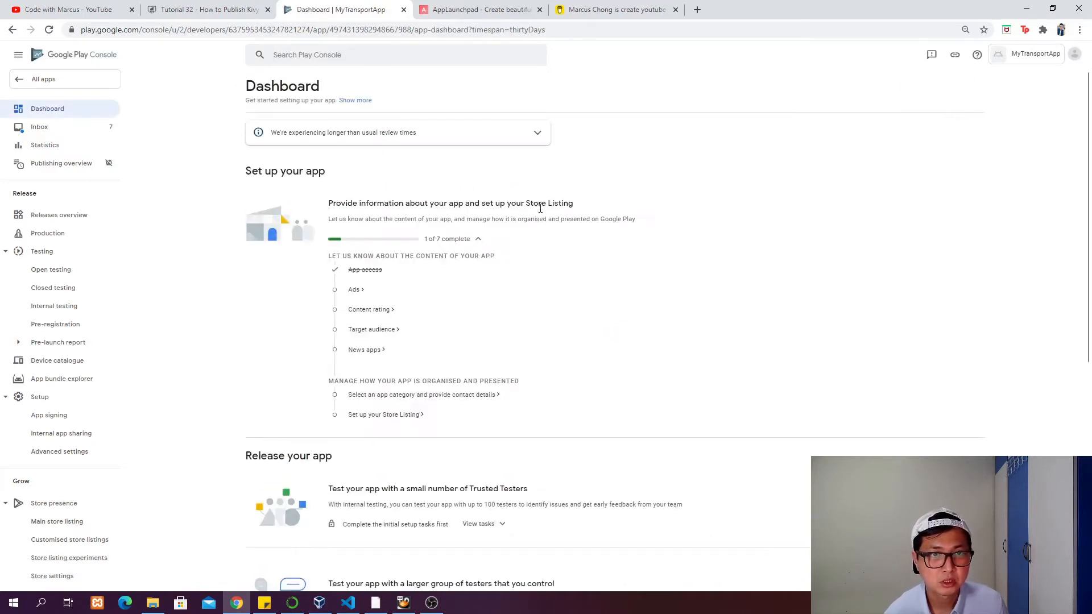
{"action": "scroll", "scroll_direction": "down", "scroll_amount": 3}
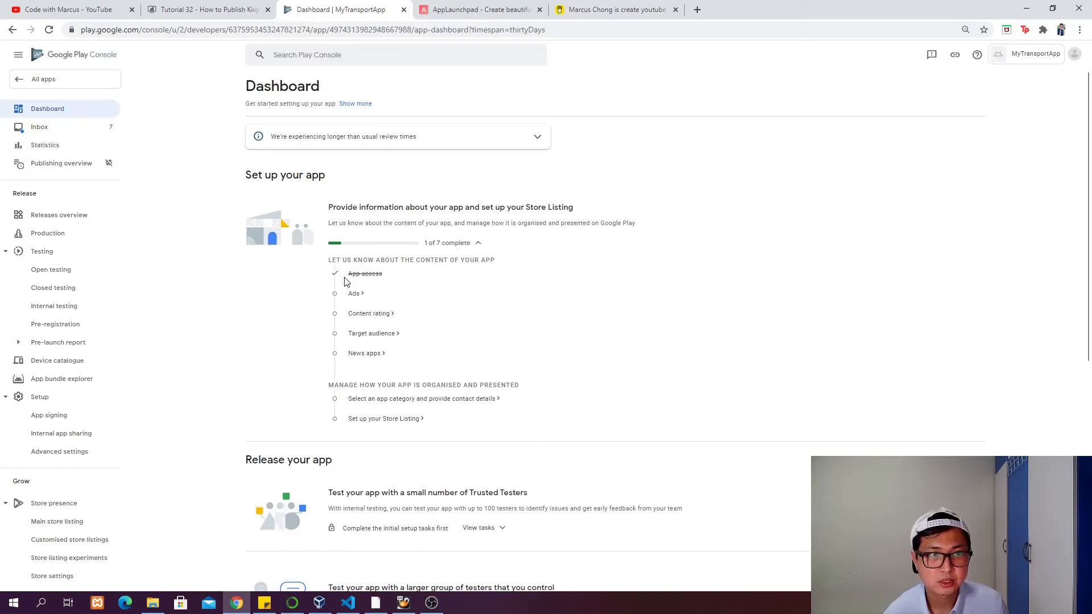
{"action": "mouse_move", "coordinate": [458, 280]}
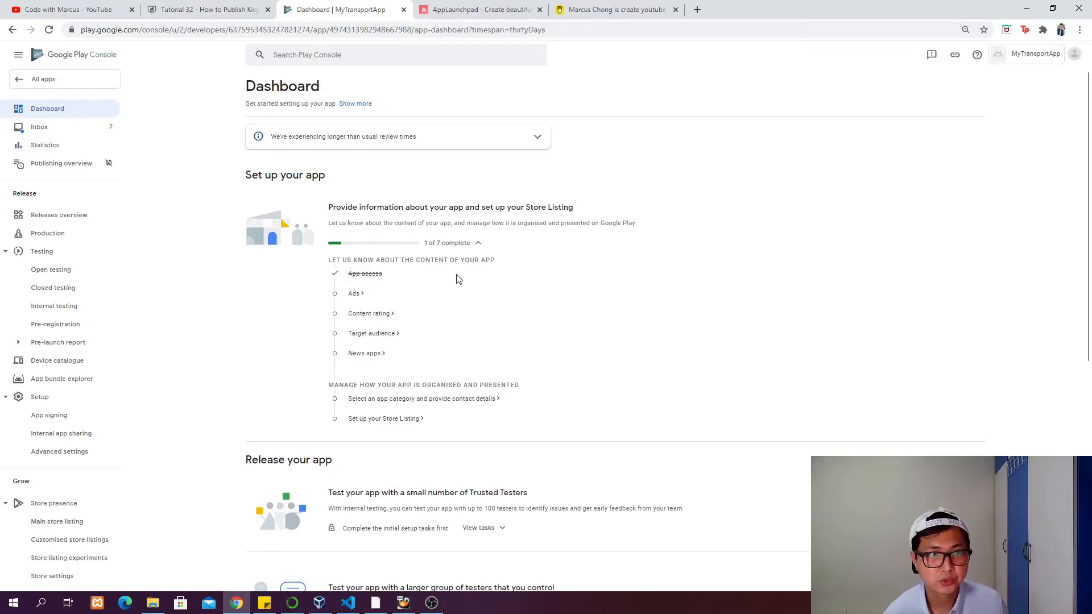
{"action": "mouse_move", "coordinate": [336, 282]}
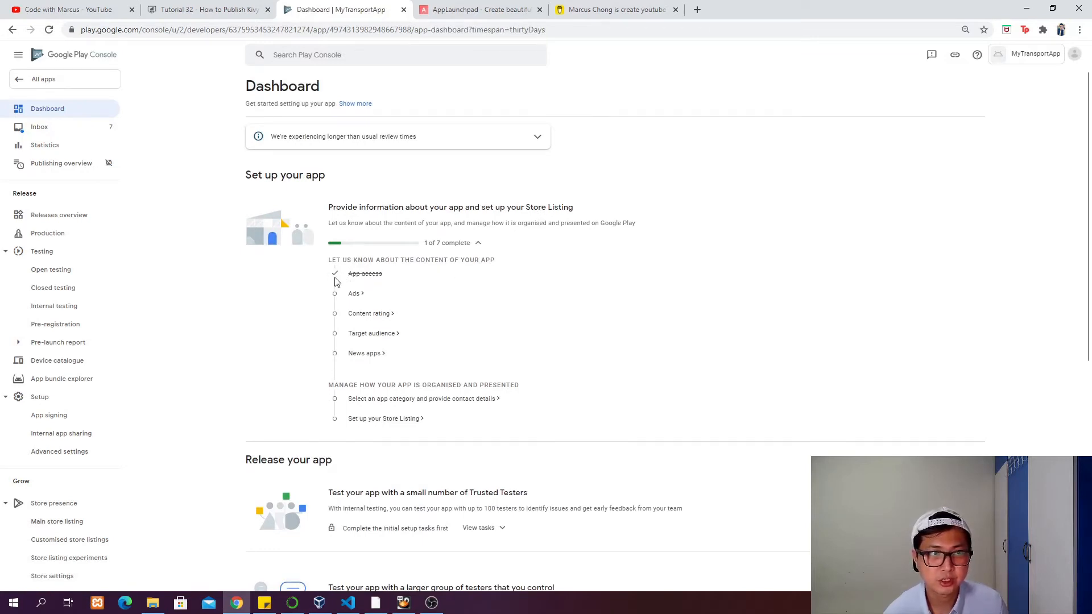
{"action": "mouse_move", "coordinate": [362, 299]}
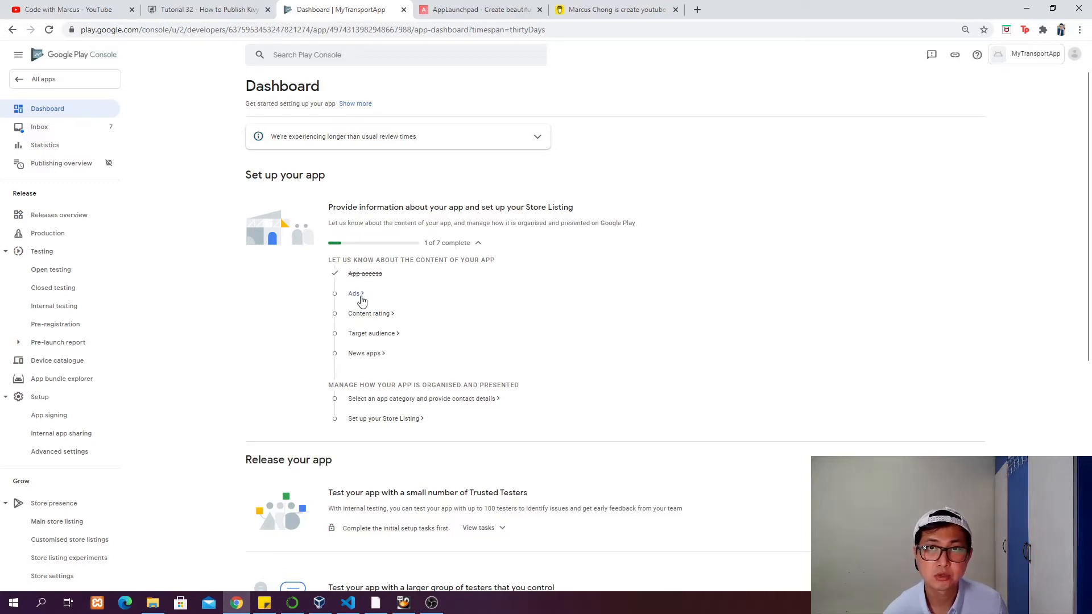
Step: Declare 'No, my app does not contain ads', save it, and return to the dashboard
{"action": "left_click", "coordinate": [355, 293]}
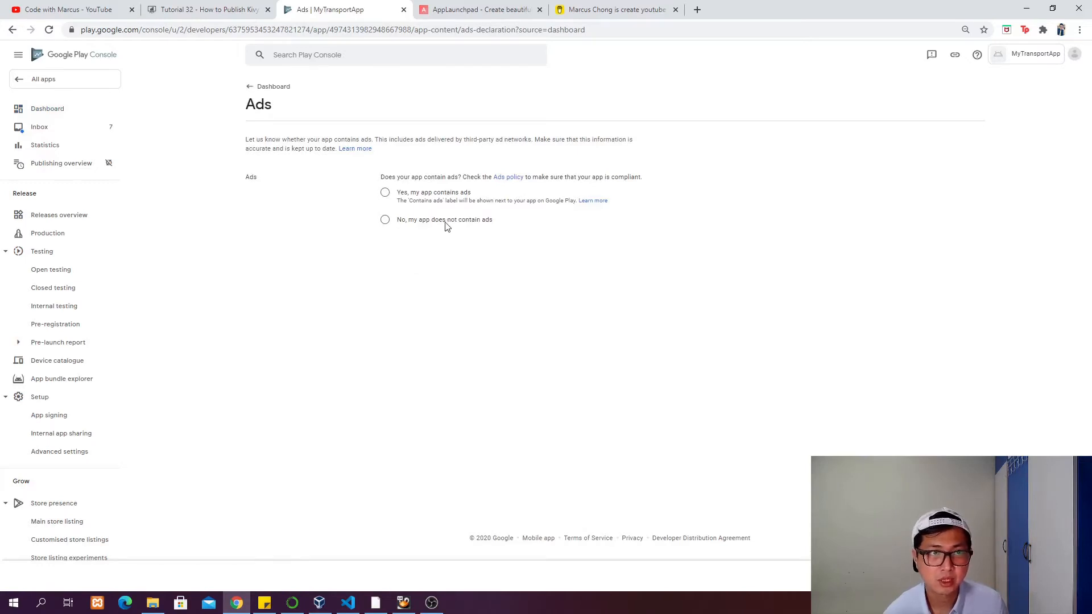
{"action": "left_click", "coordinate": [384, 219]}
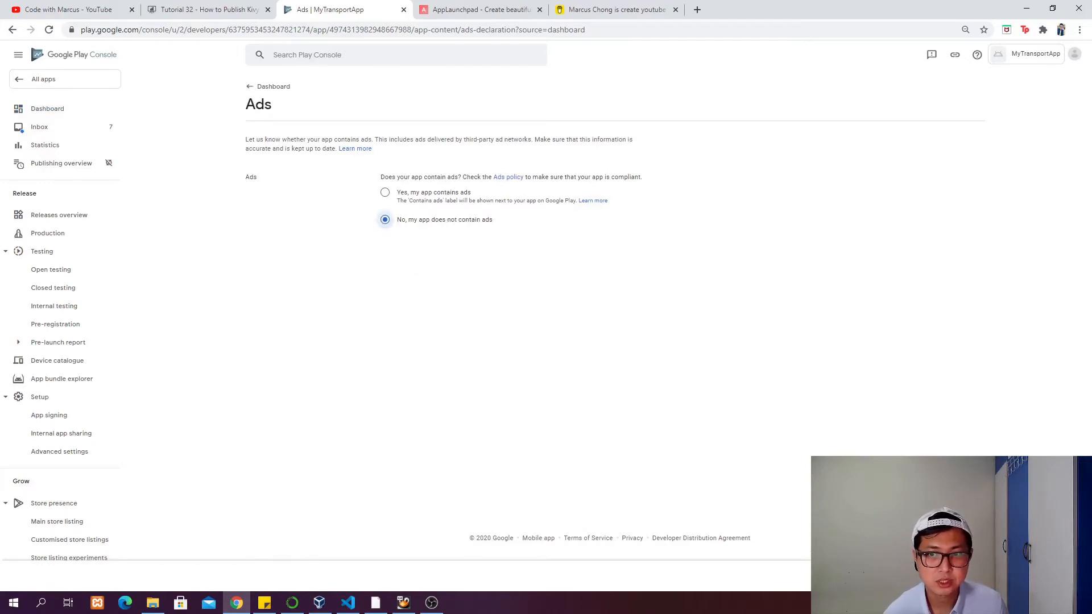
{"action": "left_click", "coordinate": [384, 220]}
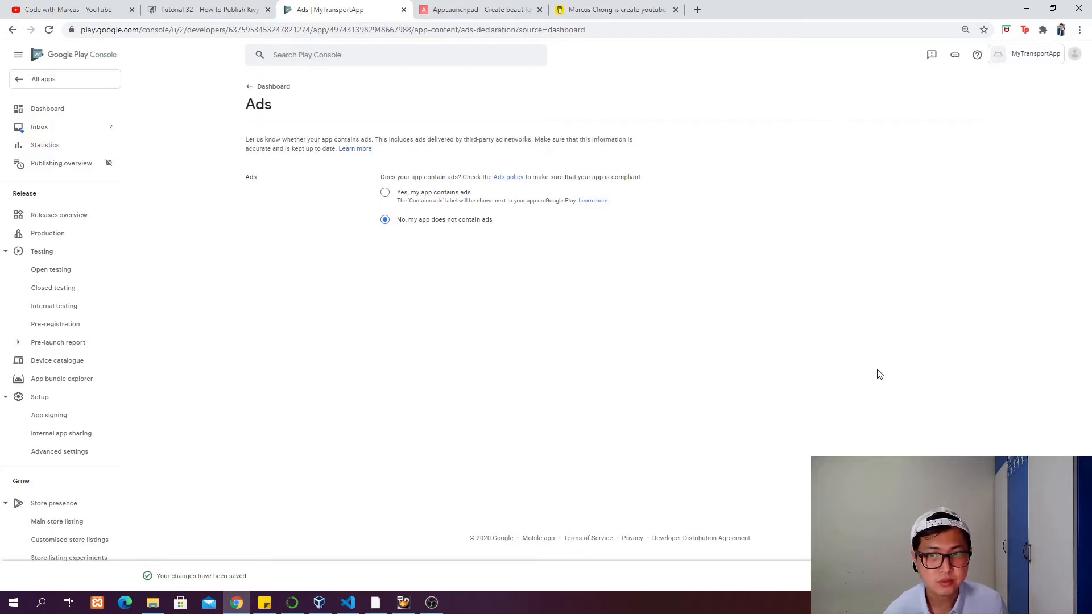
{"action": "mouse_move", "coordinate": [268, 87]}
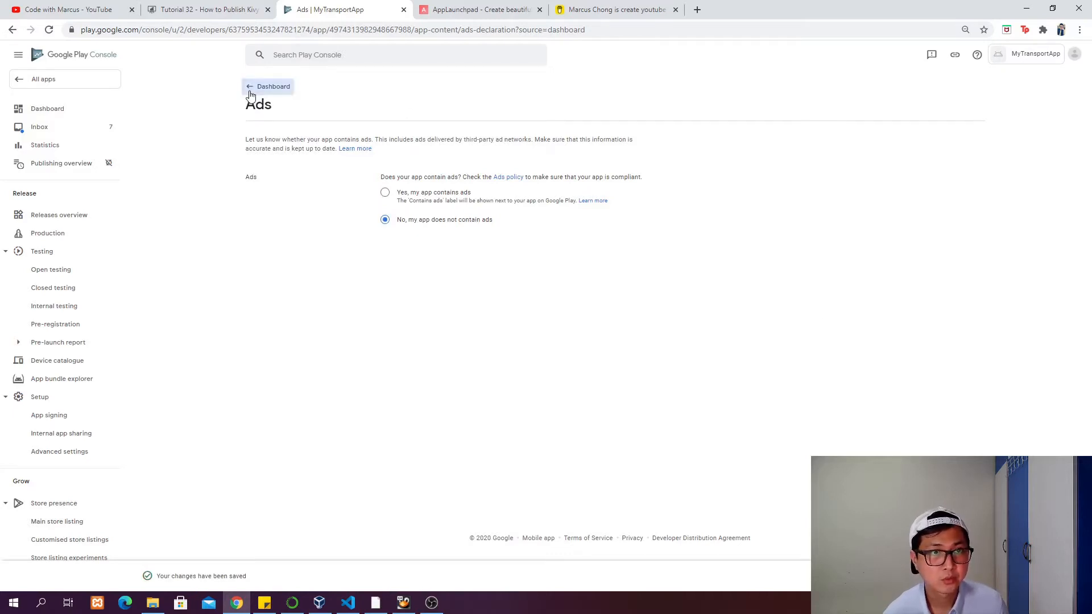
{"action": "left_click", "coordinate": [271, 86]}
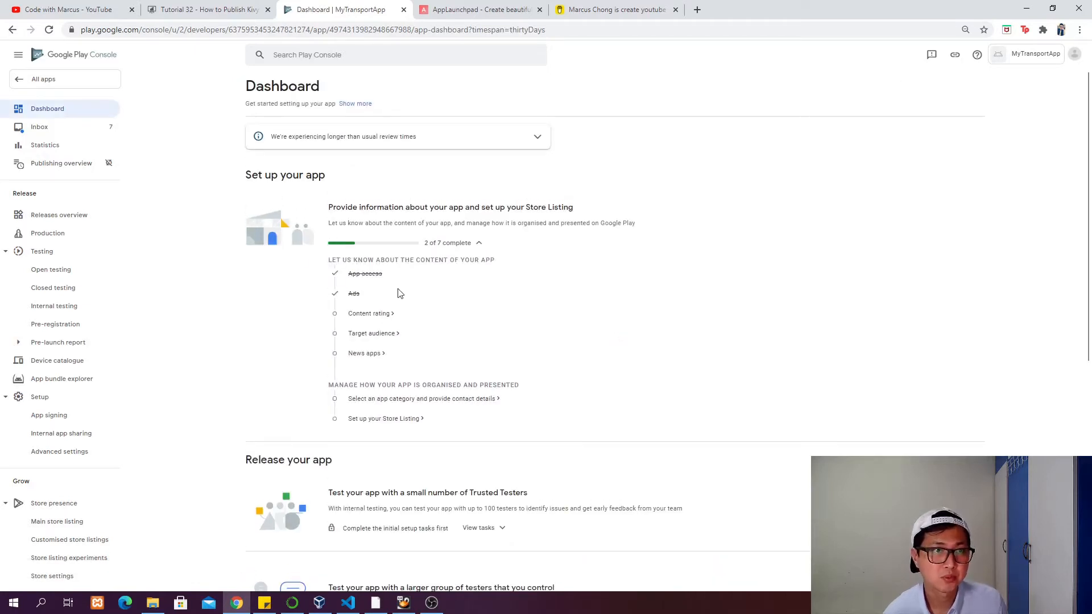
Step: Begin the content rating questionnaire and enter the contact email address
{"action": "left_click", "coordinate": [370, 314]}
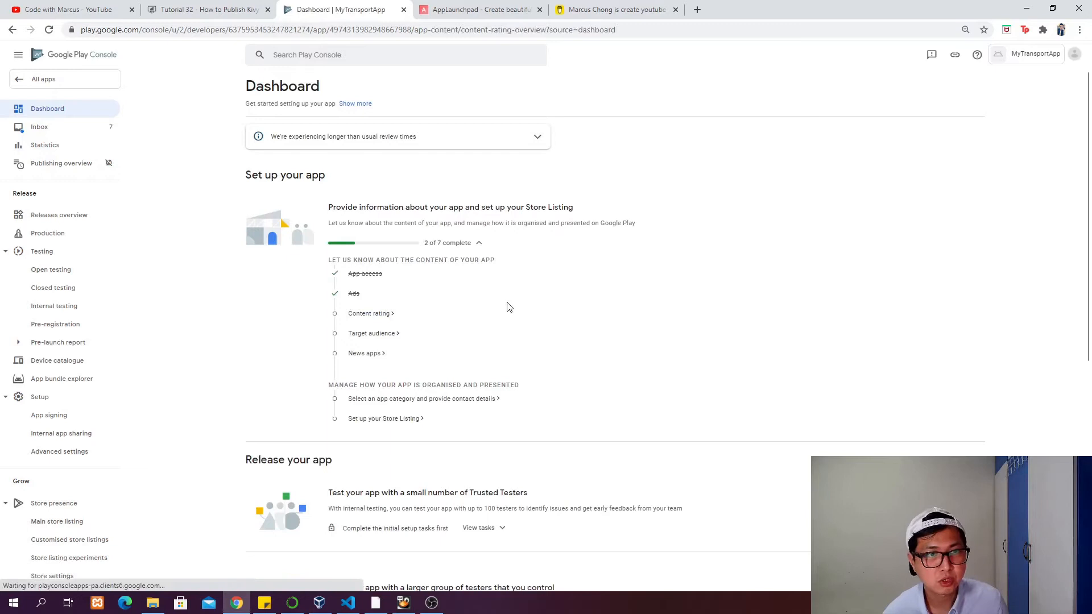
{"action": "left_click", "coordinate": [370, 313]}
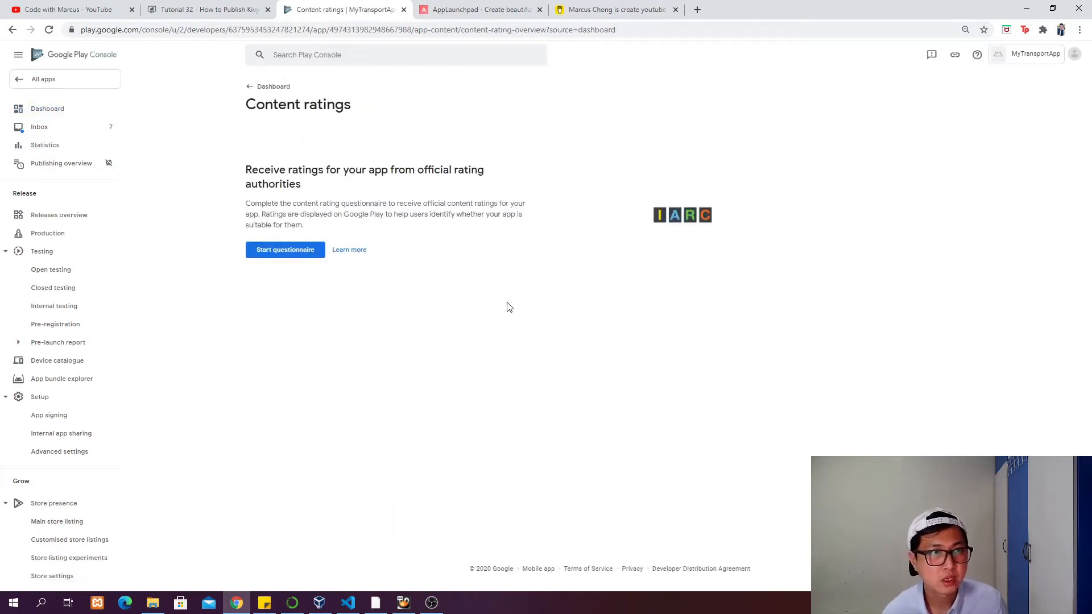
{"action": "mouse_move", "coordinate": [285, 249]}
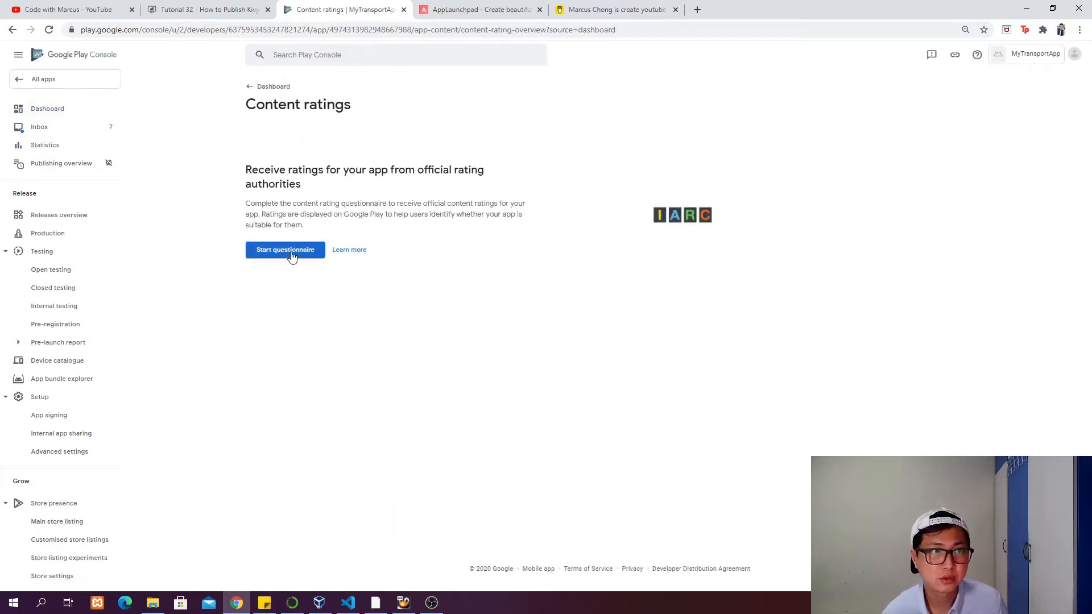
{"action": "left_click", "coordinate": [285, 249]}
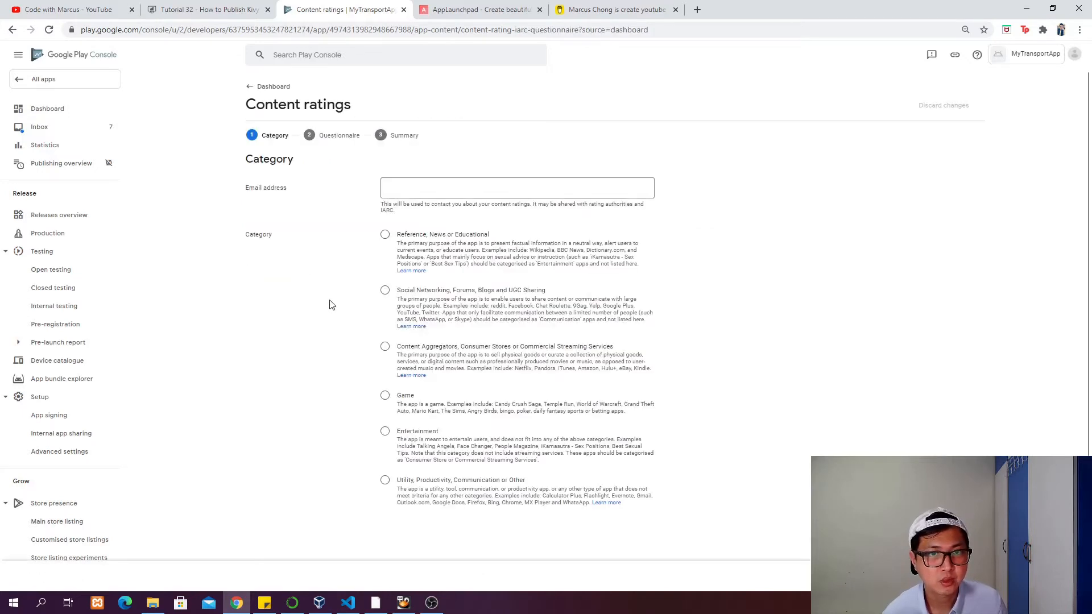
{"action": "left_click", "coordinate": [516, 188]}
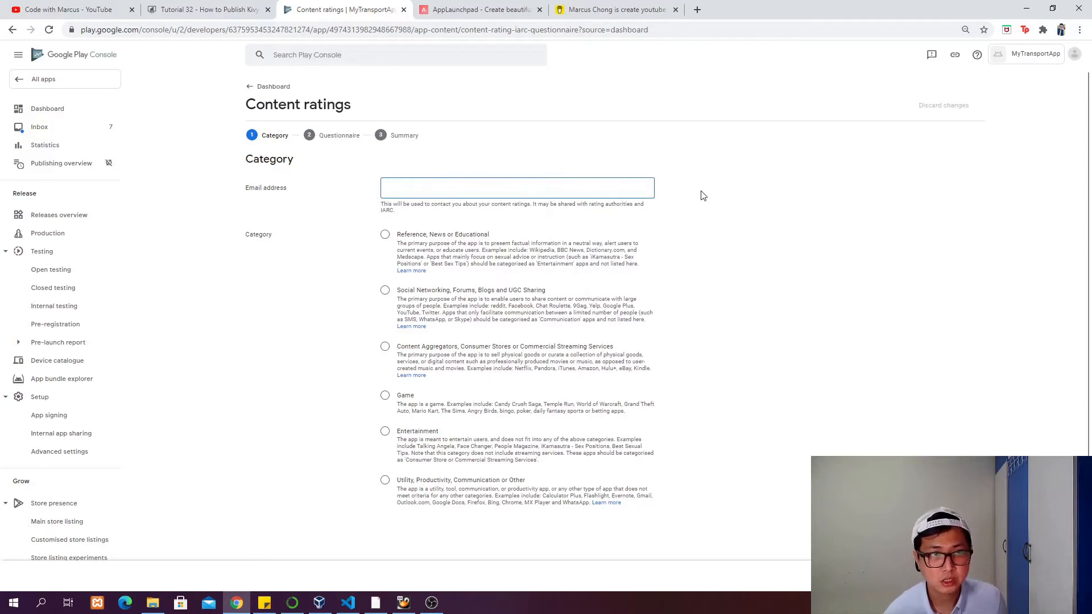
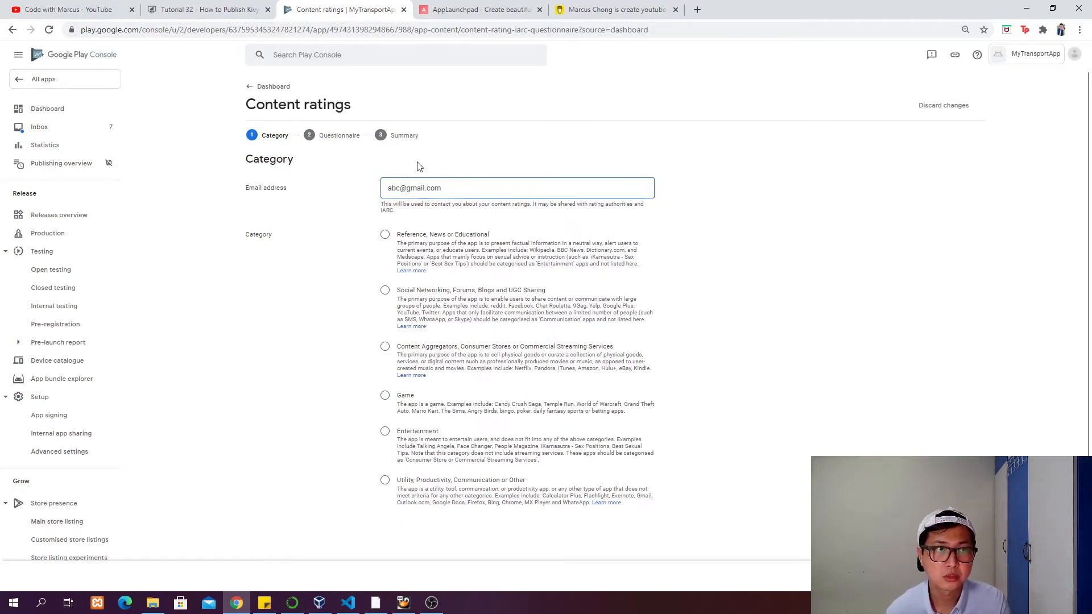
{"action": "mouse_move", "coordinate": [687, 258]}
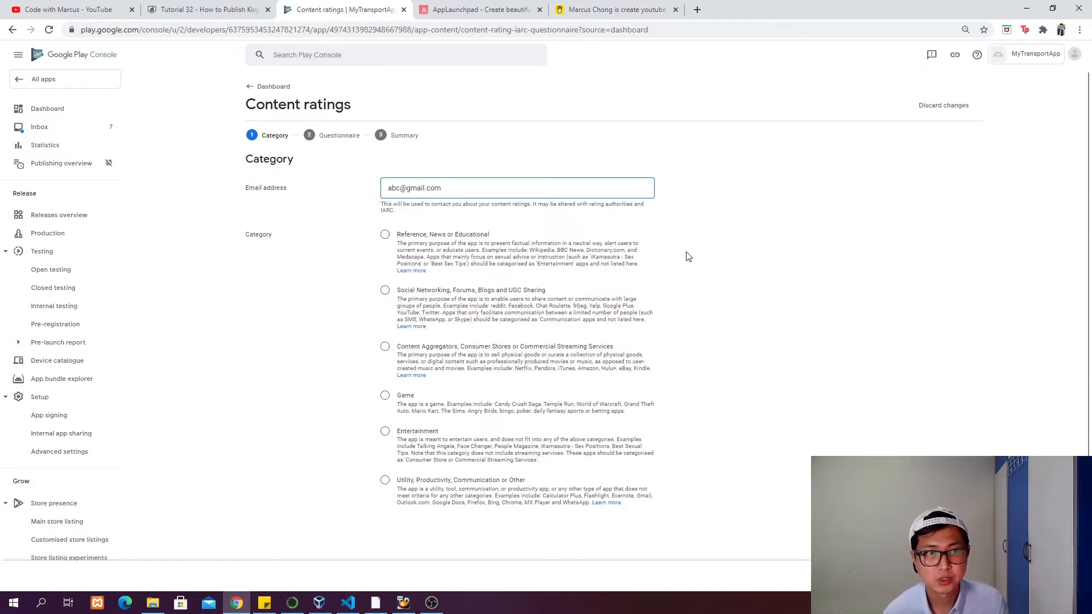
{"action": "left_click", "coordinate": [517, 187]}
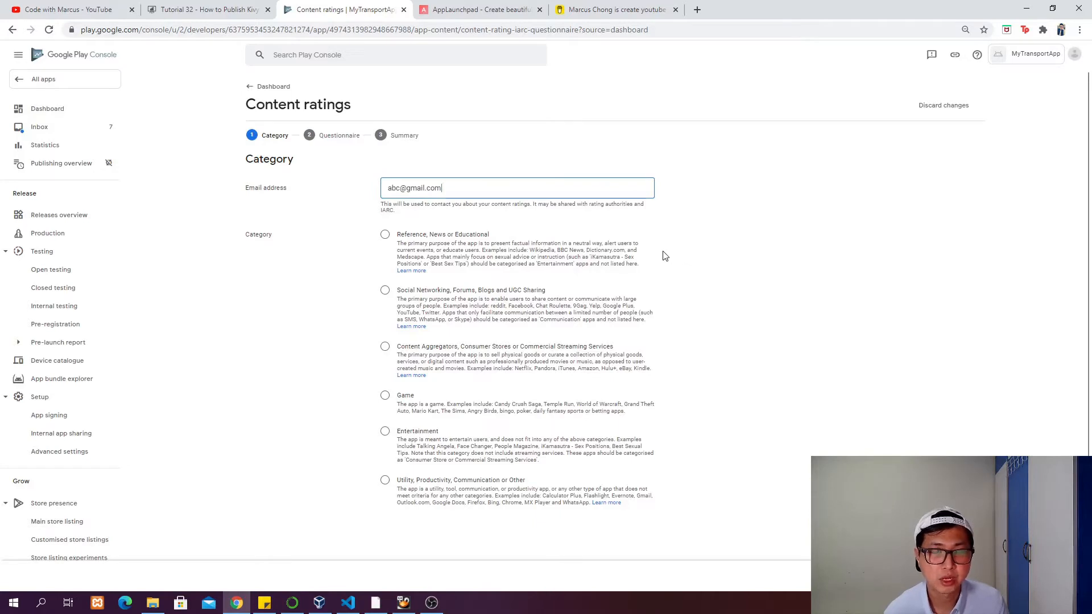
{"action": "mouse_move", "coordinate": [460, 256]}
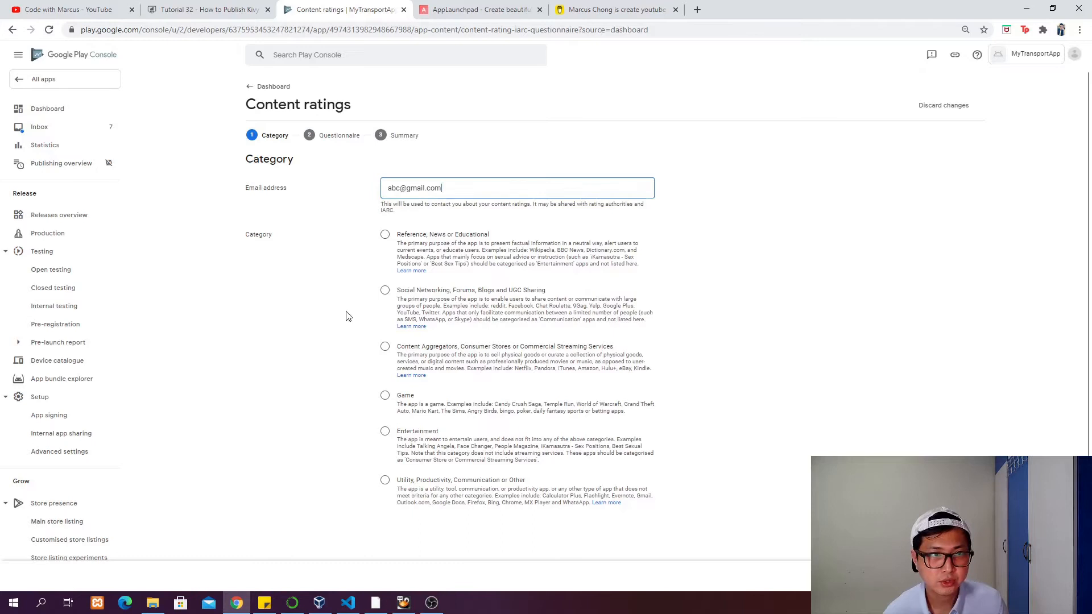
{"action": "mouse_move", "coordinate": [374, 495]}
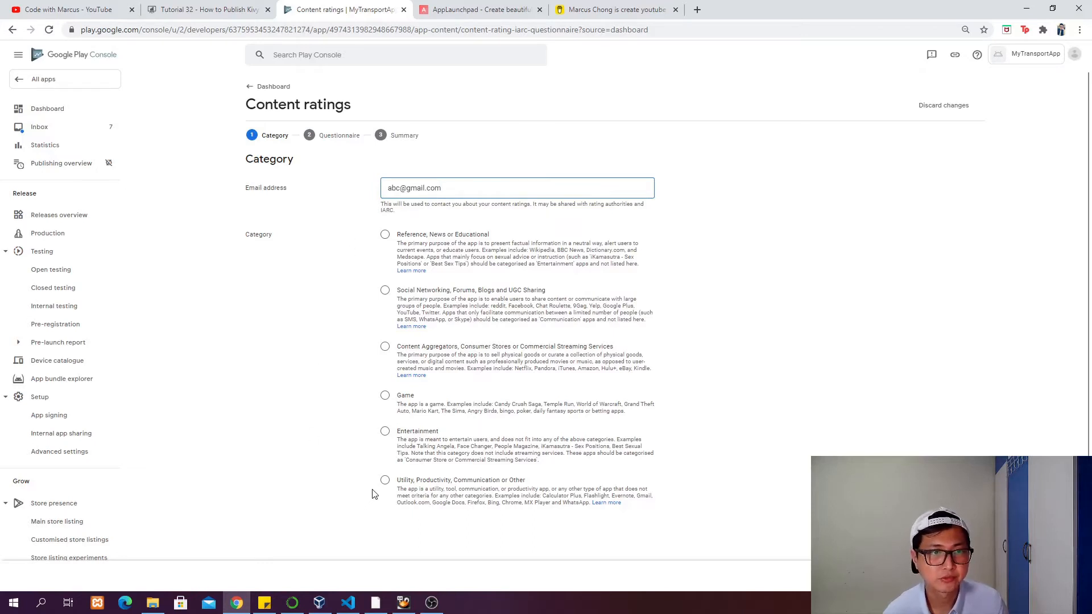
{"action": "mouse_move", "coordinate": [417, 244]}
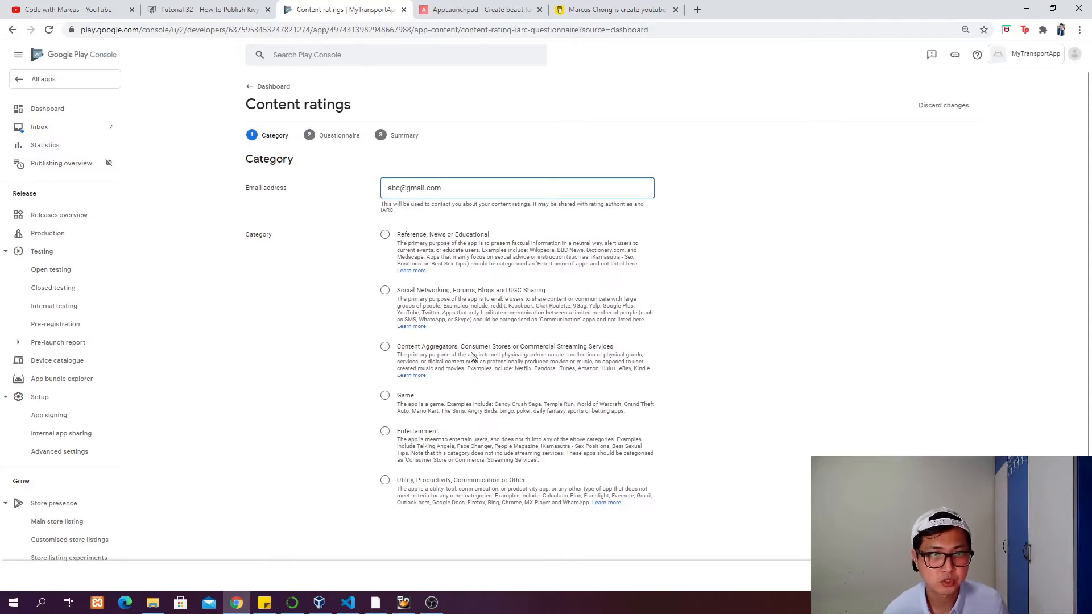
{"action": "mouse_move", "coordinate": [352, 466]}
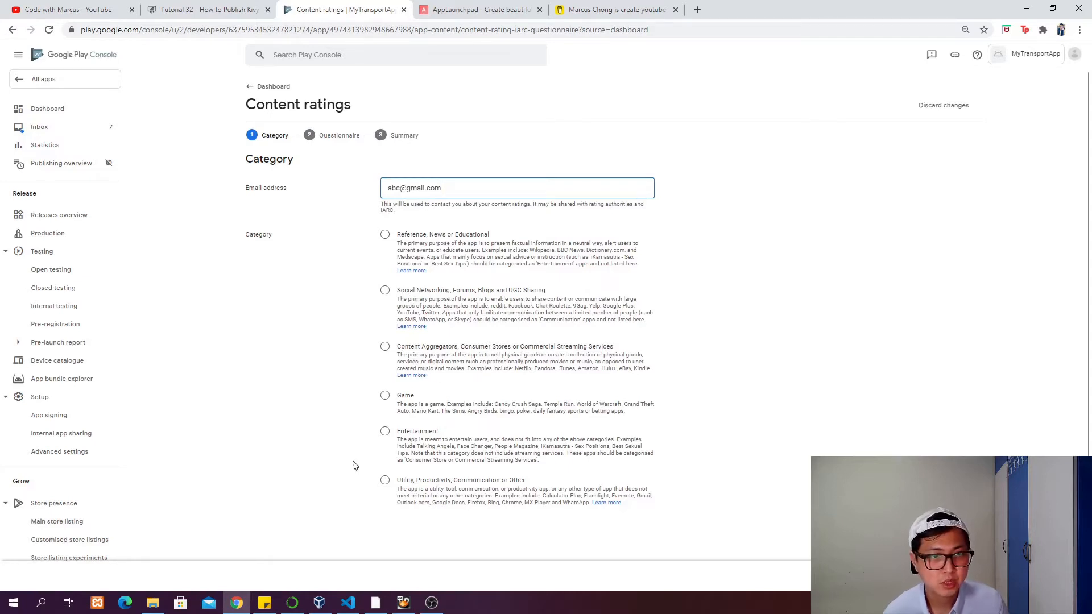
Step: Choose Utility, Productivity, Communication or Other as the rating category
{"action": "scroll", "scroll_direction": "down", "scroll_amount": 3}
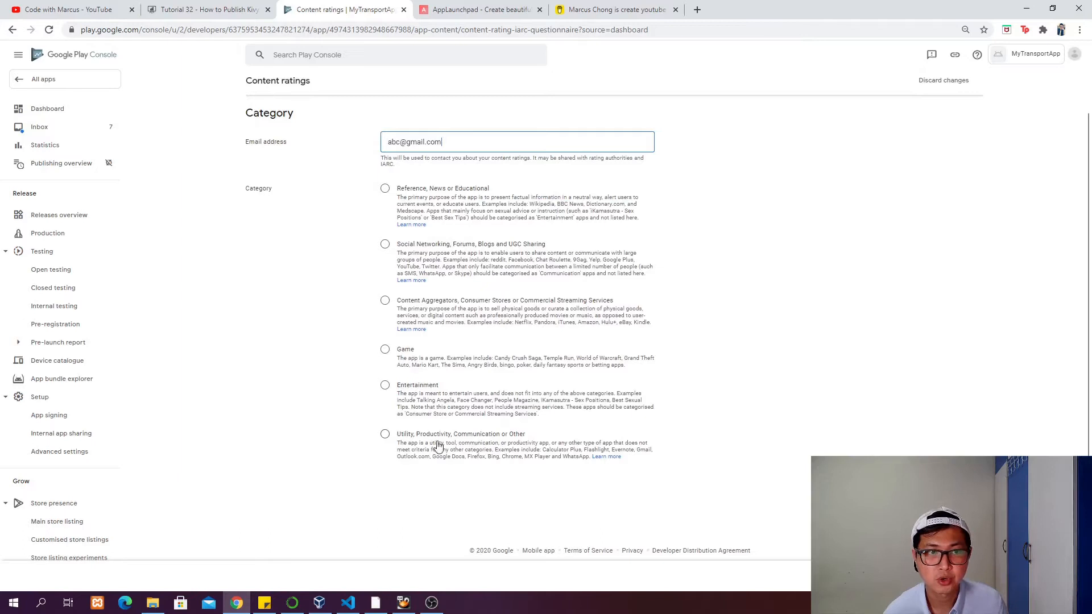
{"action": "left_click", "coordinate": [384, 479]}
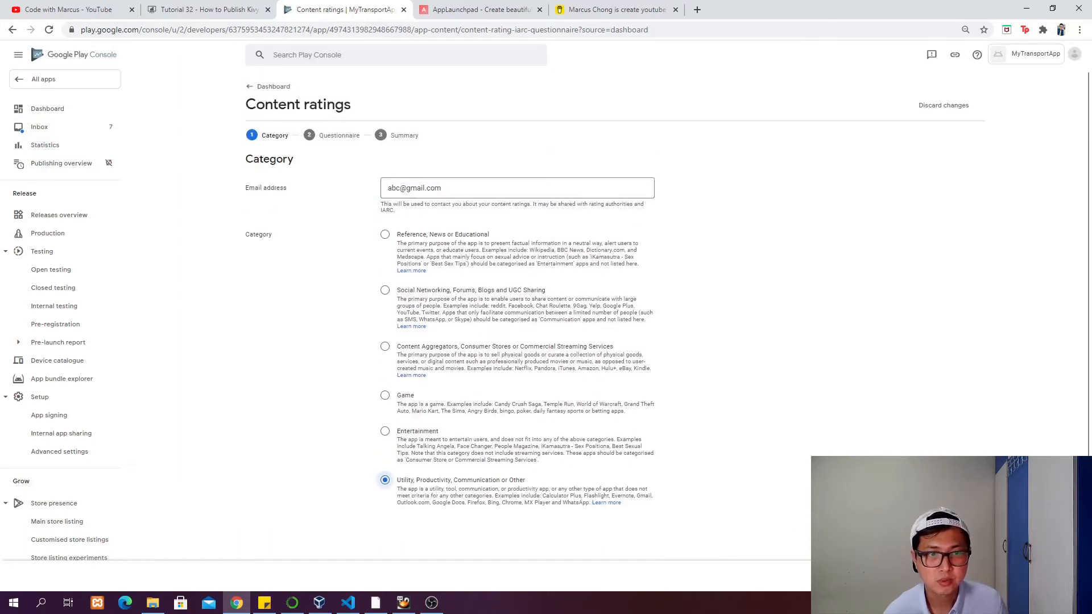
{"action": "mouse_move", "coordinate": [706, 356]}
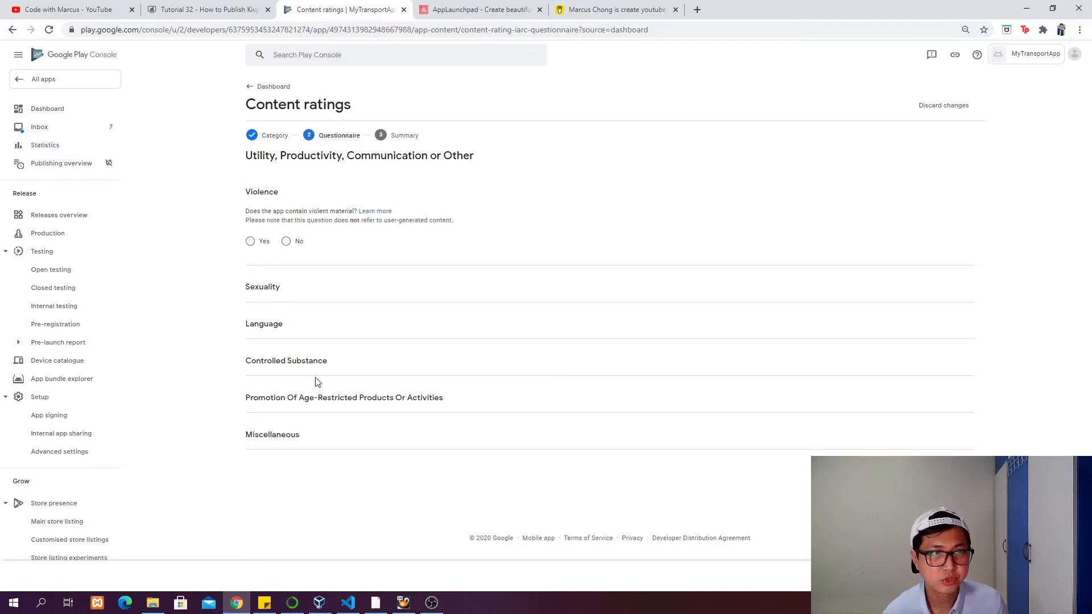
{"action": "mouse_move", "coordinate": [286, 242]}
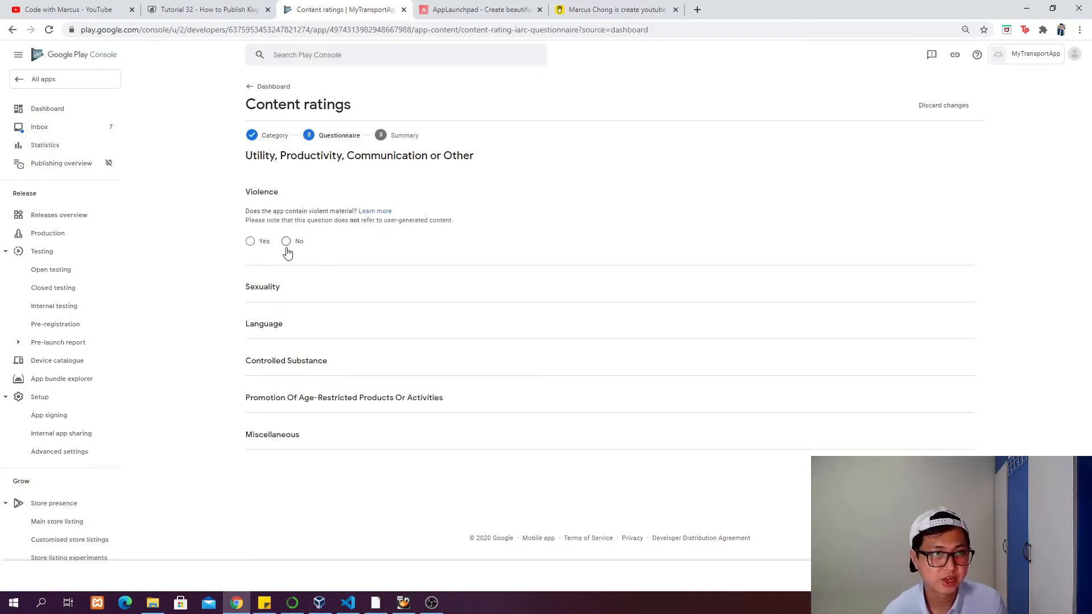
Step: Answer No to violence, sexuality, content exchange, location sharing, digital goods and browser questions
{"action": "left_click", "coordinate": [285, 242]}
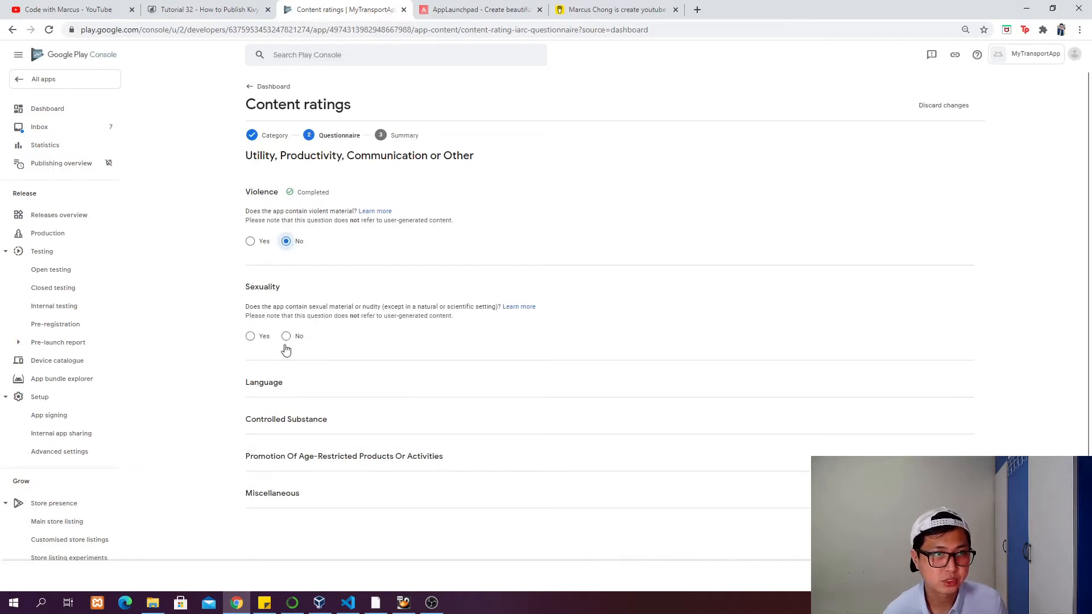
{"action": "left_click", "coordinate": [285, 336]}
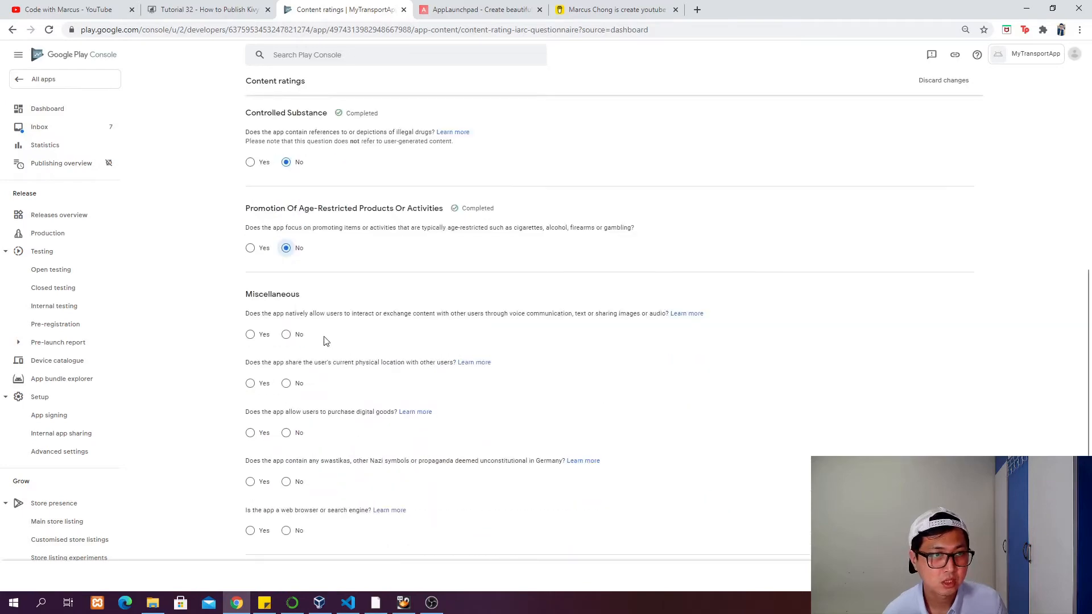
{"action": "mouse_move", "coordinate": [314, 324]}
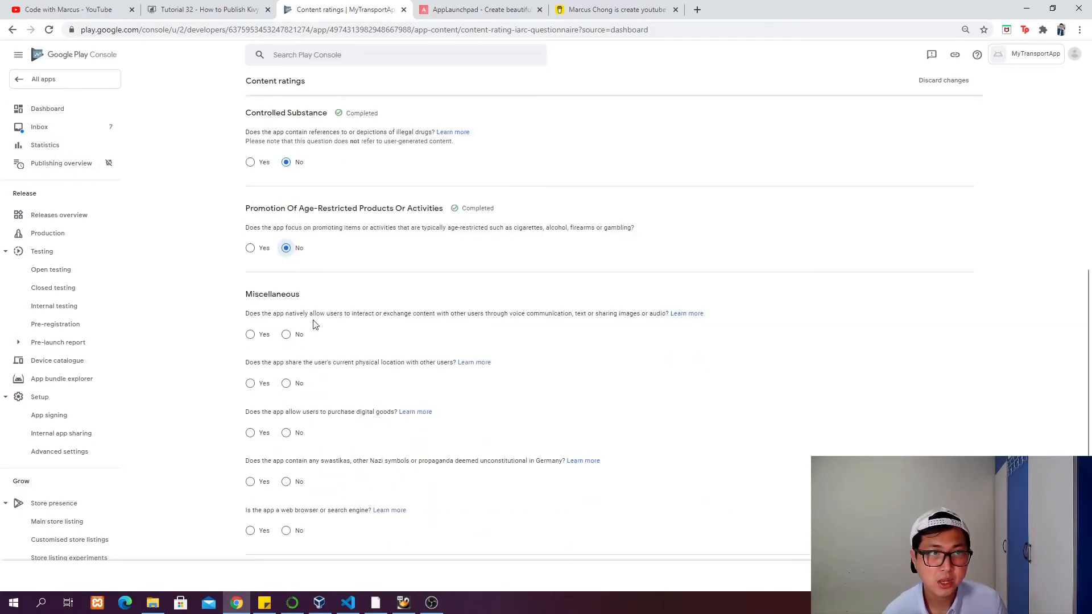
{"action": "mouse_move", "coordinate": [341, 325]}
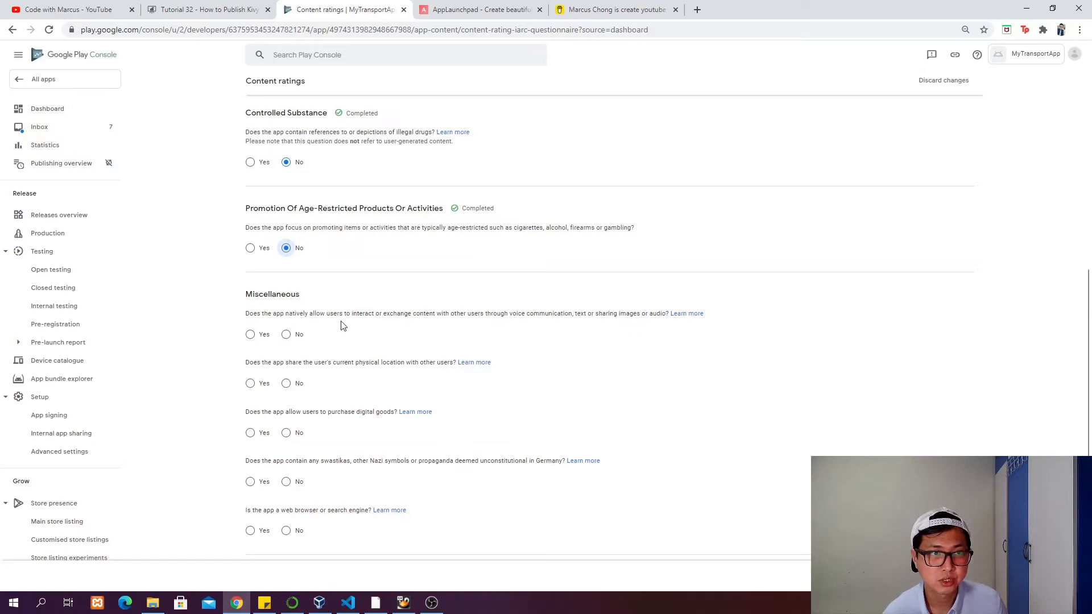
{"action": "mouse_move", "coordinate": [413, 331]}
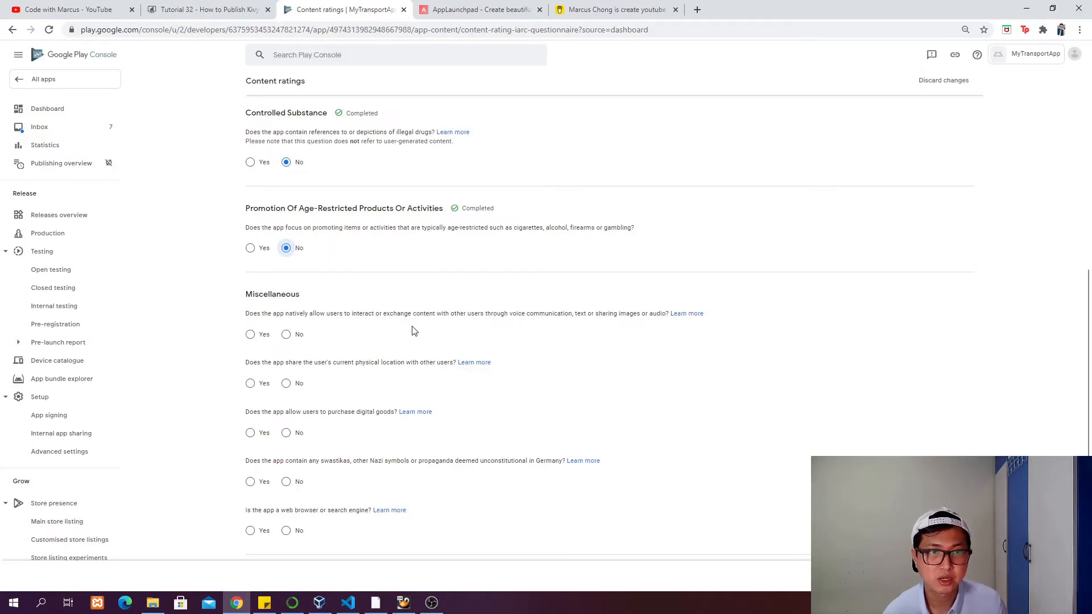
{"action": "mouse_move", "coordinate": [593, 329]}
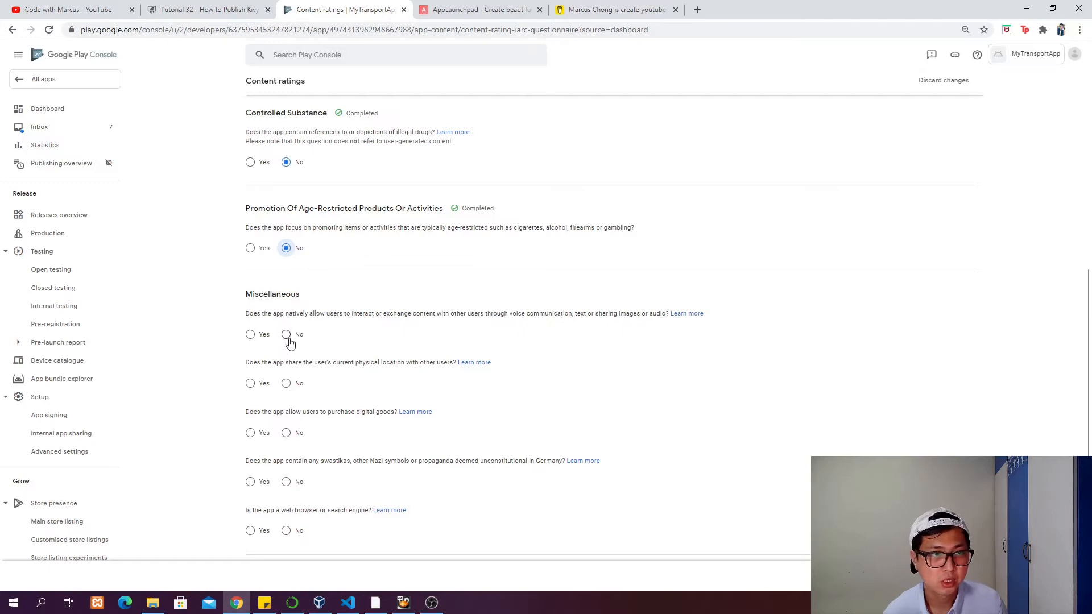
{"action": "left_click", "coordinate": [285, 335]}
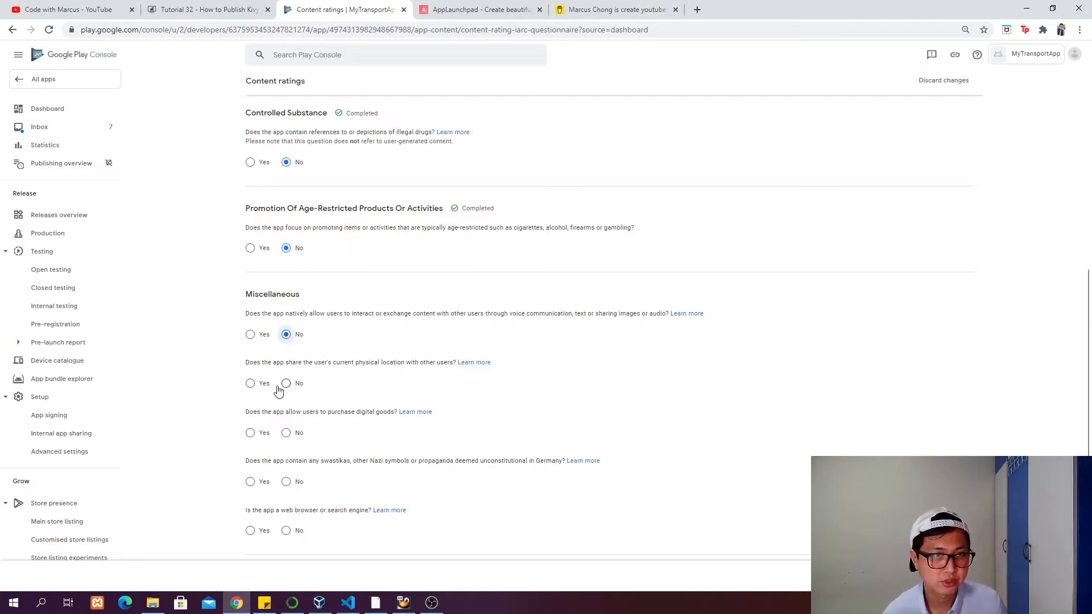
{"action": "left_click", "coordinate": [286, 383]}
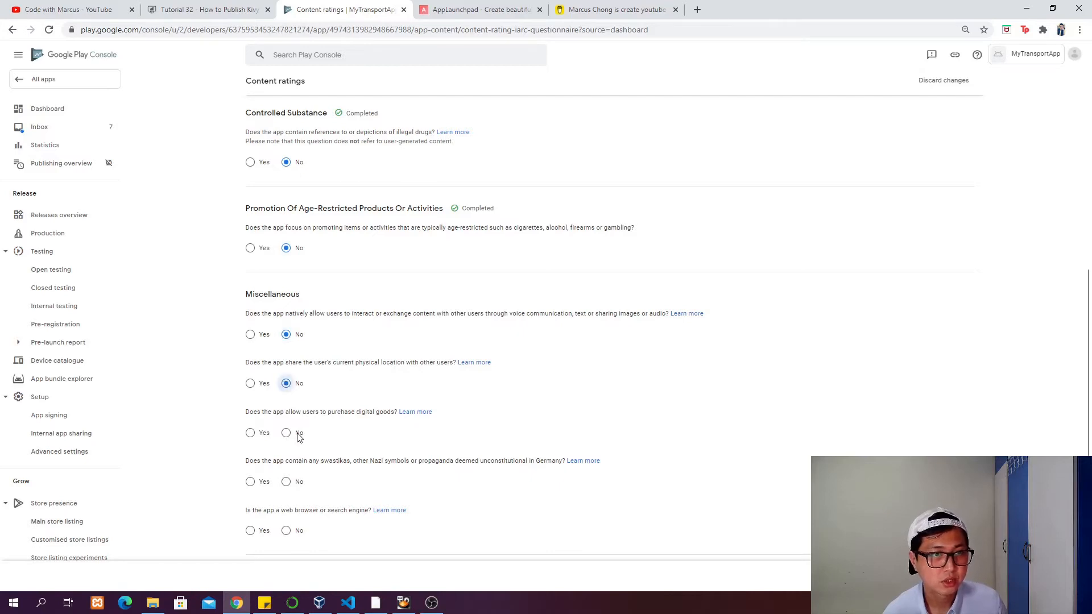
{"action": "left_click", "coordinate": [286, 433]}
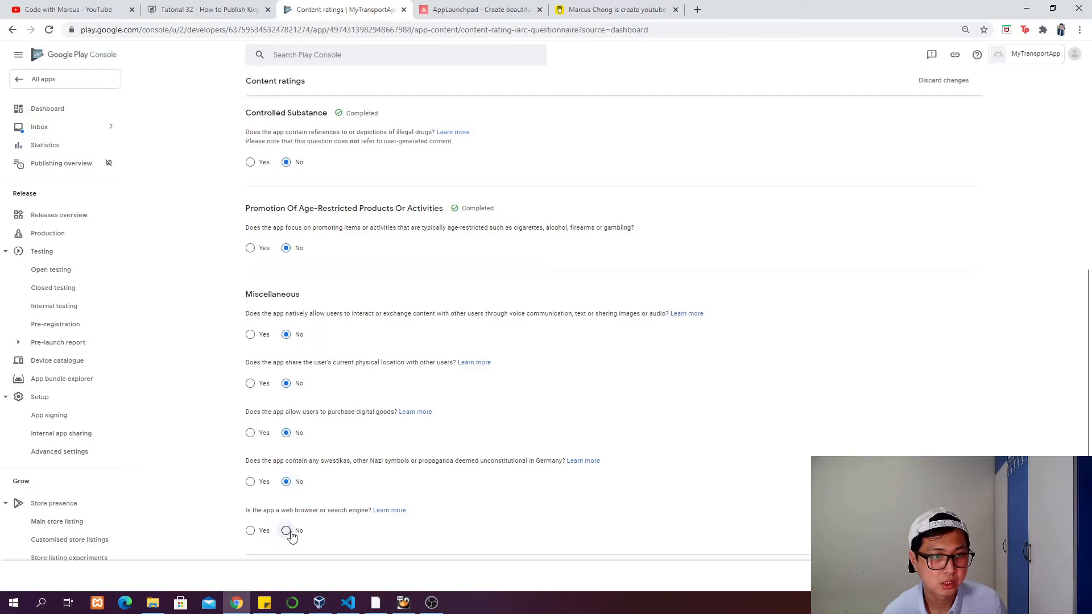
{"action": "left_click", "coordinate": [286, 530]}
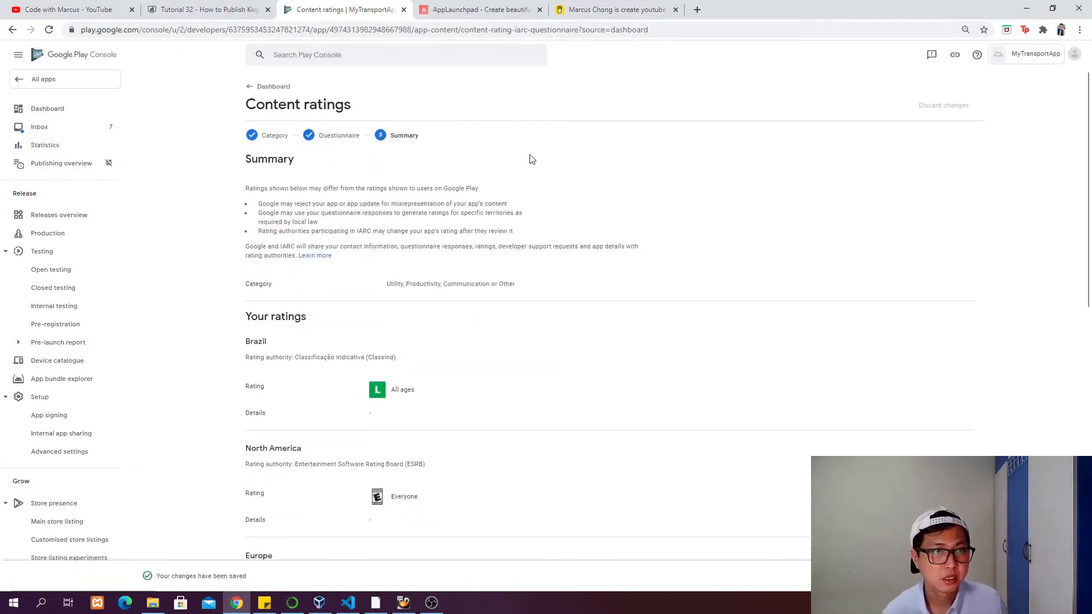
Step: Scroll through the content rating Summary to review the assigned ratings
{"action": "scroll", "scroll_direction": "down", "scroll_amount": 3}
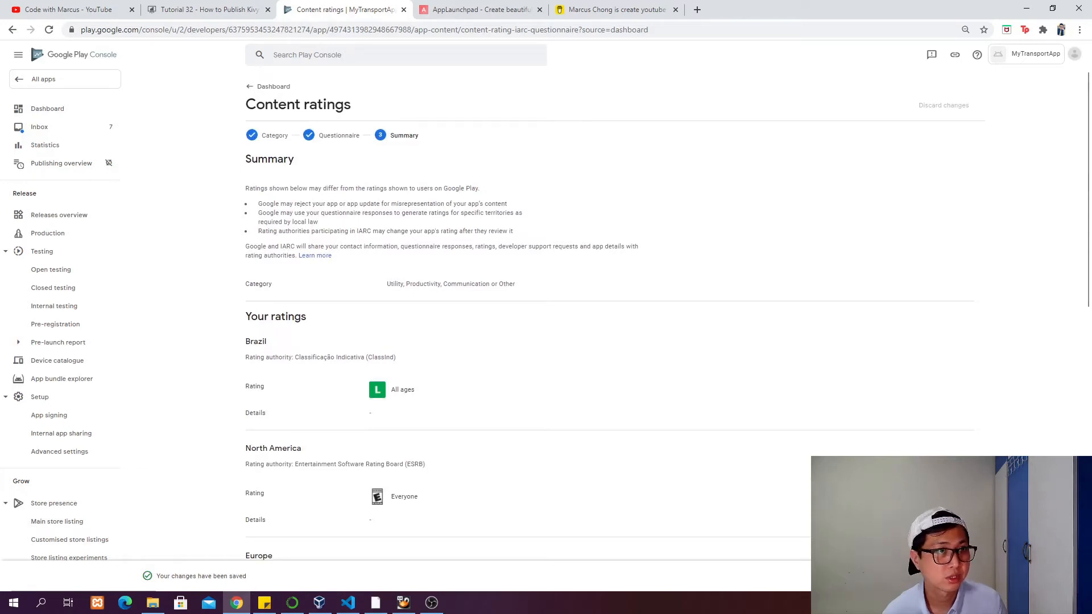
{"action": "mouse_move", "coordinate": [581, 271]}
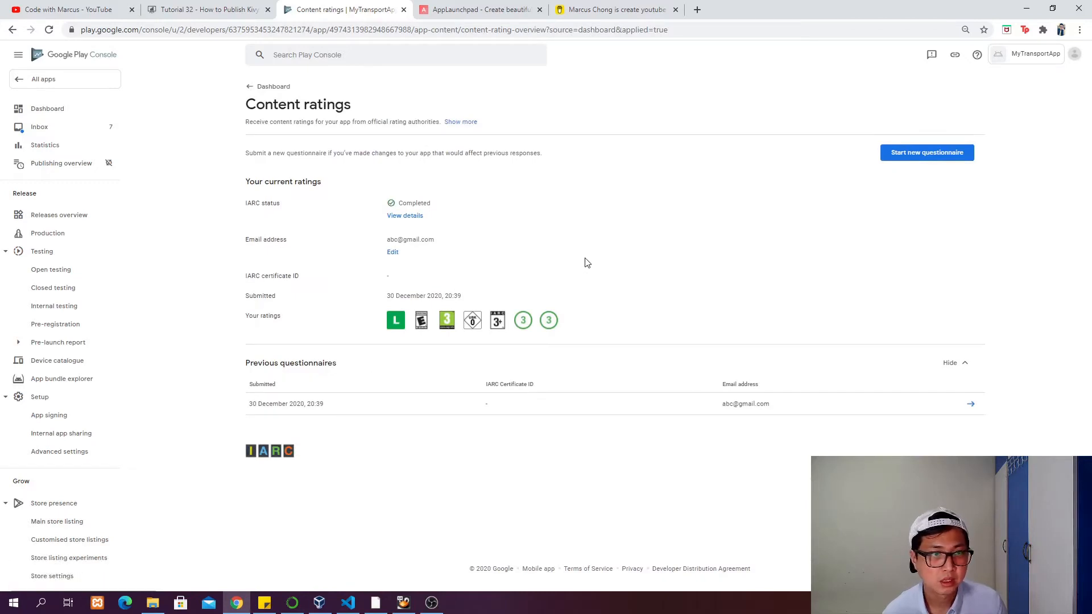
{"action": "mouse_move", "coordinate": [975, 333]}
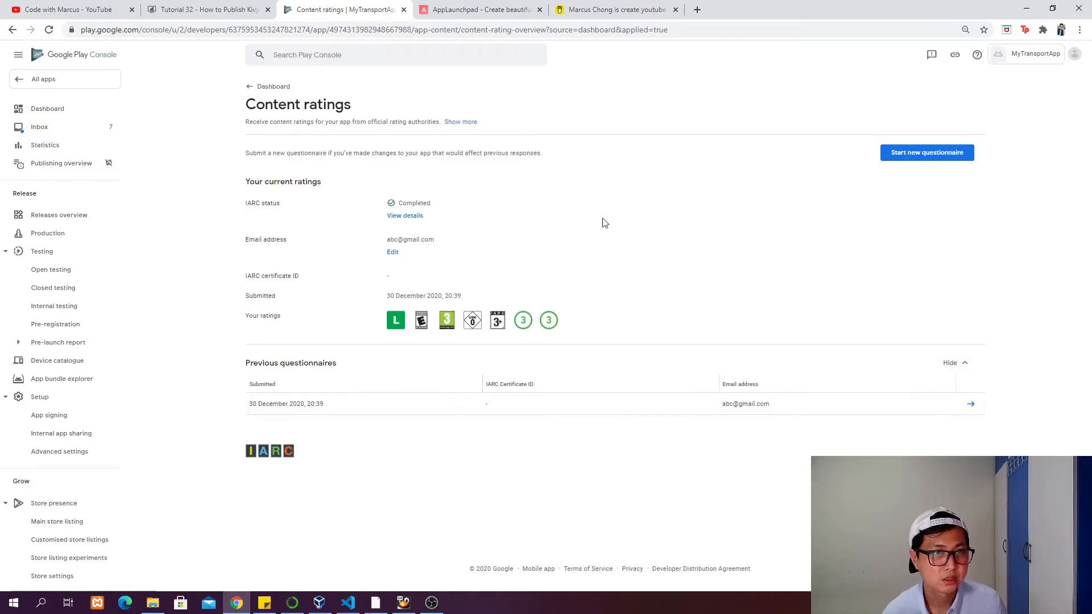
{"action": "mouse_move", "coordinate": [240, 89]}
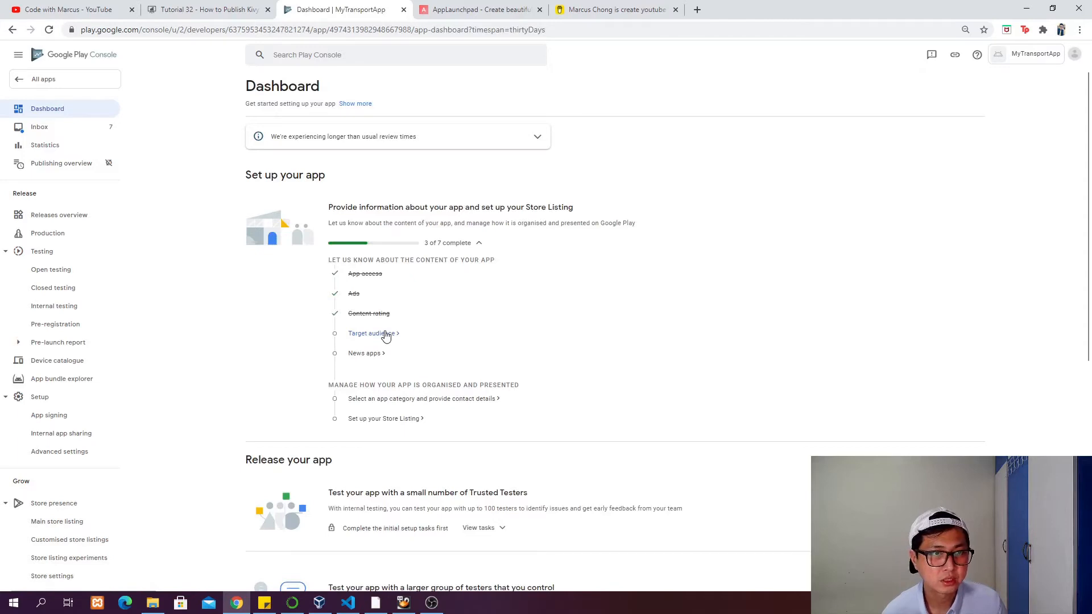
Step: In Target audience, include ages 13–15 and 16–17 and continue to store presence
{"action": "left_click", "coordinate": [369, 334]}
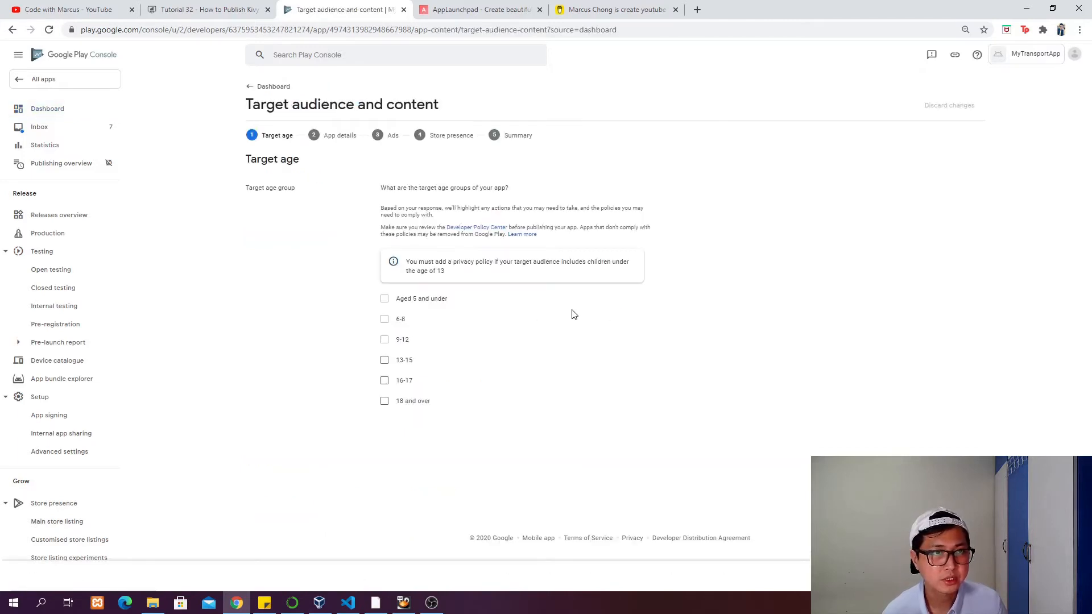
{"action": "mouse_move", "coordinate": [472, 358]}
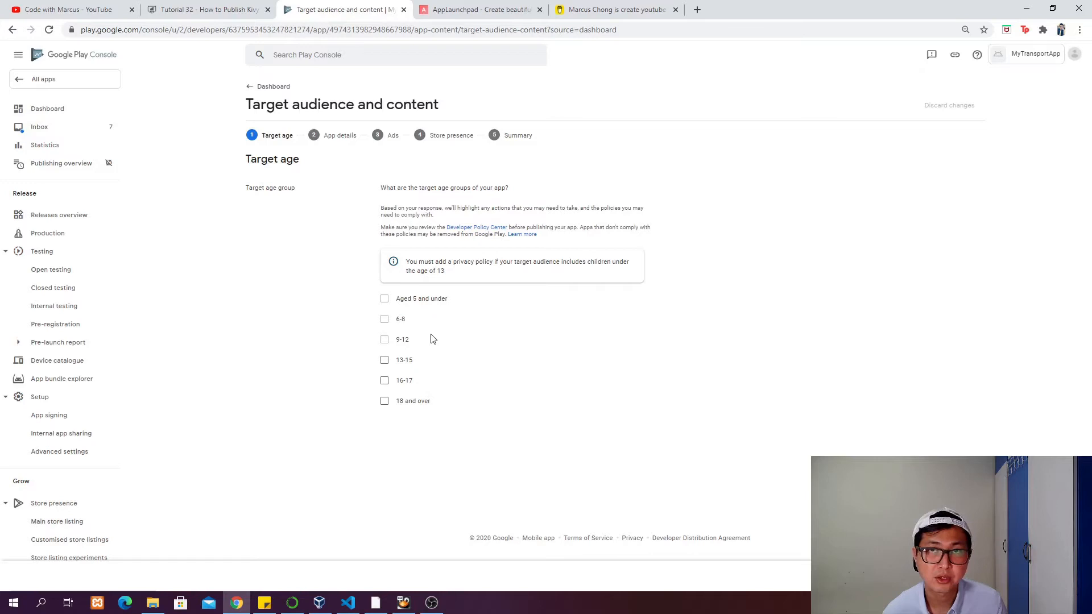
{"action": "mouse_move", "coordinate": [407, 362]}
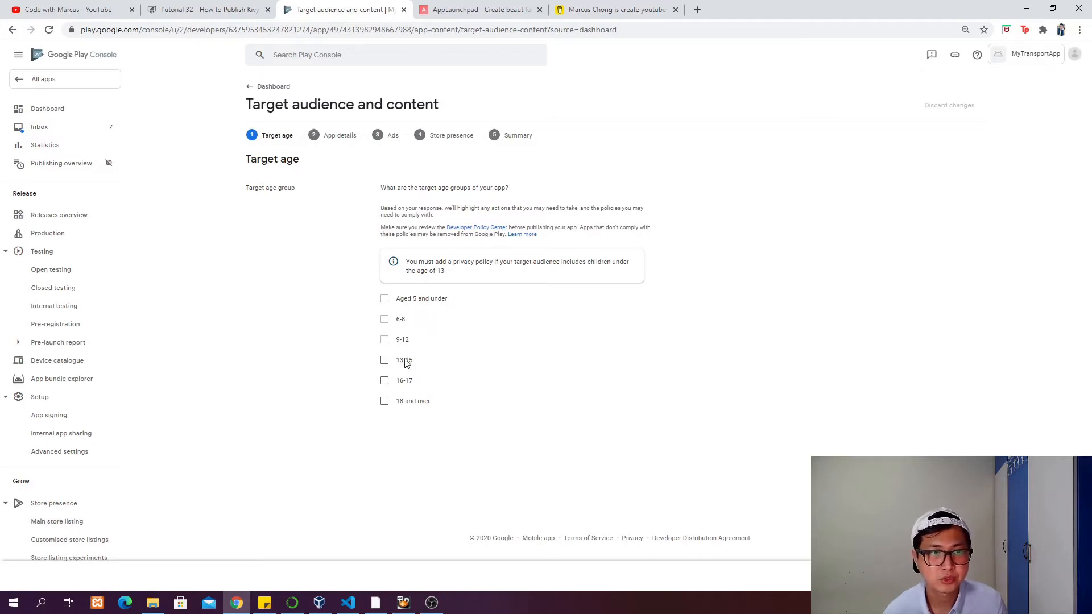
{"action": "left_click", "coordinate": [383, 360]}
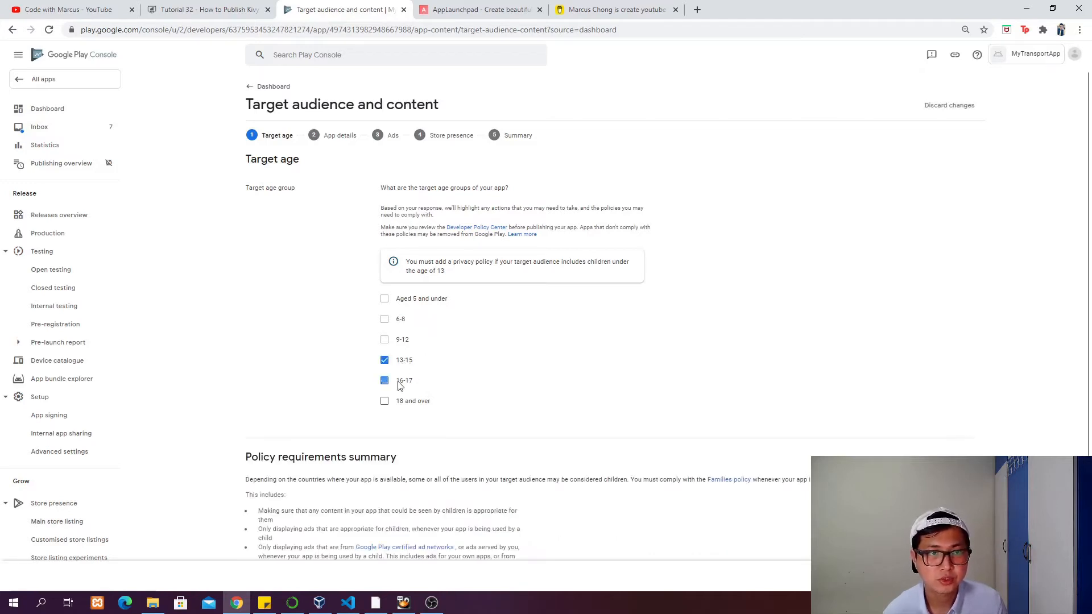
{"action": "left_click", "coordinate": [383, 380]}
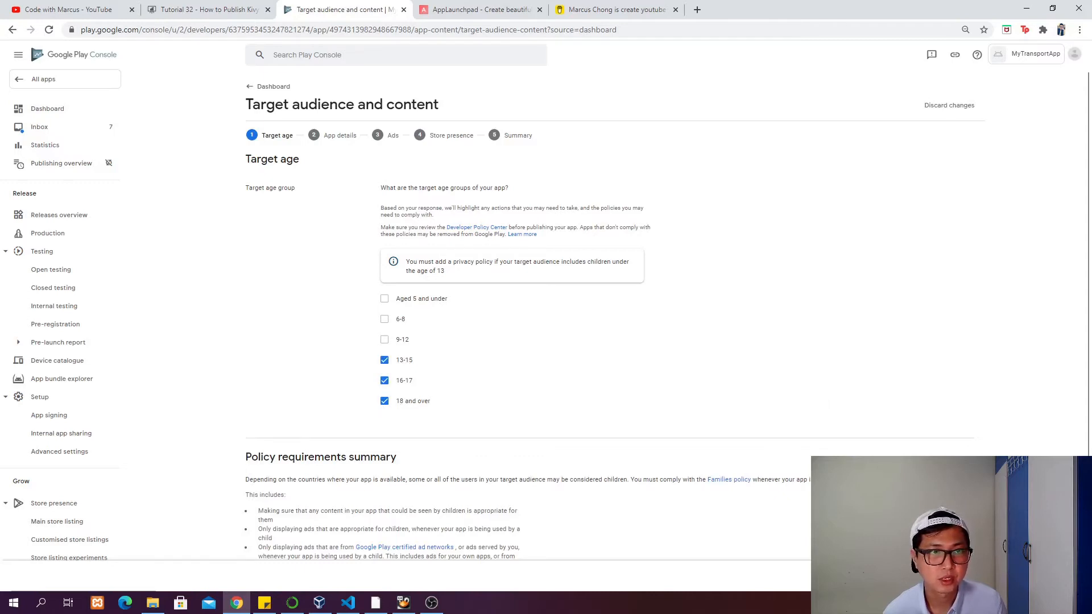
{"action": "left_click", "coordinate": [452, 135]}
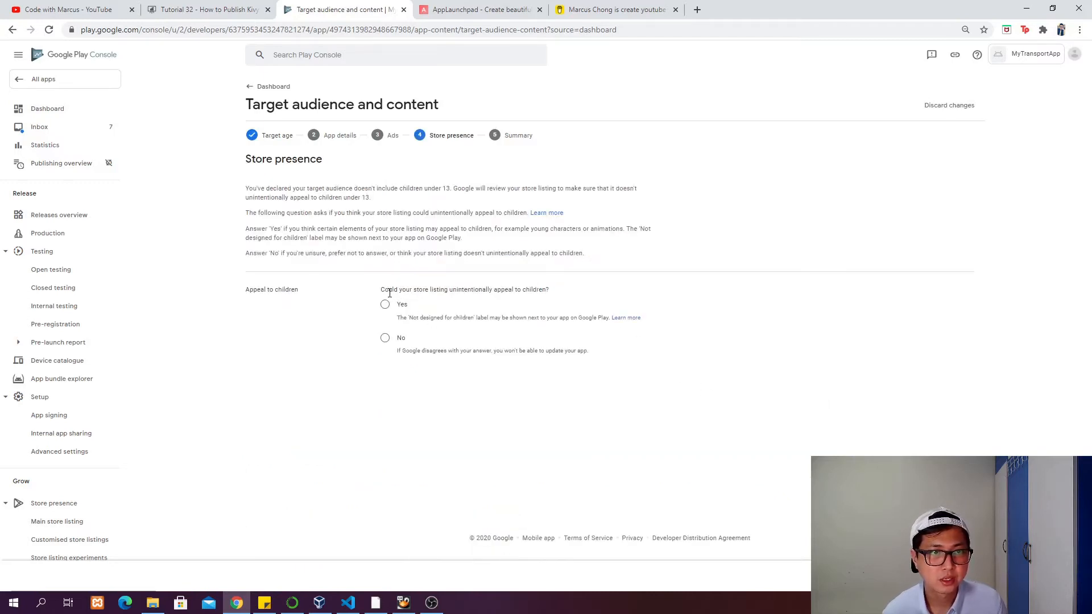
{"action": "mouse_move", "coordinate": [499, 299]}
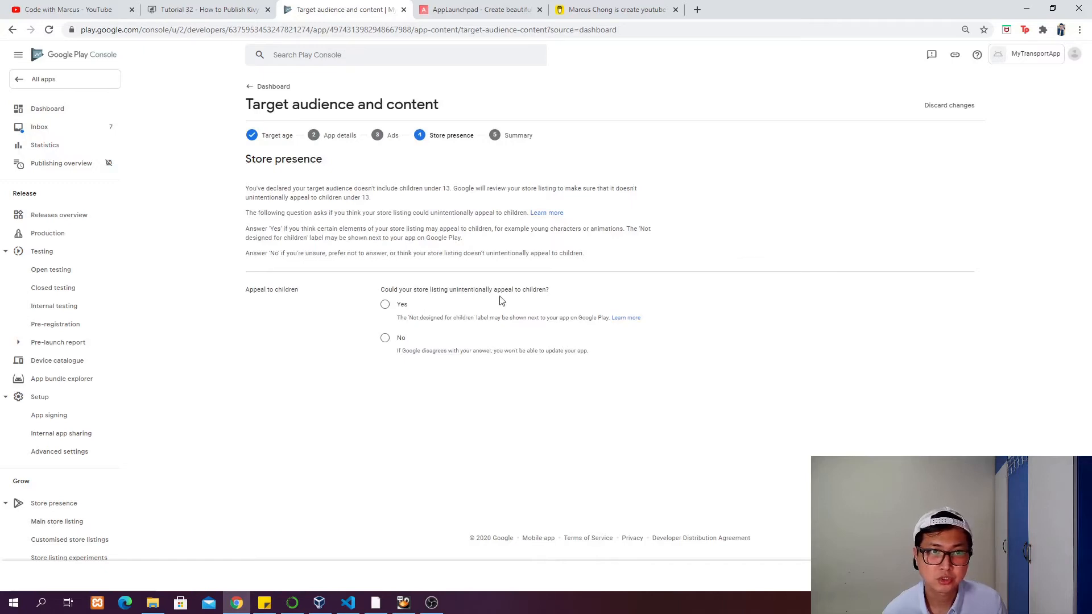
{"action": "mouse_move", "coordinate": [396, 348]}
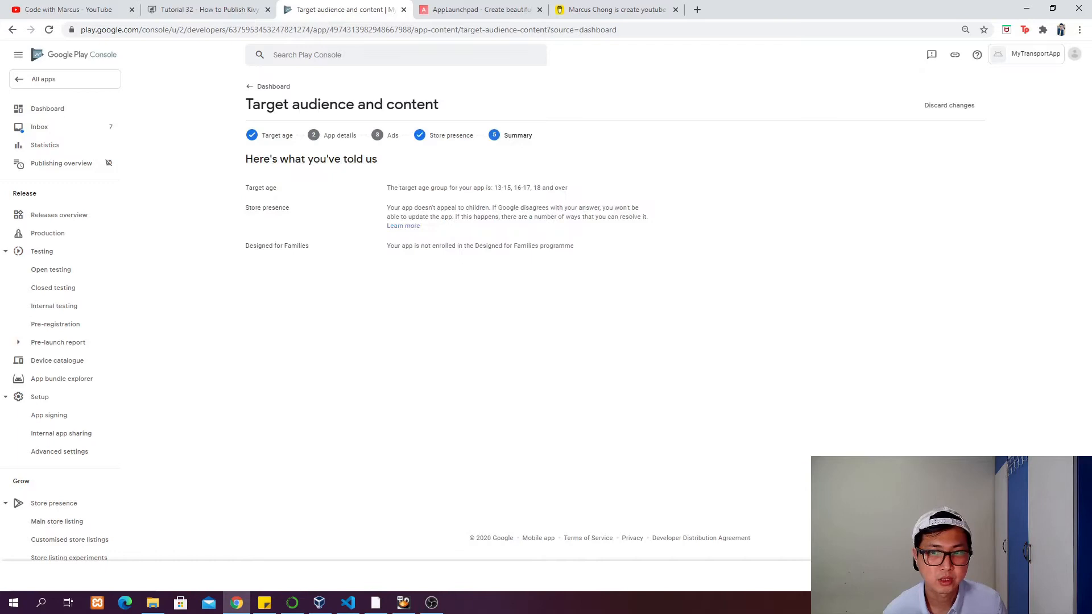
{"action": "mouse_move", "coordinate": [1026, 316]}
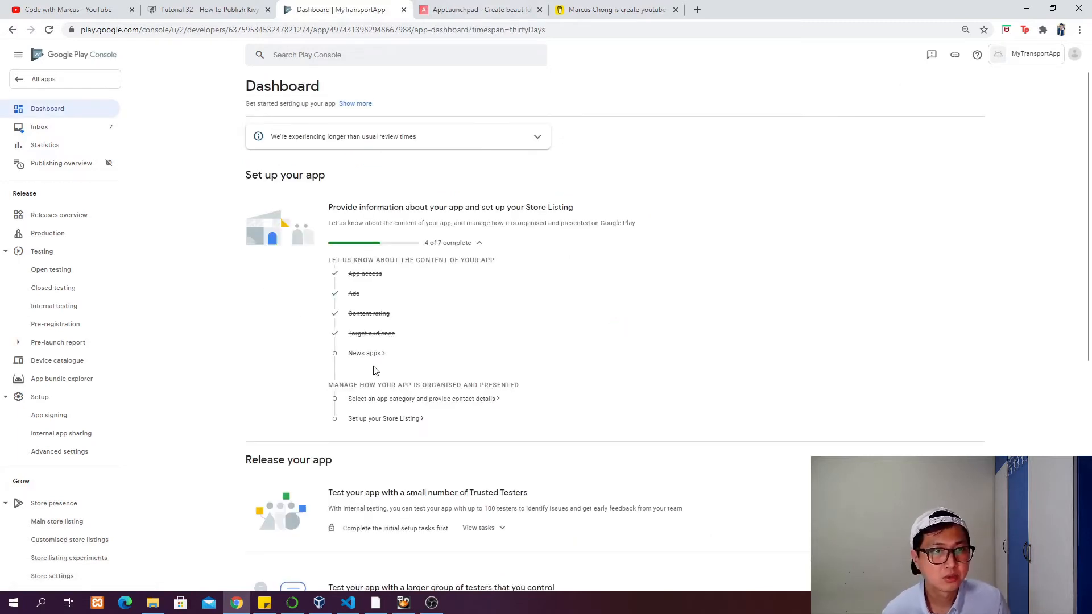
Step: Answer No on the News apps declaration so the dashboard shows 5 of 7 setup tasks complete
{"action": "left_click", "coordinate": [364, 352]}
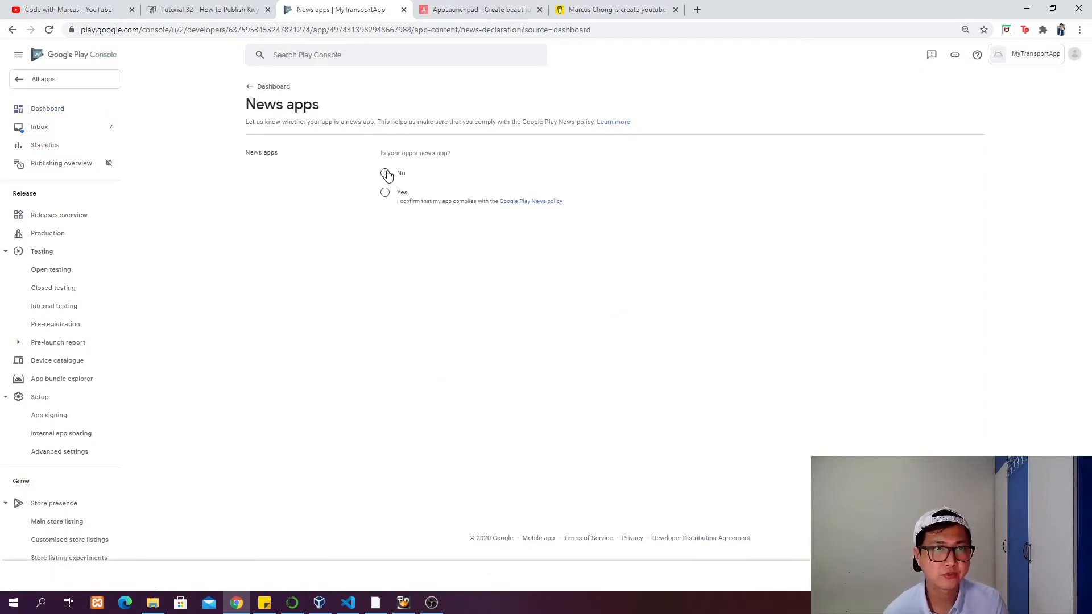
{"action": "left_click", "coordinate": [386, 173]}
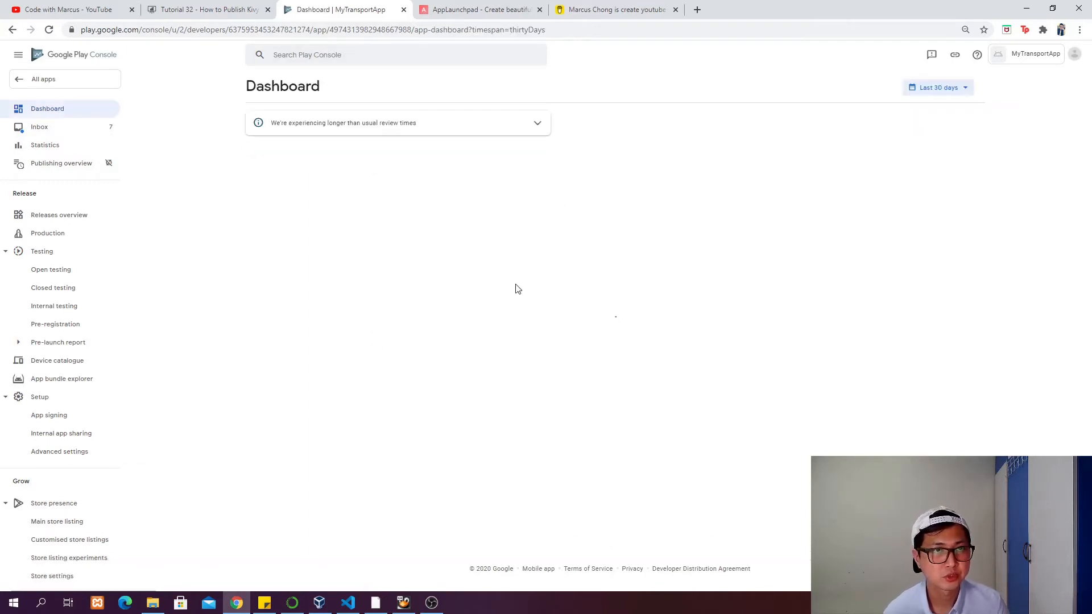
{"action": "scroll", "scroll_direction": "down", "scroll_amount": 3}
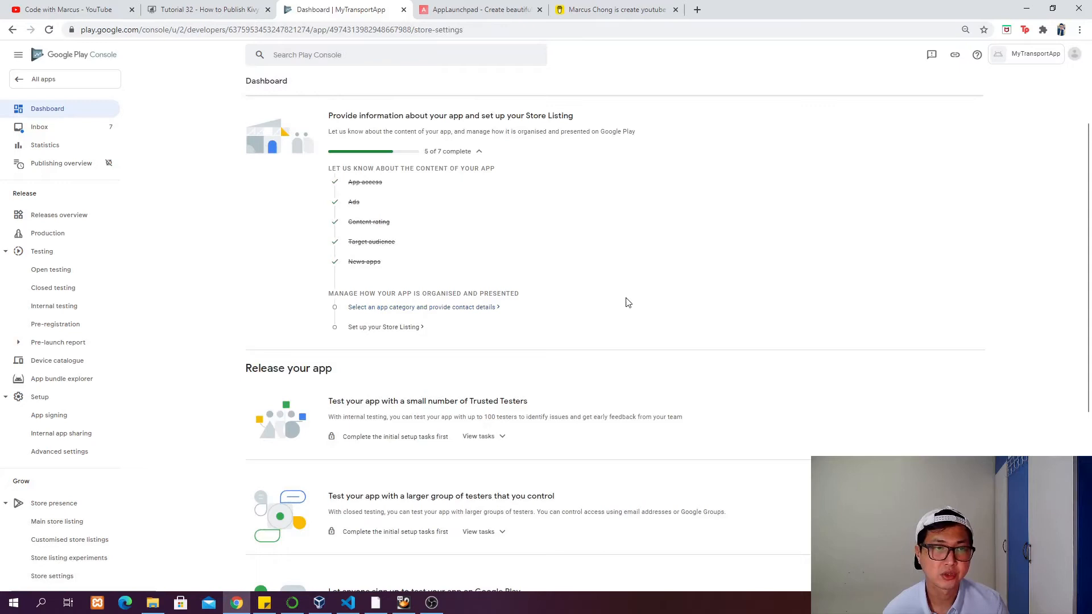
Step: In Store settings choose Travel and local as the app category, then start managing tags
{"action": "left_click", "coordinate": [51, 576]}
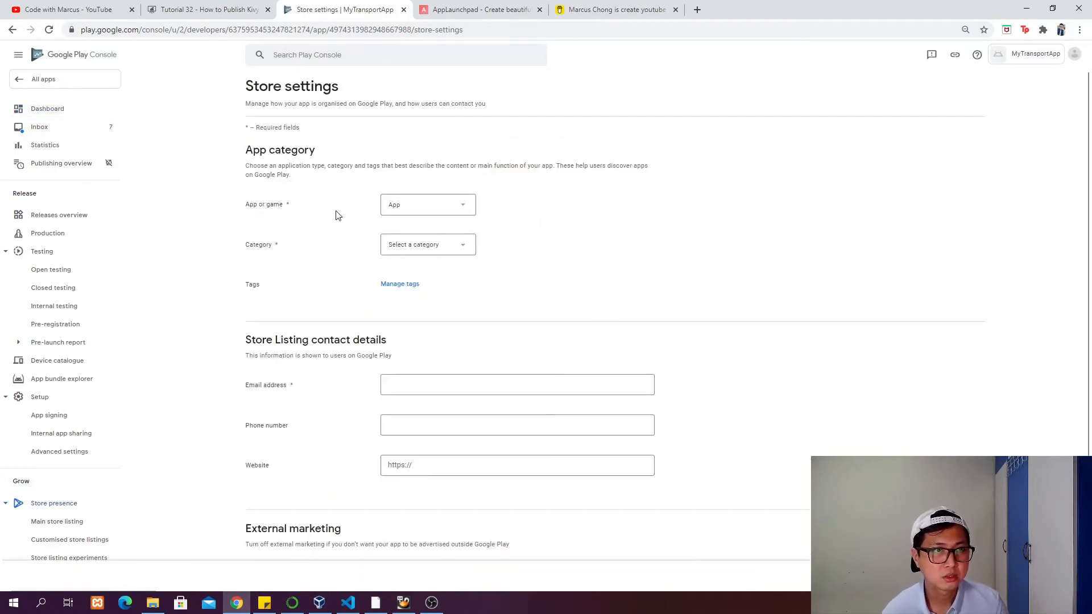
{"action": "mouse_move", "coordinate": [428, 245]}
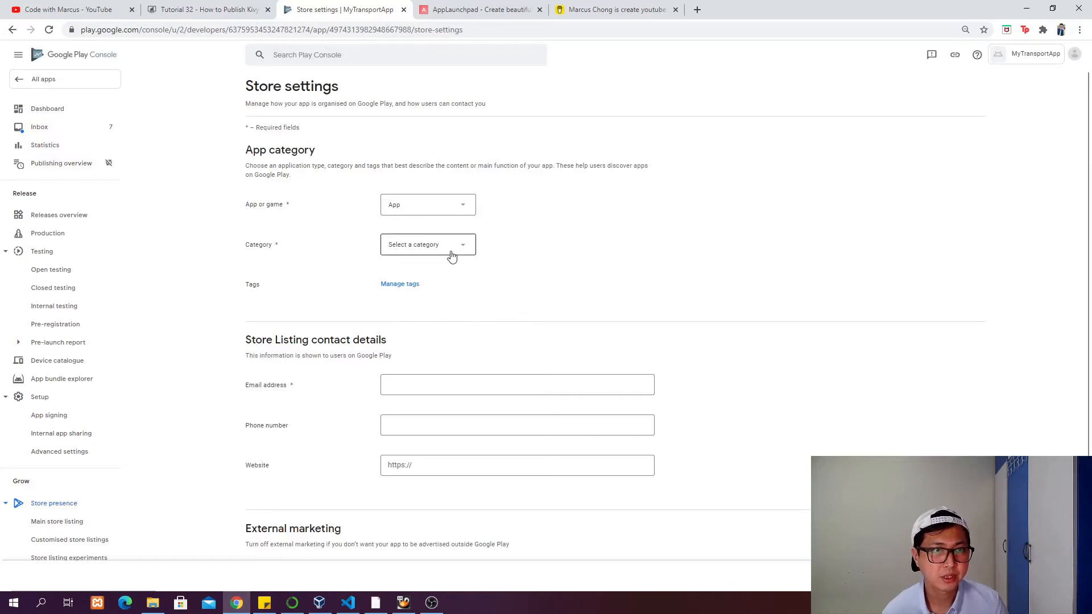
{"action": "left_click", "coordinate": [428, 244]}
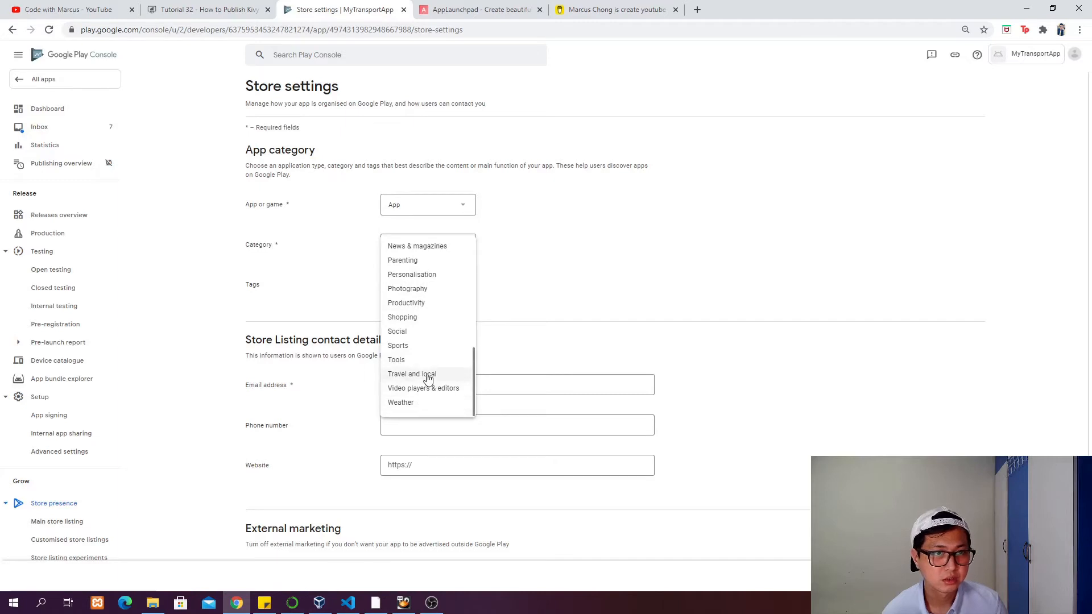
{"action": "left_click", "coordinate": [412, 375]}
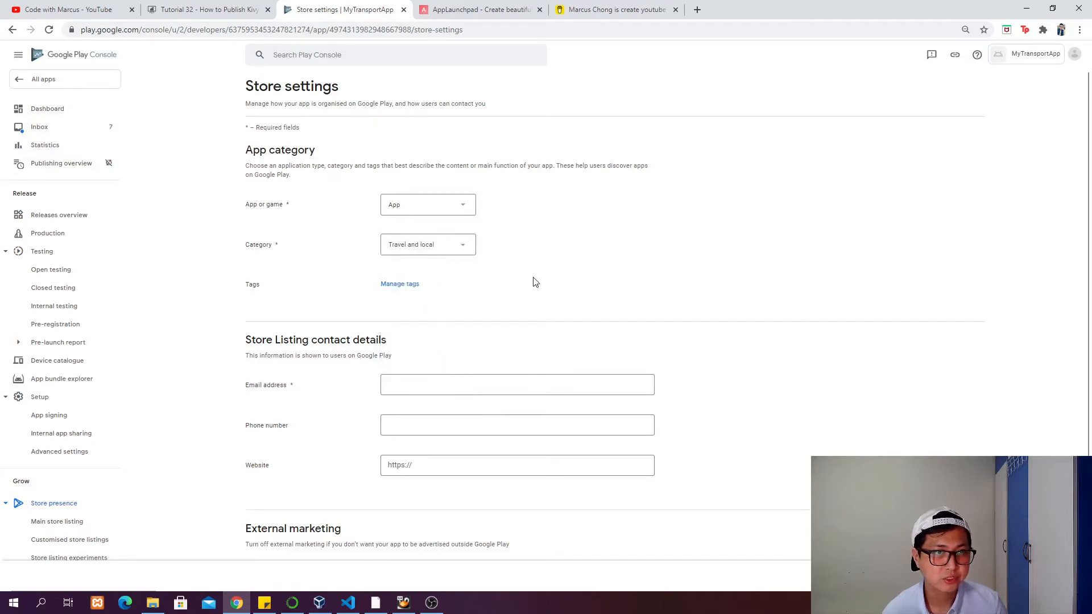
{"action": "mouse_move", "coordinate": [399, 284]}
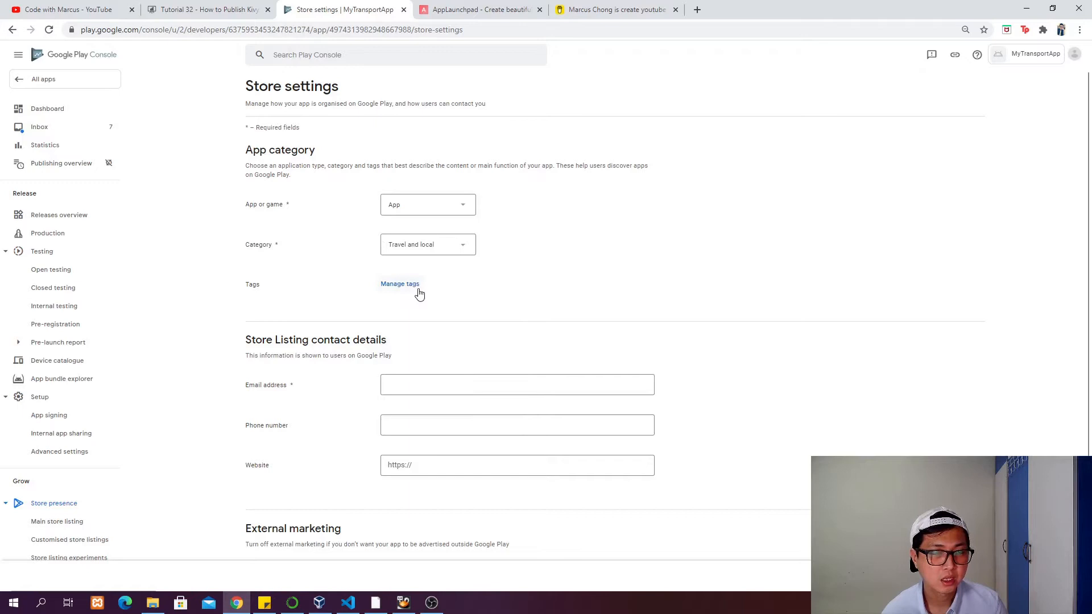
{"action": "mouse_move", "coordinate": [429, 282]}
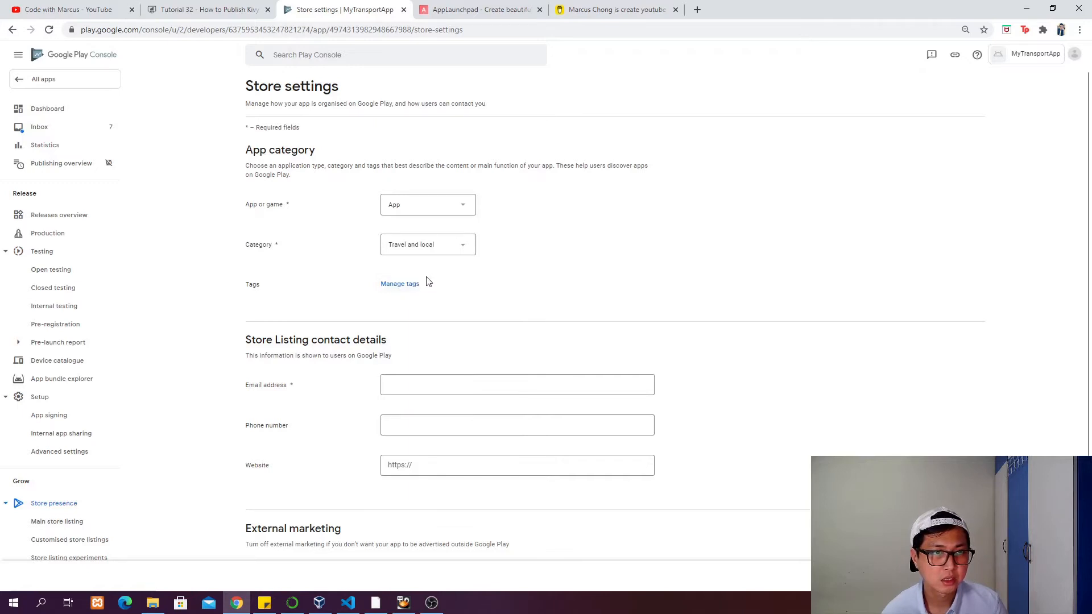
{"action": "left_click", "coordinate": [428, 245]}
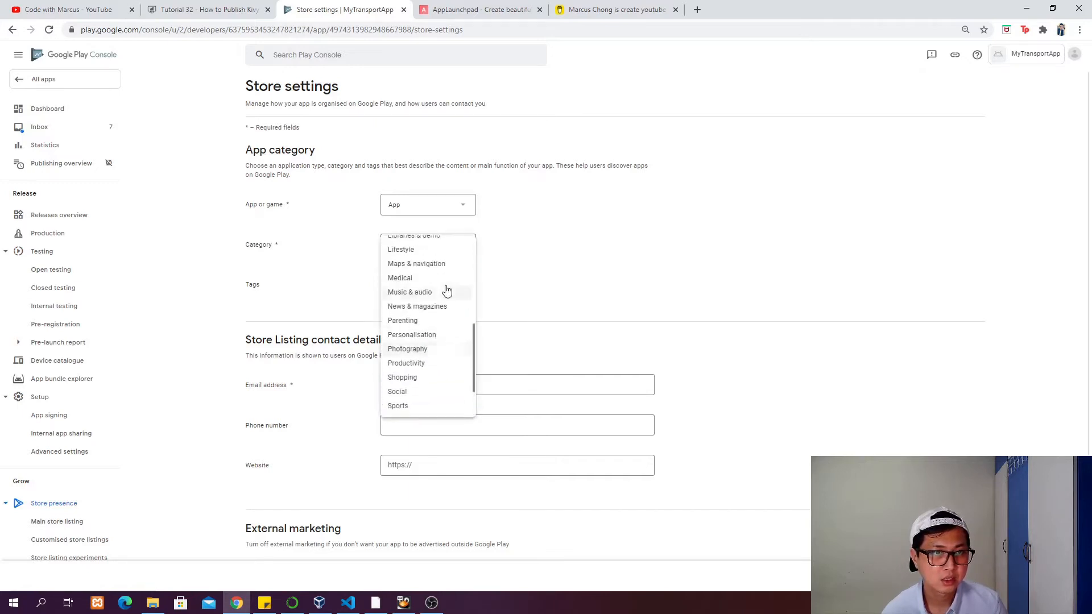
{"action": "scroll", "scroll_direction": "down", "scroll_amount": 3}
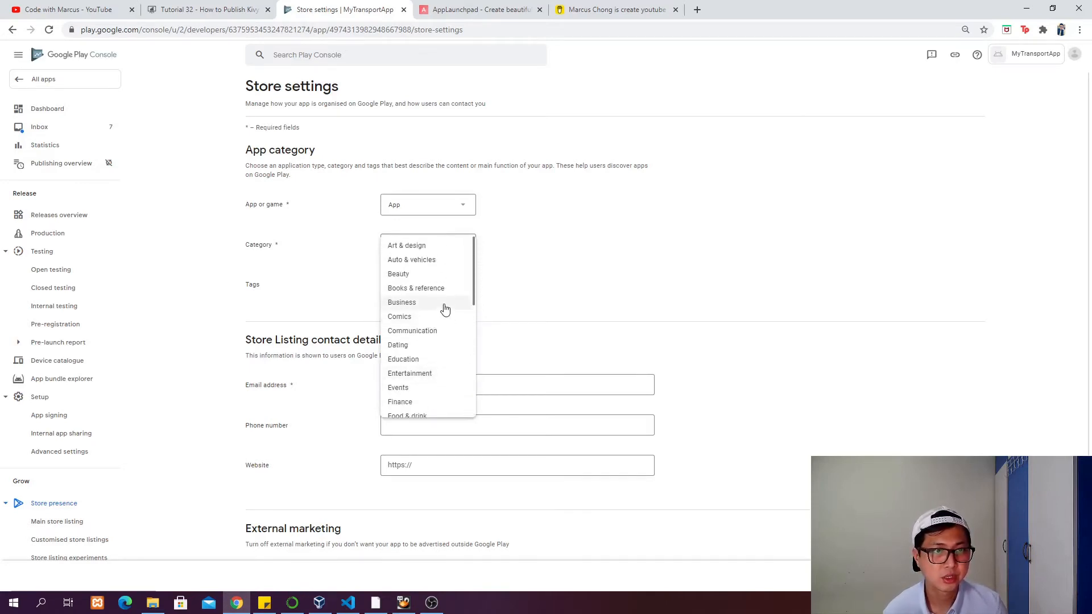
{"action": "scroll", "scroll_direction": "down", "scroll_amount": 3}
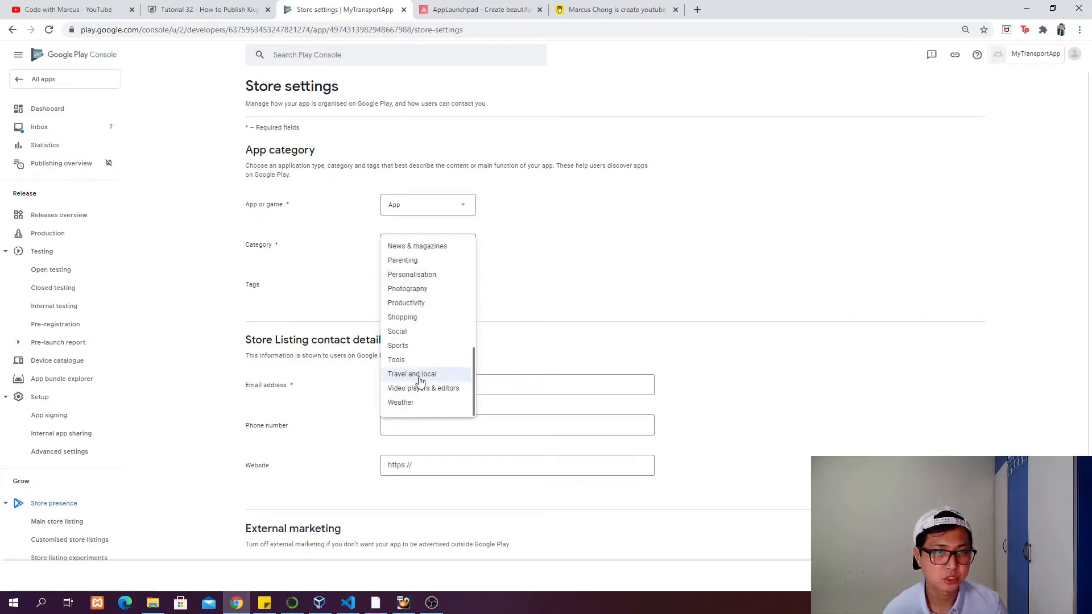
{"action": "mouse_move", "coordinate": [421, 388]}
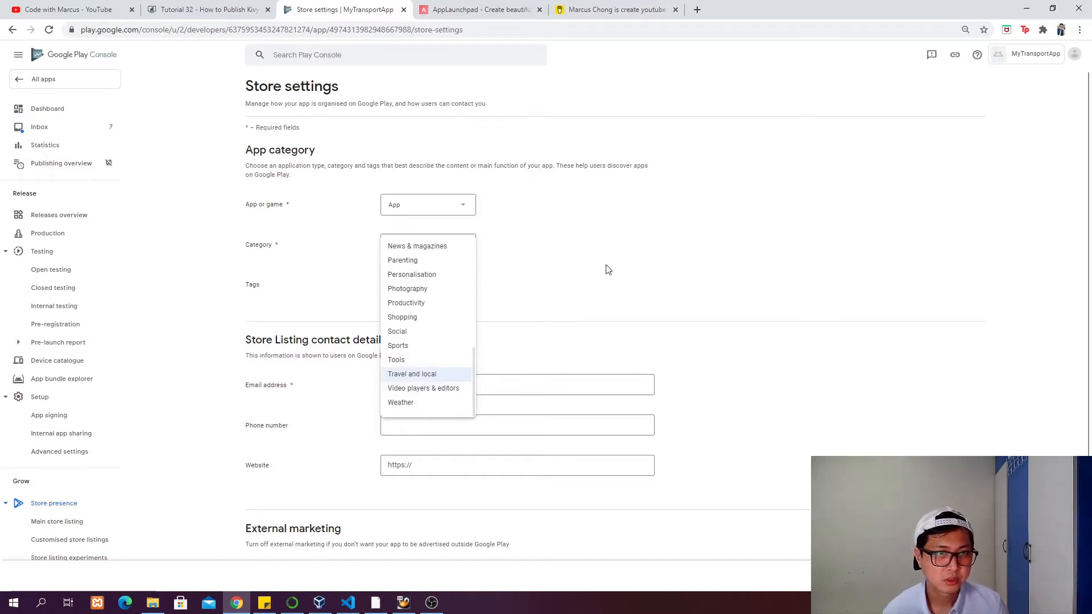
{"action": "left_click", "coordinate": [411, 374]}
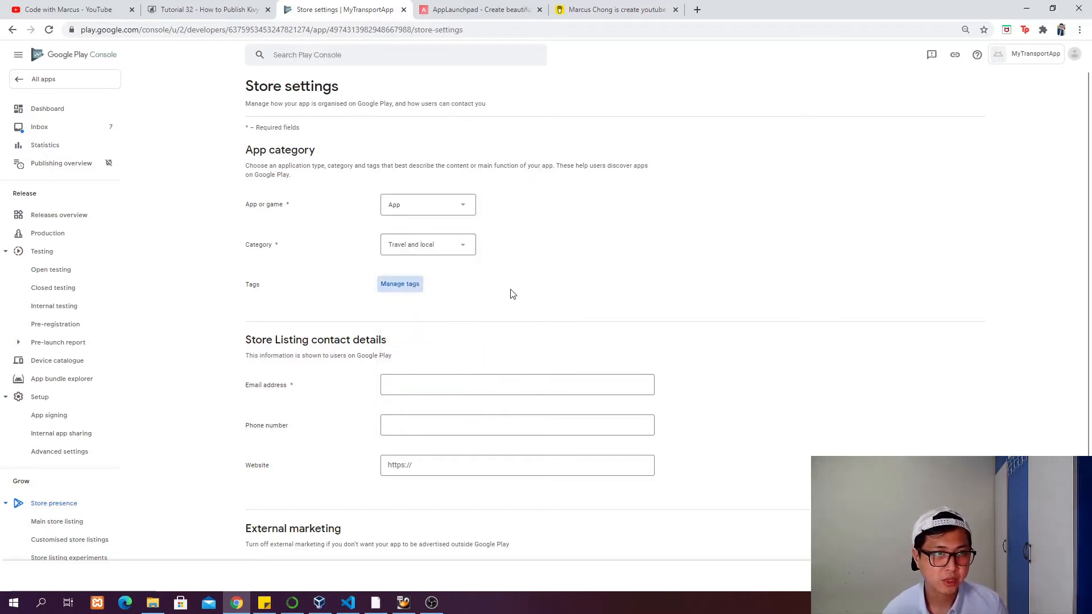
{"action": "left_click", "coordinate": [400, 284]}
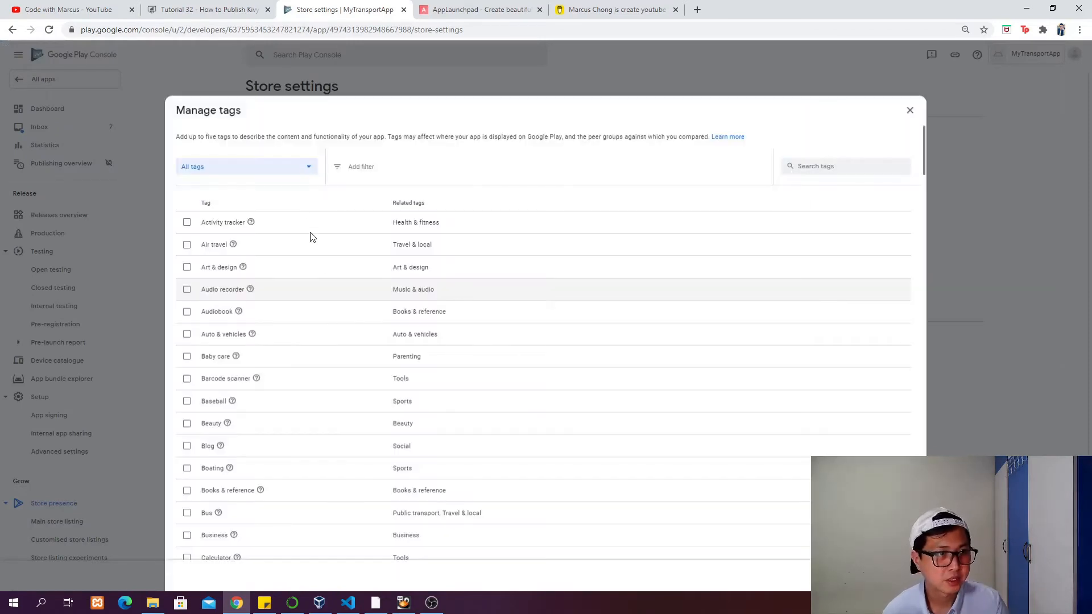
{"action": "mouse_move", "coordinate": [797, 240]}
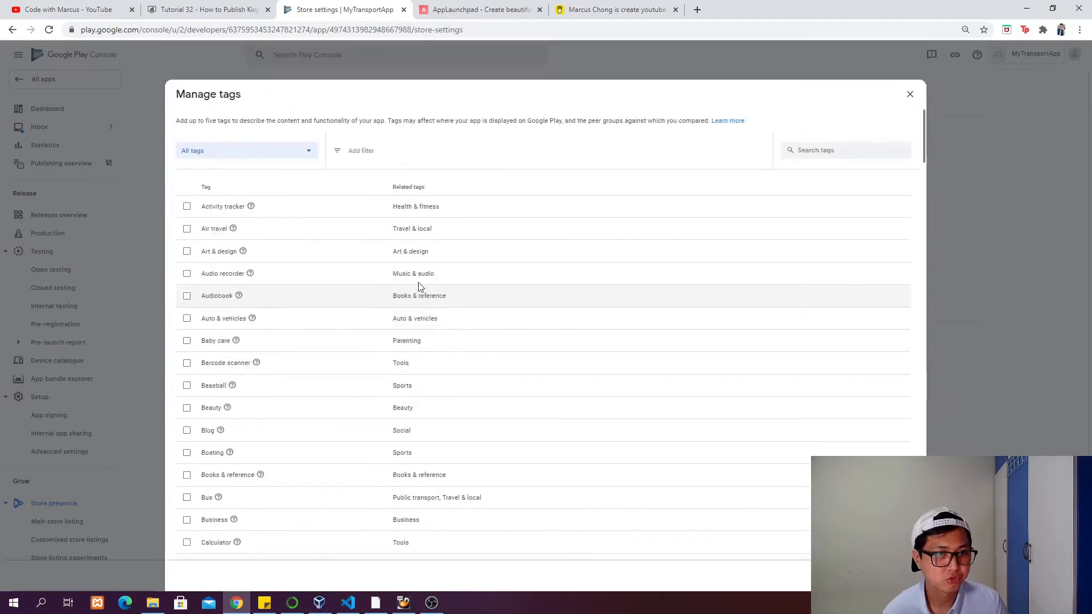
Step: Filter the Manage tags list by category to narrow it to travel tags
{"action": "left_click", "coordinate": [361, 151]}
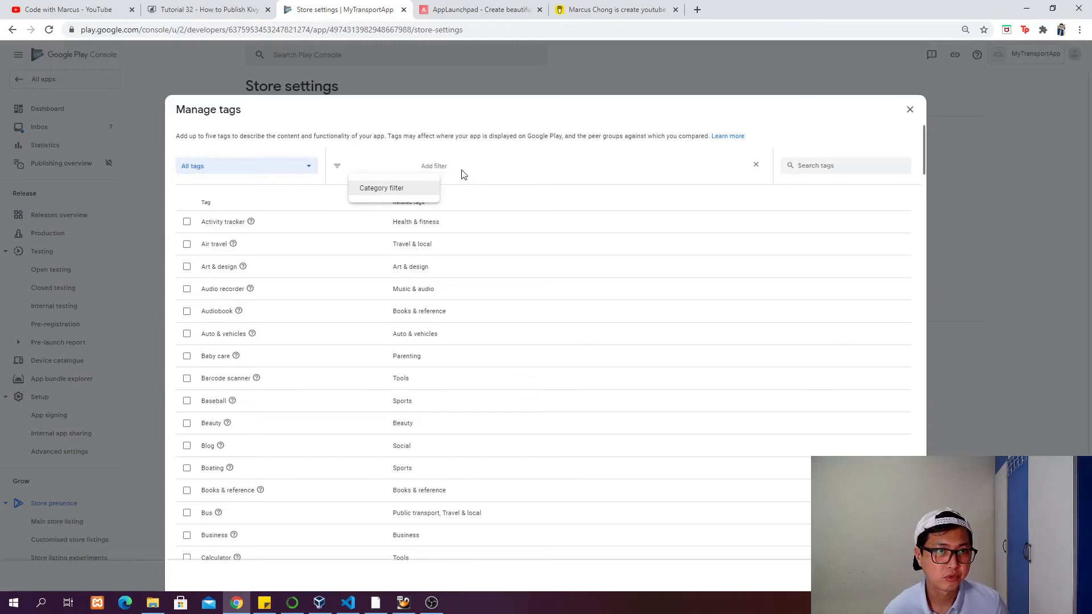
{"action": "left_click", "coordinate": [382, 188]}
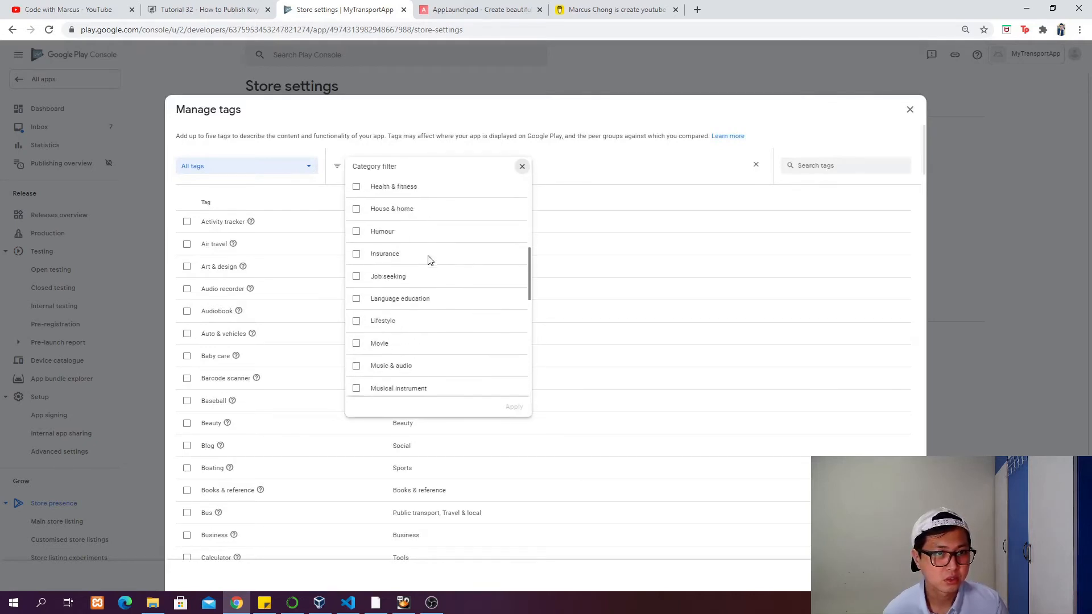
{"action": "scroll", "scroll_direction": "down", "scroll_amount": 3}
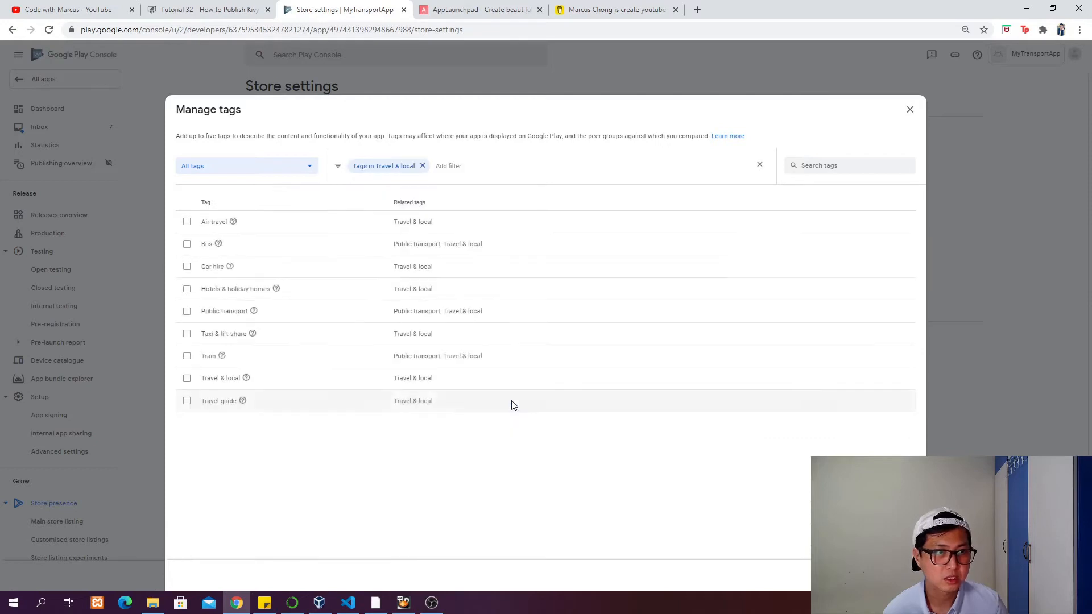
{"action": "mouse_move", "coordinate": [292, 236]}
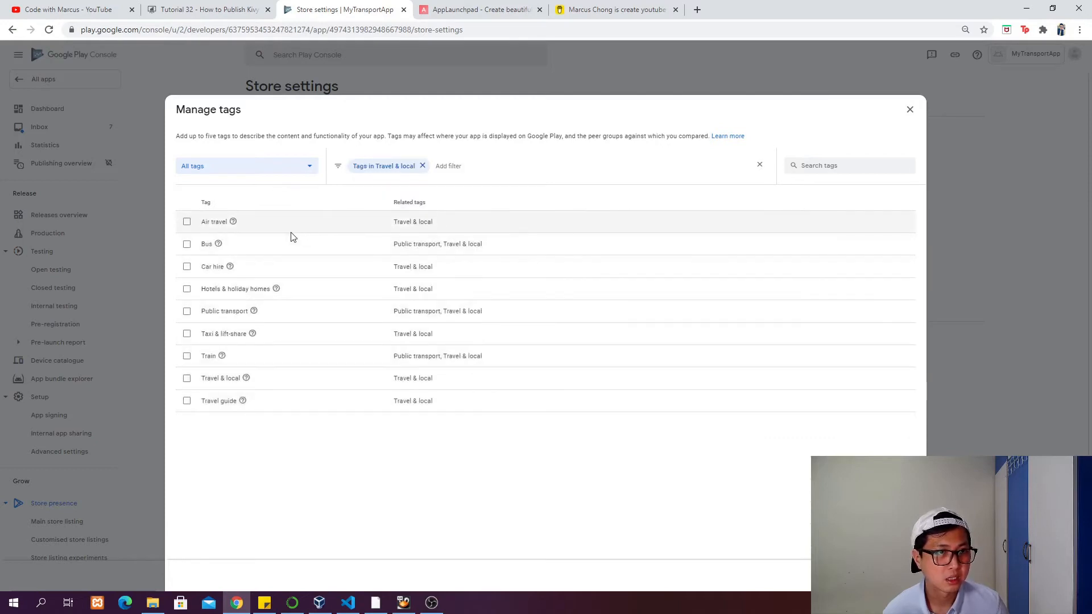
{"action": "mouse_move", "coordinate": [200, 252]}
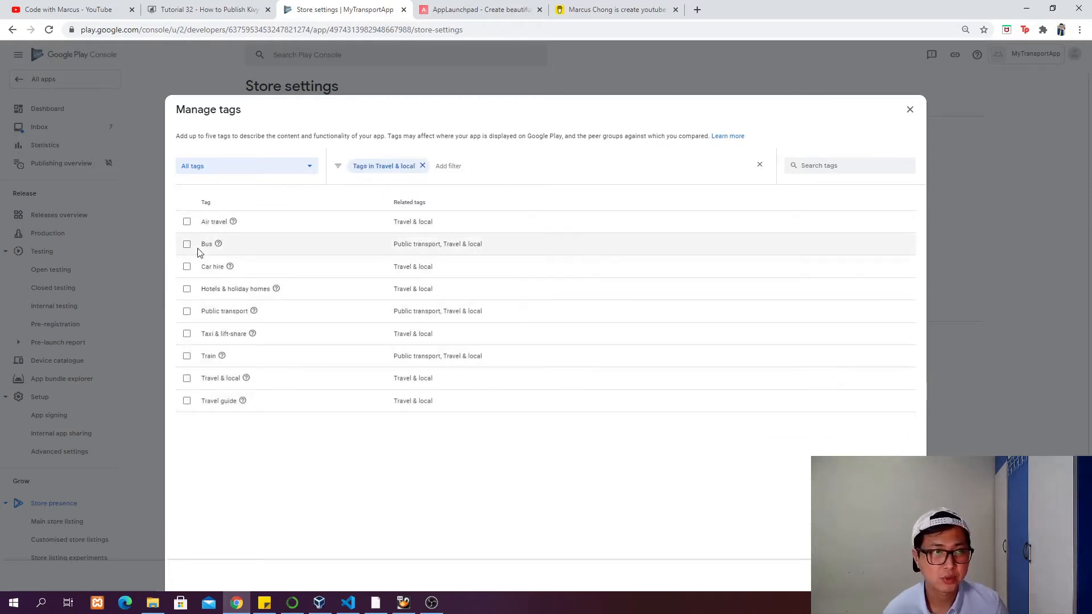
{"action": "mouse_move", "coordinate": [210, 403]}
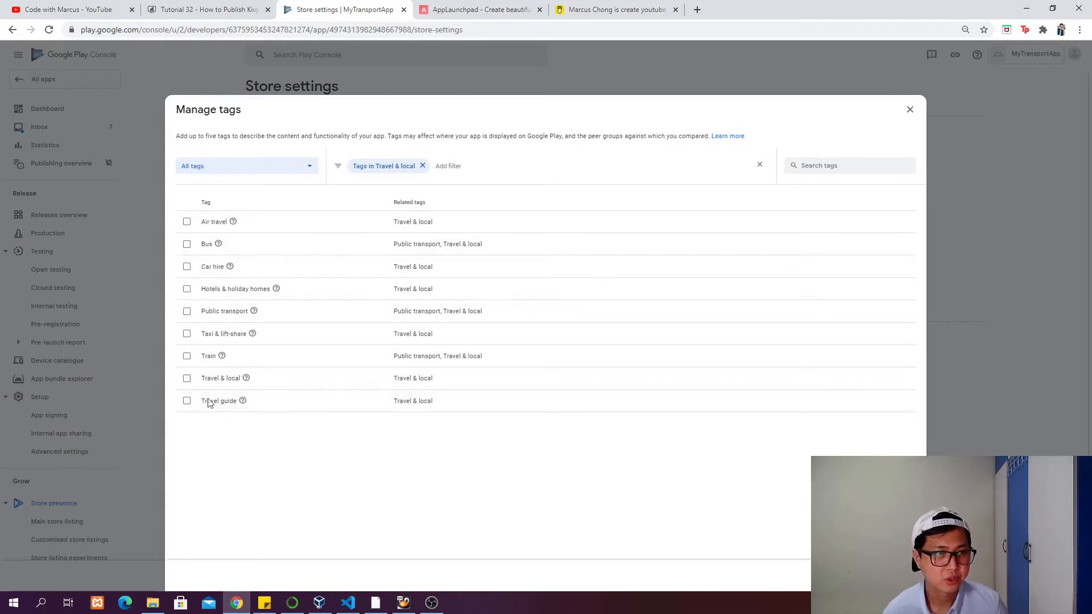
Step: Tick Bus, Public transport, Taxi & lift-share, Train and Travel & local, and apply the tags
{"action": "left_click", "coordinate": [187, 243]}
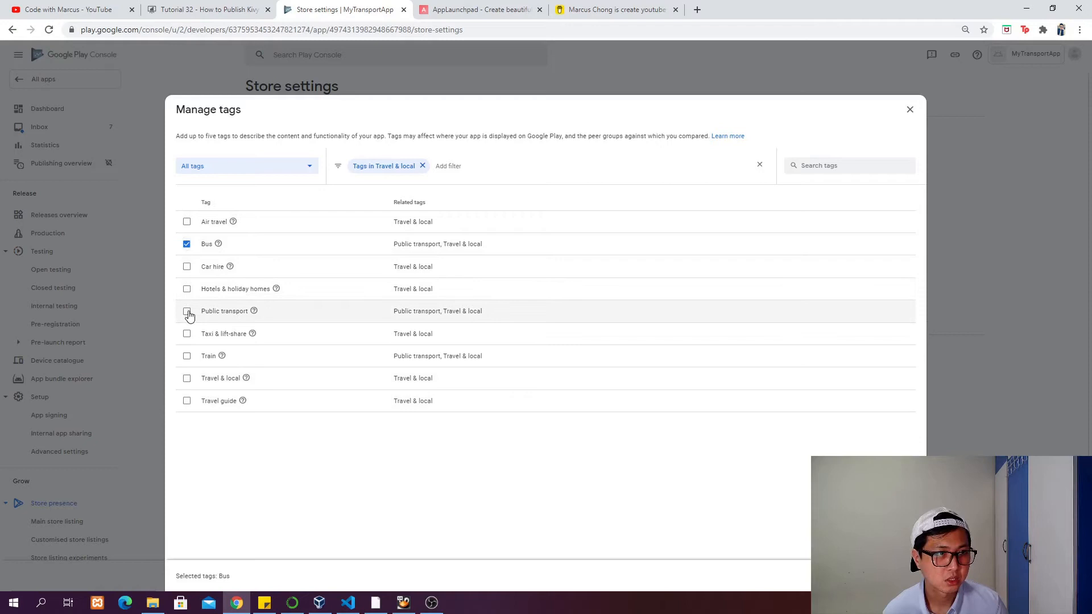
{"action": "left_click", "coordinate": [186, 311]}
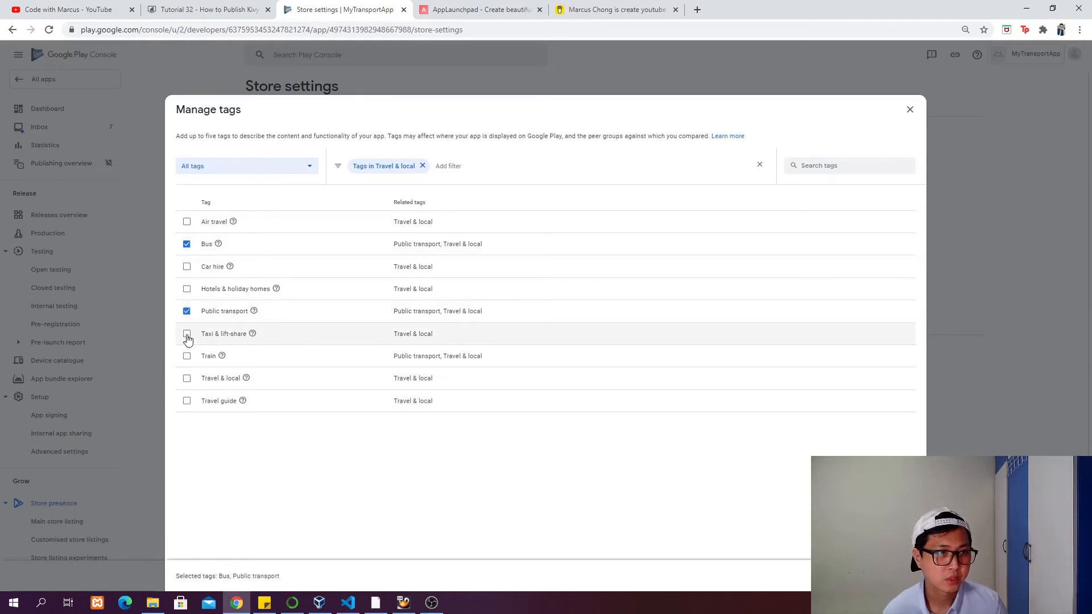
{"action": "left_click", "coordinate": [186, 334]}
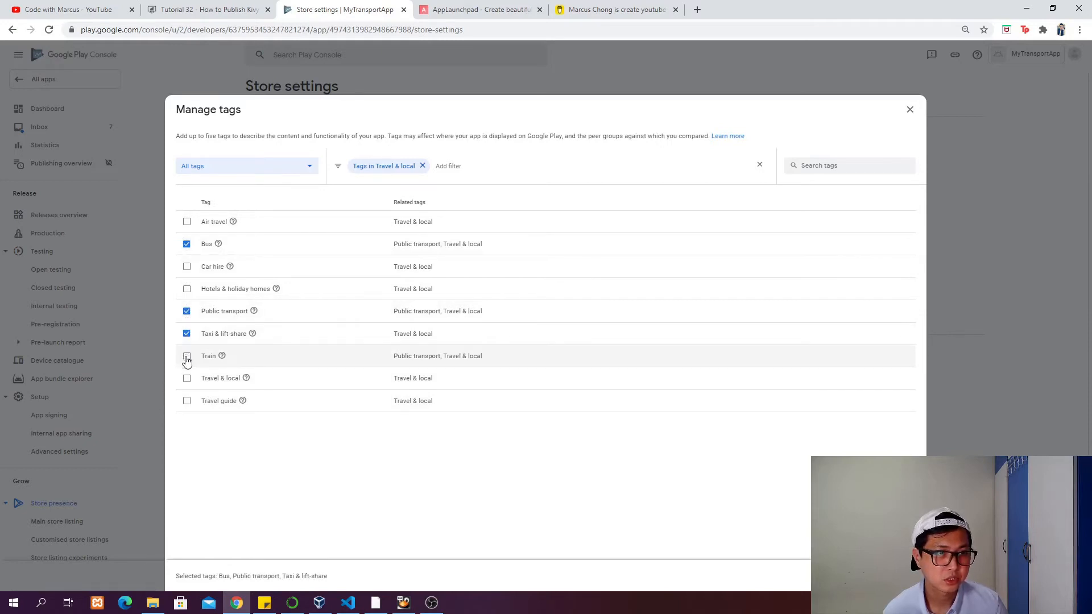
{"action": "left_click", "coordinate": [187, 357]}
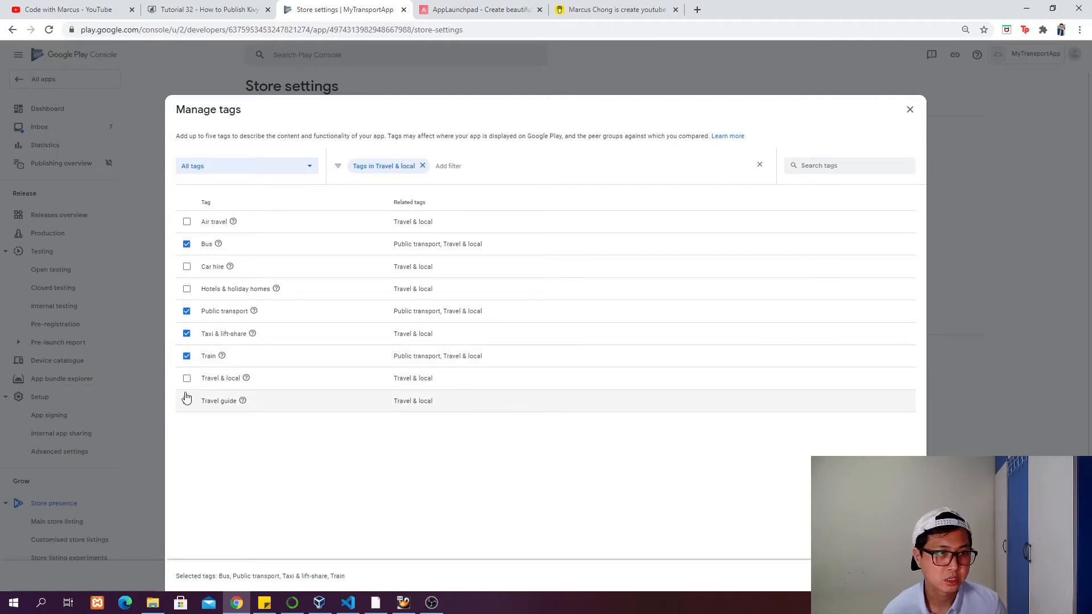
{"action": "left_click", "coordinate": [186, 378]}
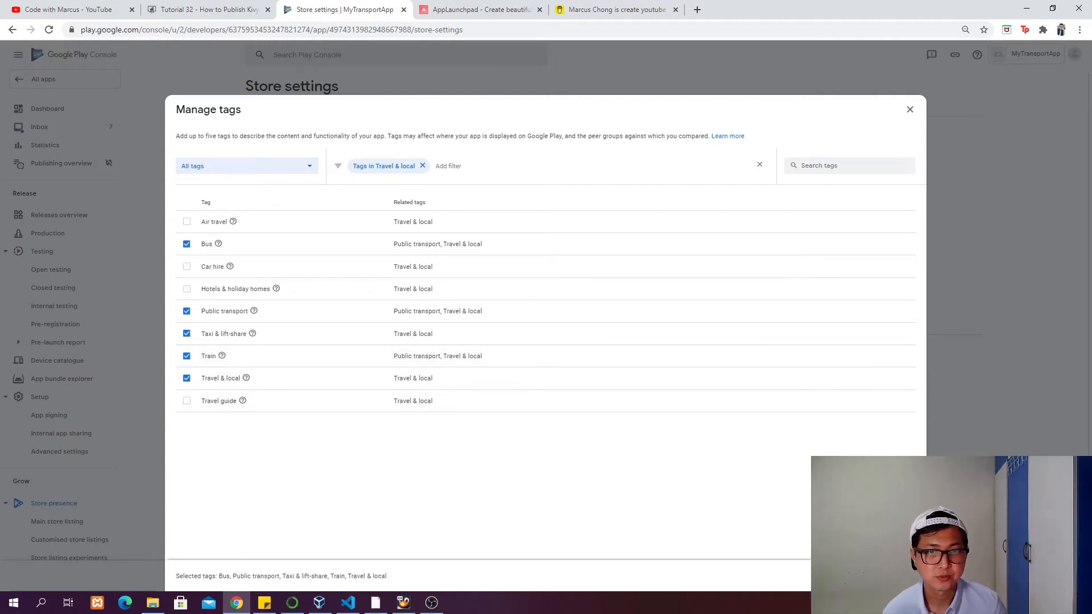
{"action": "mouse_move", "coordinate": [647, 406]}
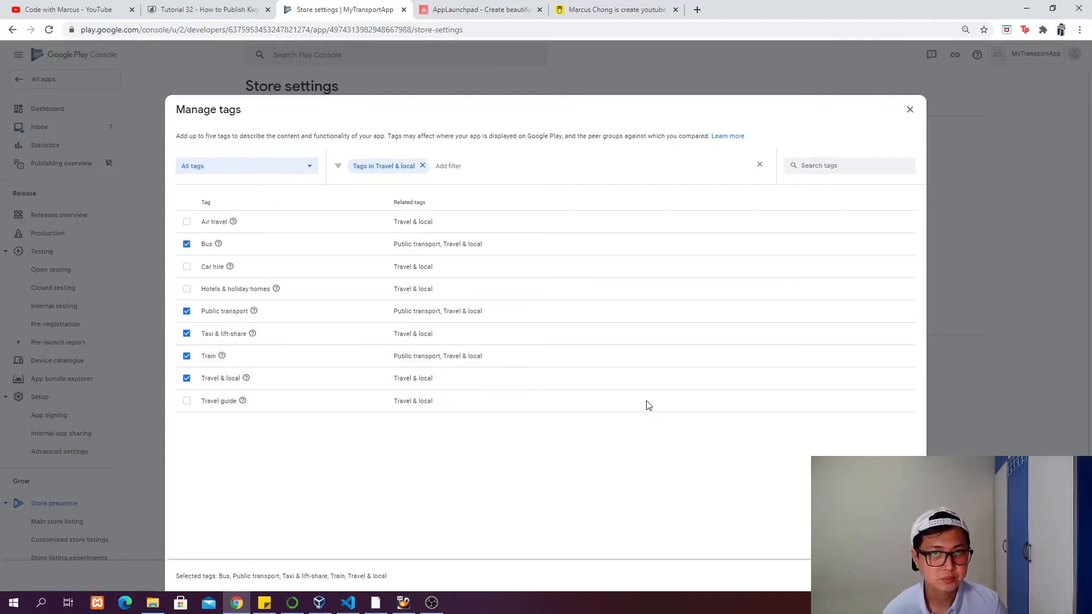
{"action": "mouse_move", "coordinate": [682, 393]}
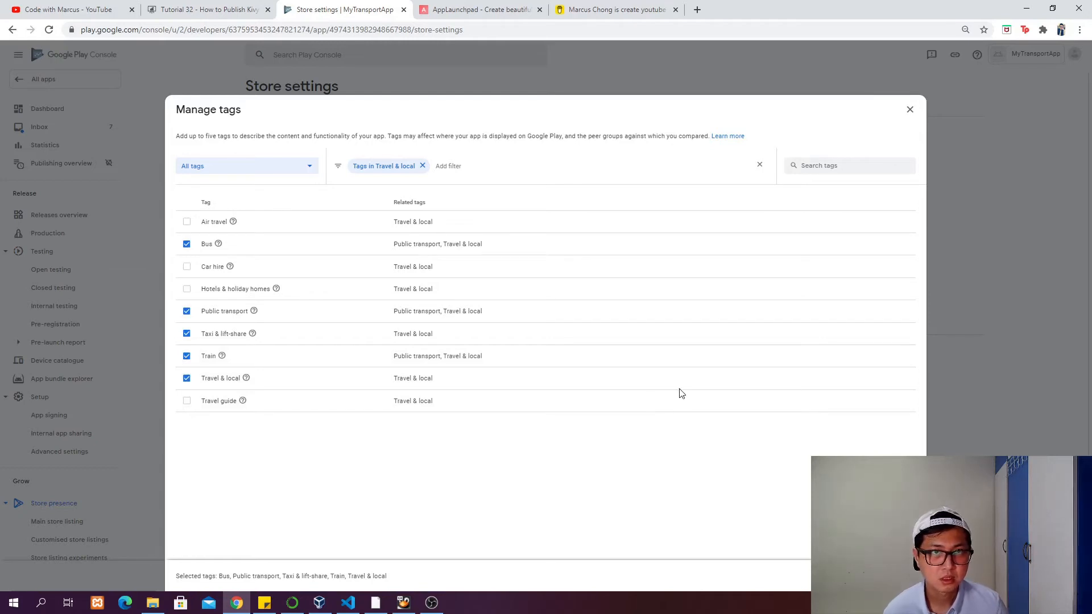
{"action": "left_click", "coordinate": [910, 109]}
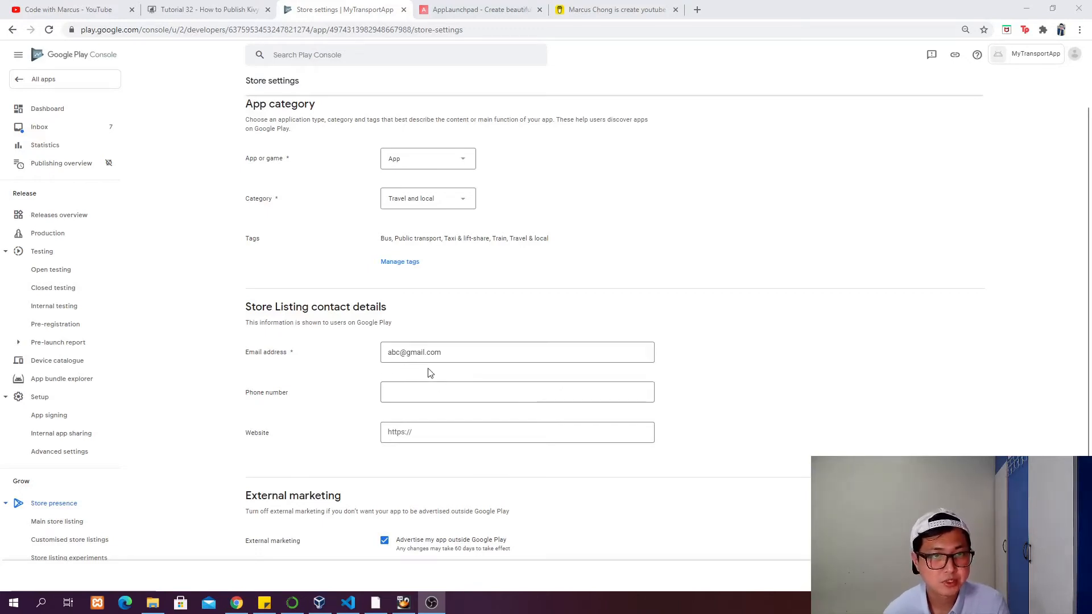
{"action": "mouse_move", "coordinate": [356, 404]}
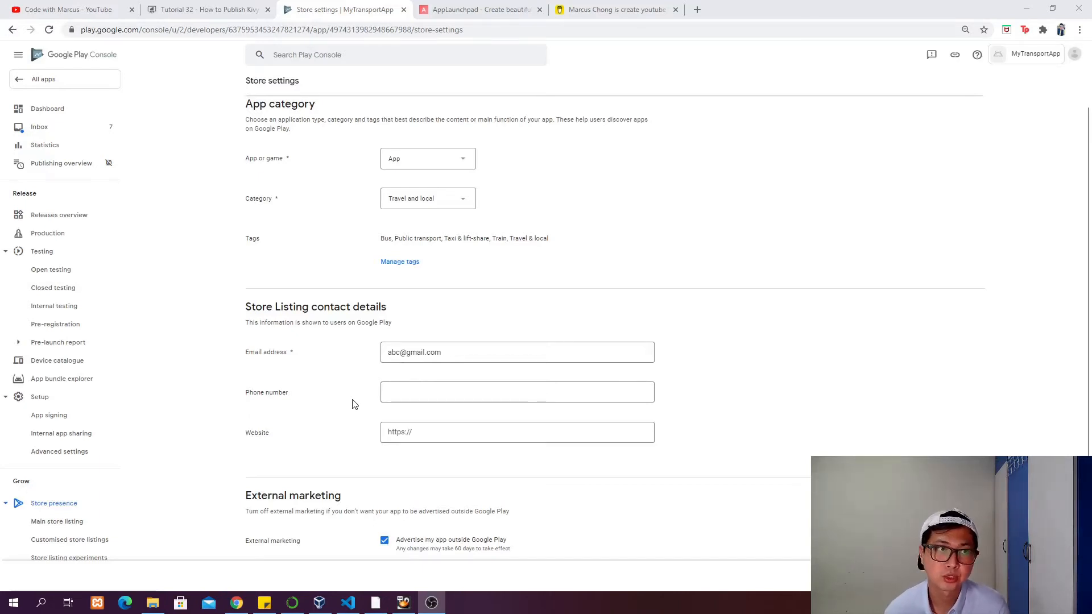
{"action": "mouse_move", "coordinate": [401, 414]}
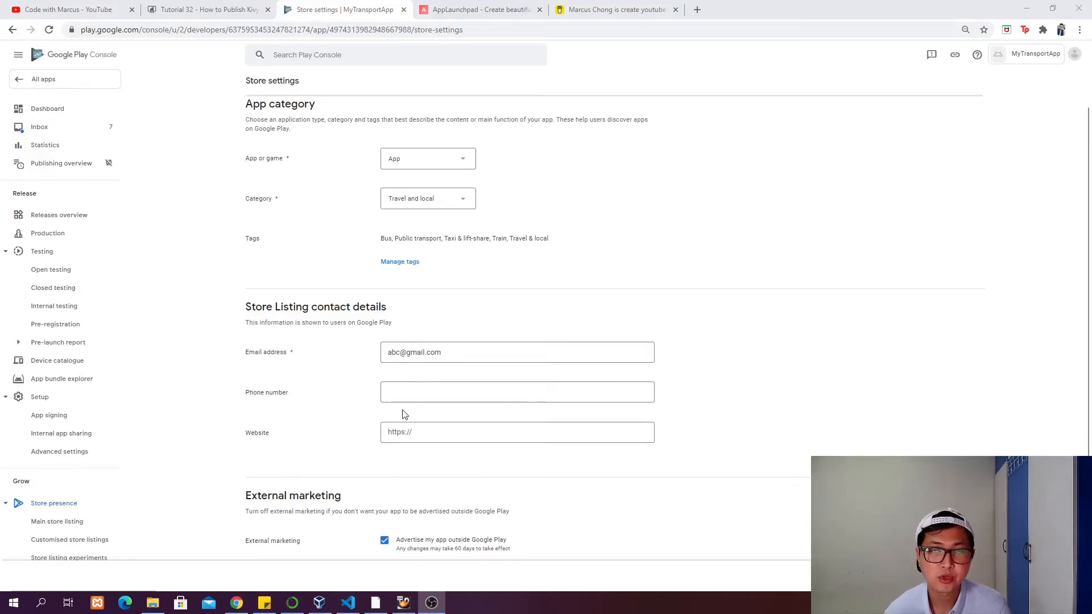
{"action": "mouse_move", "coordinate": [395, 414]}
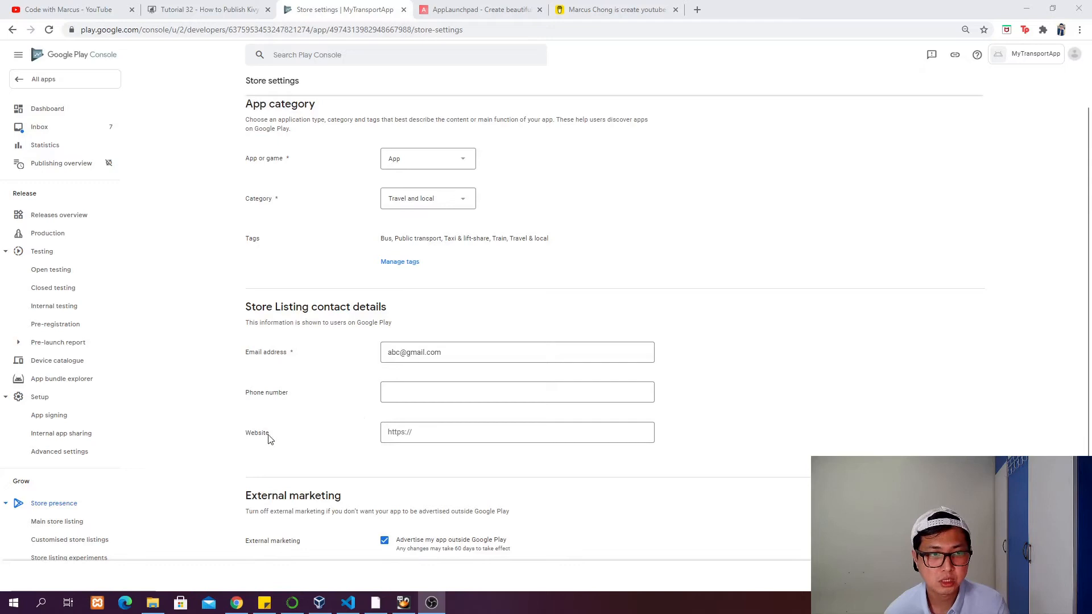
{"action": "mouse_move", "coordinate": [394, 466]}
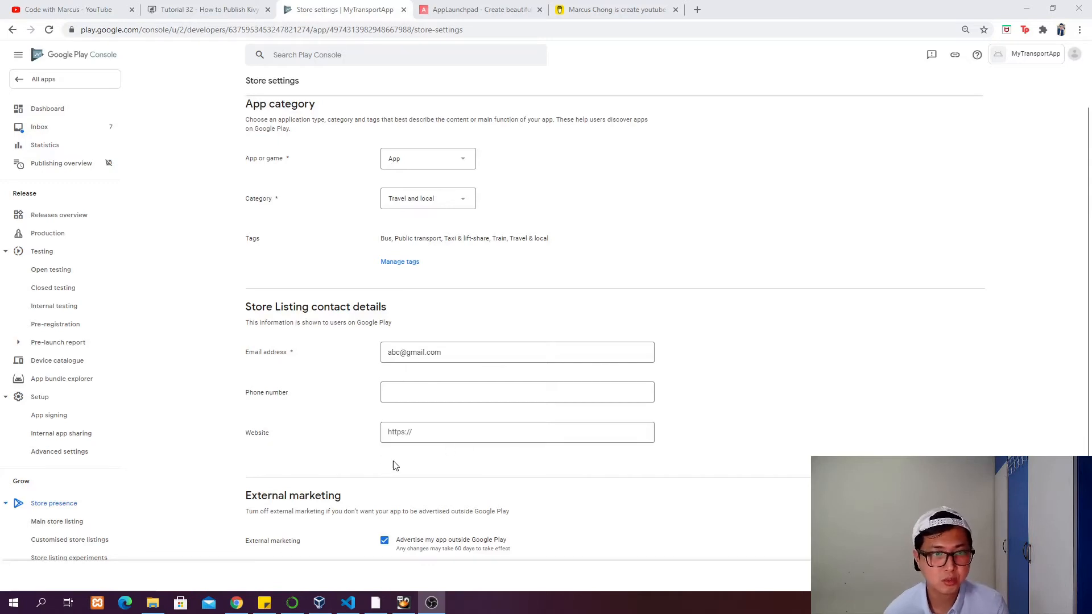
Step: Save the store settings and switch to the Main store listing page
{"action": "scroll", "scroll_direction": "down", "scroll_amount": 3}
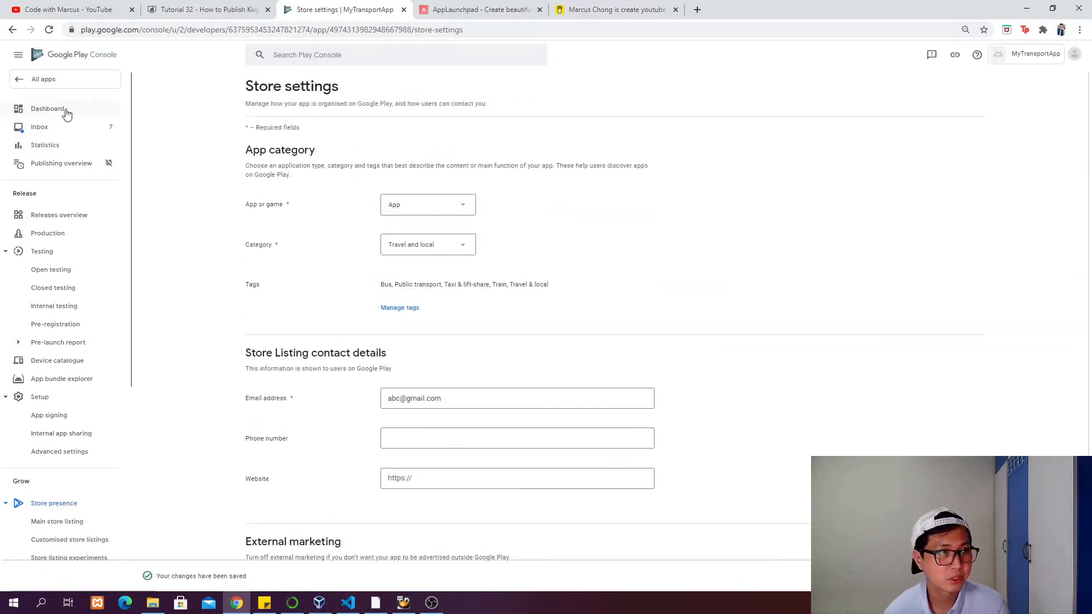
{"action": "left_click", "coordinate": [48, 109]}
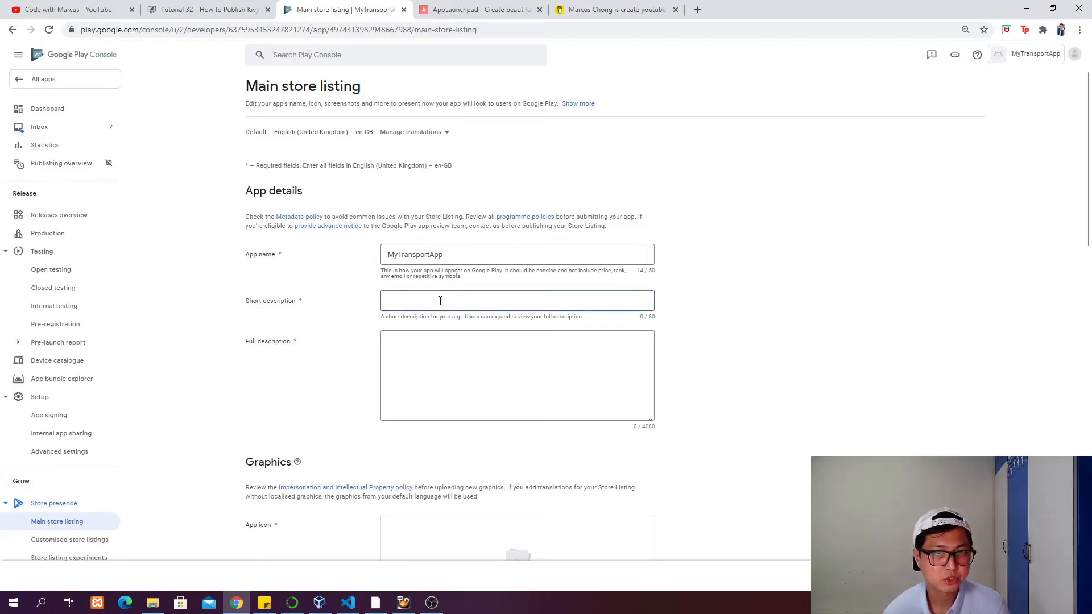
Step: Write the short description about showing public transport in Singapore
{"action": "left_click", "coordinate": [439, 301]}
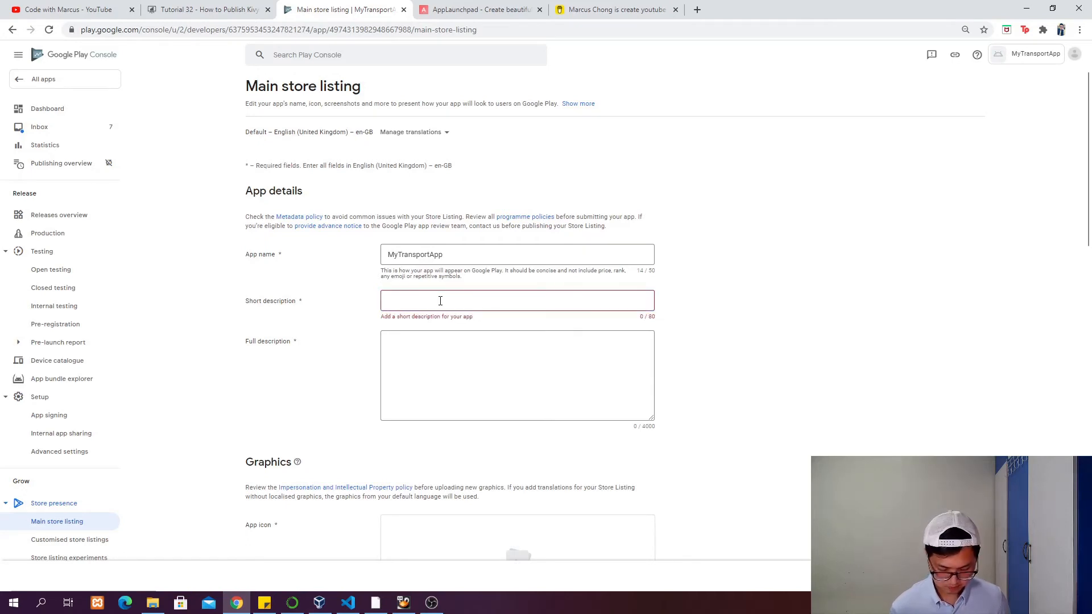
{"action": "type", "text": "Show public transp"}
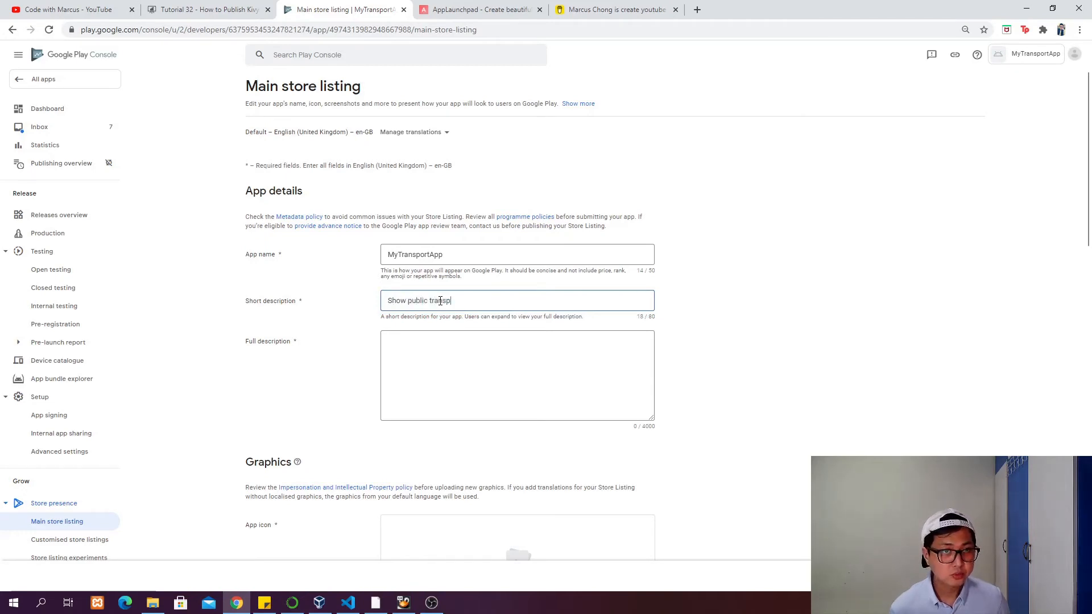
{"action": "type", "text": "ort in Singapore"}
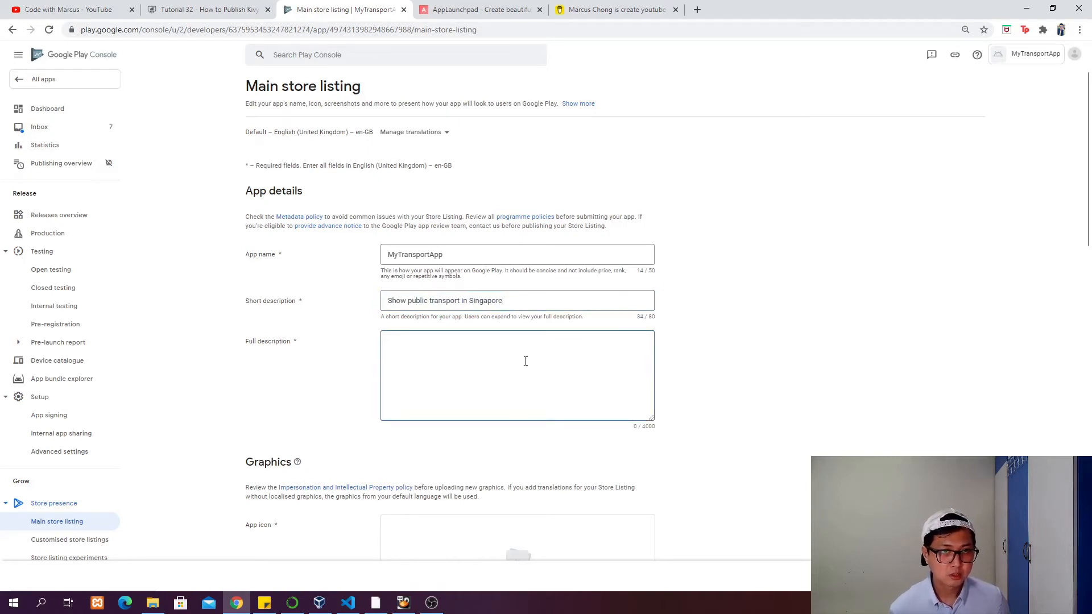
Step: Write the full description: track buses, train, traffics, cars, taxi, car park, bicycle parking and etc
{"action": "type", "text": "T"}
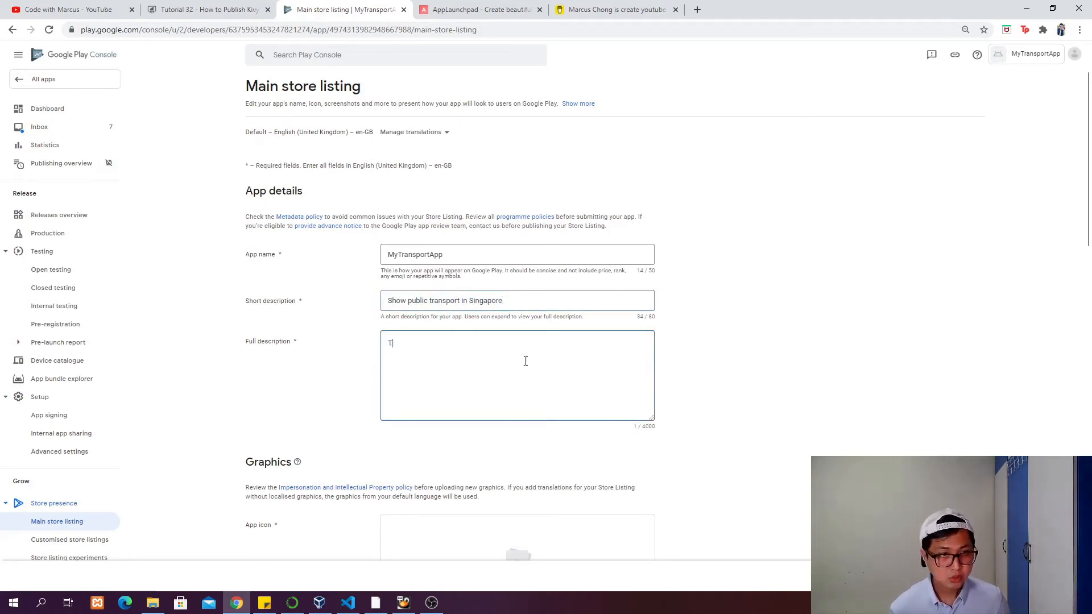
{"action": "type", "text": "rack"}
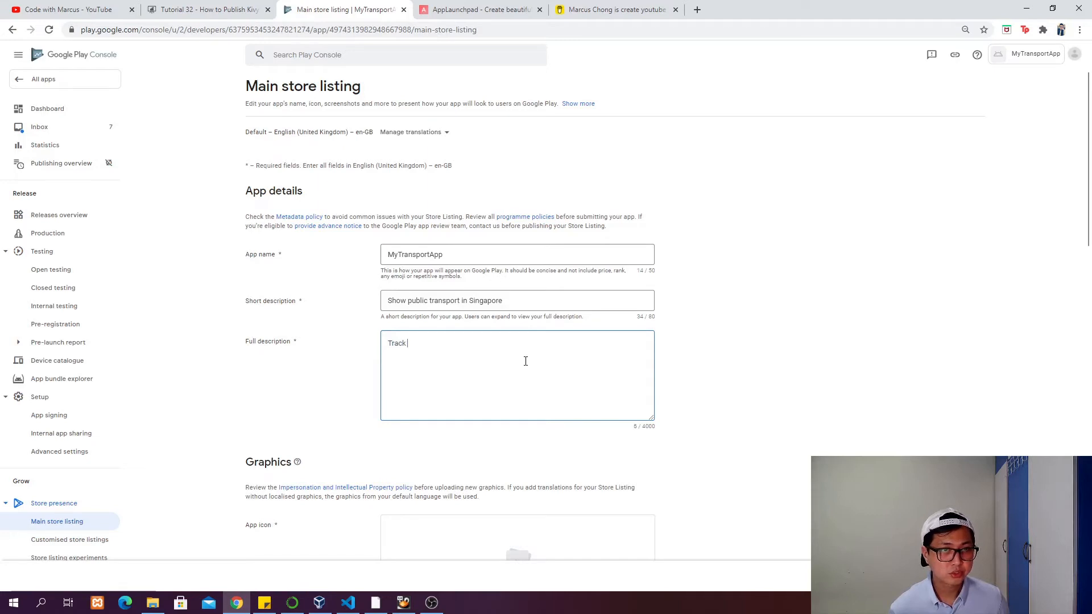
{"action": "type", "text": "buses, t"}
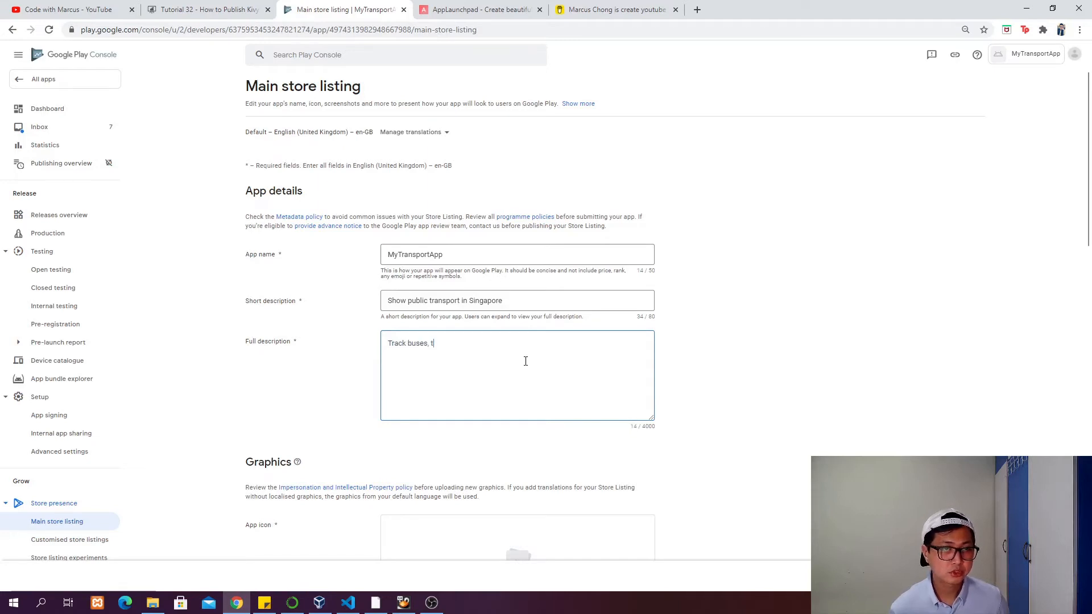
{"action": "type", "text": "rain, tra"}
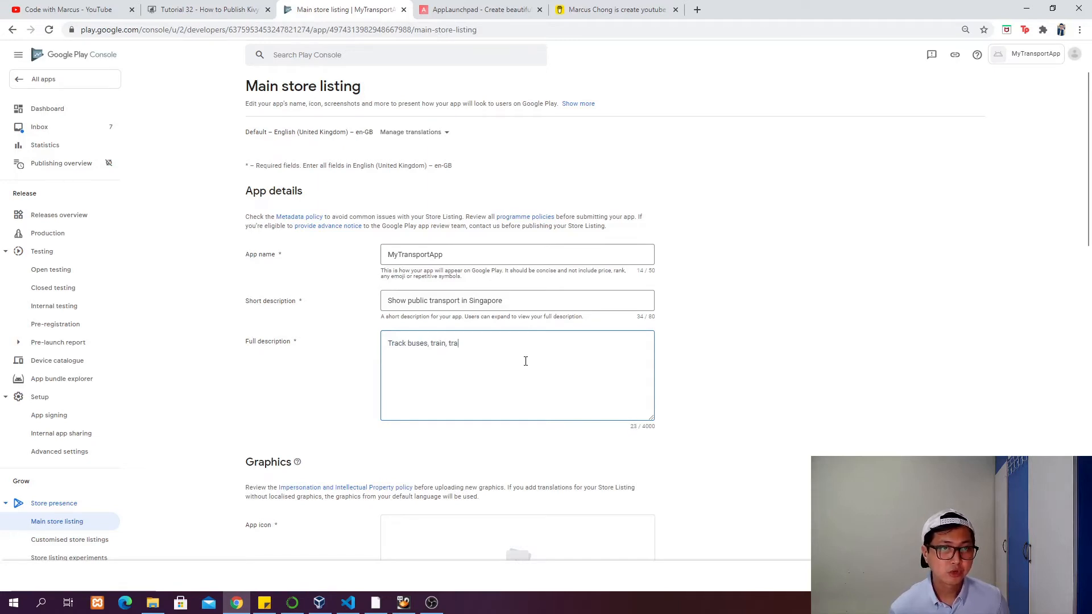
{"action": "type", "text": "ffics,"}
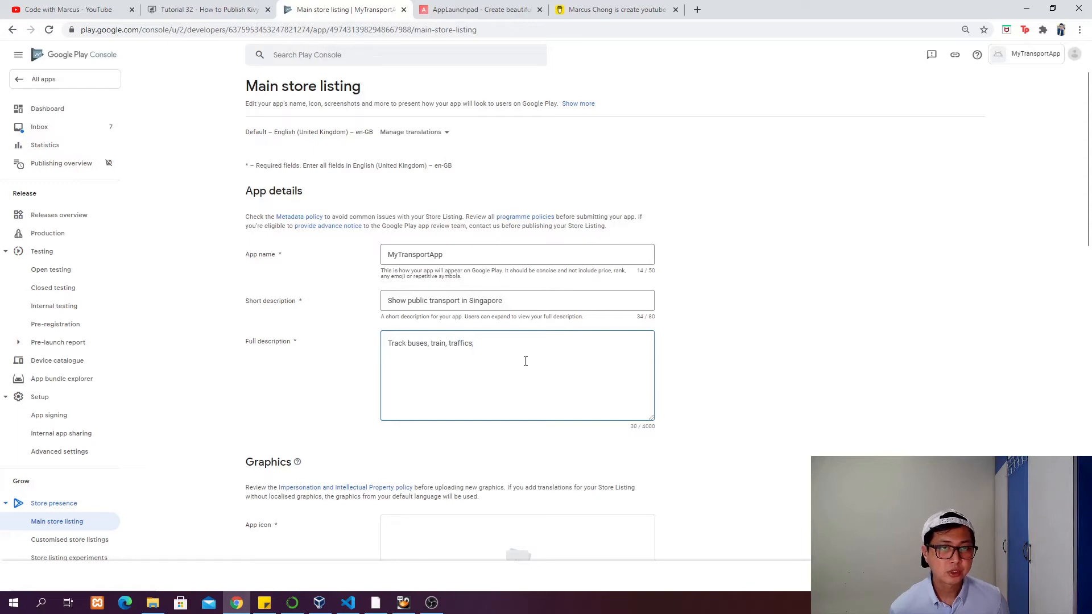
{"action": "type", "text": "cars,"}
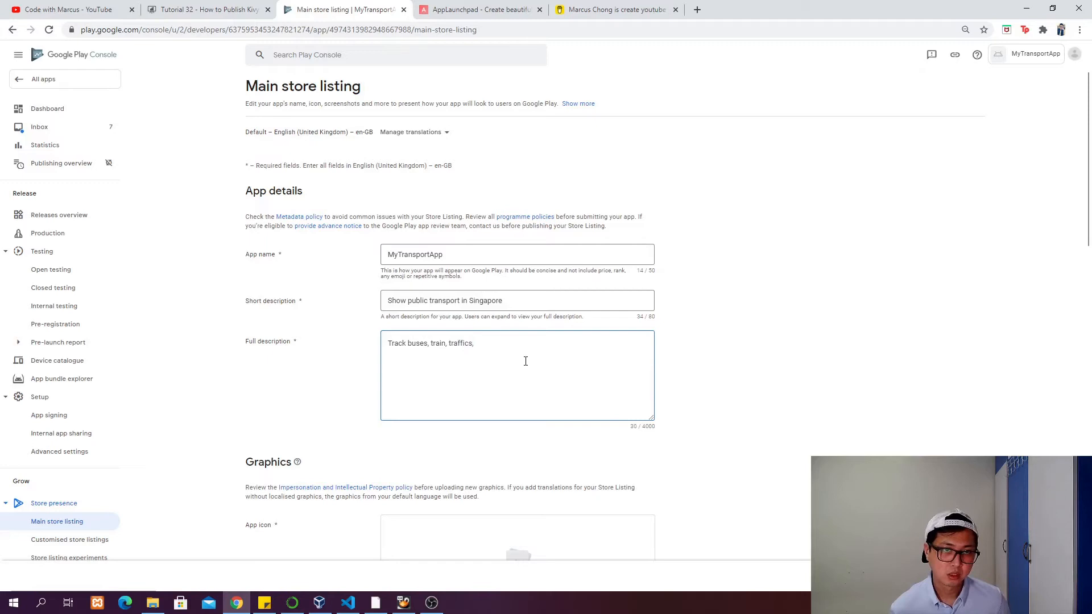
{"action": "type", "text": "taxi,"}
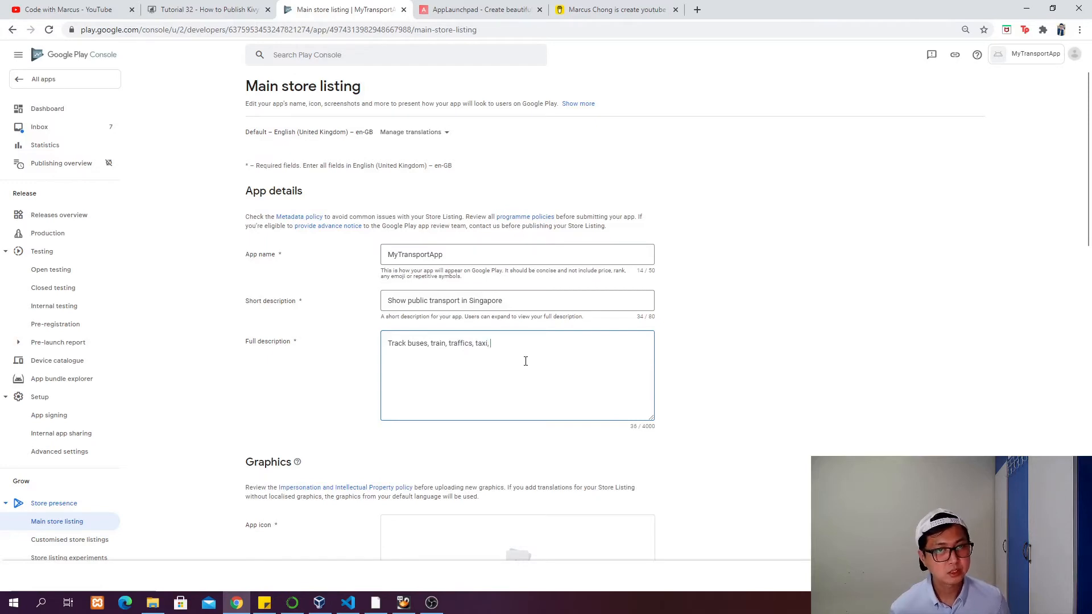
{"action": "type", "text": "car park, b"}
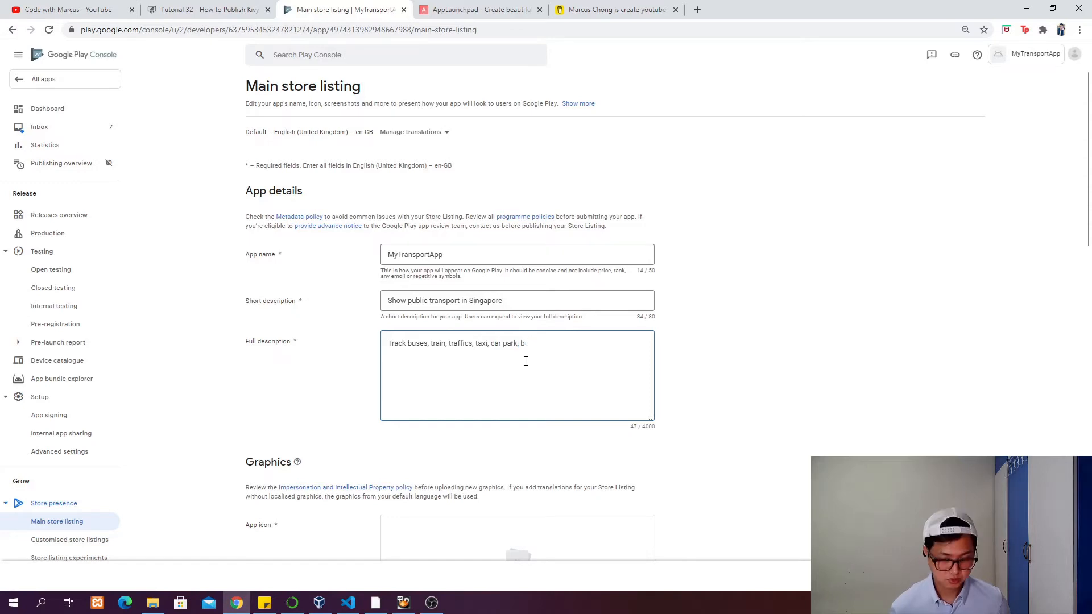
{"action": "type", "text": "ic"}
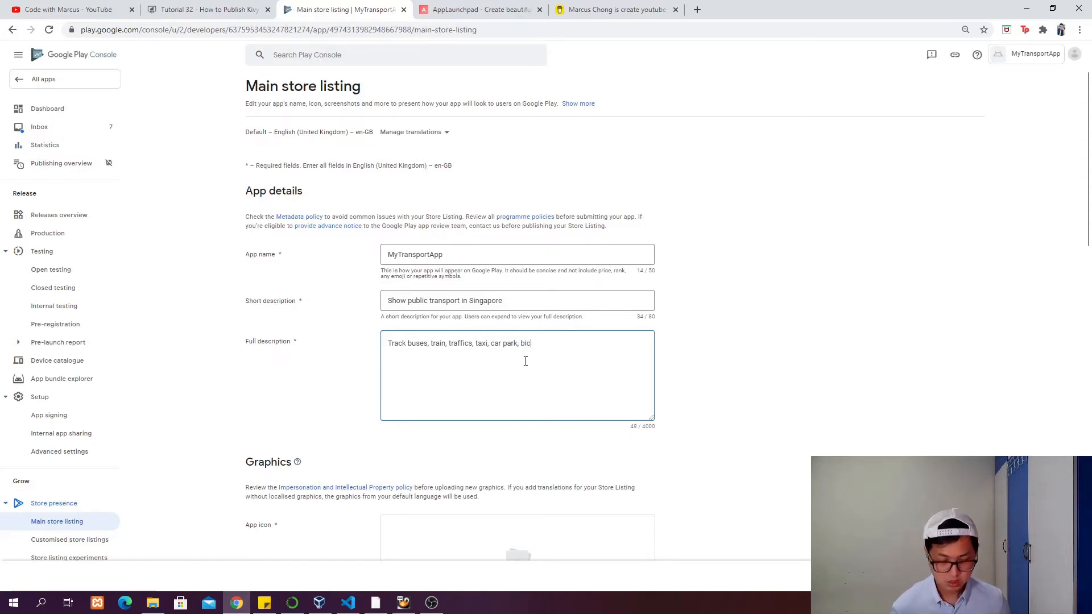
{"action": "type", "text": "ycle parking and"}
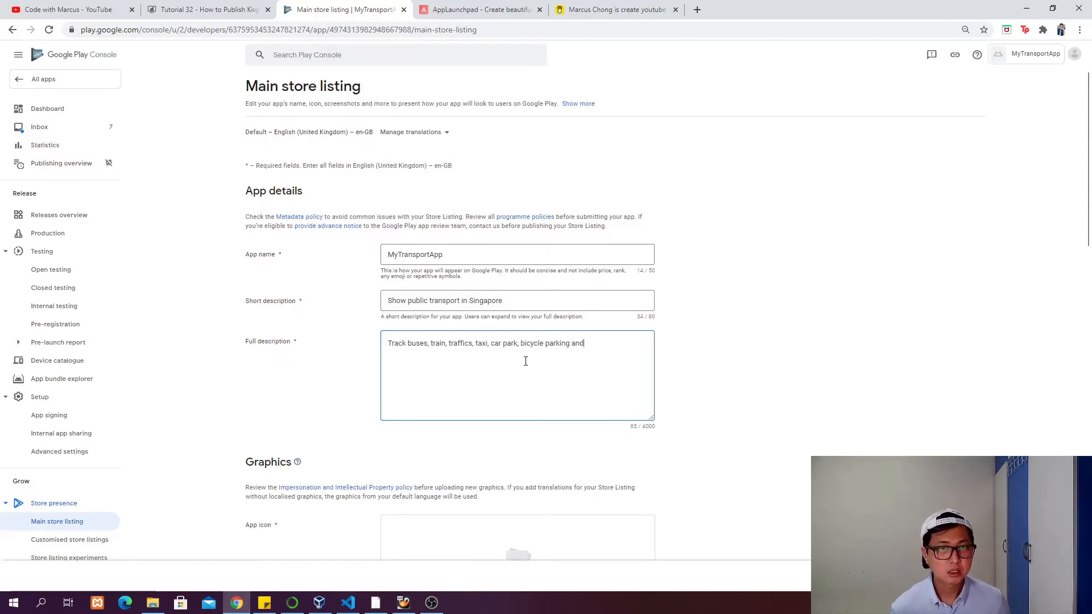
{"action": "type", "text": "etc."}
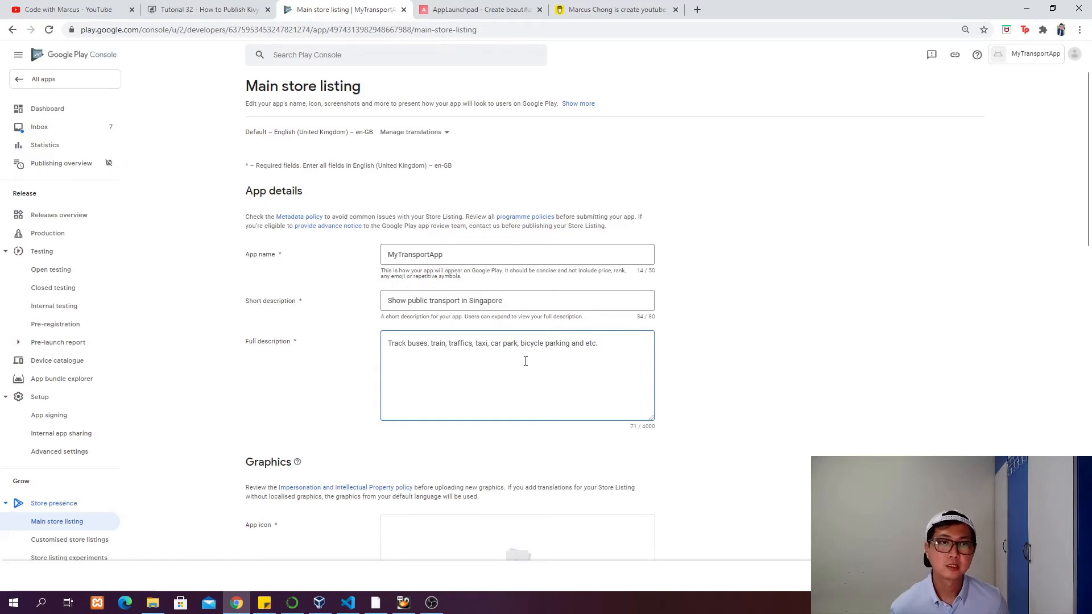
{"action": "type", "text": "Show bus arrival time."}
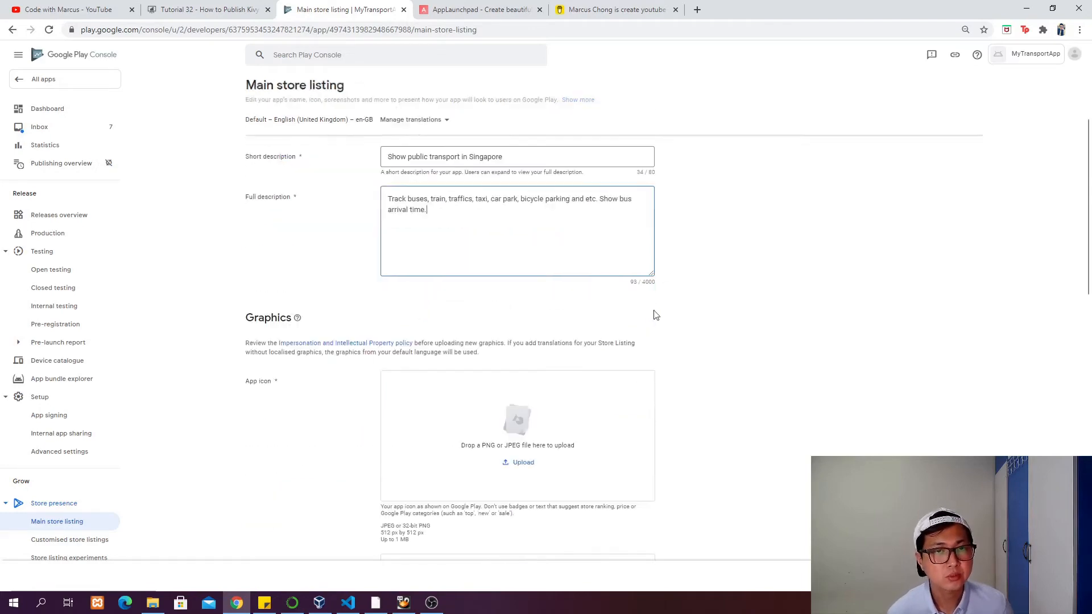
{"action": "scroll", "scroll_direction": "down", "scroll_amount": 3}
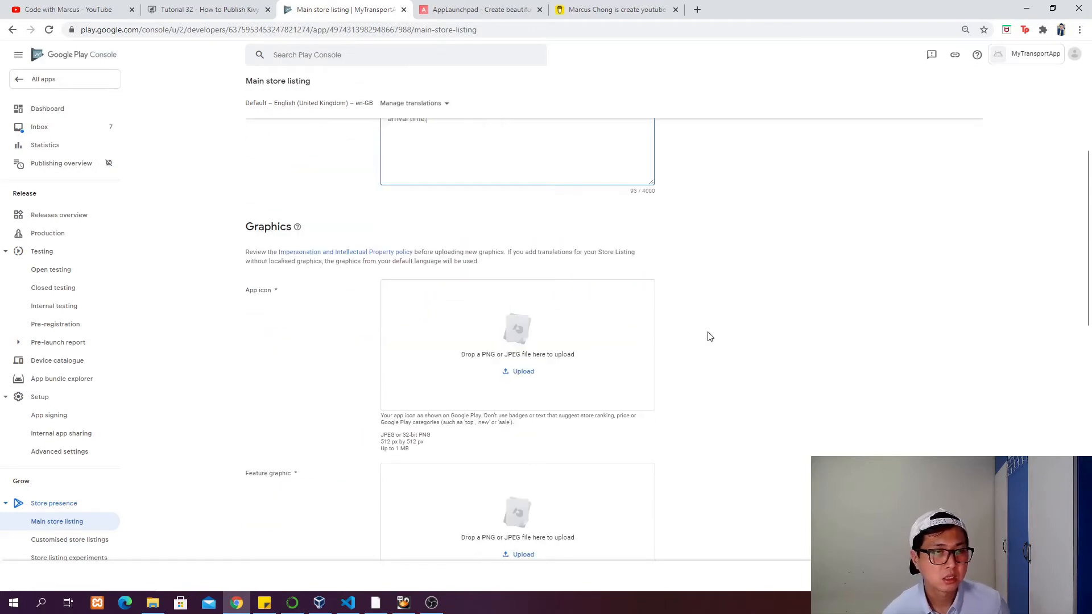
{"action": "mouse_move", "coordinate": [779, 335]}
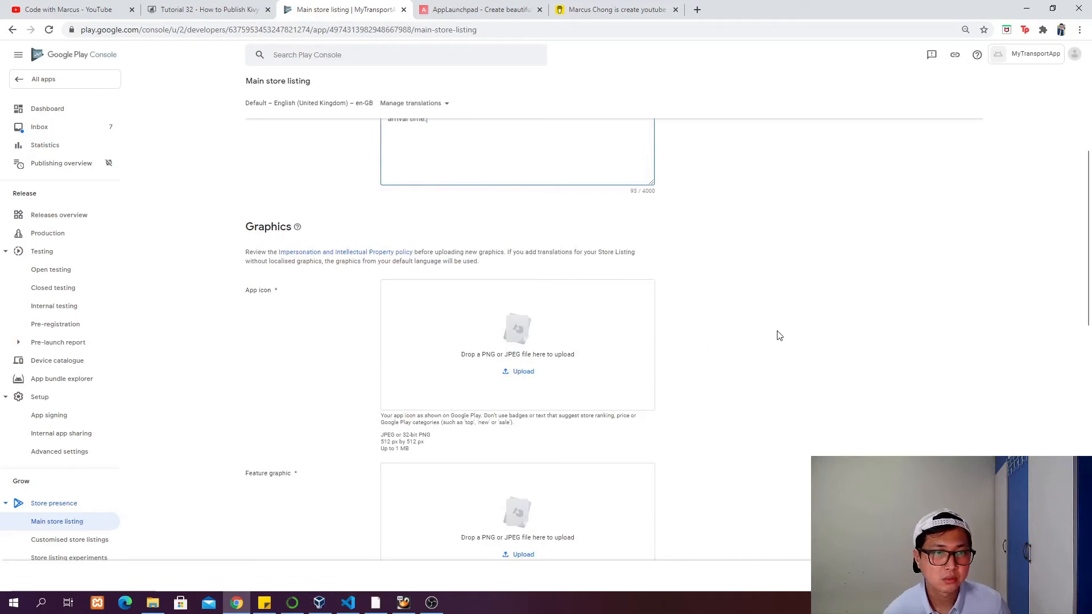
{"action": "mouse_move", "coordinate": [768, 343]}
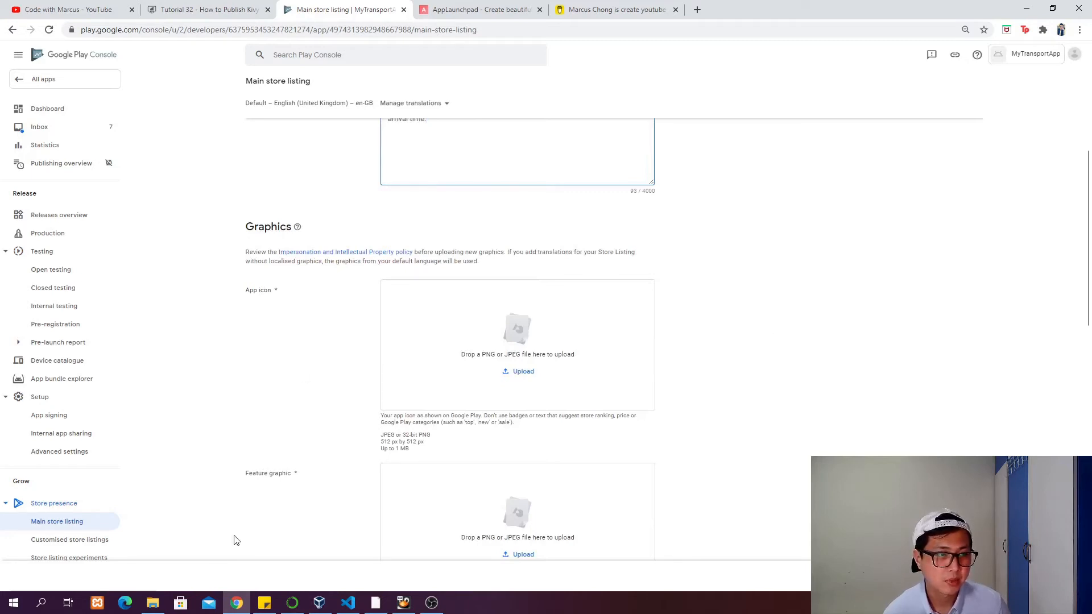
Step: Browse MyTransportAppDeploy's icons folder for the app icon image, then return to the browser
{"action": "left_click", "coordinate": [152, 603]}
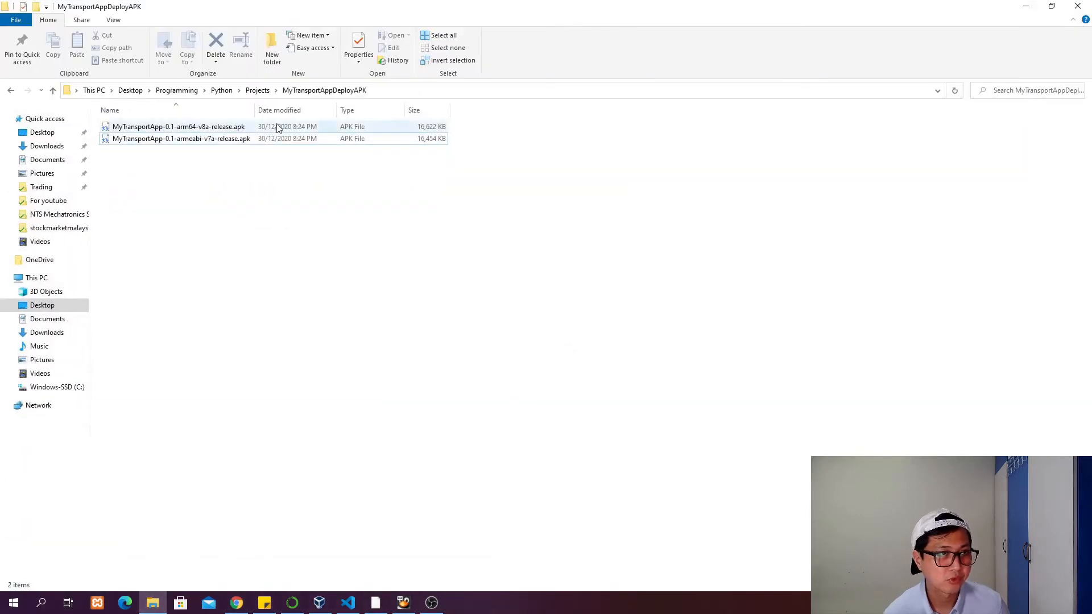
{"action": "left_click", "coordinate": [52, 90]}
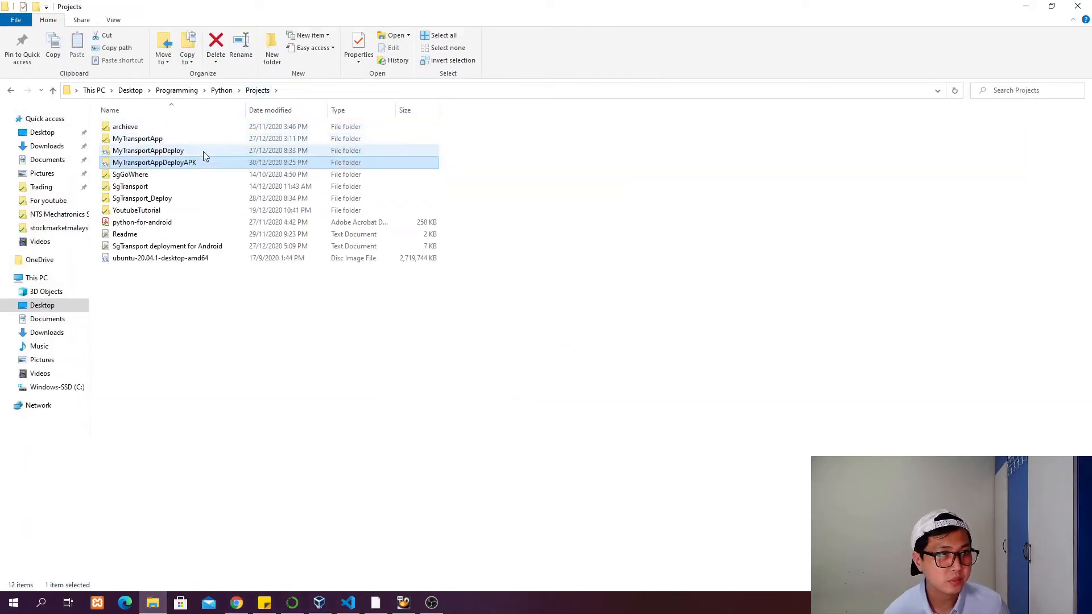
{"action": "double_click", "coordinate": [147, 150]}
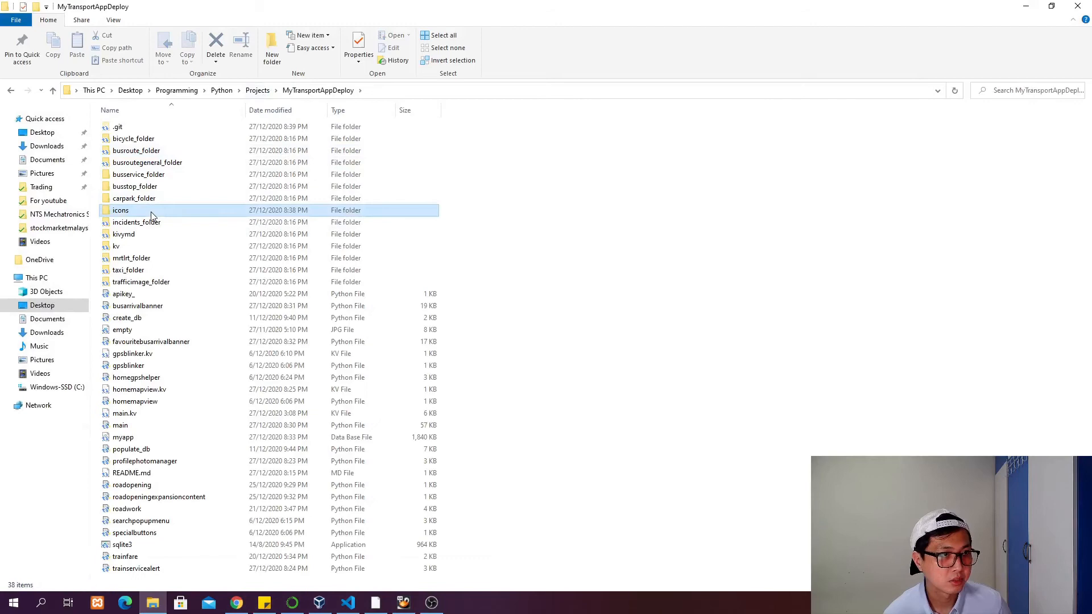
{"action": "double_click", "coordinate": [120, 209]}
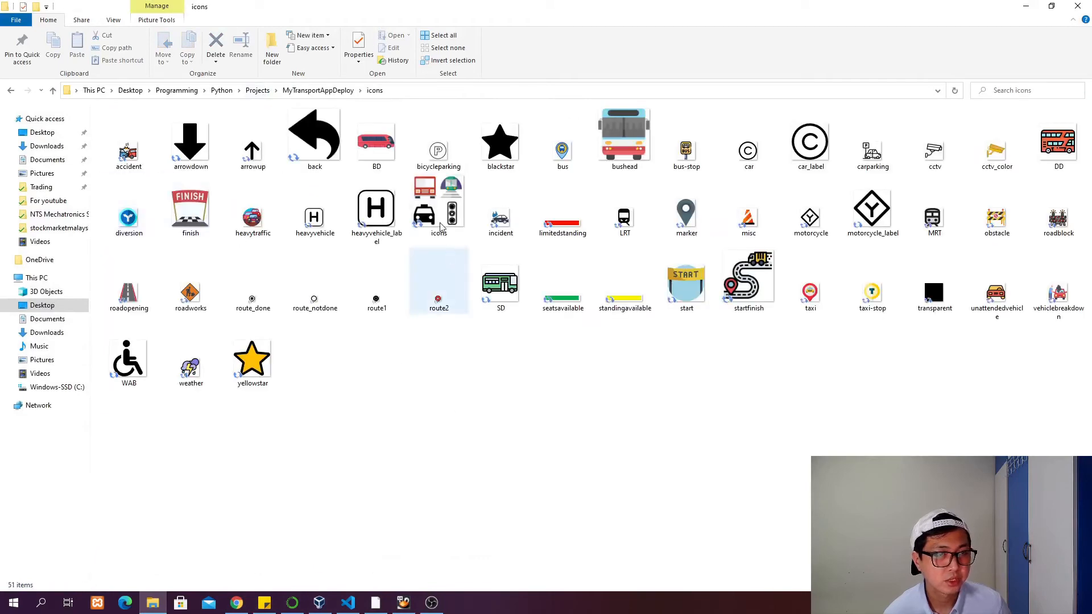
{"action": "left_click", "coordinate": [438, 206]}
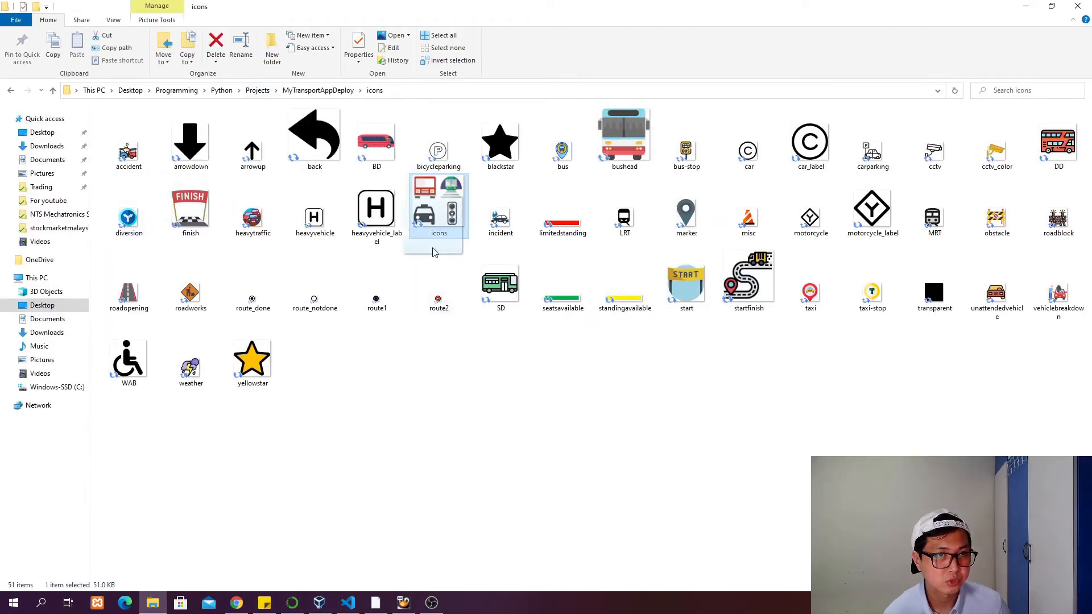
{"action": "left_click", "coordinate": [341, 10]}
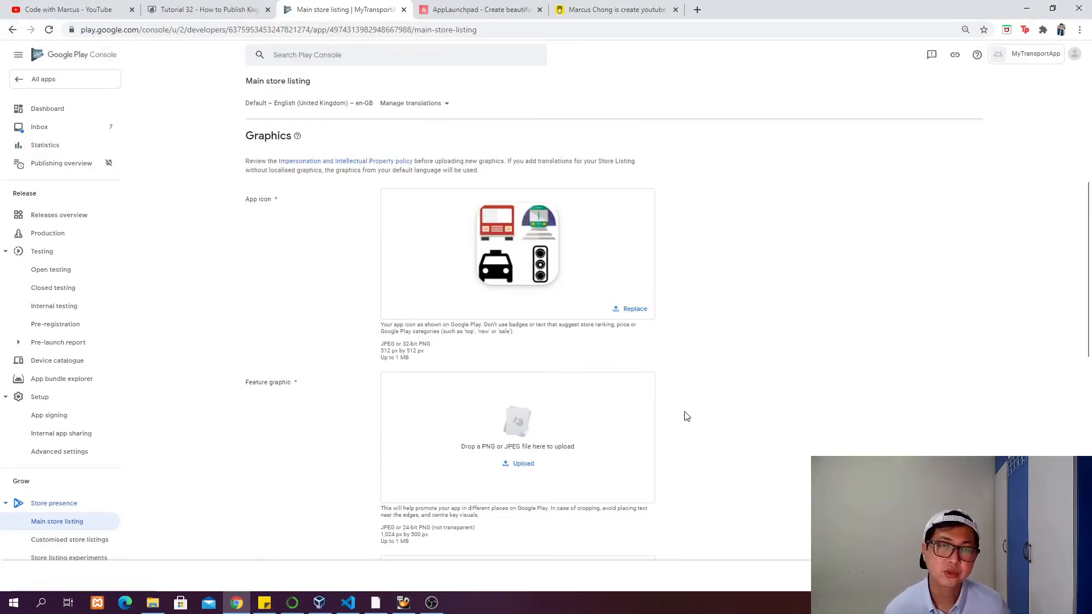
{"action": "scroll", "scroll_direction": "down", "scroll_amount": 3}
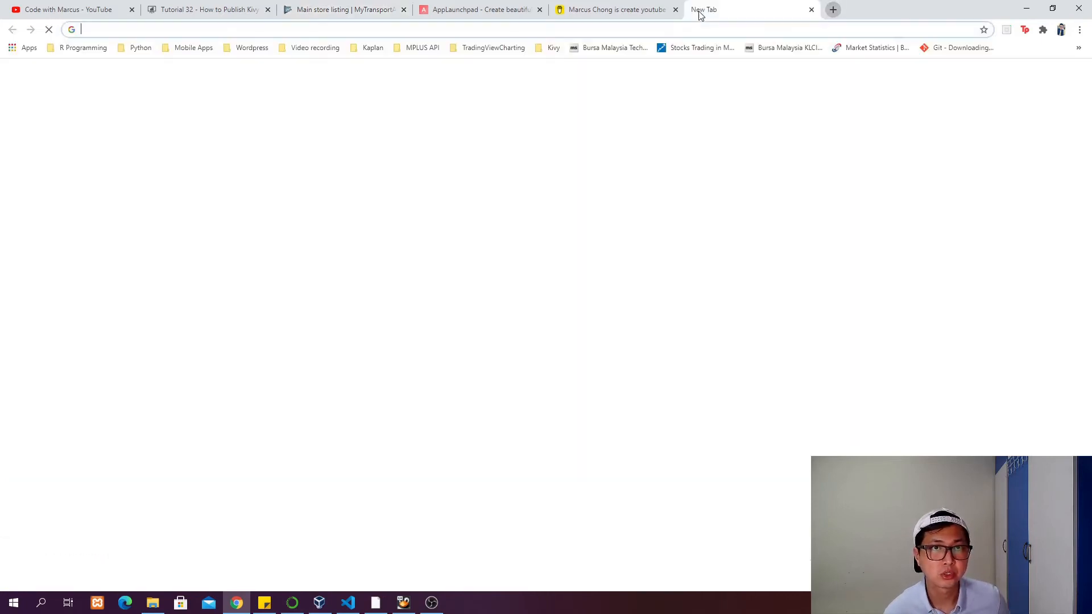
Step: Search Google for 'feature graphic generator' and review the Uncaught Error generator page before returning to Projects
{"action": "type", "text": "fea"}
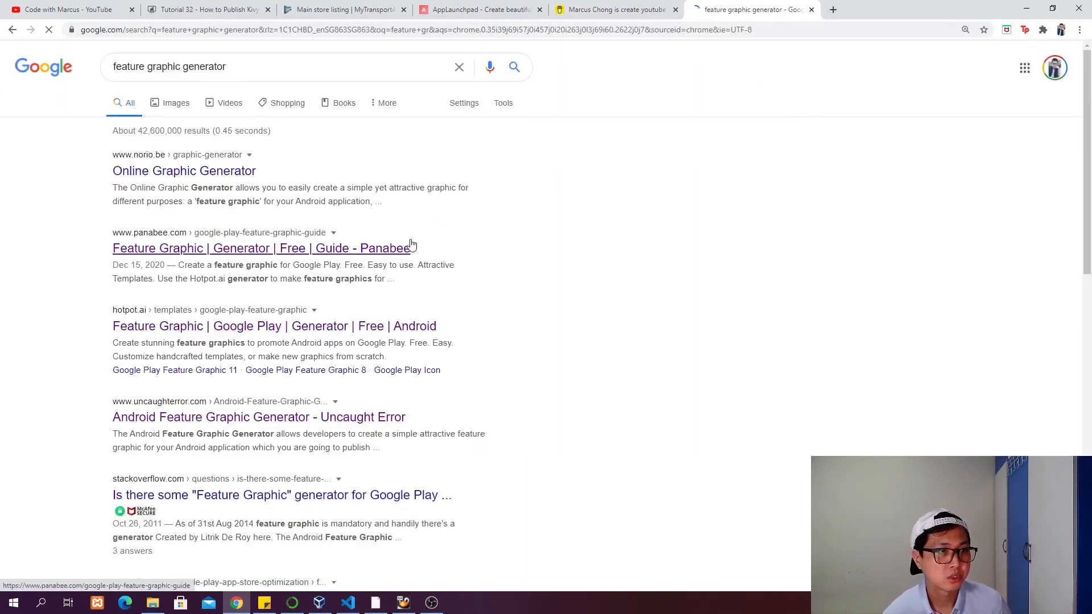
{"action": "left_click", "coordinate": [262, 248]}
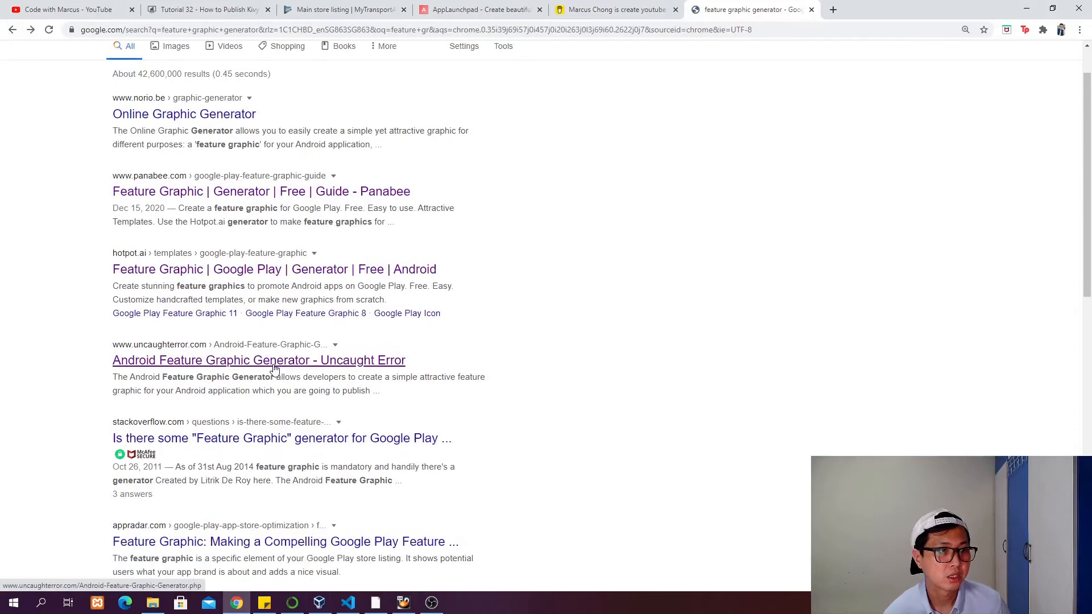
{"action": "left_click", "coordinate": [259, 361]}
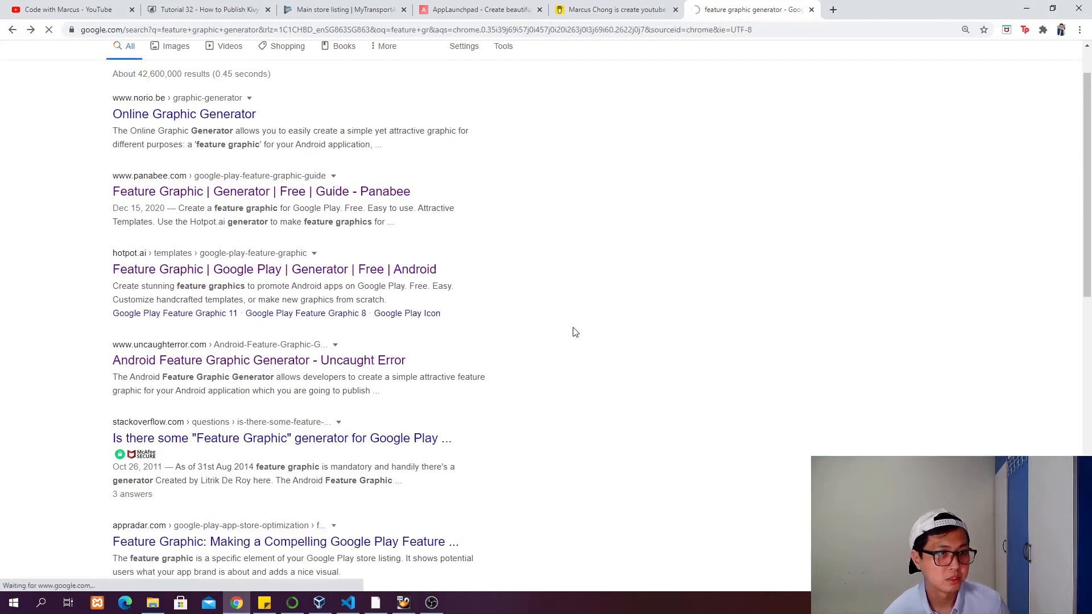
{"action": "left_click", "coordinate": [258, 361]}
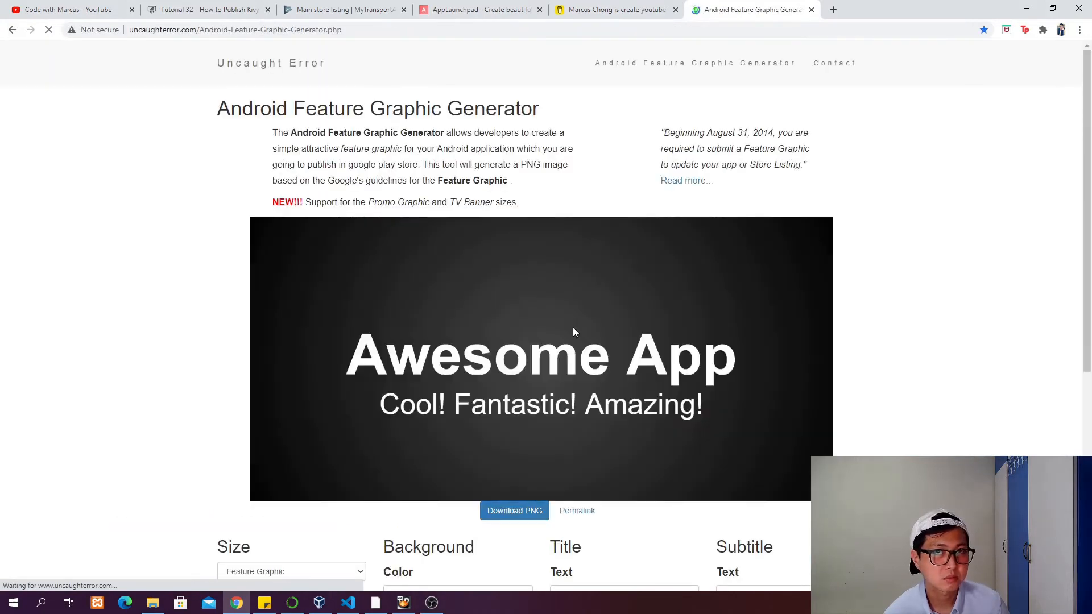
{"action": "scroll", "scroll_direction": "down", "scroll_amount": 3}
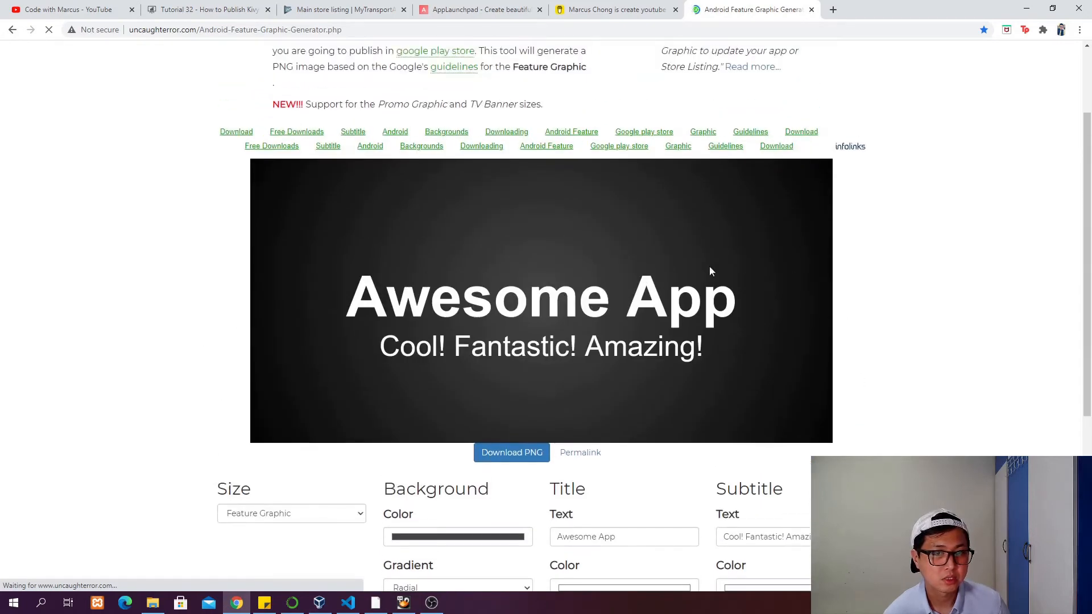
{"action": "scroll", "scroll_direction": "down", "scroll_amount": 3}
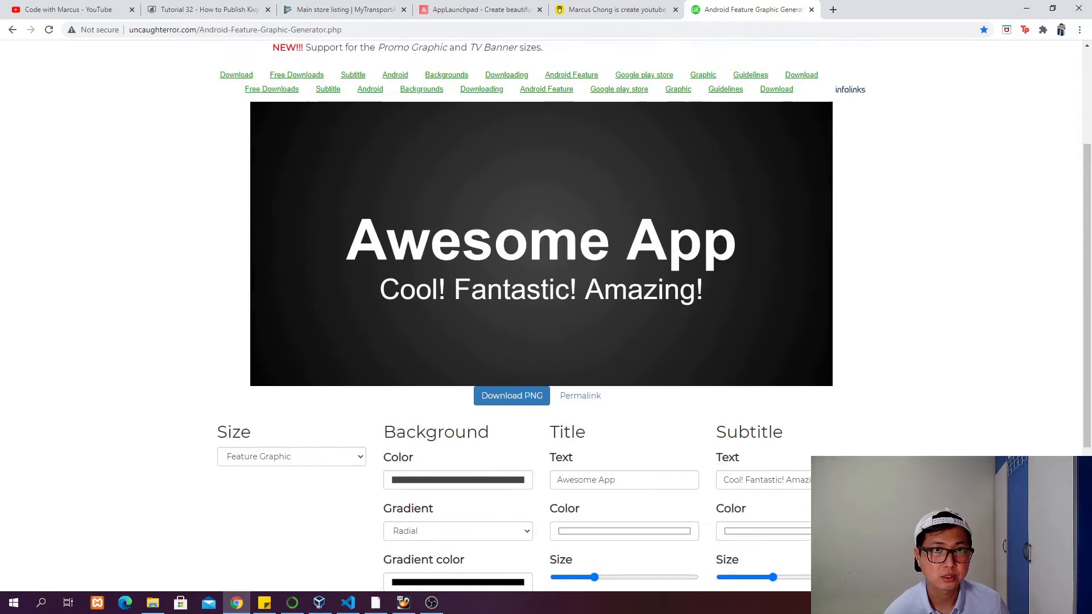
{"action": "left_click", "coordinate": [341, 9]}
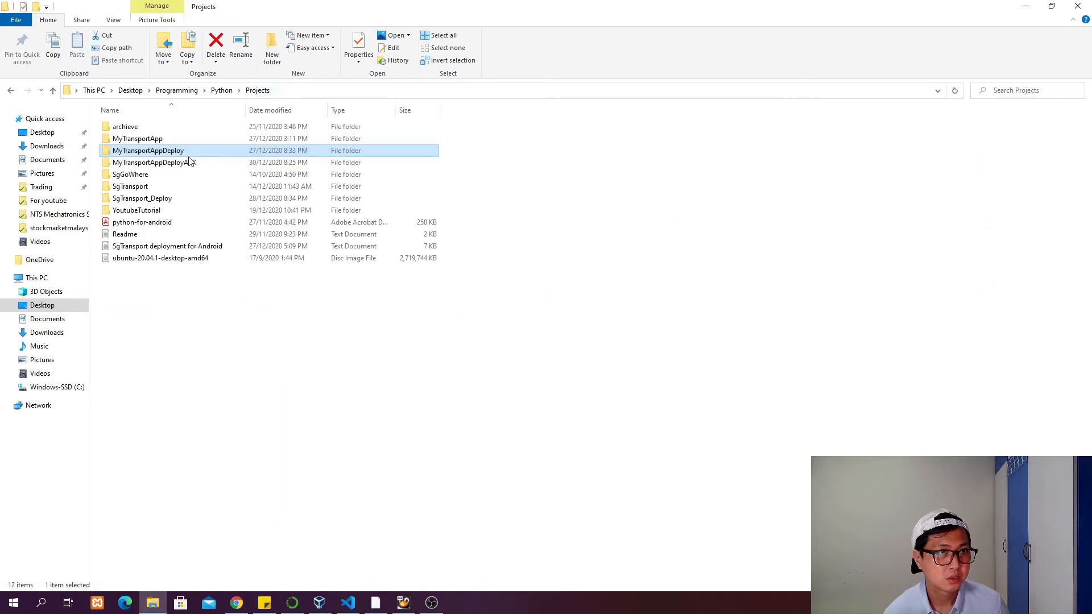
Step: Browse SgTransport_Deploy's SgTransport icons folder and go back up to the deploy folder
{"action": "double_click", "coordinate": [141, 198]}
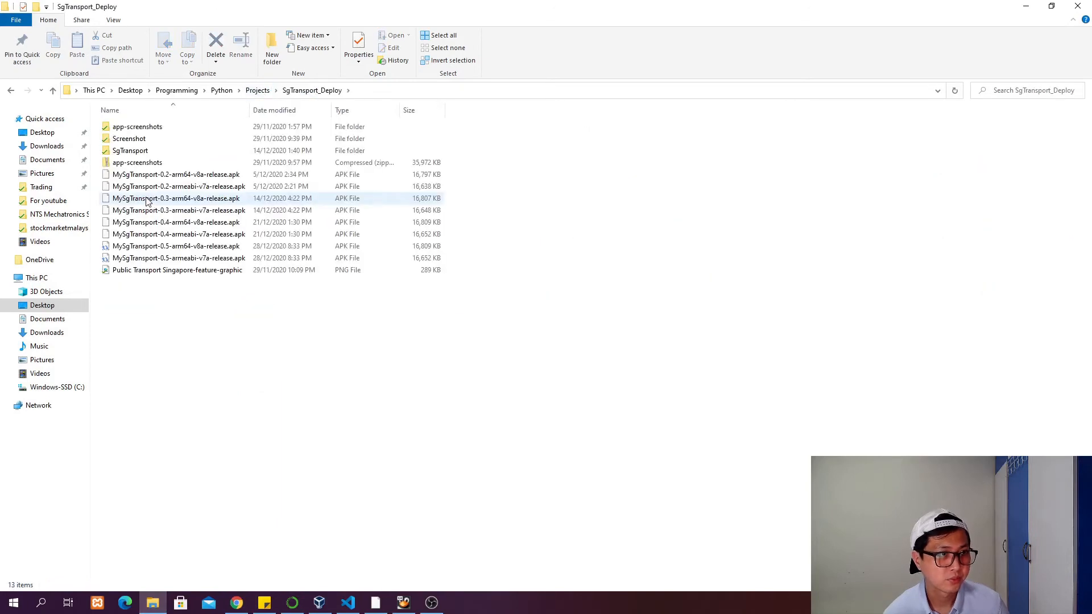
{"action": "double_click", "coordinate": [129, 151]}
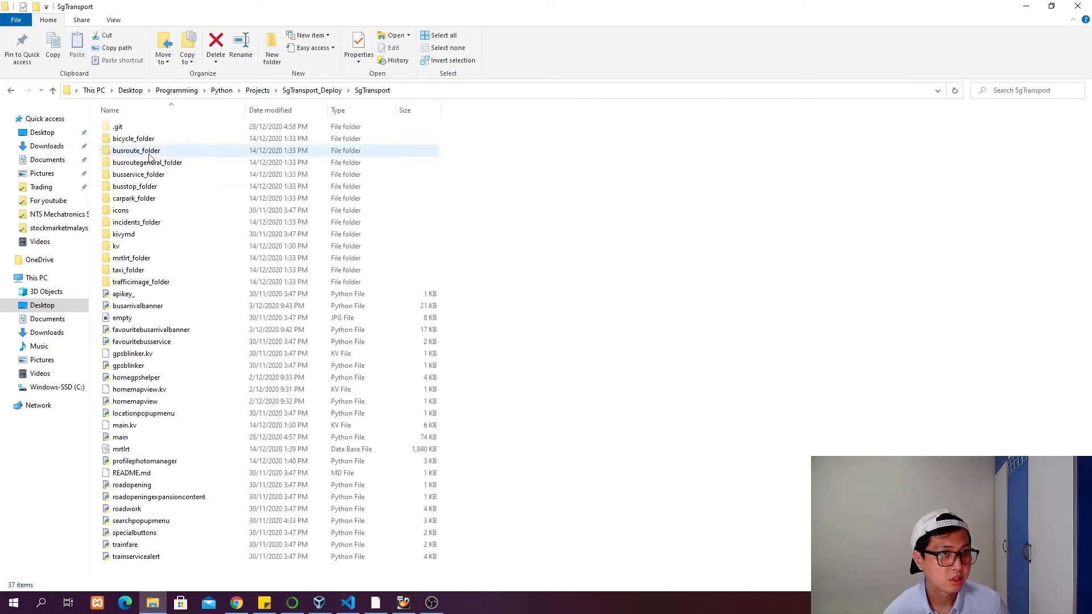
{"action": "left_click", "coordinate": [120, 209]}
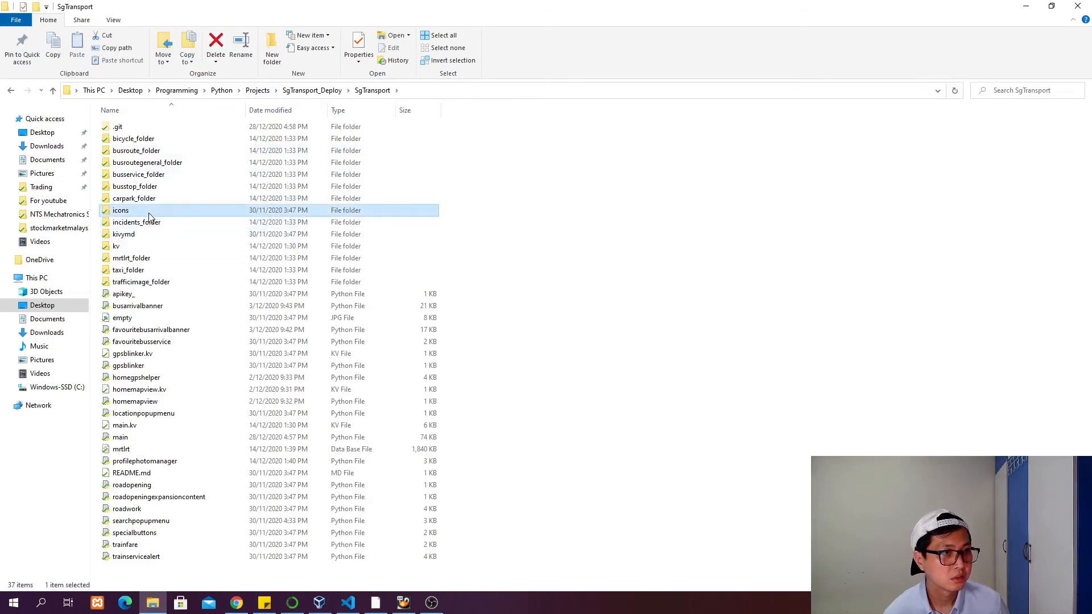
{"action": "double_click", "coordinate": [120, 209]}
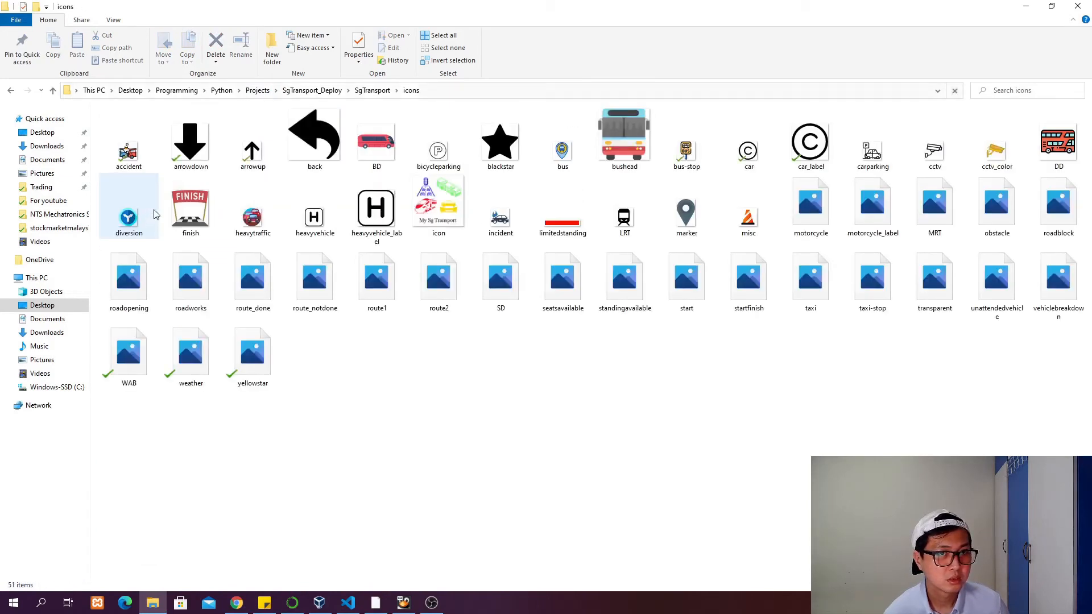
{"action": "left_click", "coordinate": [372, 90]}
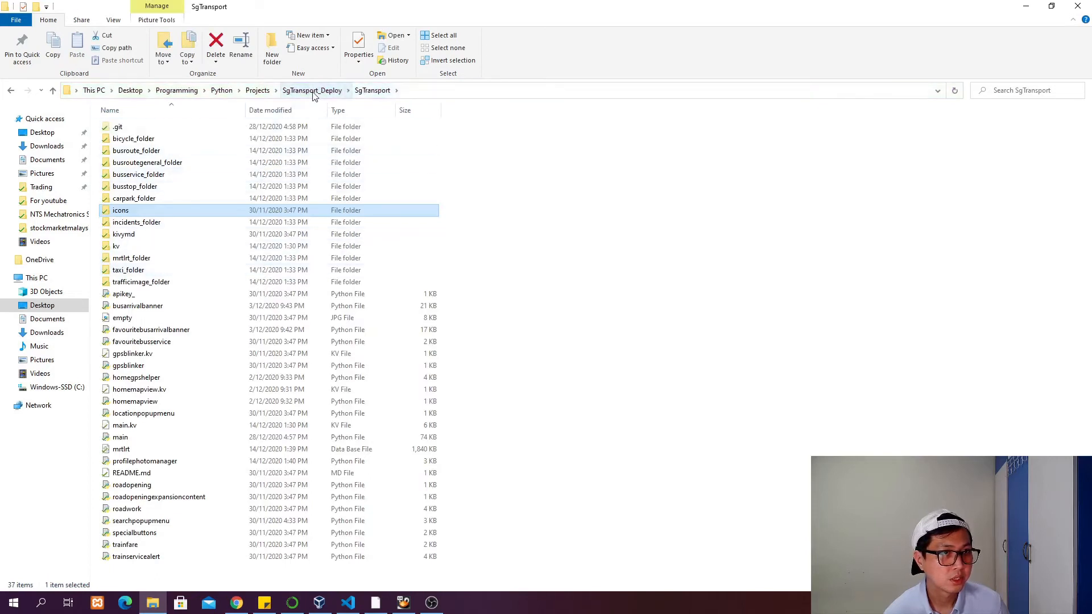
{"action": "left_click", "coordinate": [312, 90]}
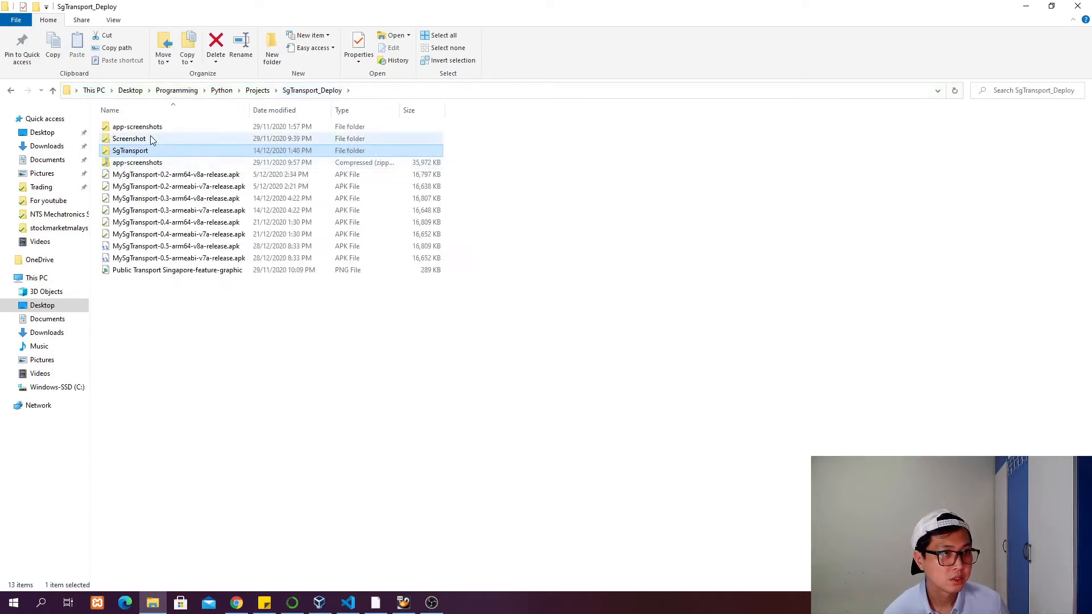
Step: Upload the Public Transport Singapore feature-graphic PNG to the Play Console listing
{"action": "double_click", "coordinate": [129, 138]}
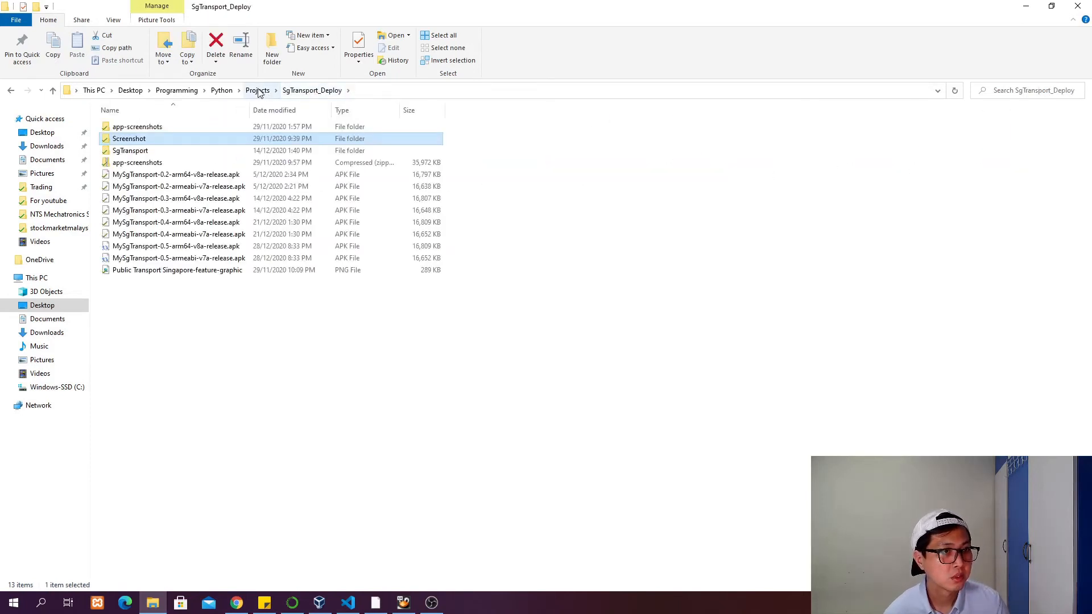
{"action": "left_click", "coordinate": [178, 270]}
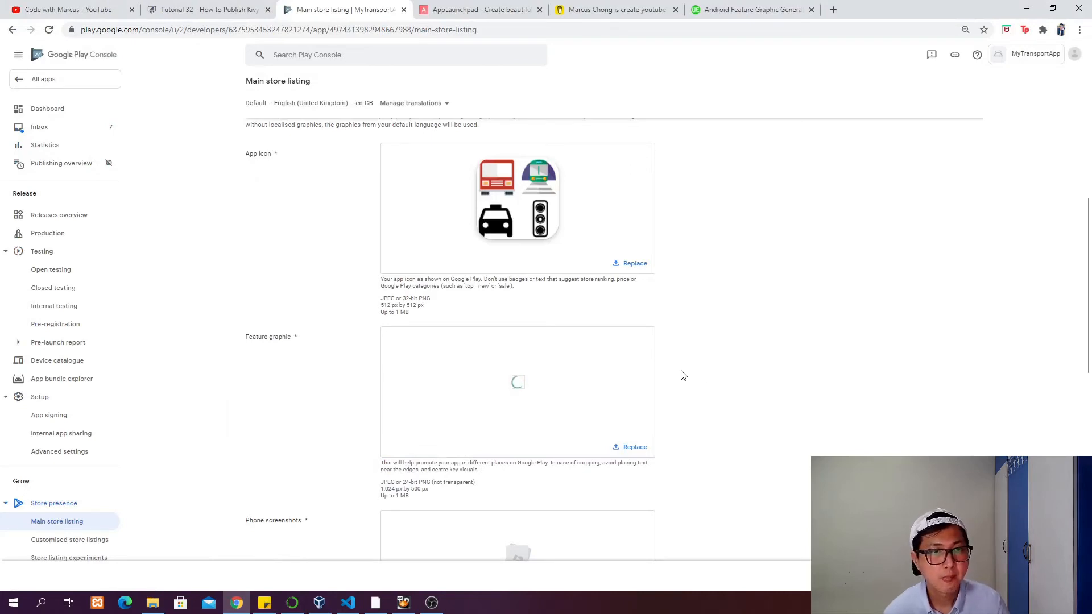
Step: Scroll past the uploaded feature graphic and empty screenshot sections, then switch to the AppLaunchpad examples page
{"action": "scroll", "scroll_direction": "down", "scroll_amount": 3}
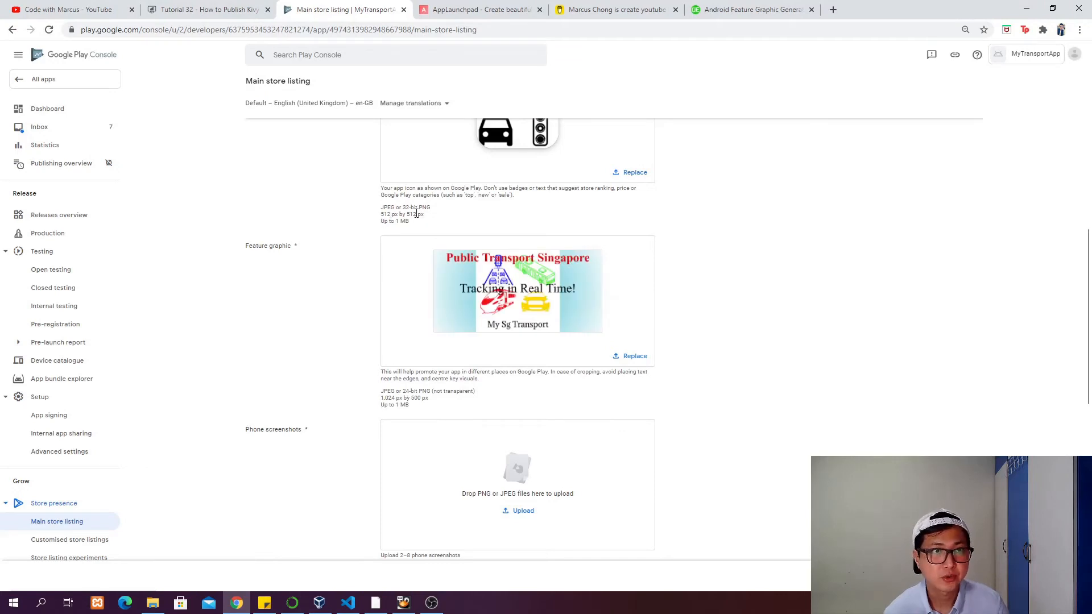
{"action": "mouse_move", "coordinate": [382, 404]}
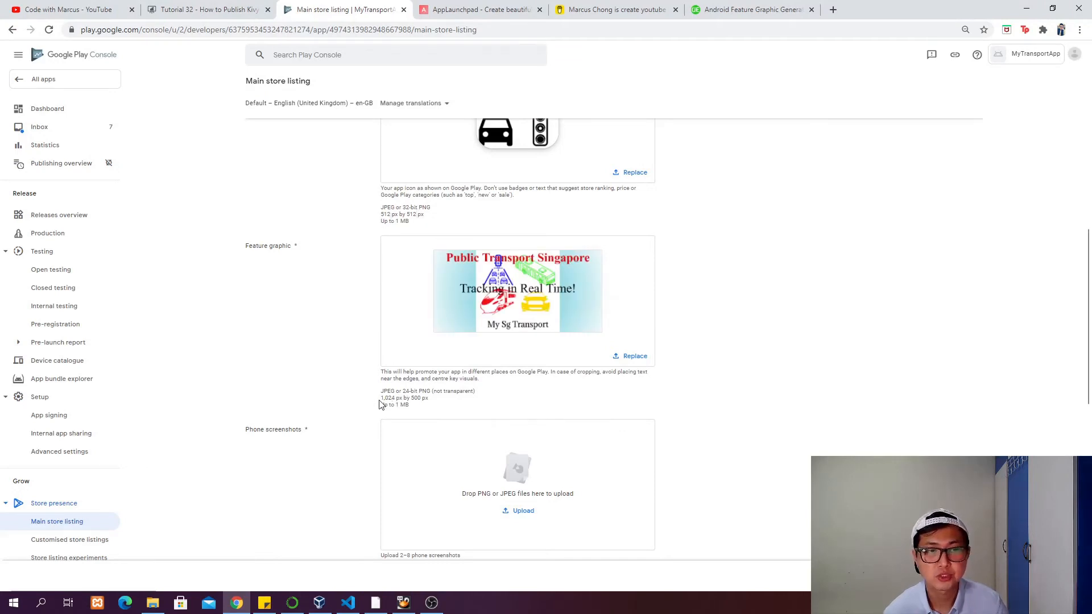
{"action": "mouse_move", "coordinate": [430, 406]}
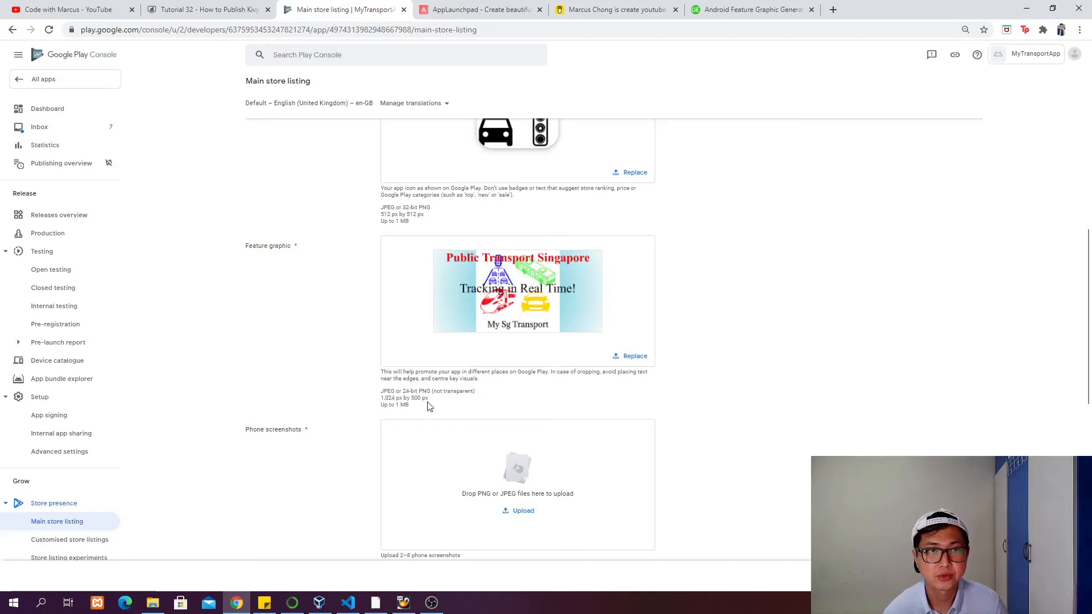
{"action": "scroll", "scroll_direction": "down", "scroll_amount": 3}
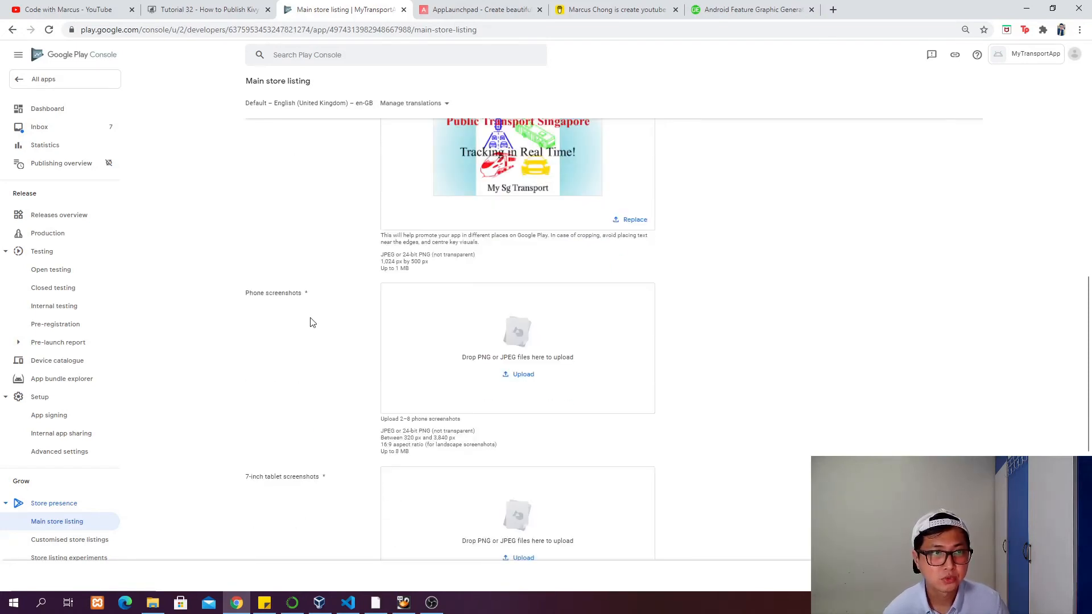
{"action": "scroll", "scroll_direction": "down", "scroll_amount": 3}
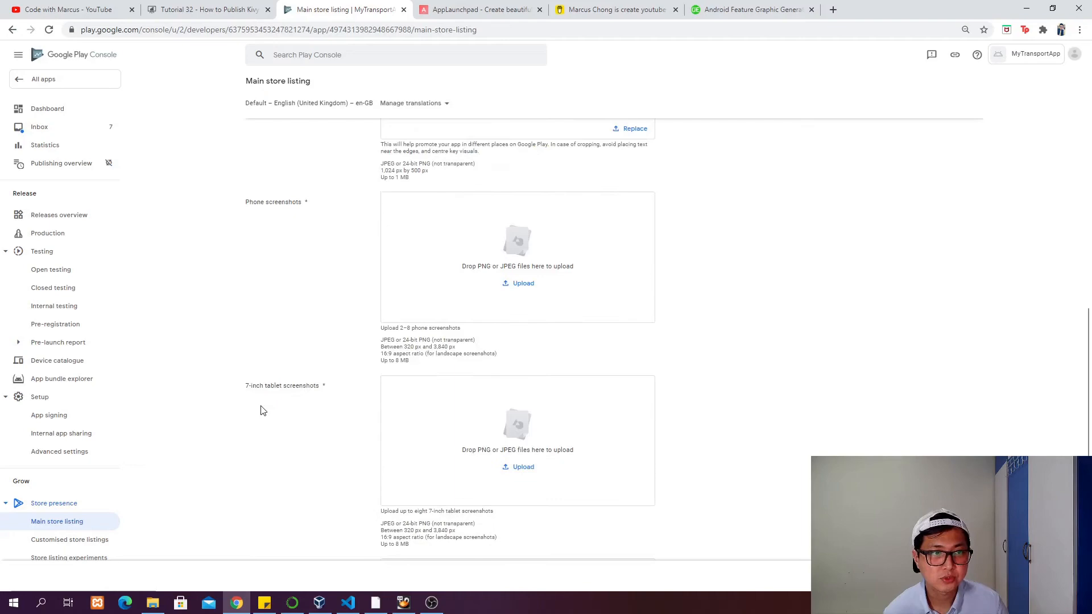
{"action": "scroll", "scroll_direction": "down", "scroll_amount": 3}
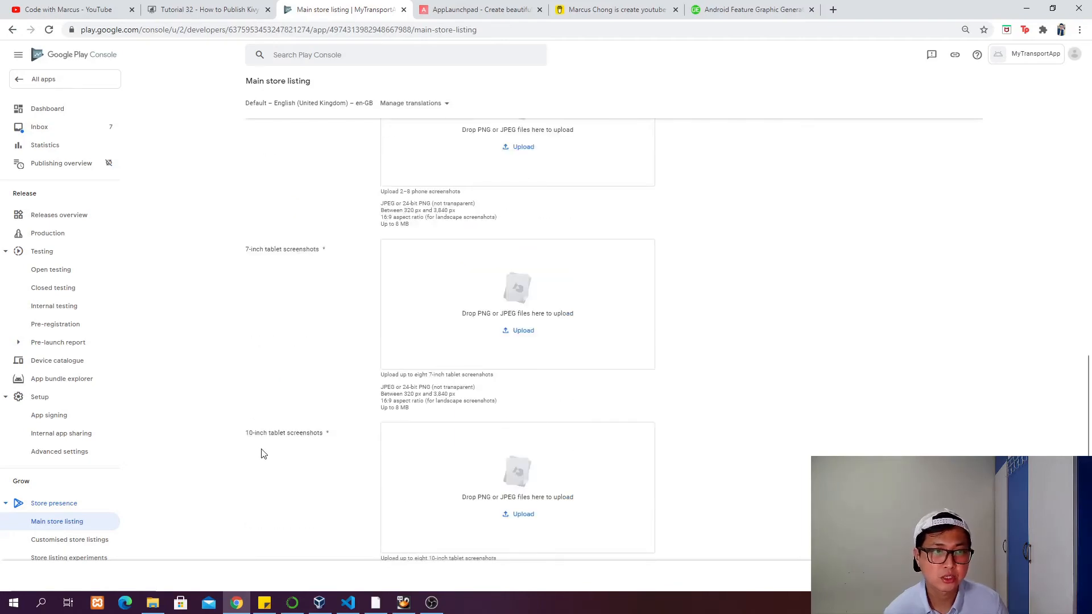
{"action": "scroll", "scroll_direction": "down", "scroll_amount": 3}
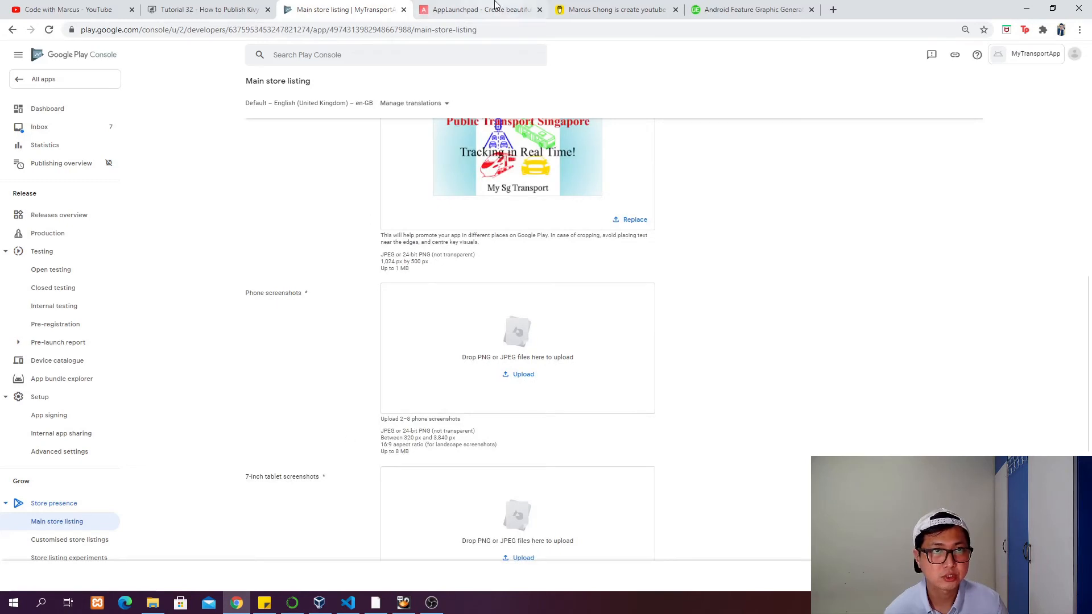
{"action": "scroll", "scroll_direction": "down", "scroll_amount": 3}
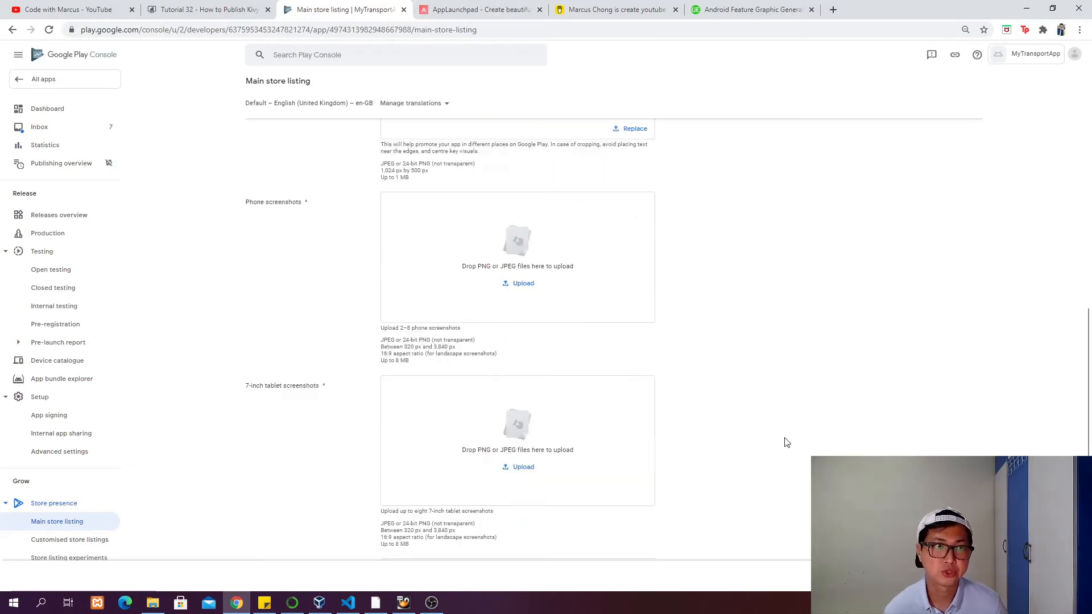
{"action": "left_click", "coordinate": [479, 9]}
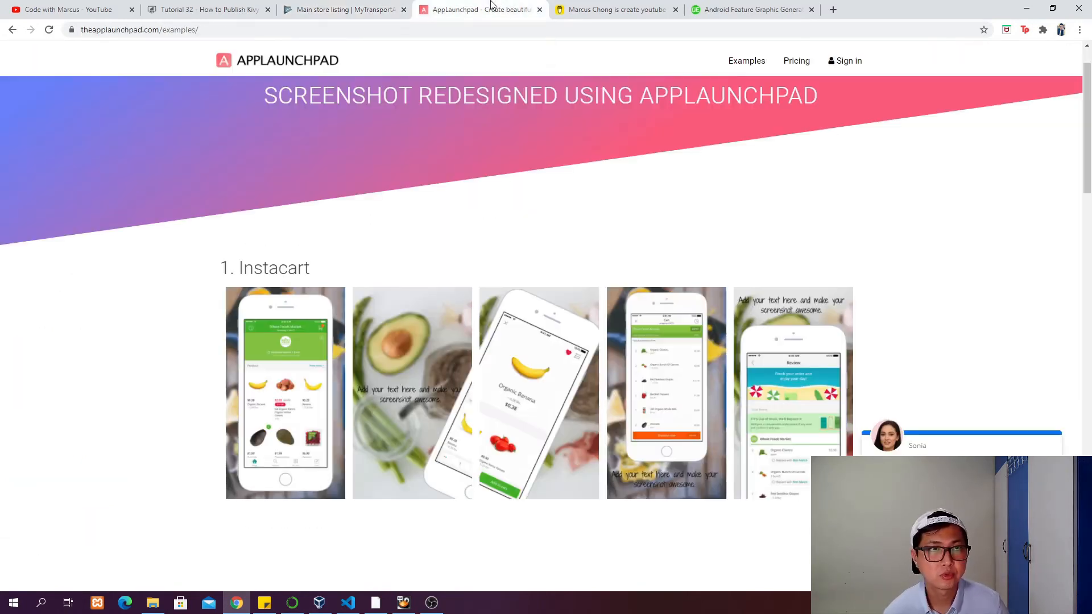
{"action": "scroll", "scroll_direction": "down", "scroll_amount": 3}
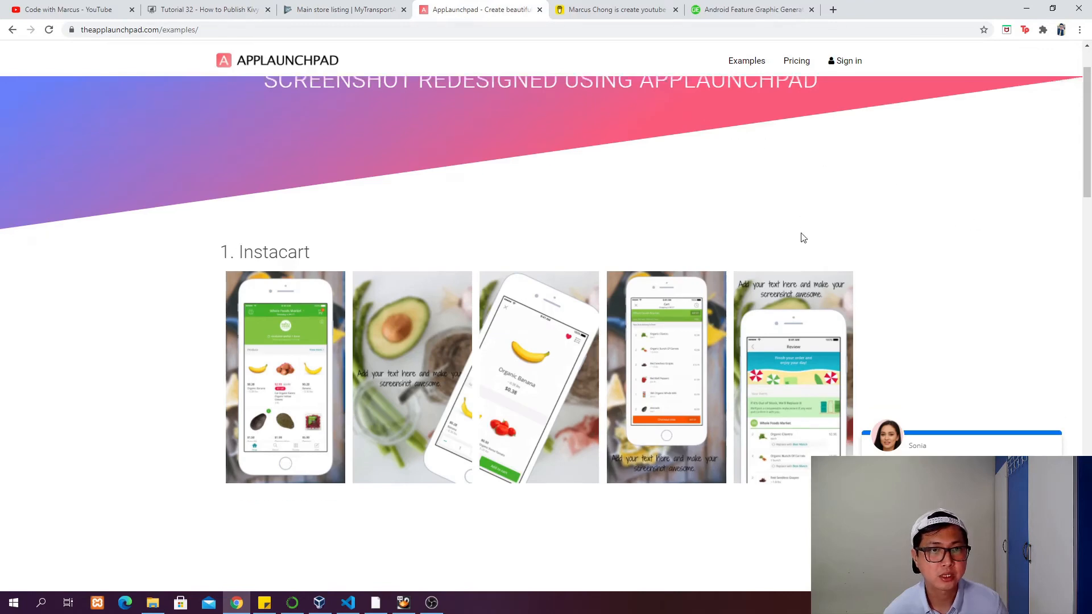
{"action": "scroll", "scroll_direction": "down", "scroll_amount": 3}
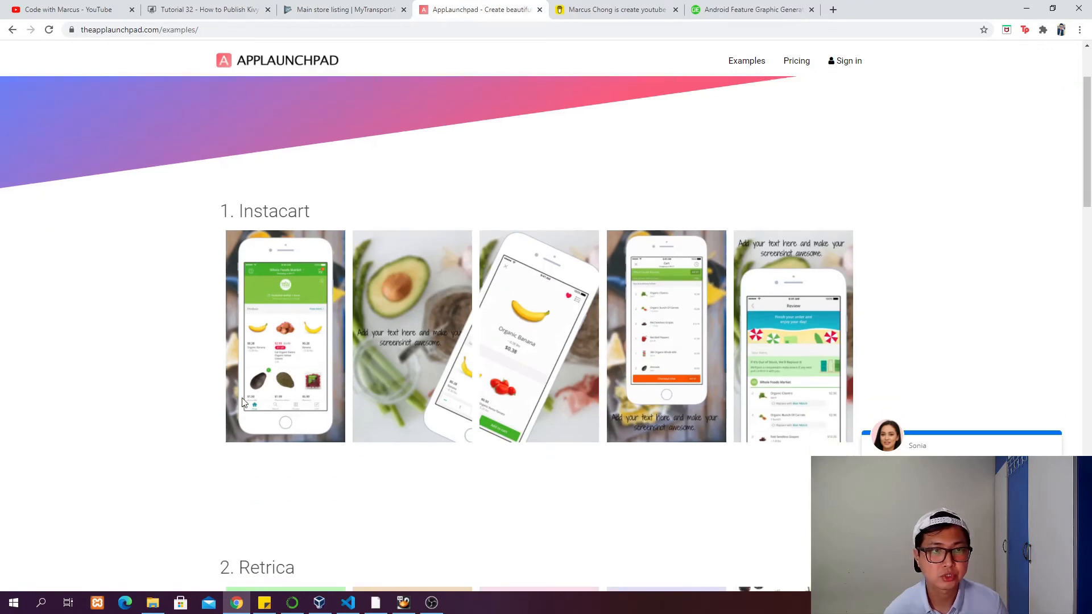
{"action": "scroll", "scroll_direction": "down", "scroll_amount": 3}
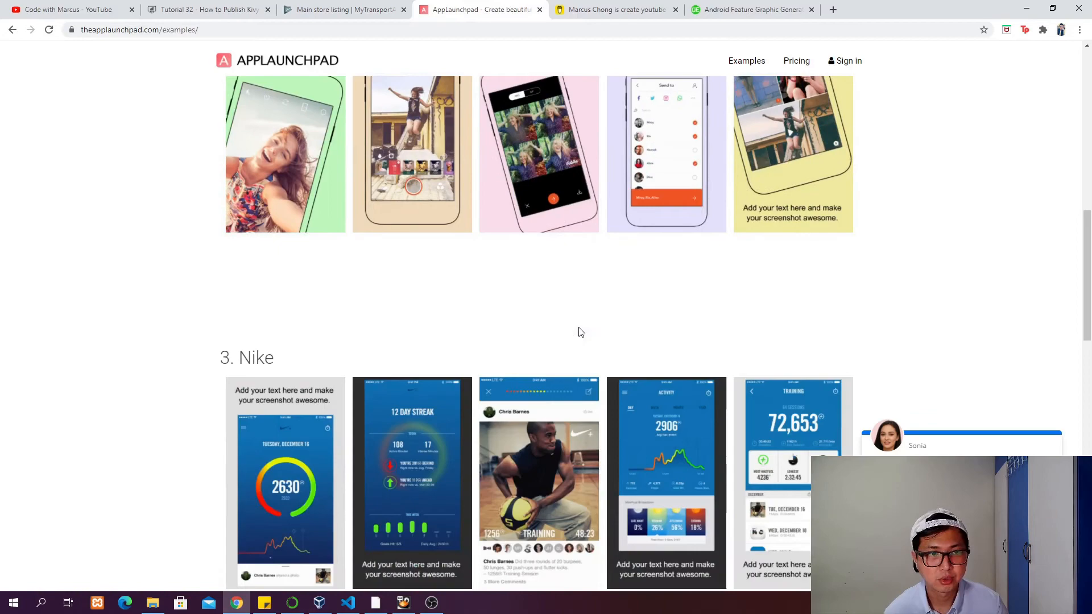
{"action": "scroll", "scroll_direction": "down", "scroll_amount": 3}
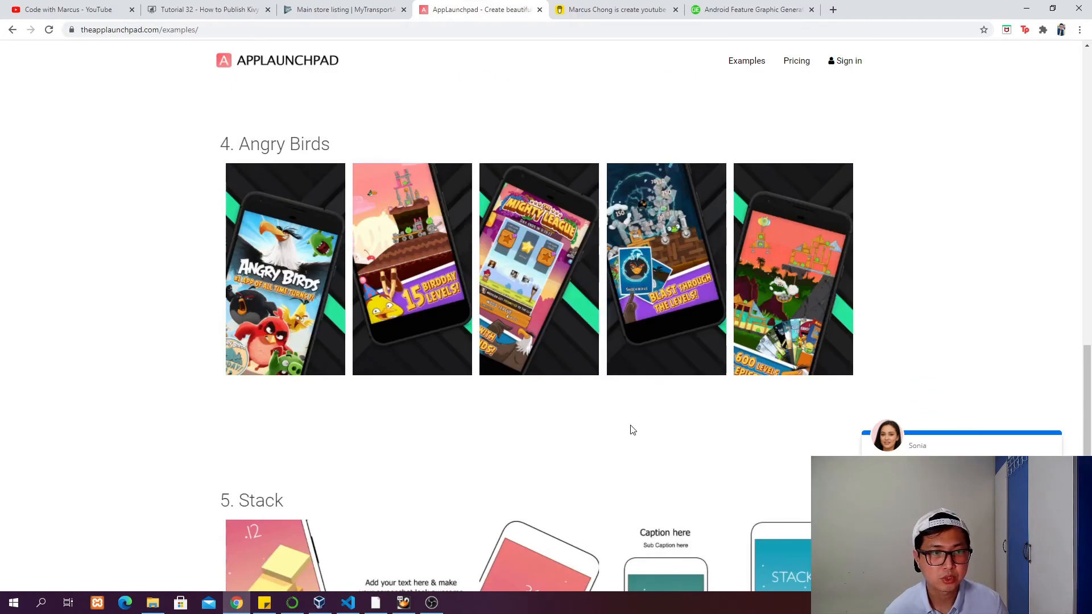
{"action": "scroll", "scroll_direction": "up", "scroll_amount": 3}
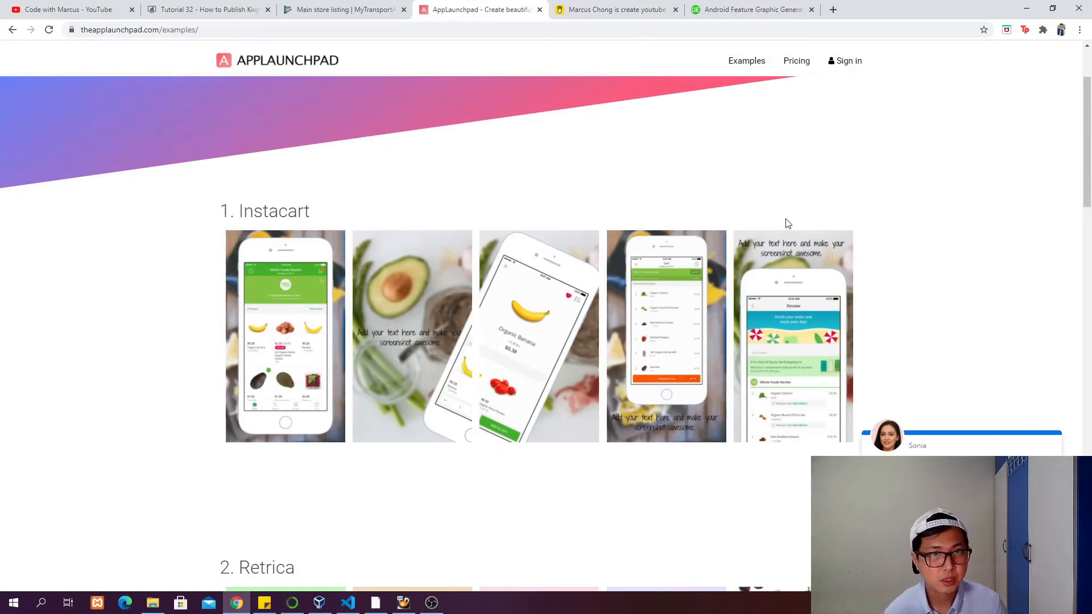
{"action": "mouse_move", "coordinate": [274, 311]}
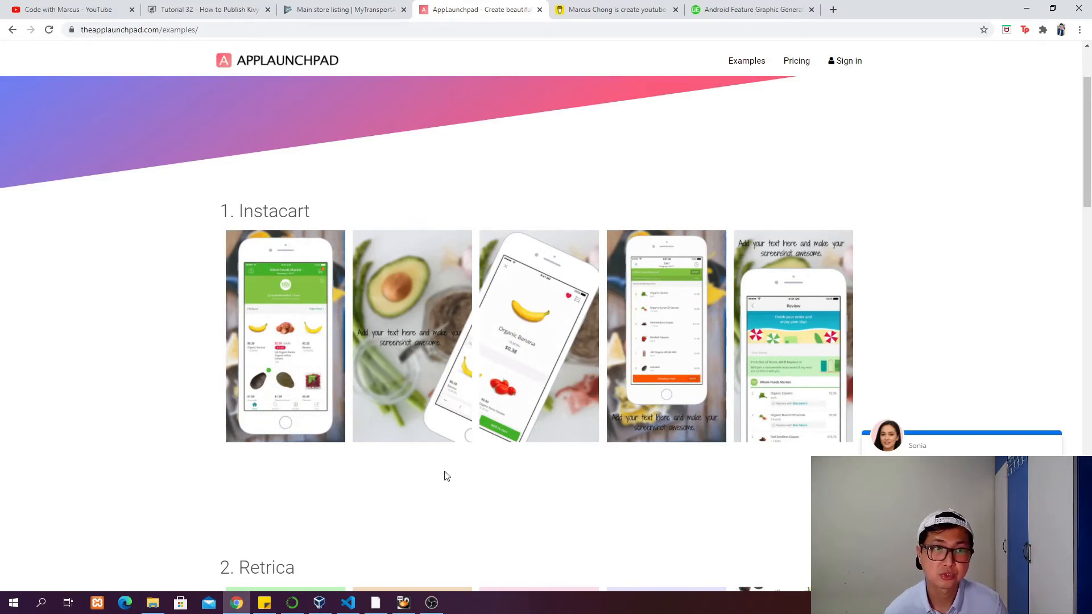
{"action": "mouse_move", "coordinate": [223, 423]}
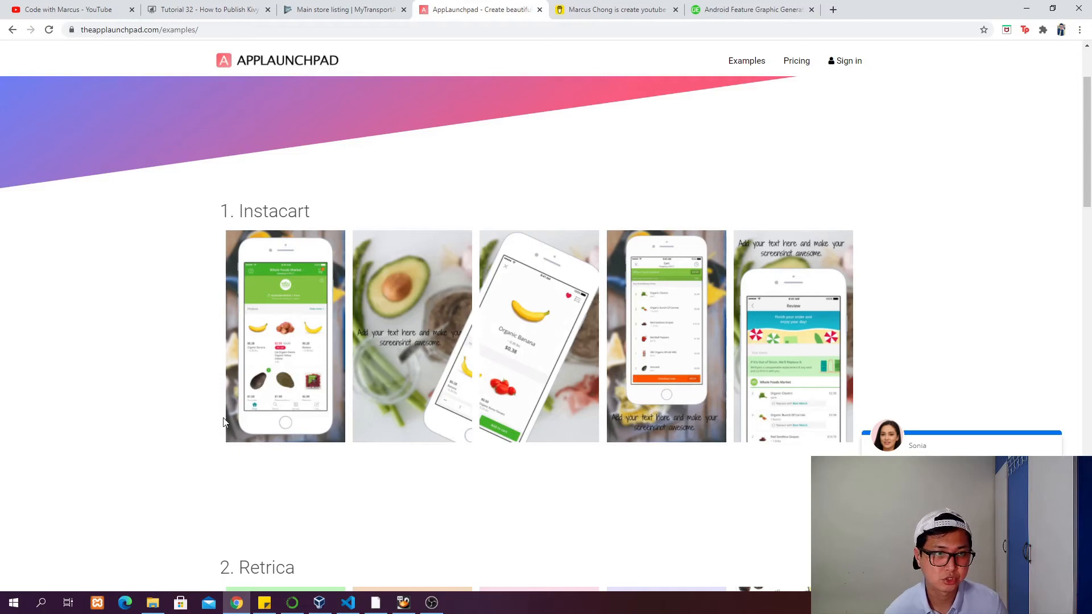
{"action": "scroll", "scroll_direction": "down", "scroll_amount": 3}
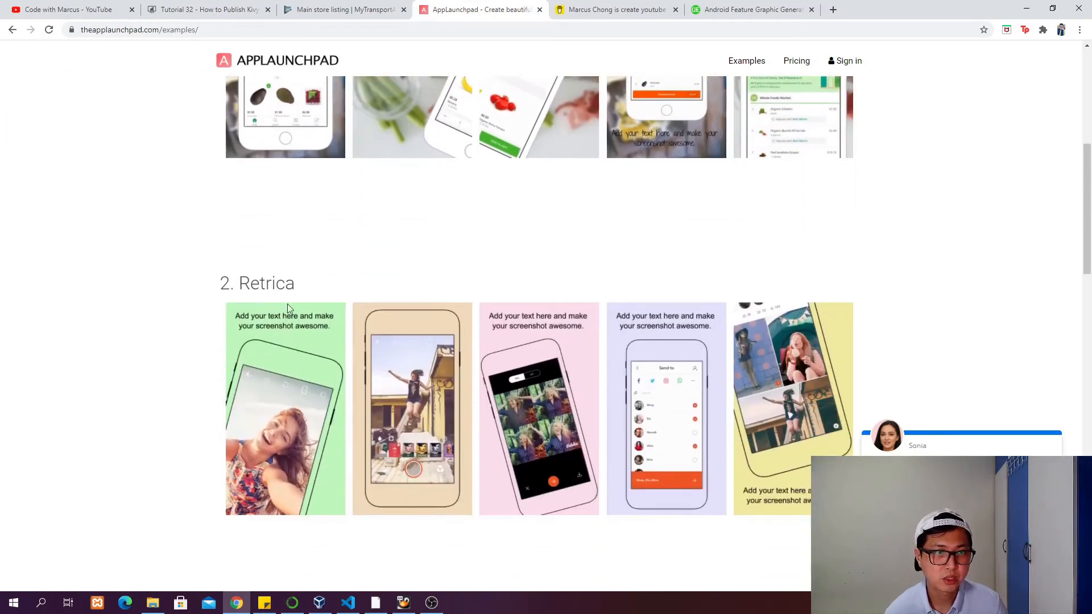
{"action": "mouse_move", "coordinate": [480, 317]}
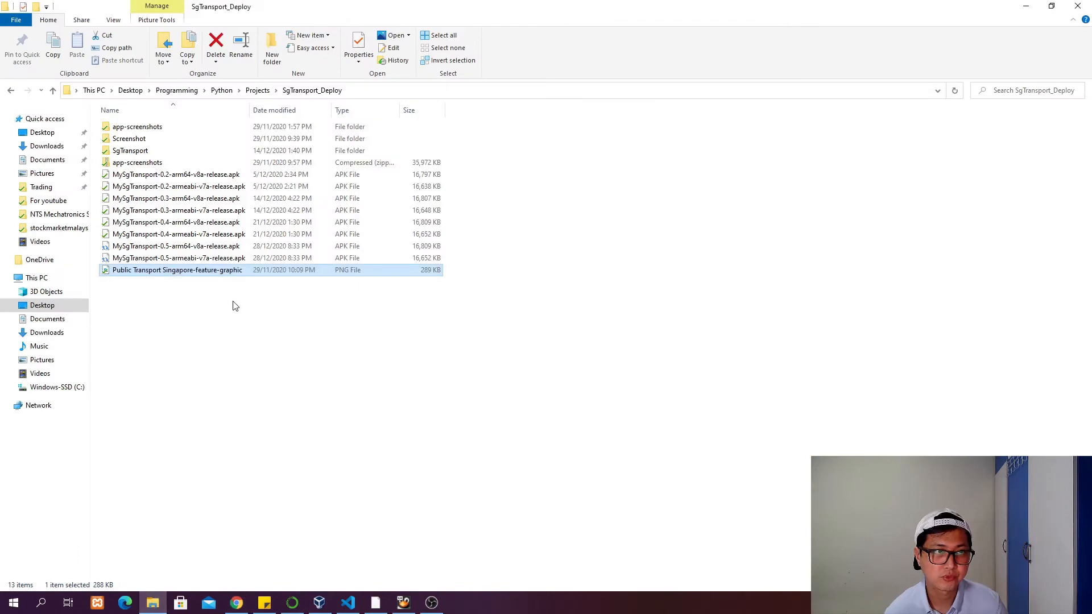
Step: Check the app-screenshots folder's phone and tablet screenshots, then switch back to Chrome
{"action": "left_click", "coordinate": [137, 127]}
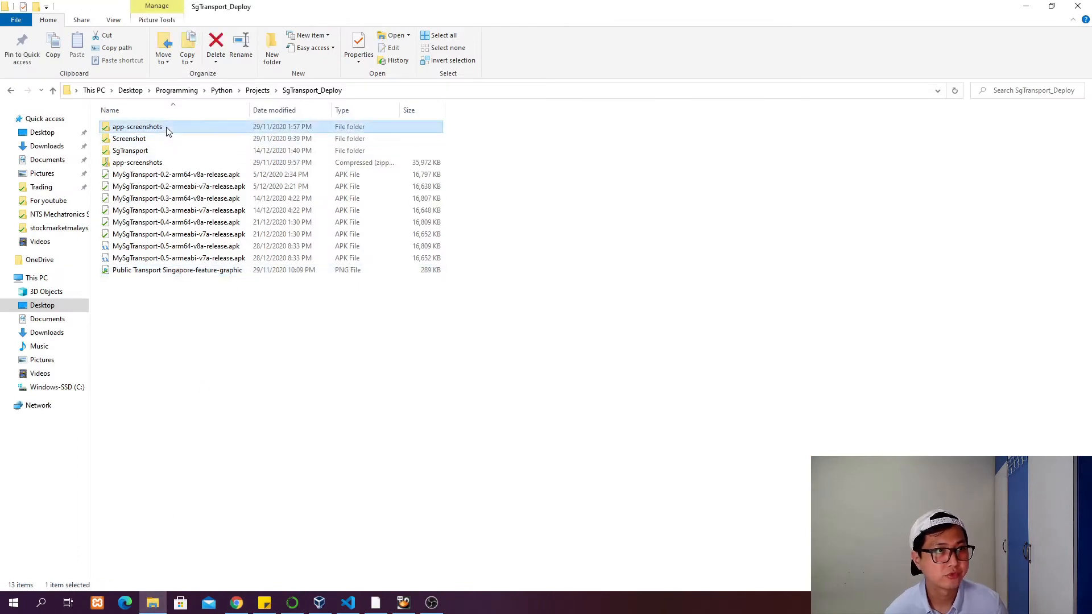
{"action": "double_click", "coordinate": [138, 127]}
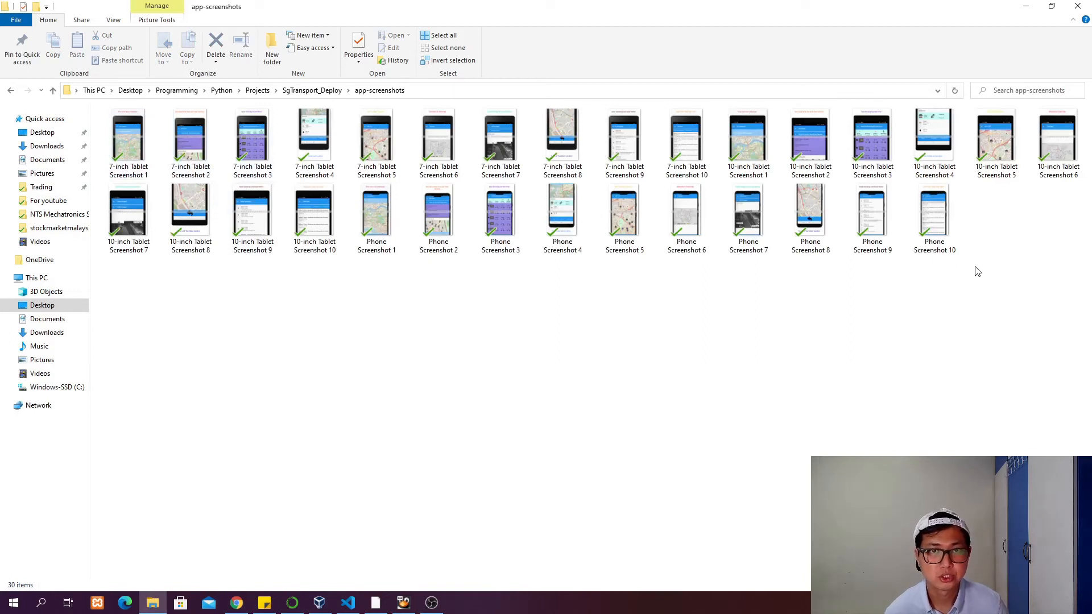
{"action": "left_click", "coordinate": [562, 209]}
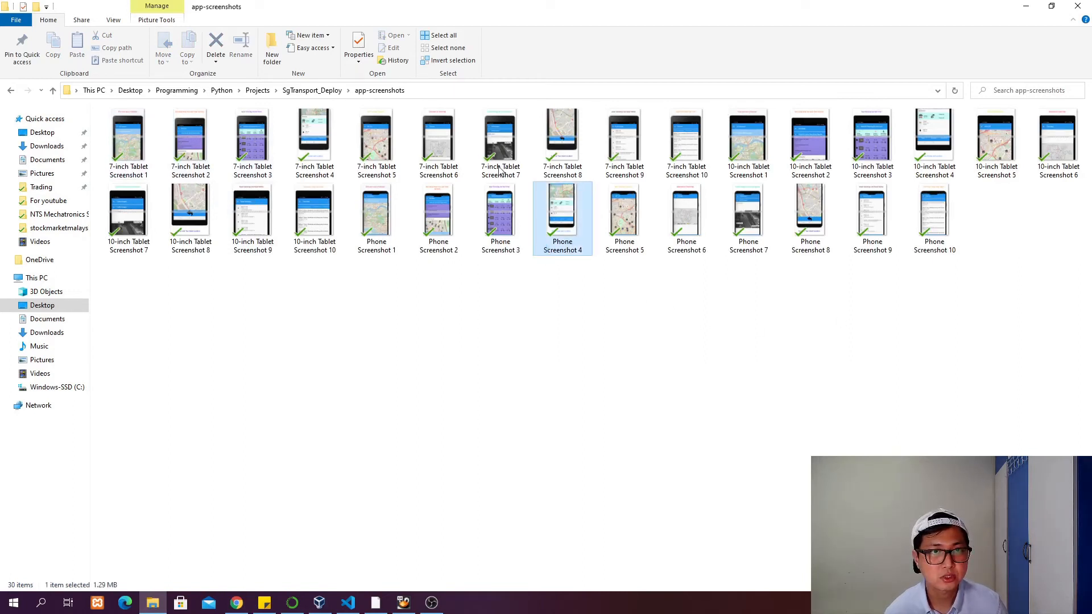
{"action": "left_click", "coordinate": [314, 209]}
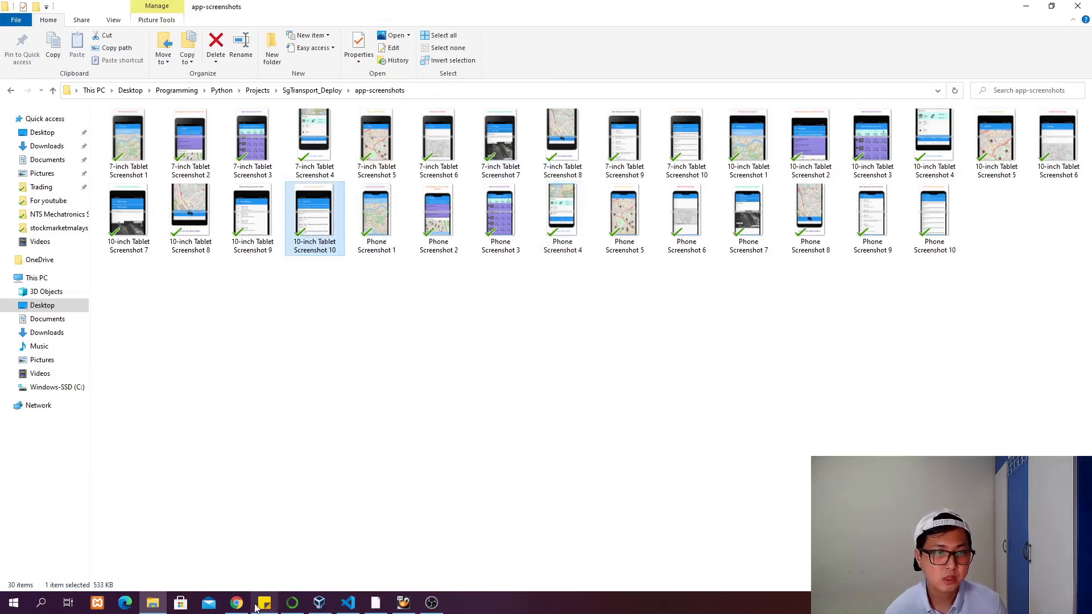
{"action": "left_click", "coordinate": [237, 603]}
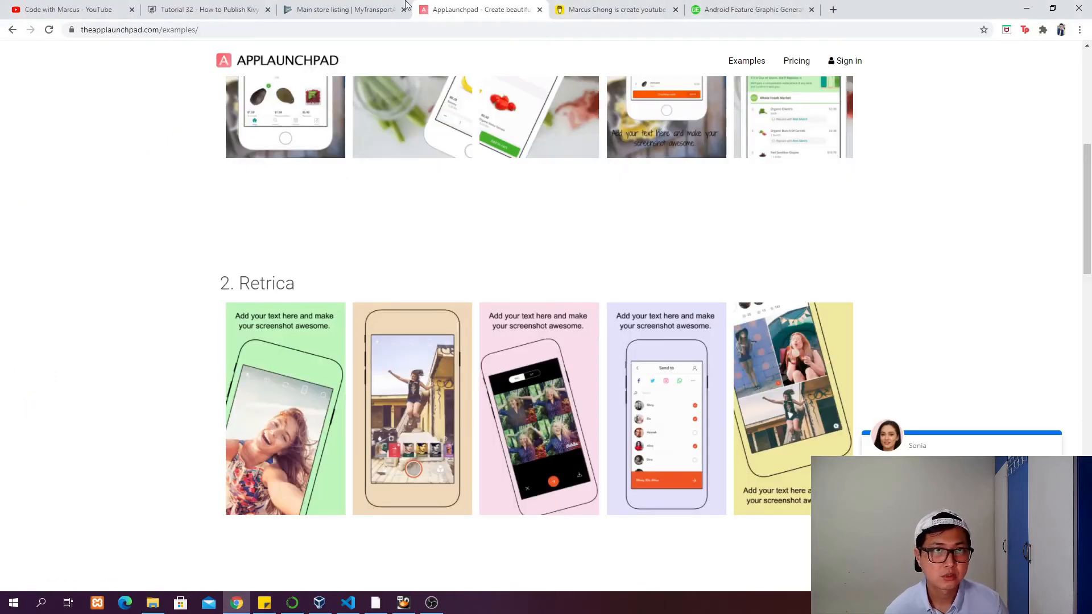
Step: Start a phone screenshot upload on the main store listing and browse to SgTransport_Deploy/app-screenshots
{"action": "left_click", "coordinate": [341, 10]}
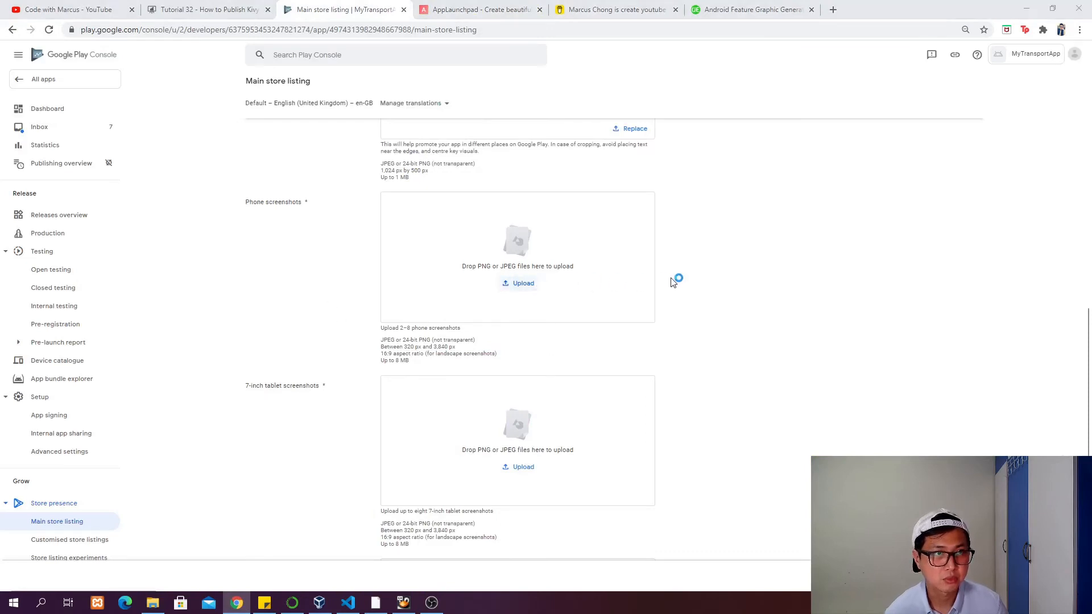
{"action": "left_click", "coordinate": [523, 283]}
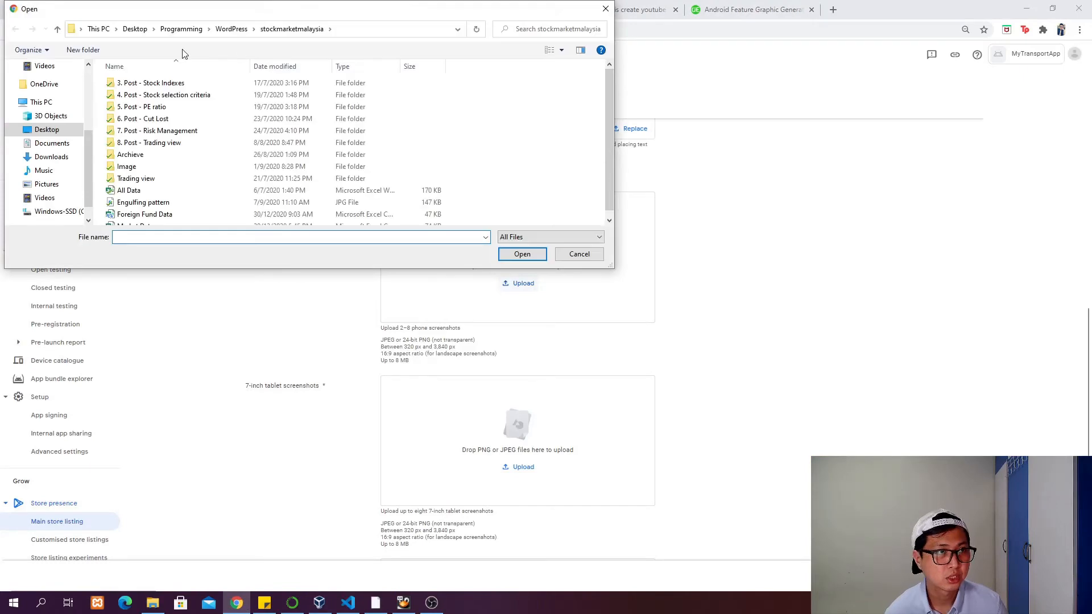
{"action": "scroll", "scroll_direction": "down", "scroll_amount": 3}
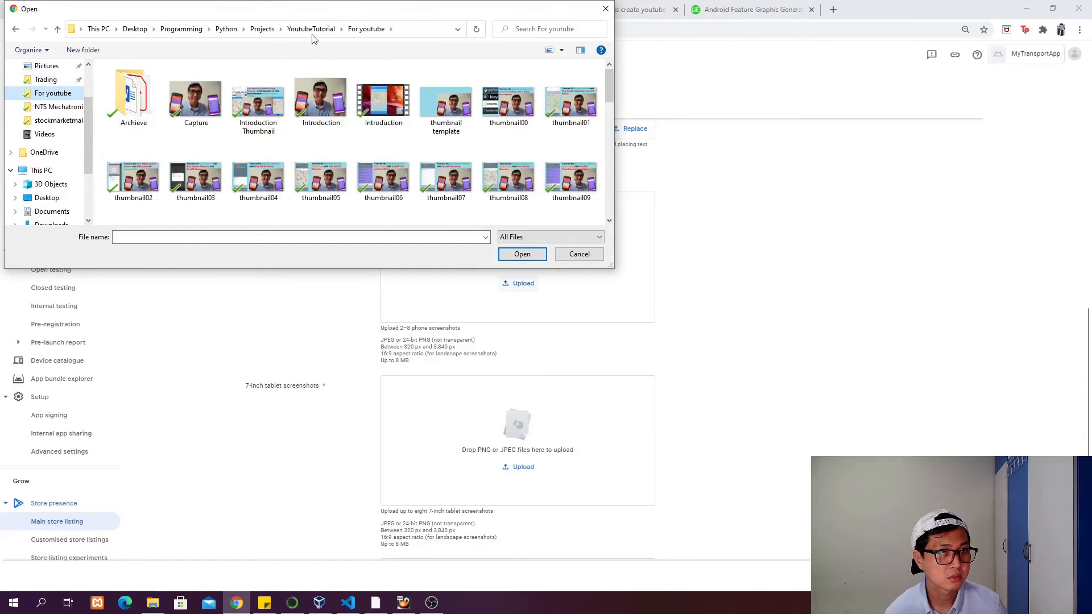
{"action": "left_click", "coordinate": [261, 28]}
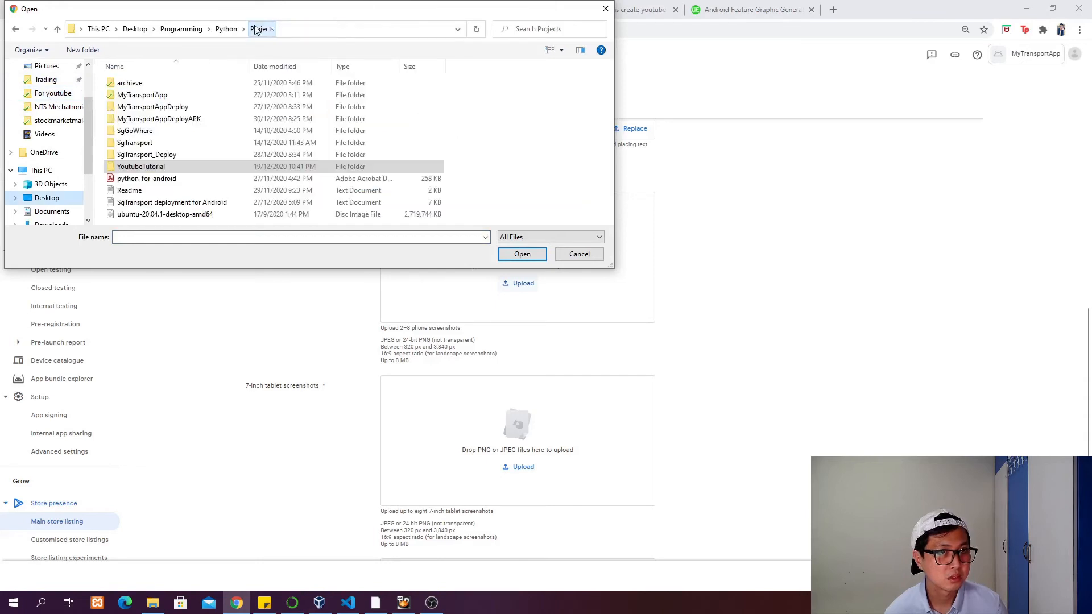
{"action": "left_click", "coordinate": [141, 166]}
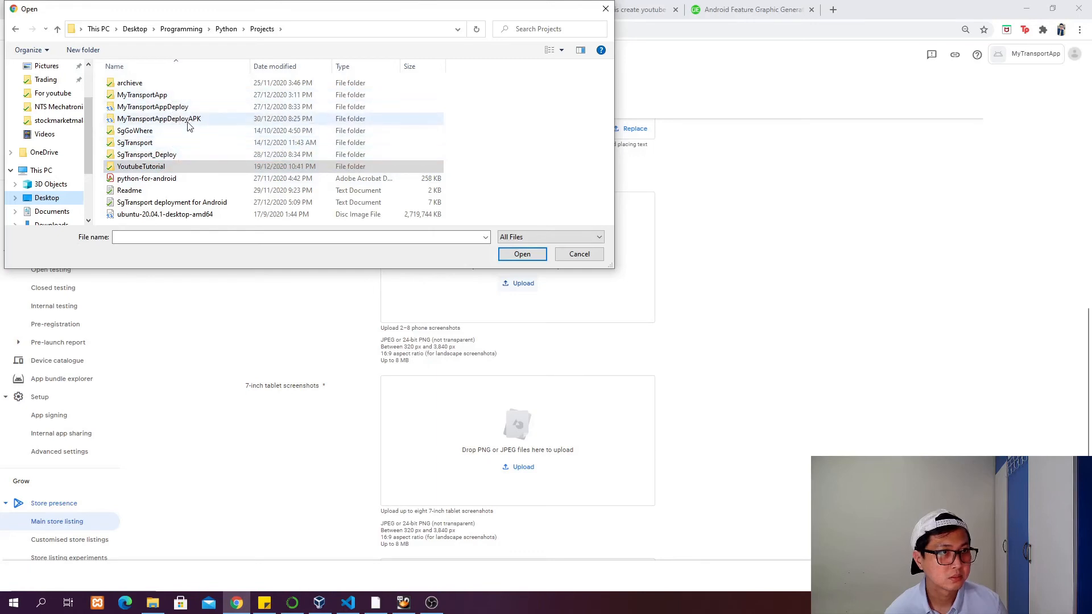
{"action": "mouse_move", "coordinate": [147, 154]}
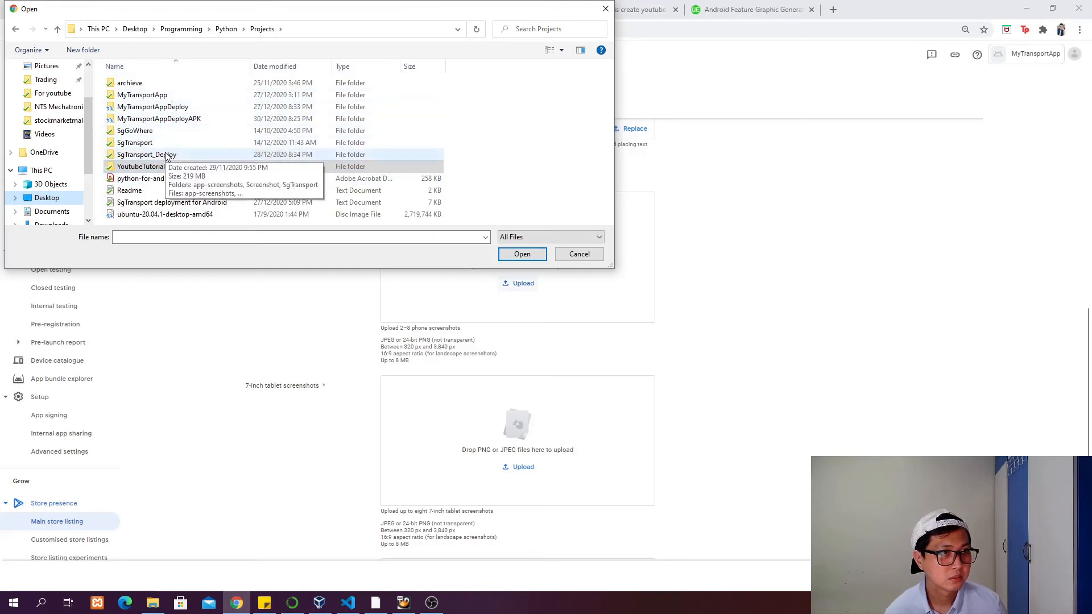
{"action": "double_click", "coordinate": [146, 154]}
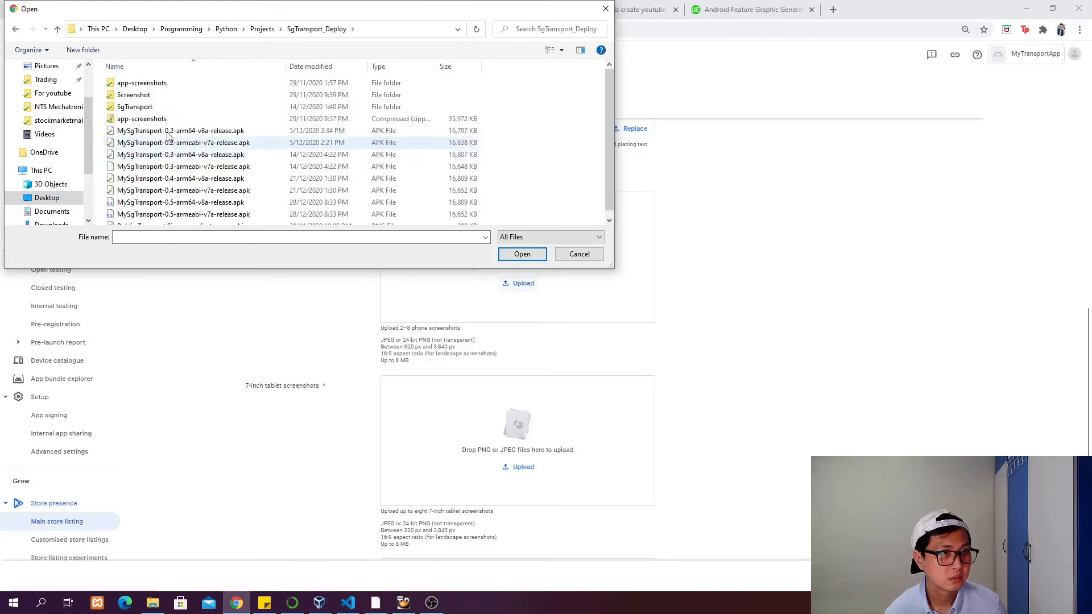
{"action": "double_click", "coordinate": [141, 82]}
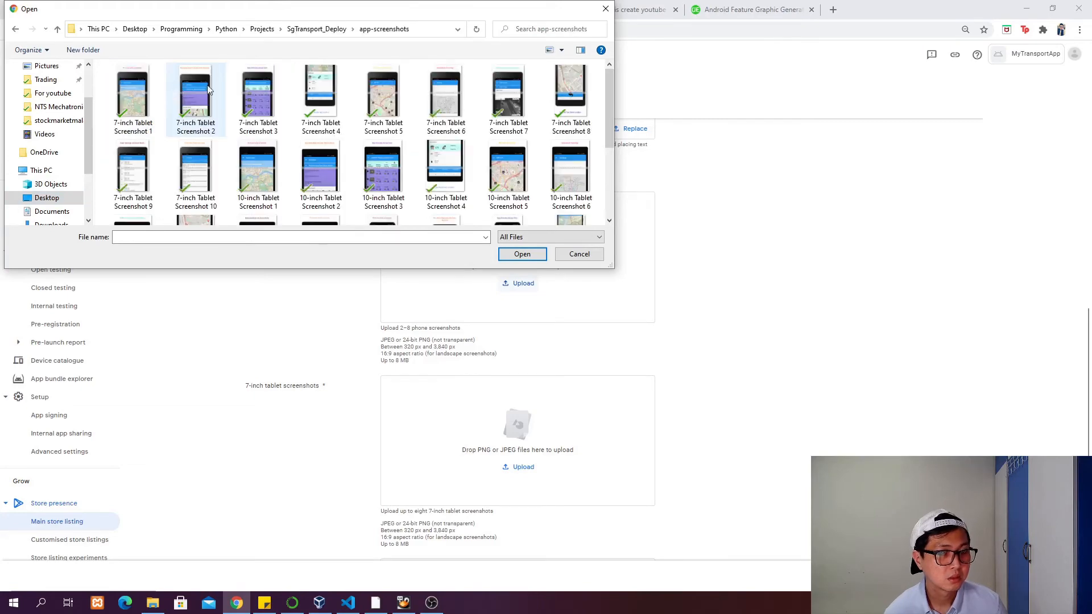
Step: Select Phone Screenshot 1 through 8 and upload them, reaching 8/8 phone screenshots
{"action": "scroll", "scroll_direction": "down", "scroll_amount": 3}
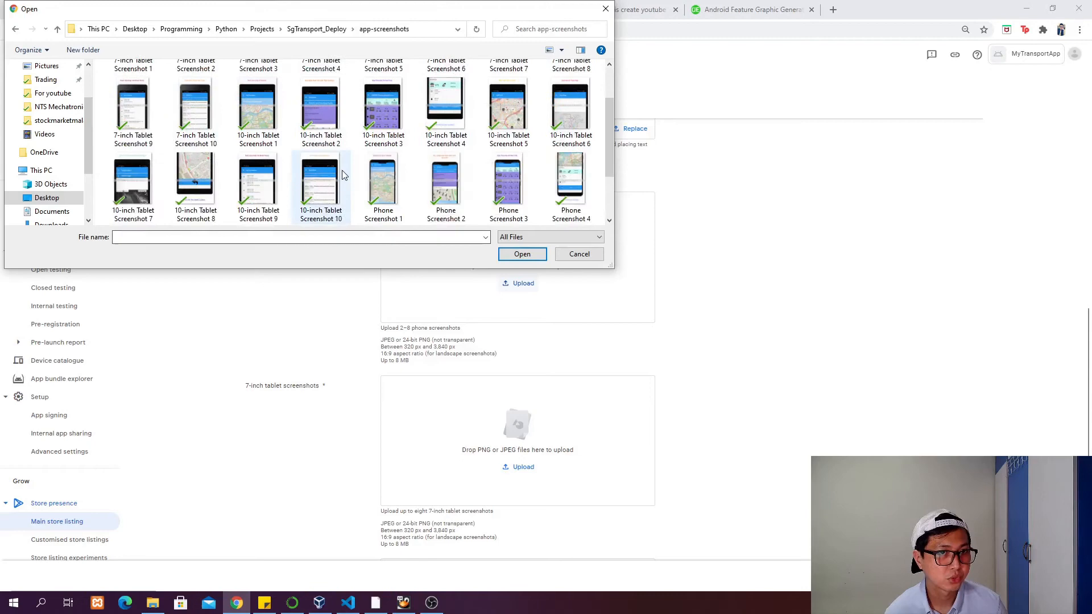
{"action": "left_click", "coordinate": [383, 112]}
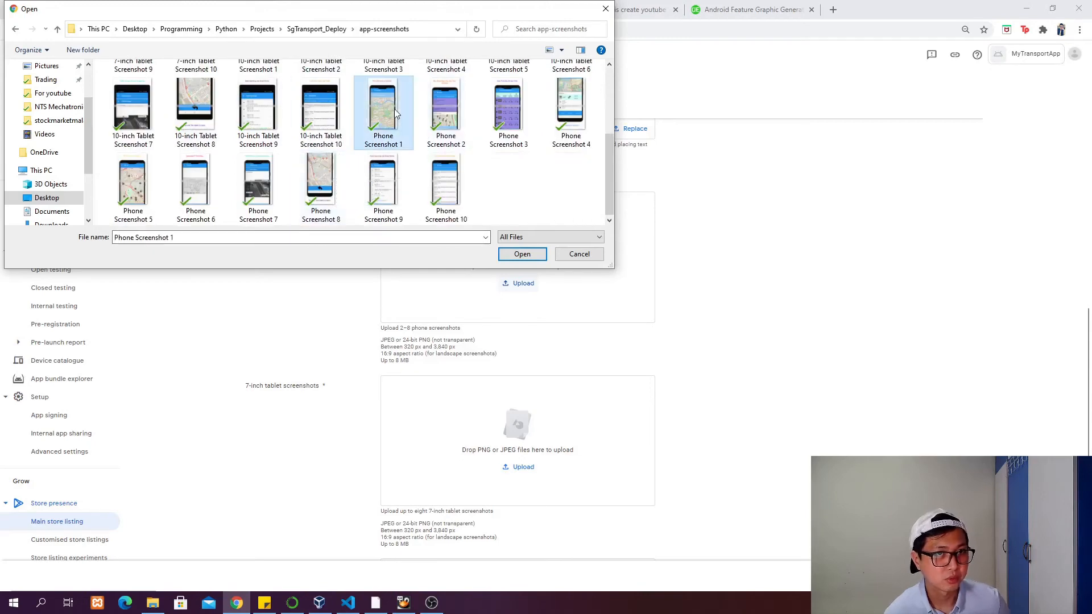
{"action": "left_click", "coordinate": [320, 177]}
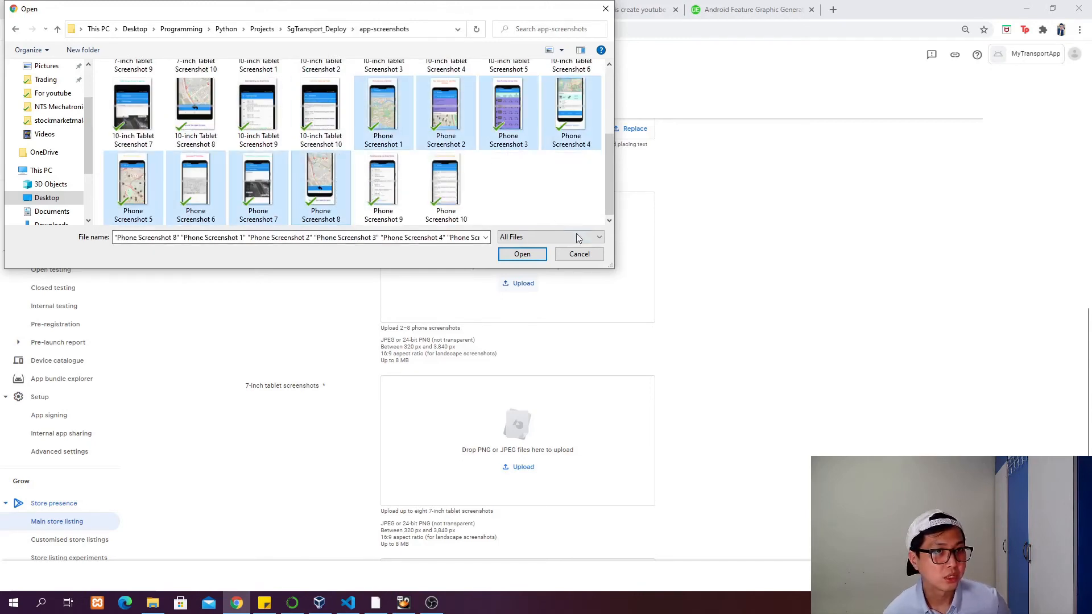
{"action": "left_click", "coordinate": [522, 254]}
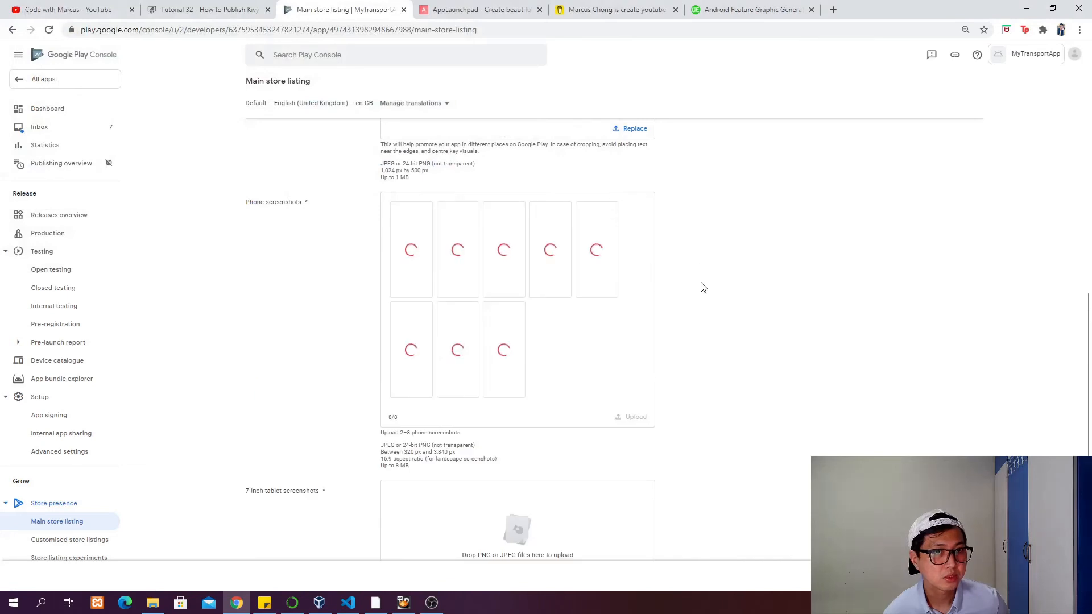
{"action": "scroll", "scroll_direction": "down", "scroll_amount": 3}
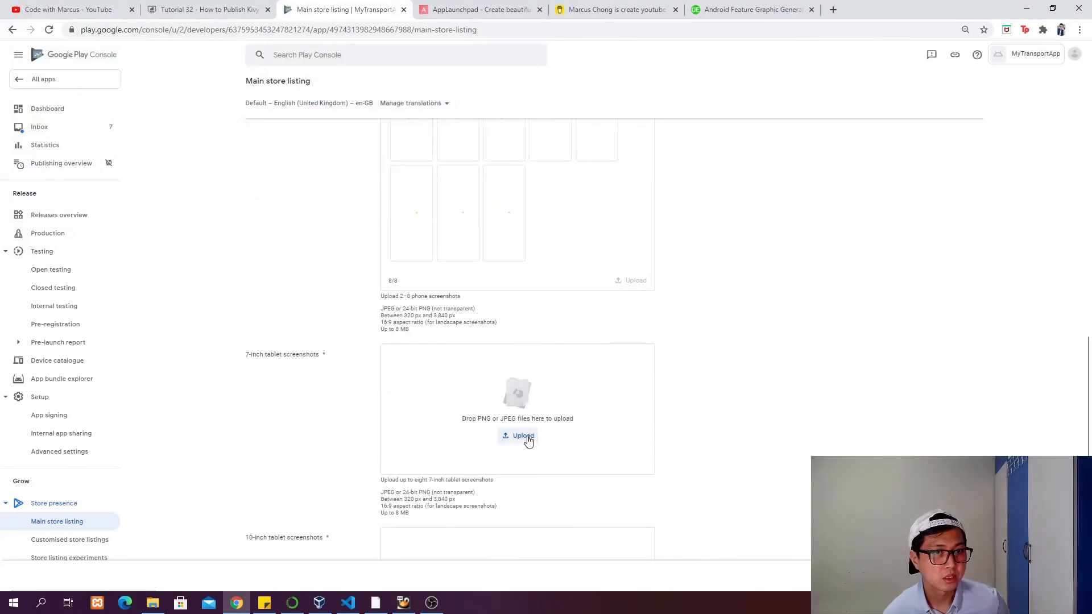
Step: Upload 7-inch Tablet Screenshot 1 through 8 from app-screenshots to the 7-inch tablet section
{"action": "left_click", "coordinate": [517, 435]}
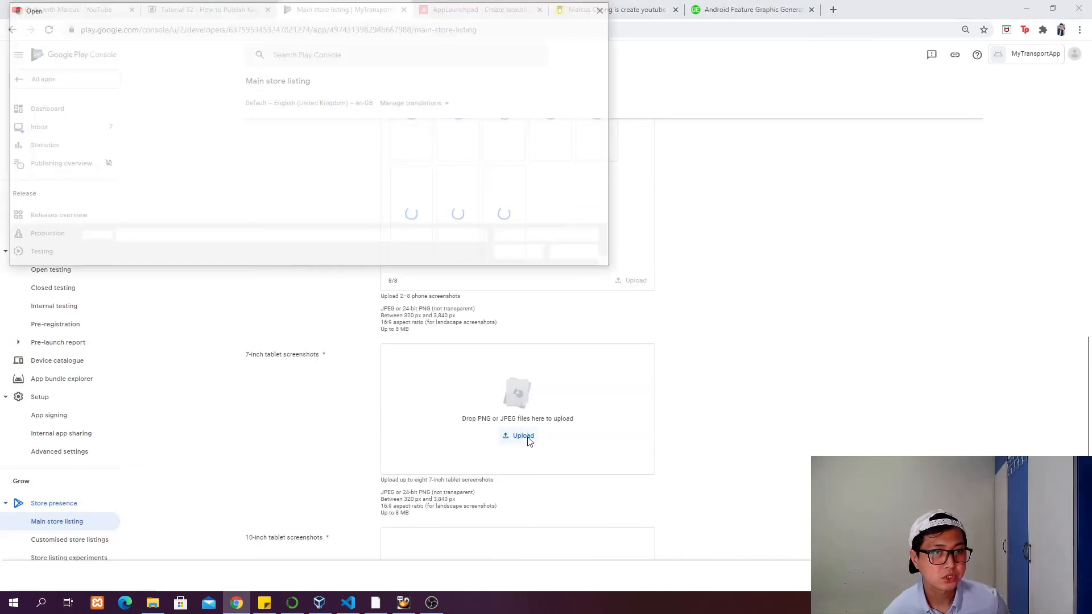
{"action": "left_click", "coordinate": [522, 436]}
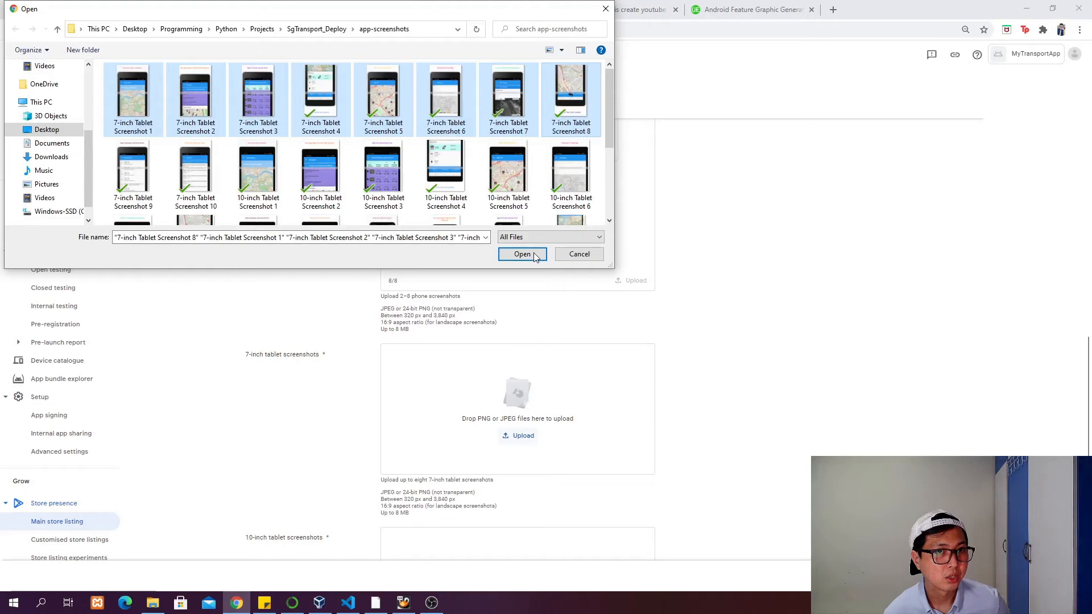
{"action": "left_click", "coordinate": [522, 253]}
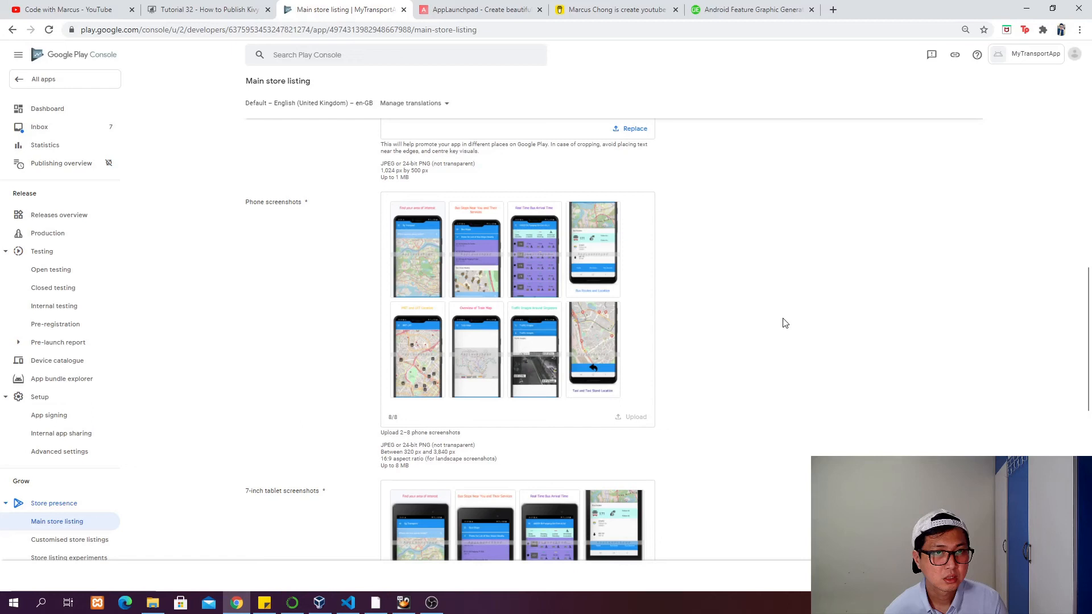
Step: Scroll through the main store listing to review the uploaded screenshots before saving
{"action": "scroll", "scroll_direction": "down", "scroll_amount": 3}
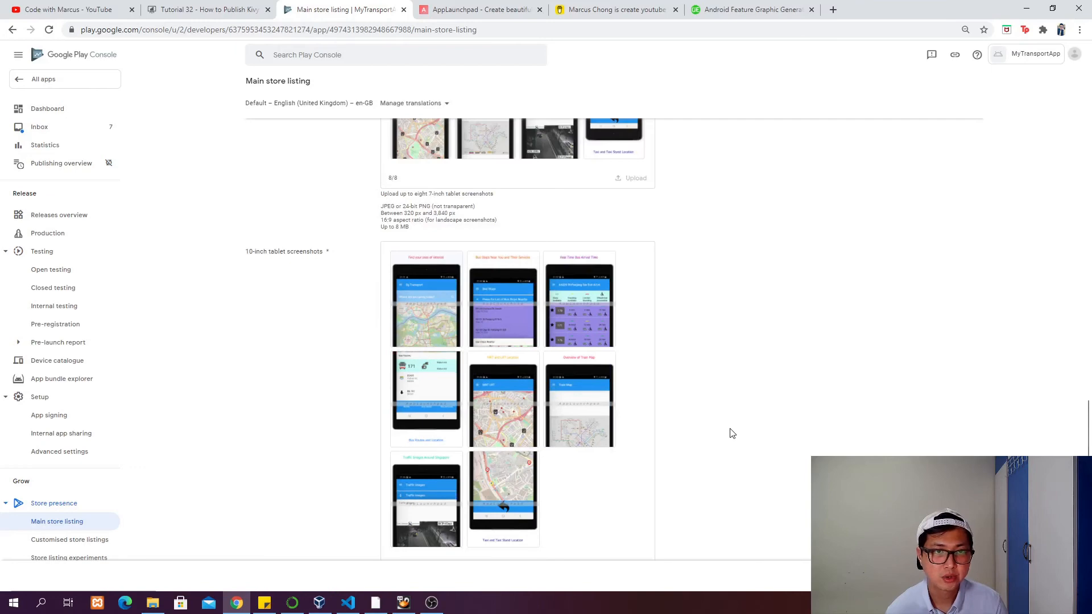
{"action": "scroll", "scroll_direction": "down", "scroll_amount": 3}
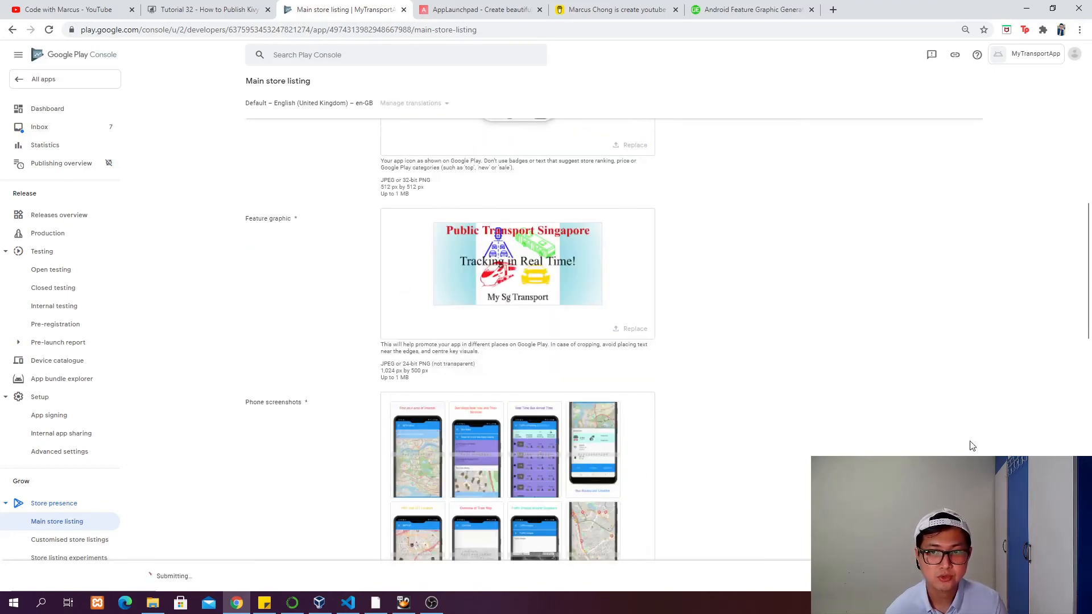
{"action": "scroll", "scroll_direction": "up", "scroll_amount": 3}
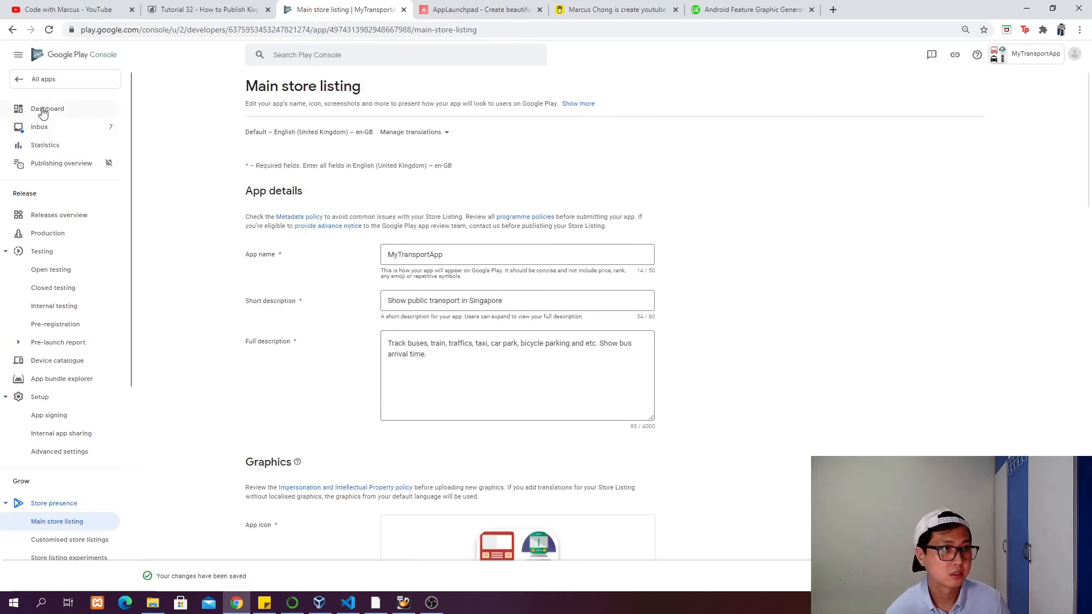
Step: Show the dashboard's 'Publish your app on Google Play' tasks for MyTransportApp
{"action": "left_click", "coordinate": [47, 109]}
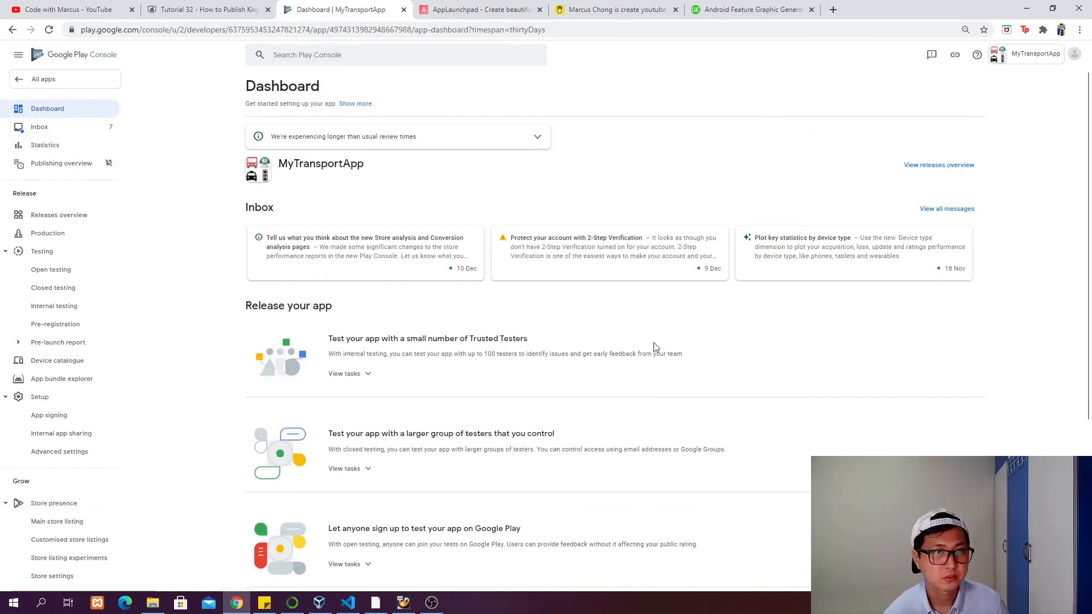
{"action": "mouse_move", "coordinate": [343, 195]}
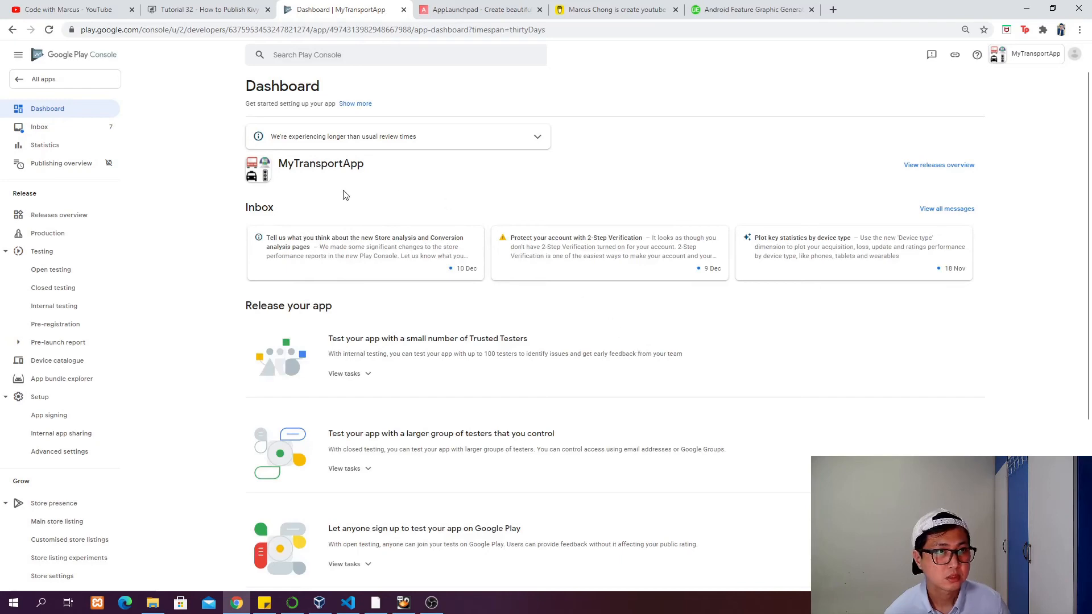
{"action": "scroll", "scroll_direction": "down", "scroll_amount": 3}
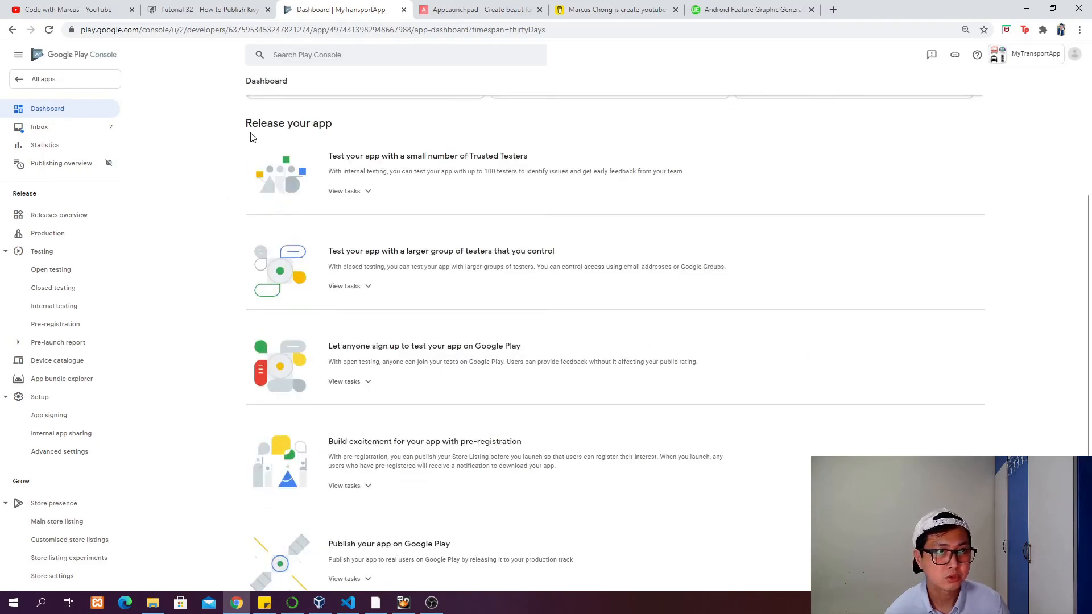
{"action": "mouse_move", "coordinate": [524, 133]}
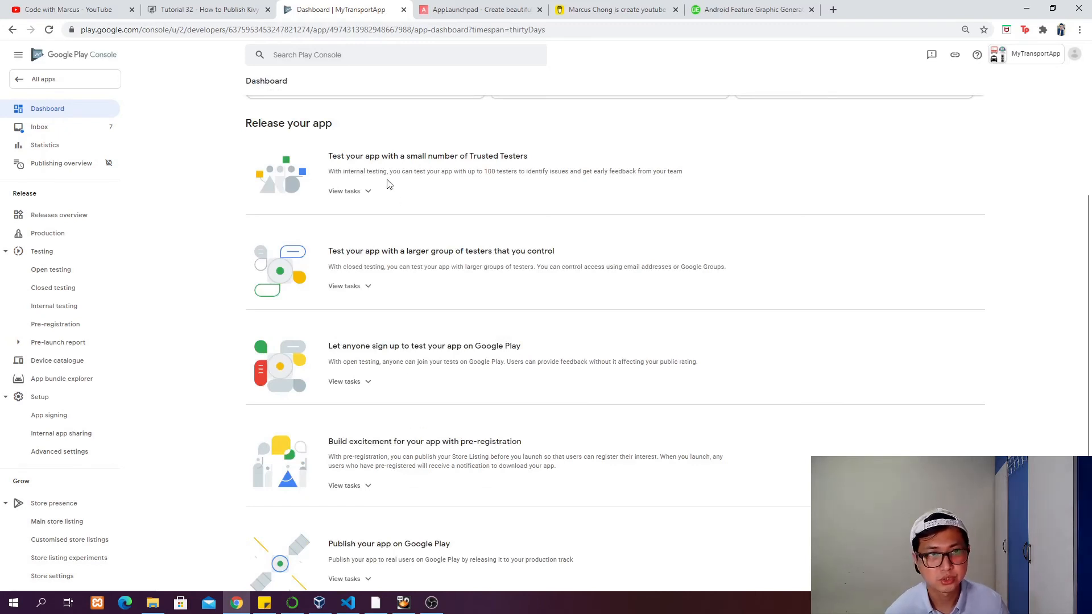
{"action": "mouse_move", "coordinate": [479, 339]}
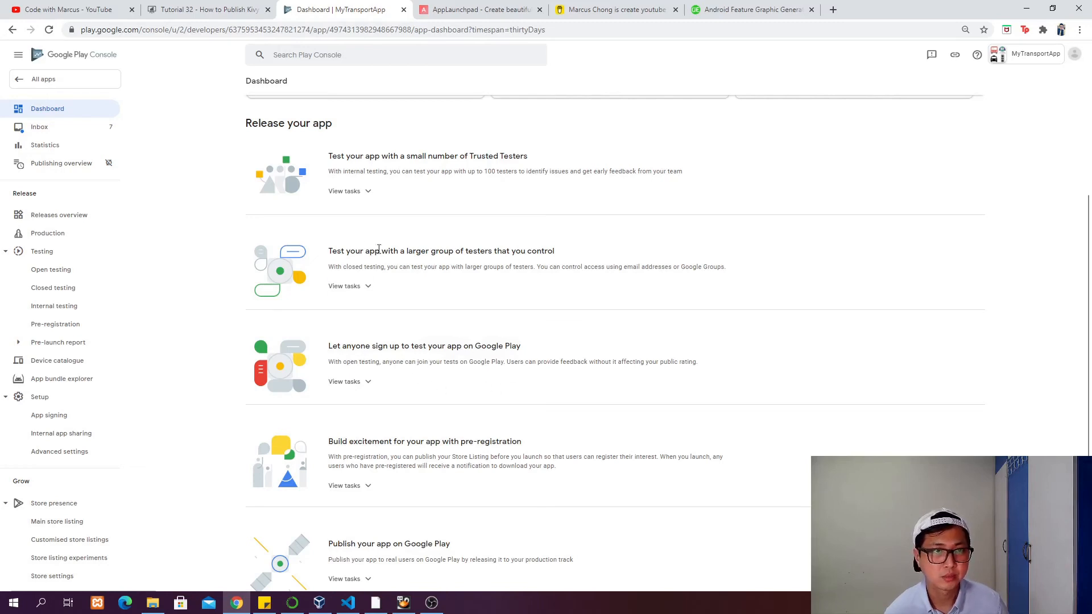
{"action": "scroll", "scroll_direction": "down", "scroll_amount": 3}
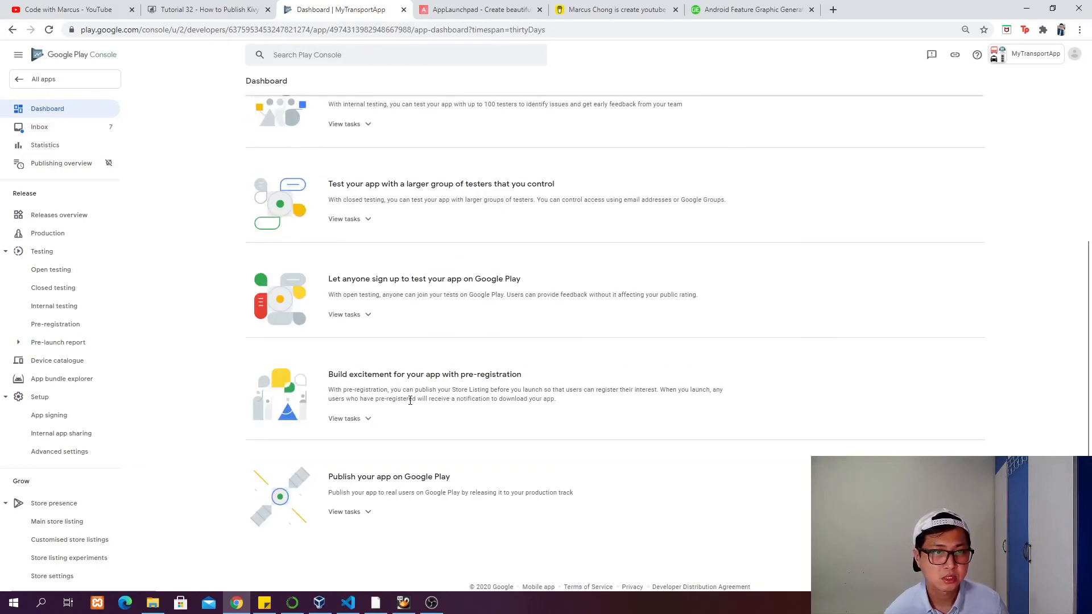
{"action": "mouse_move", "coordinate": [647, 190]}
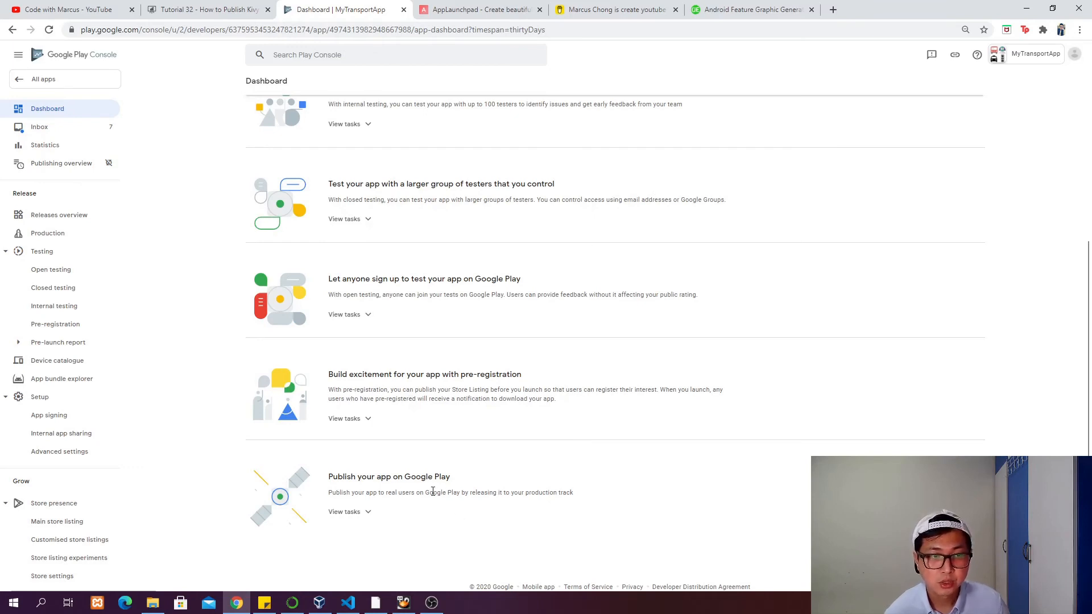
{"action": "mouse_move", "coordinate": [417, 501]}
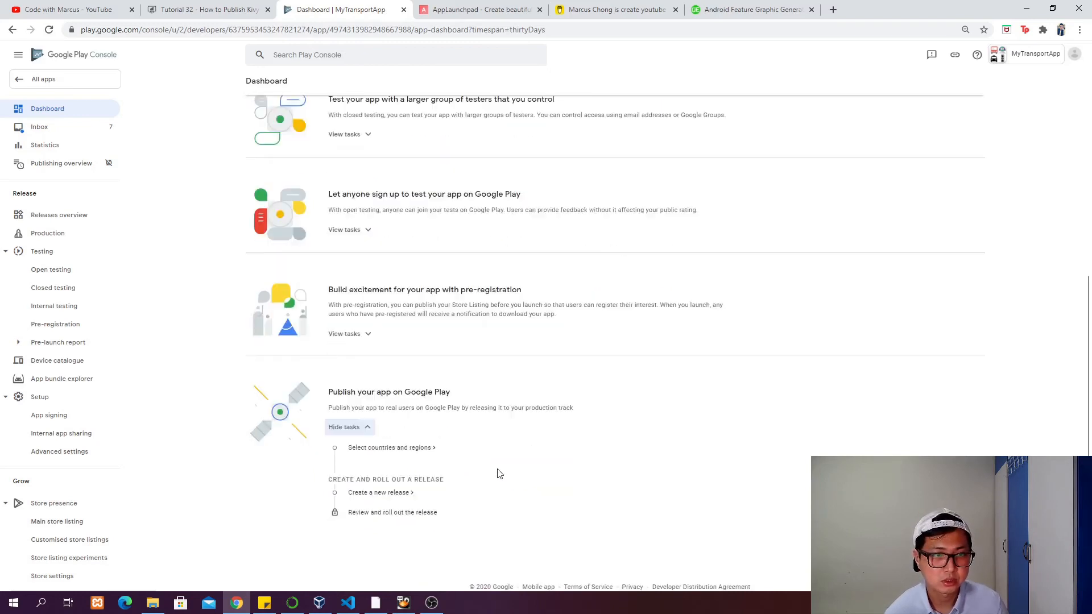
{"action": "mouse_move", "coordinate": [314, 421]}
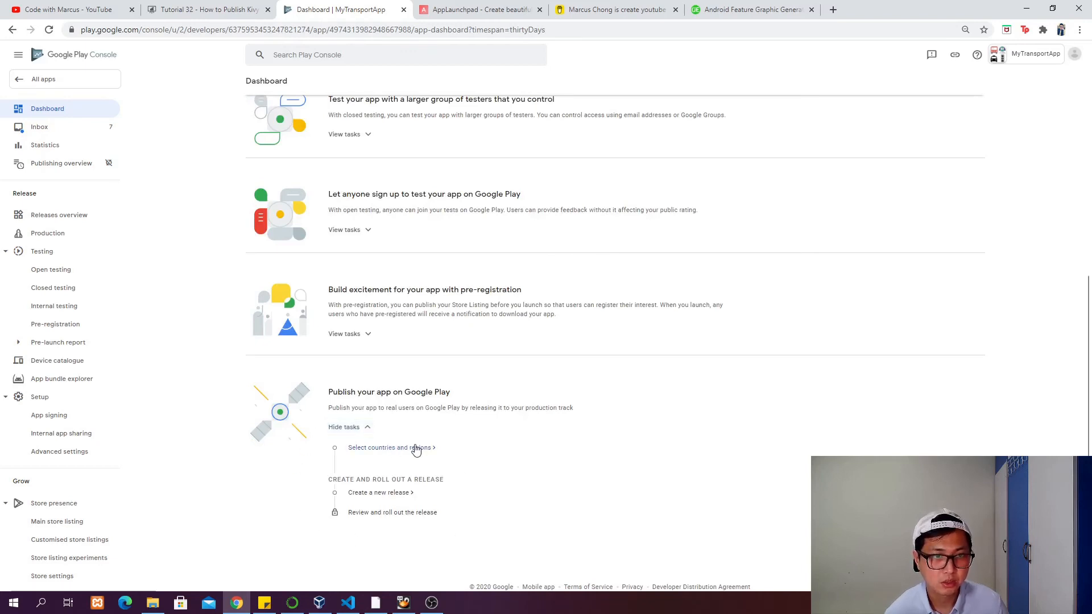
Step: Add all 173 countries and regions to the production track's availability
{"action": "left_click", "coordinate": [390, 447]}
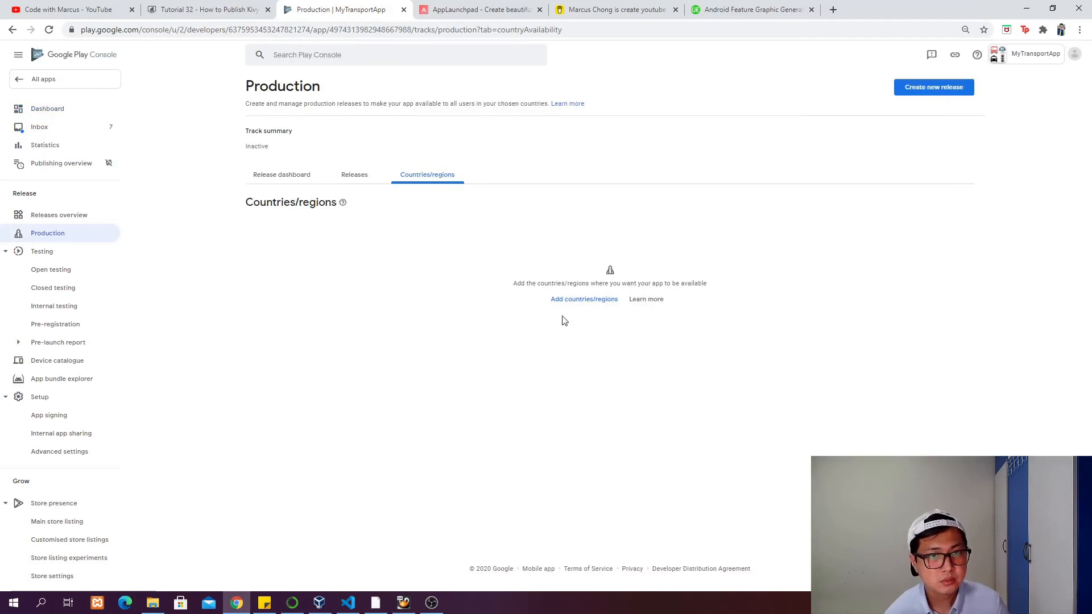
{"action": "left_click", "coordinate": [584, 299]}
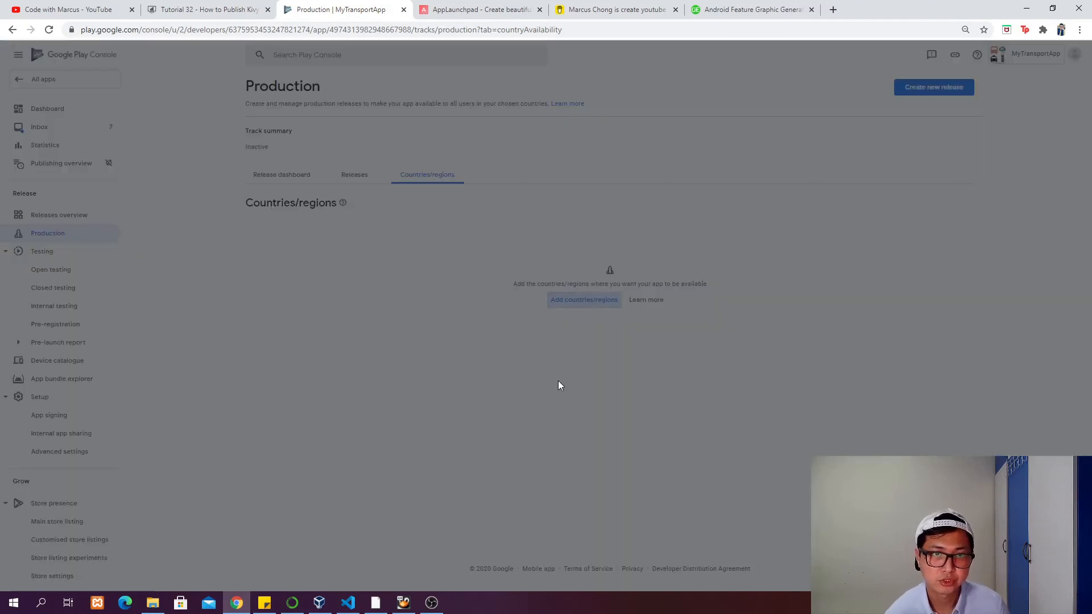
{"action": "left_click", "coordinate": [583, 299]}
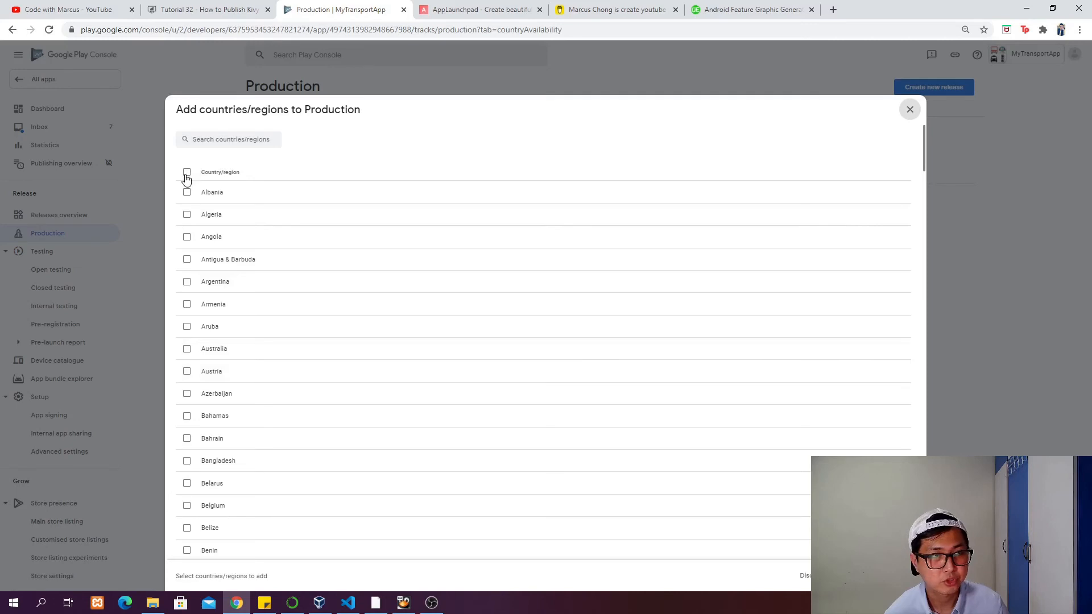
{"action": "left_click", "coordinate": [187, 172]}
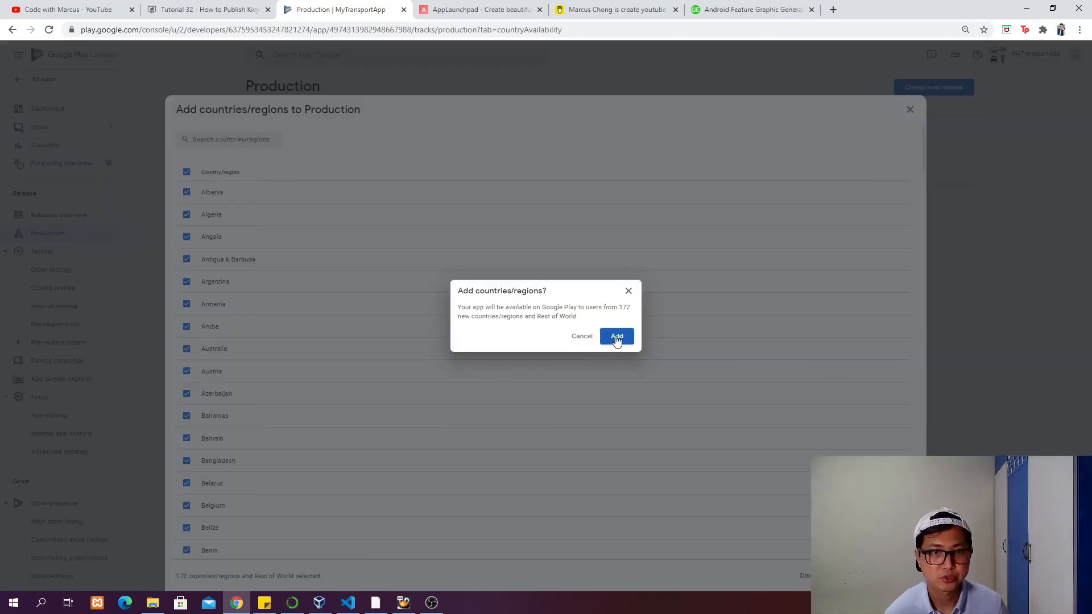
{"action": "left_click", "coordinate": [616, 336]}
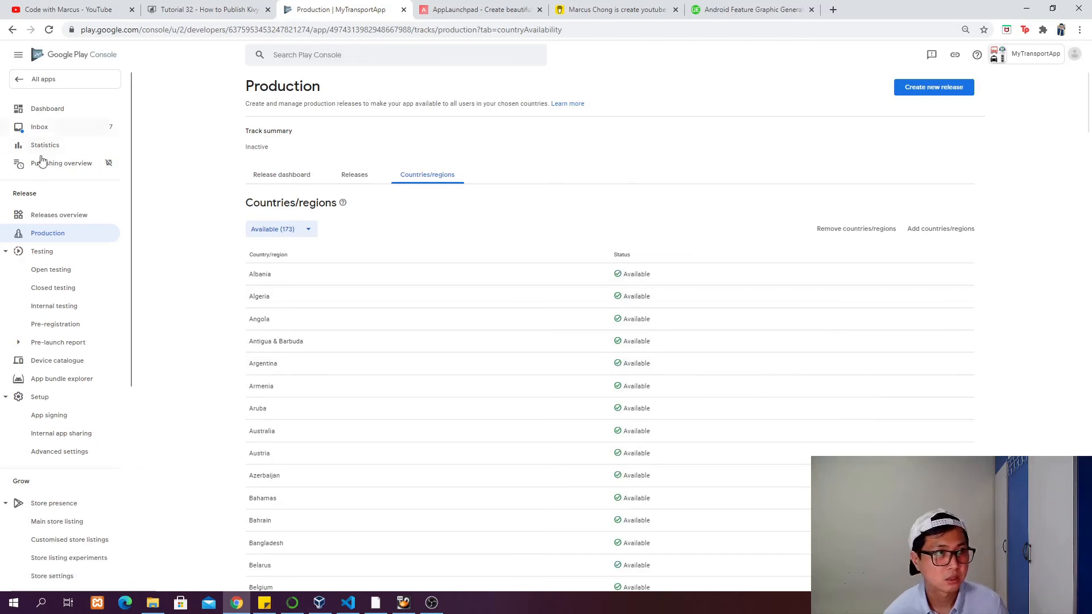
Step: Create a new production release from the dashboard with Google-managed Play app signing accepted
{"action": "left_click", "coordinate": [47, 108]}
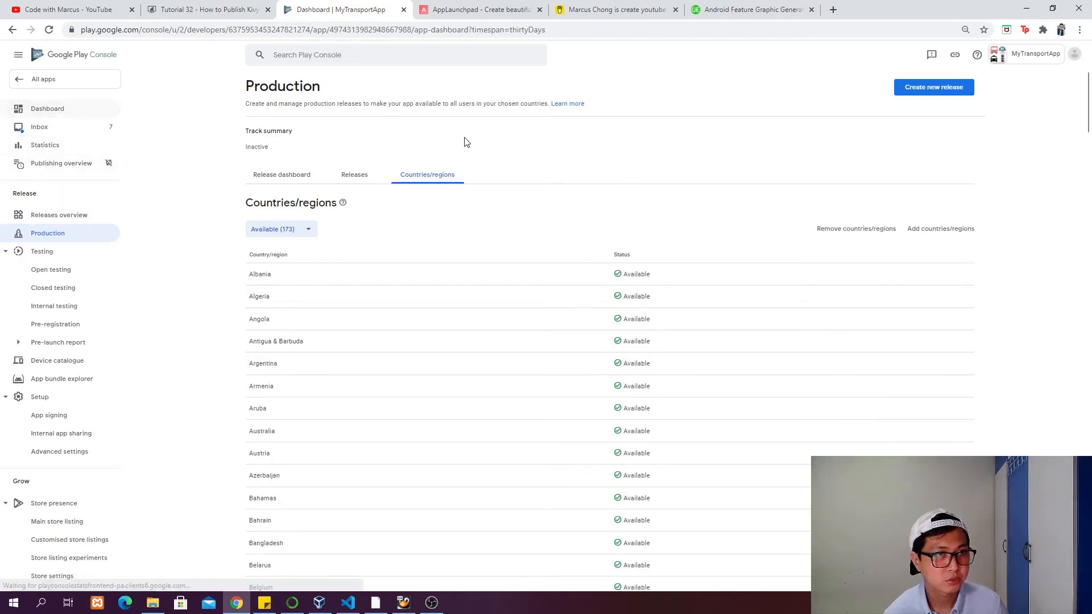
{"action": "left_click", "coordinate": [47, 110]}
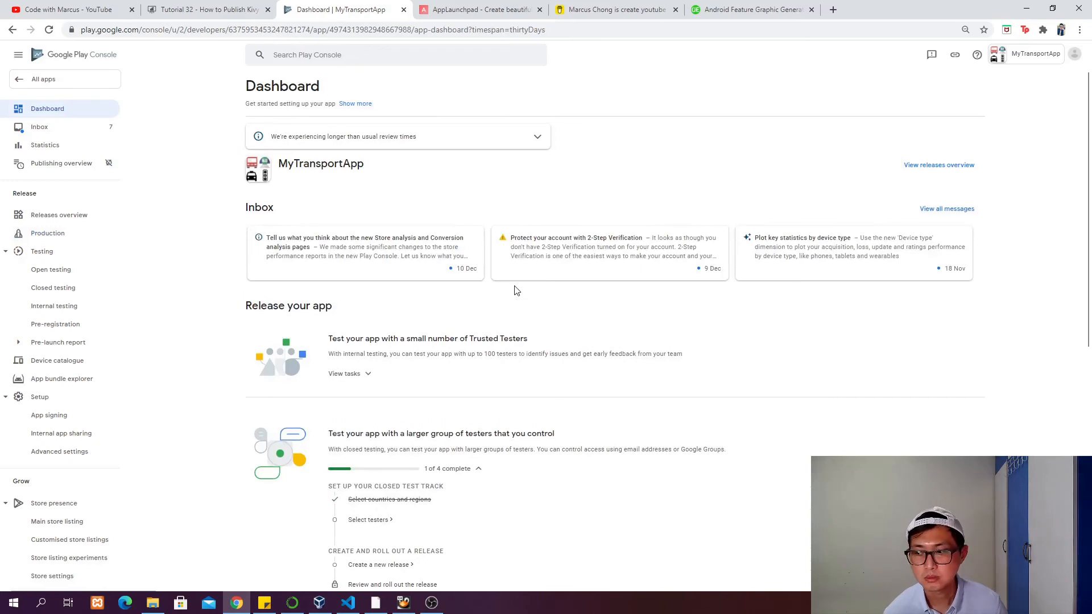
{"action": "scroll", "scroll_direction": "down", "scroll_amount": 3}
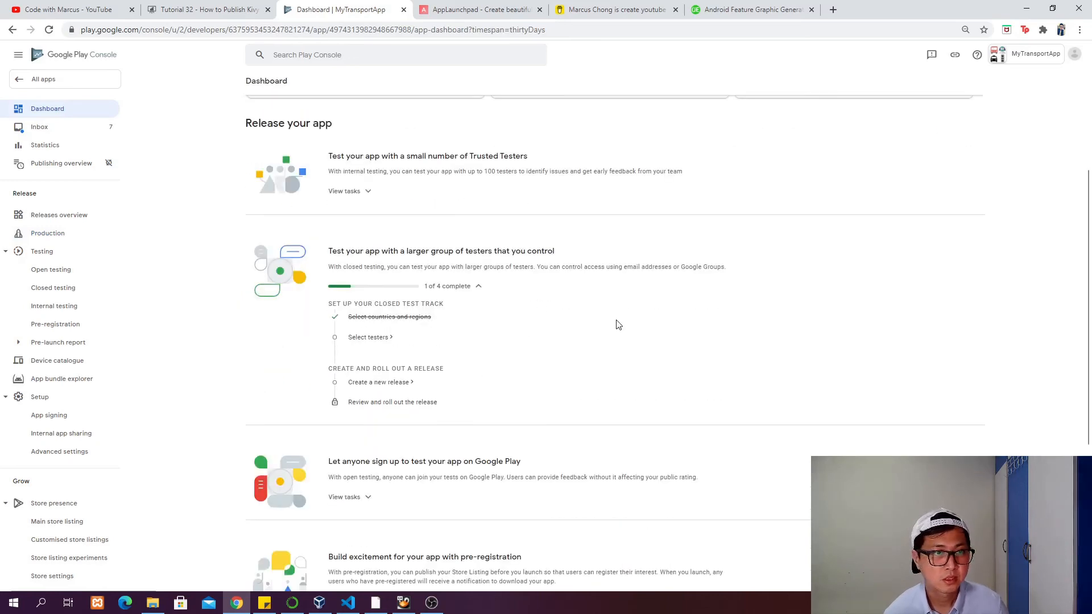
{"action": "scroll", "scroll_direction": "down", "scroll_amount": 3}
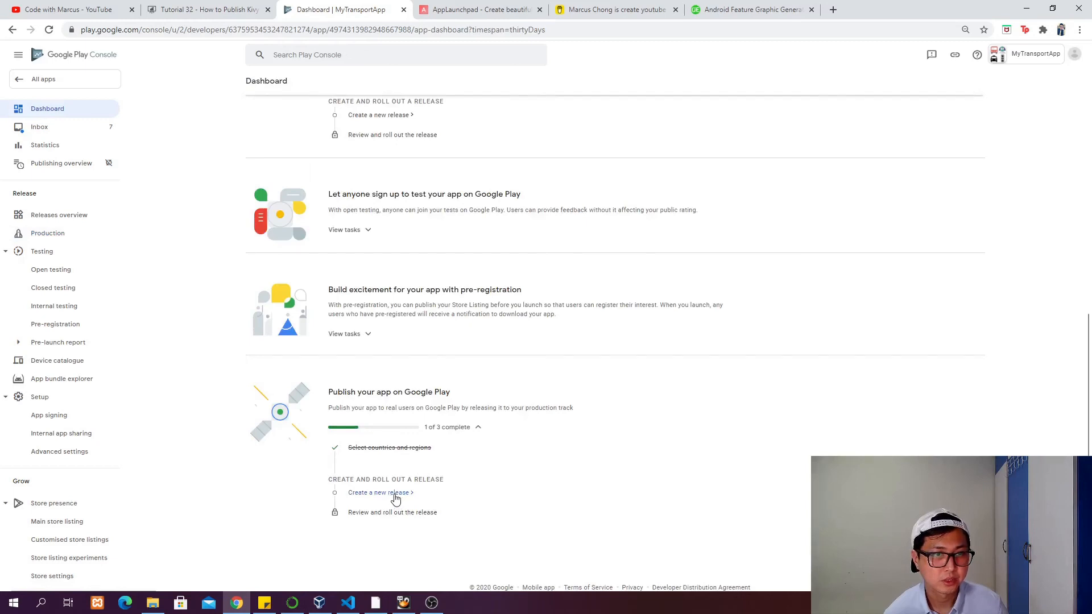
{"action": "left_click", "coordinate": [380, 493]}
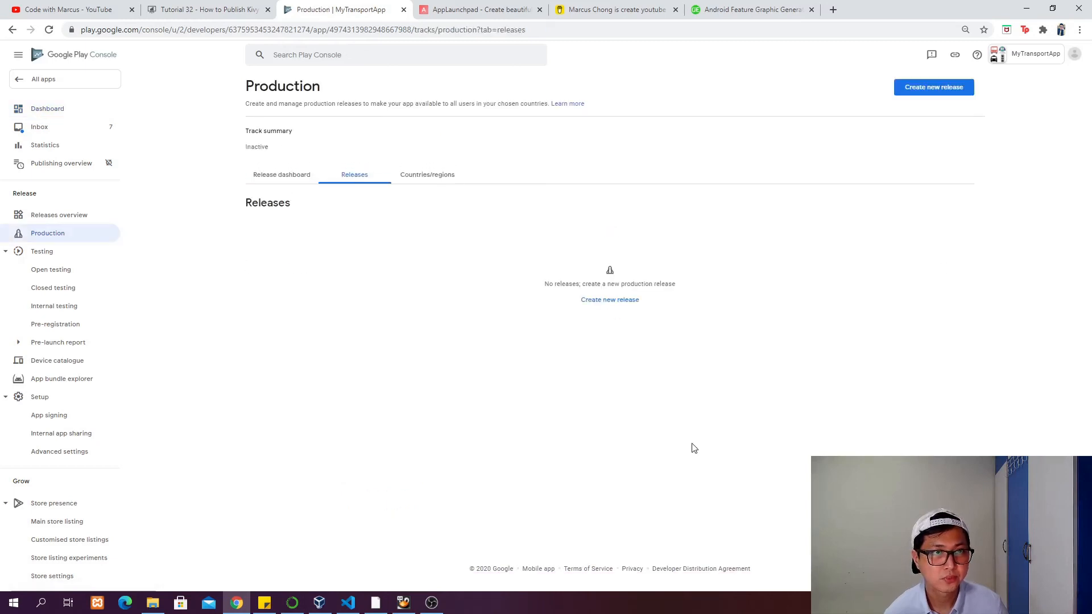
{"action": "left_click", "coordinate": [610, 299]}
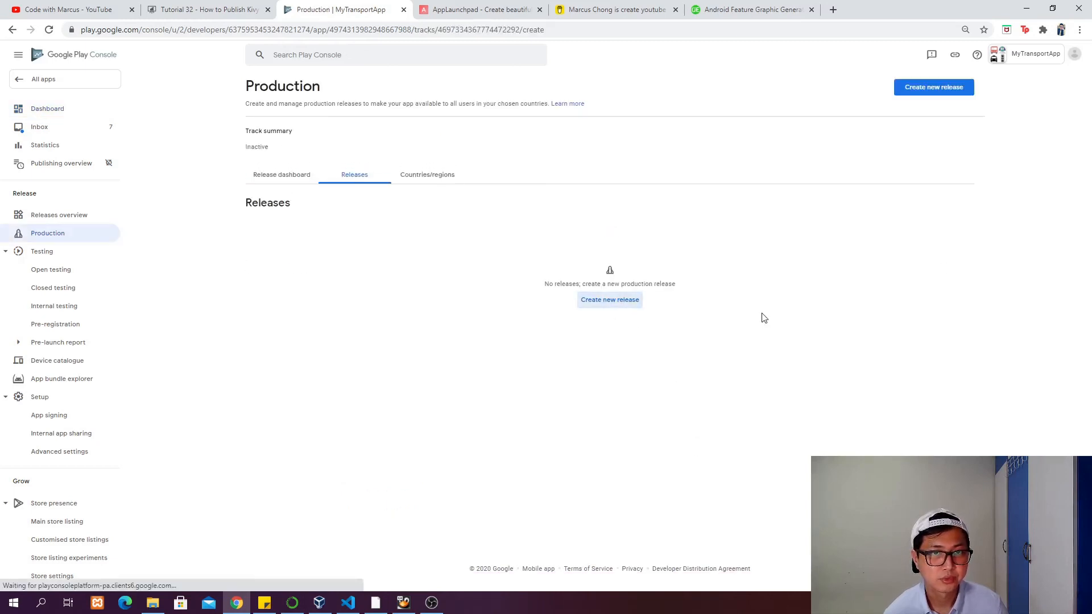
{"action": "left_click", "coordinate": [609, 299]}
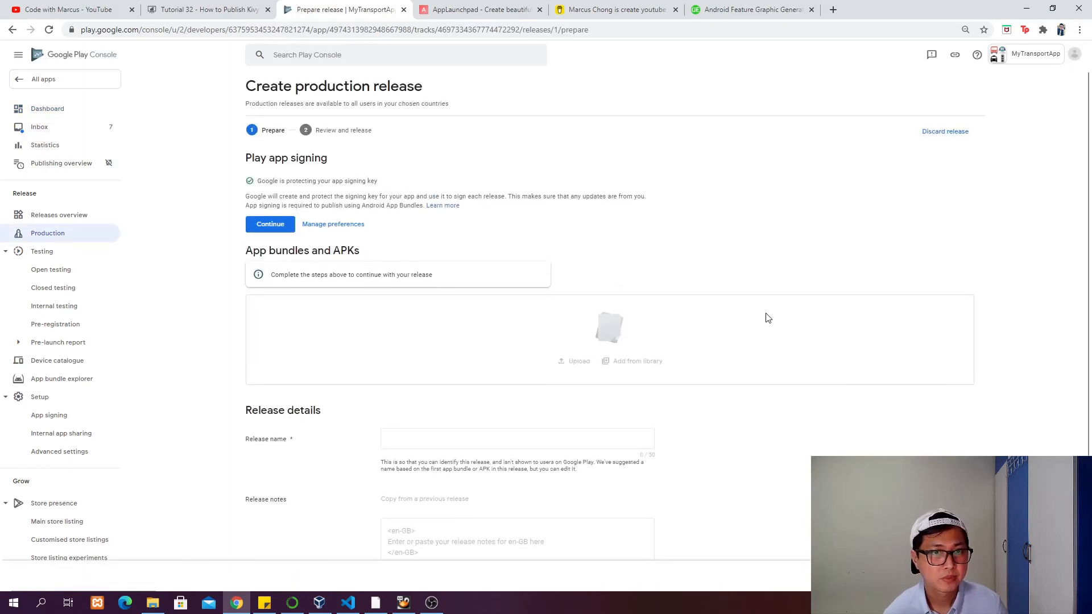
{"action": "mouse_move", "coordinate": [333, 224]}
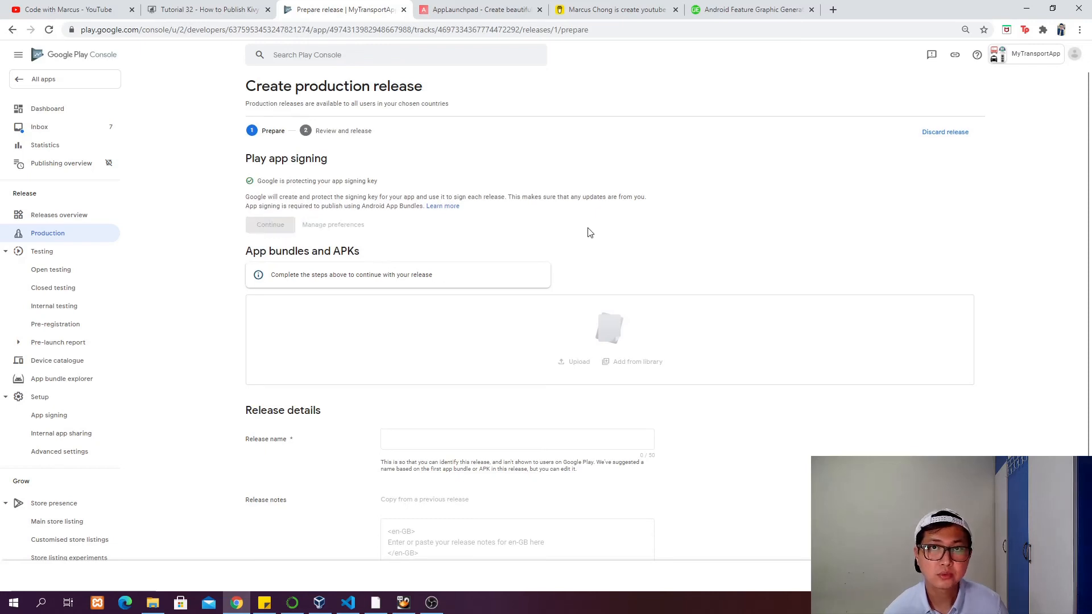
{"action": "left_click", "coordinate": [271, 224]}
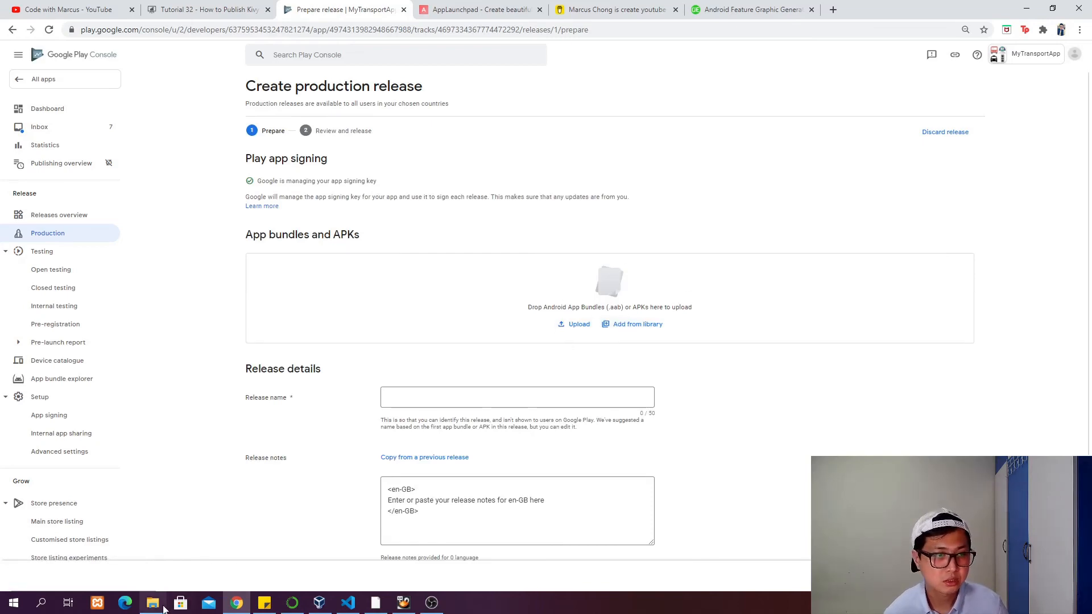
{"action": "left_click", "coordinate": [151, 603]}
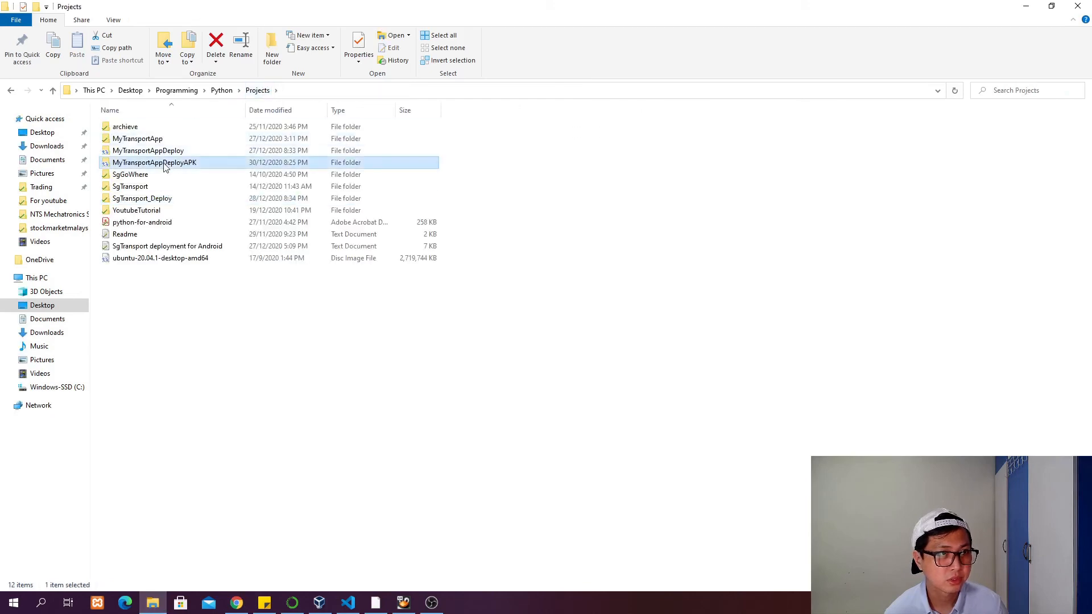
{"action": "double_click", "coordinate": [154, 163]}
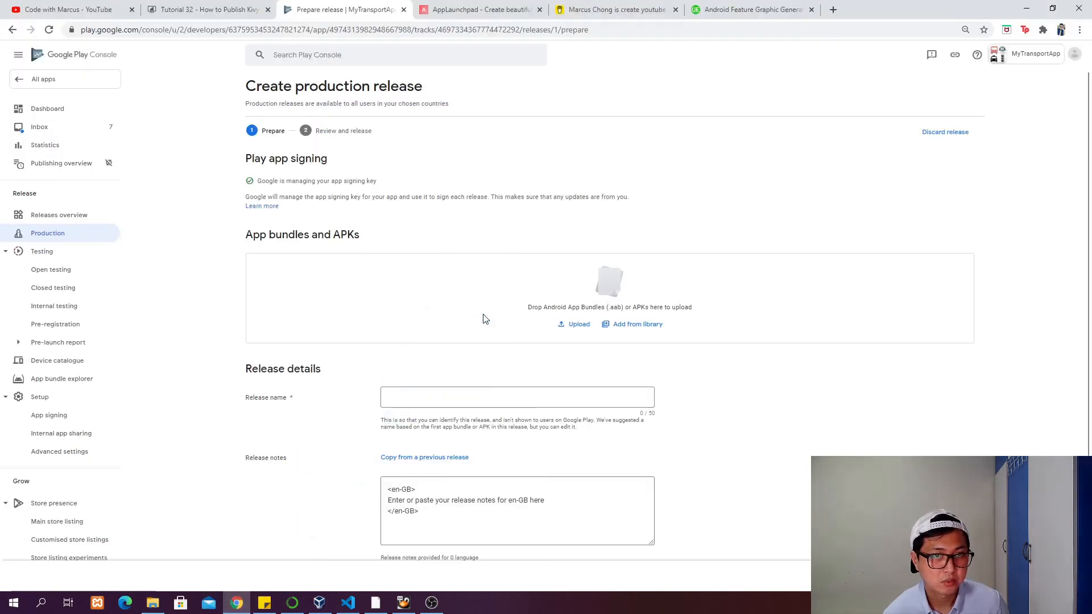
Step: Upload the APKs, name the release 'MyTransportApp Release 0.1', and remove the failed arm64-v8a upload
{"action": "left_click", "coordinate": [573, 324]}
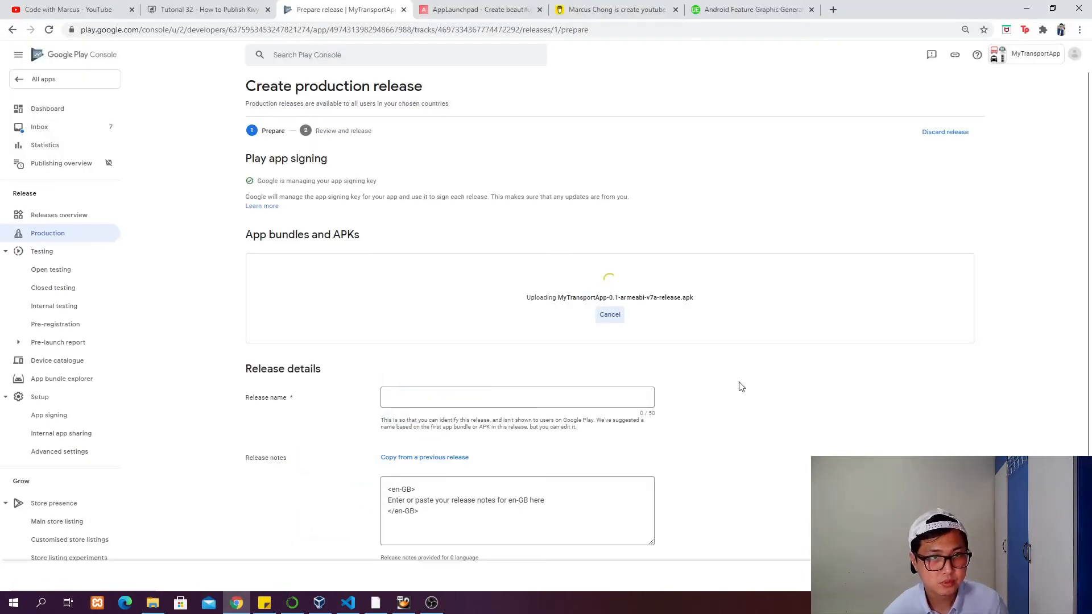
{"action": "scroll", "scroll_direction": "down", "scroll_amount": 3}
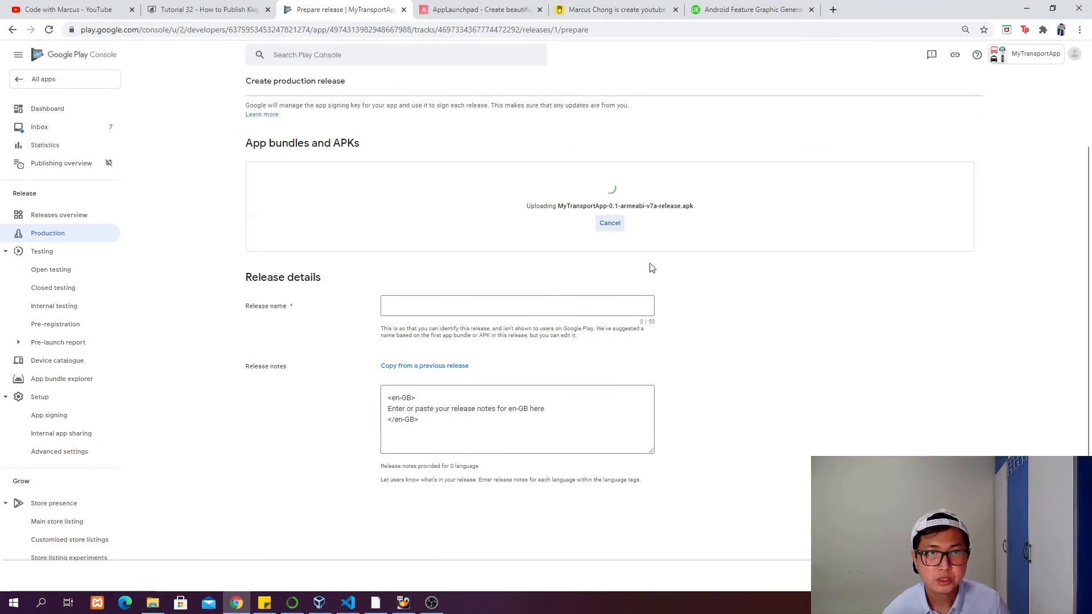
{"action": "left_click", "coordinate": [517, 305]}
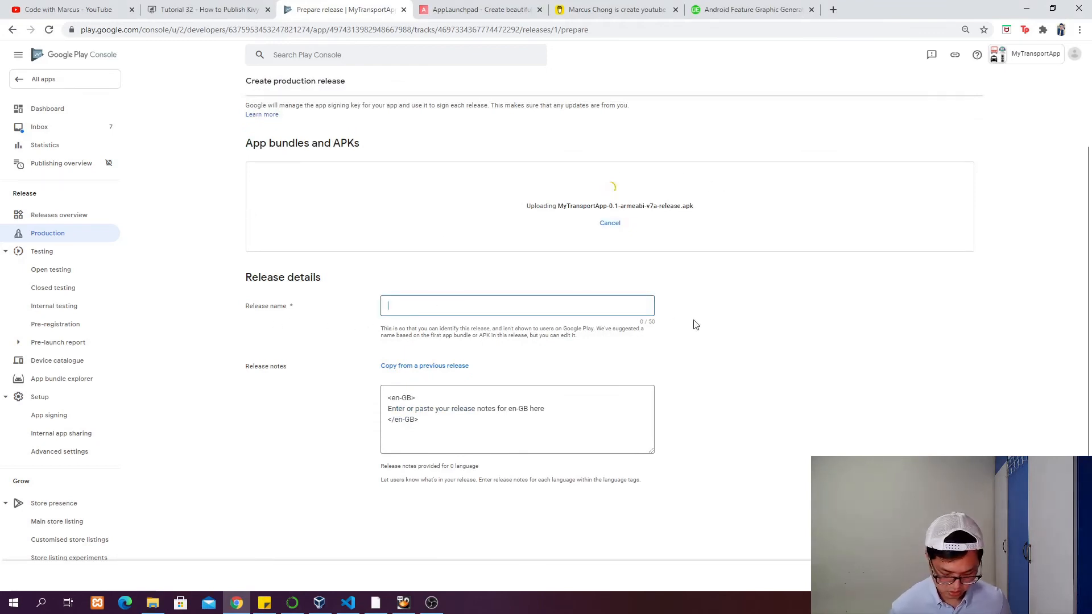
{"action": "type", "text": "MyTransportApp"}
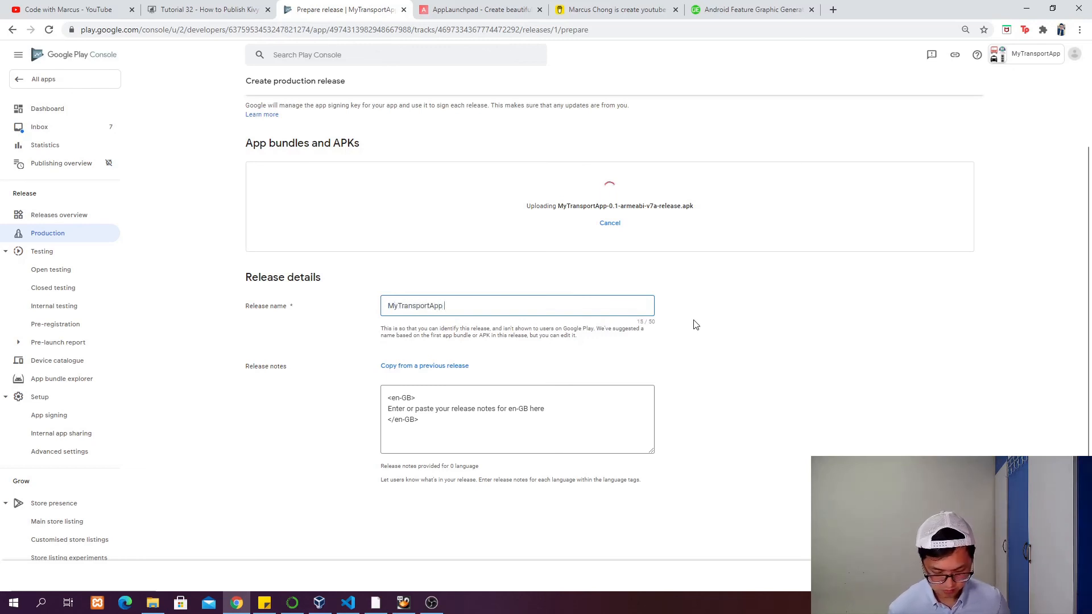
{"action": "type", "text": "Release"}
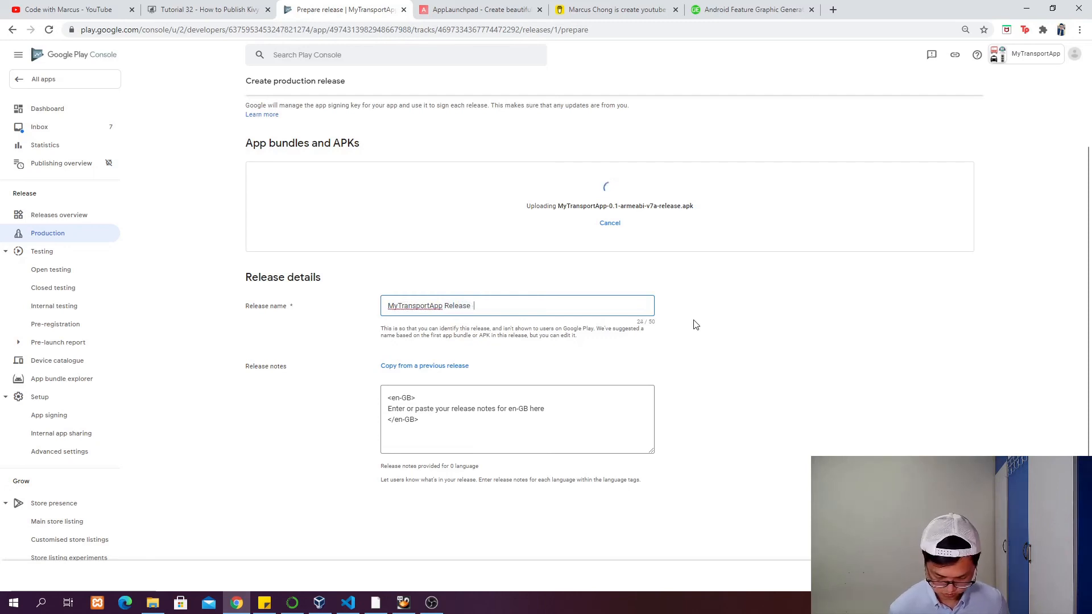
{"action": "type", "text": "0.1"}
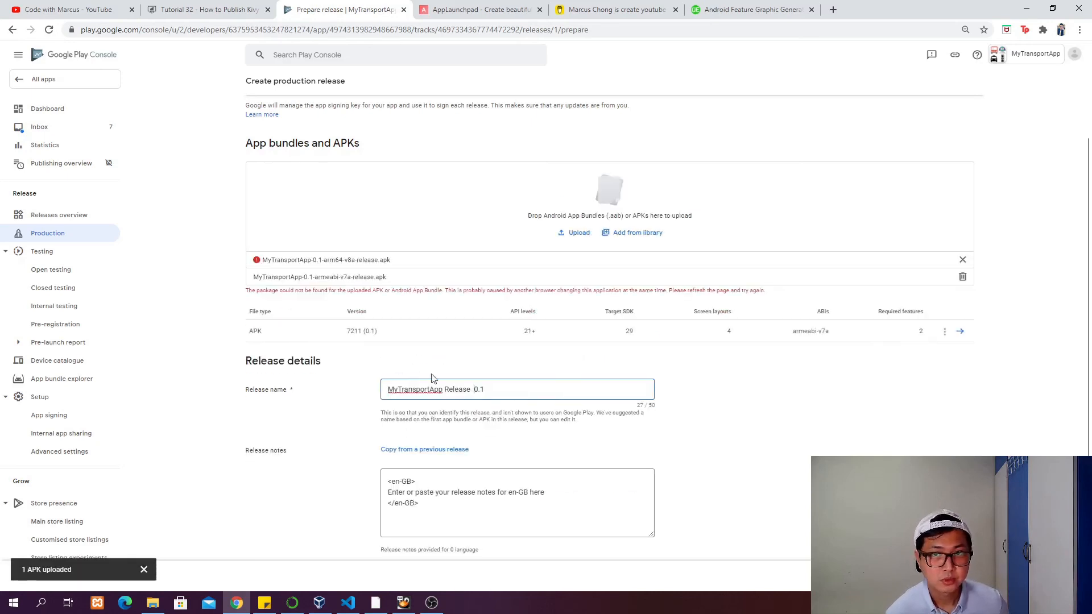
{"action": "mouse_move", "coordinate": [473, 341]}
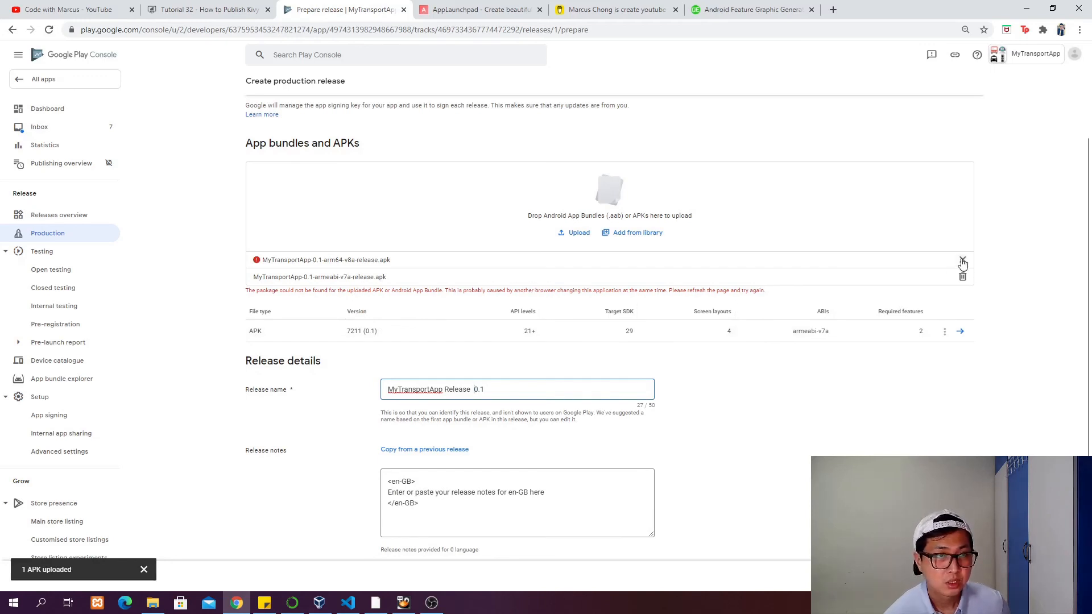
{"action": "left_click", "coordinate": [963, 262]}
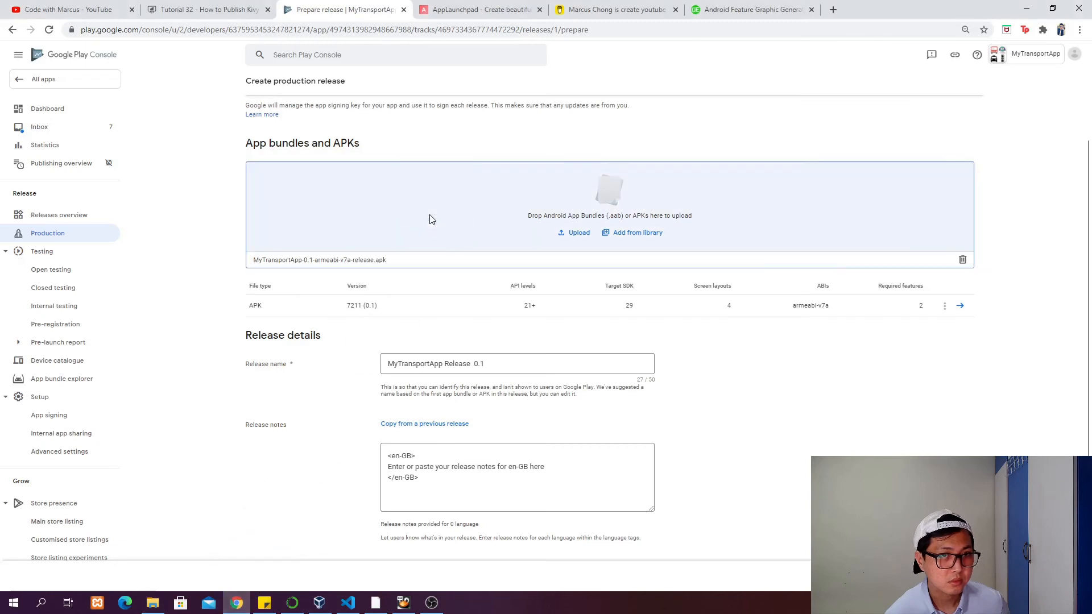
Step: Re-upload the arm64-v8a APK and set the en-GB release notes to 'New release'
{"action": "left_click", "coordinate": [573, 233]}
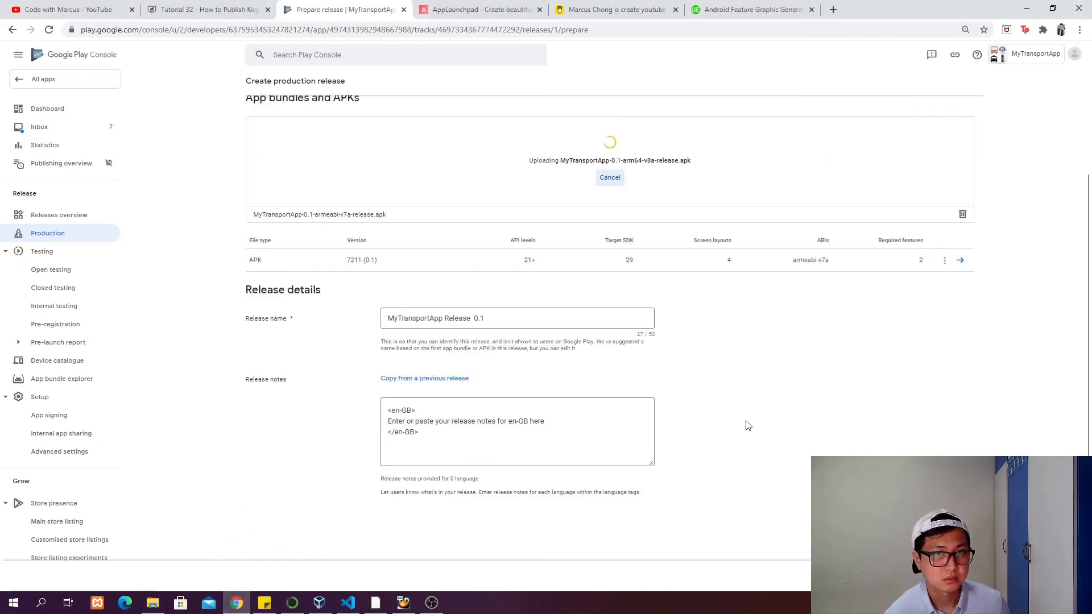
{"action": "left_click", "coordinate": [475, 319]}
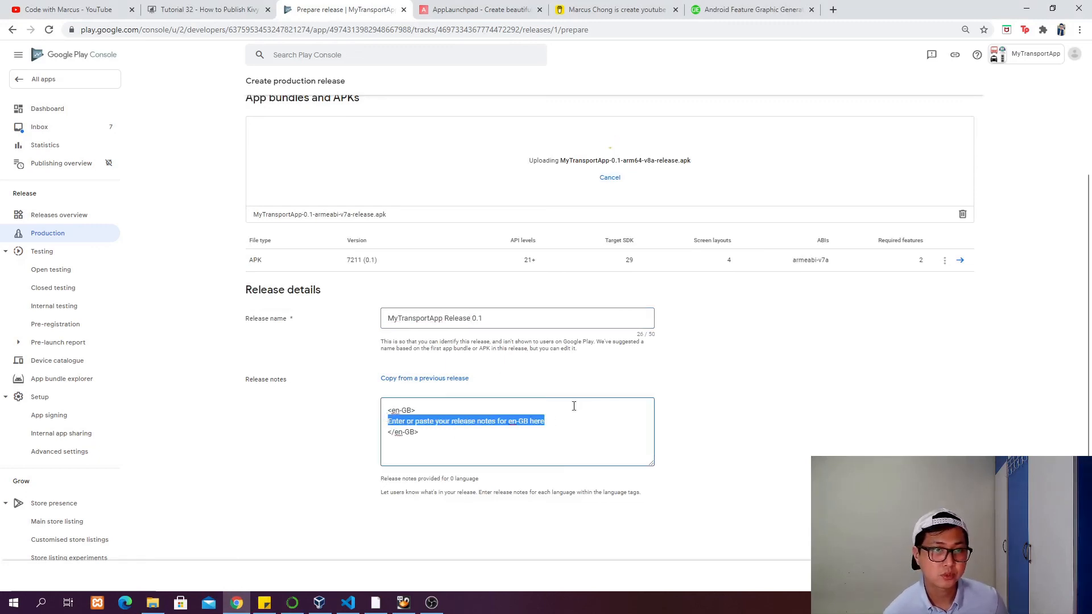
{"action": "type", "text": "New r"}
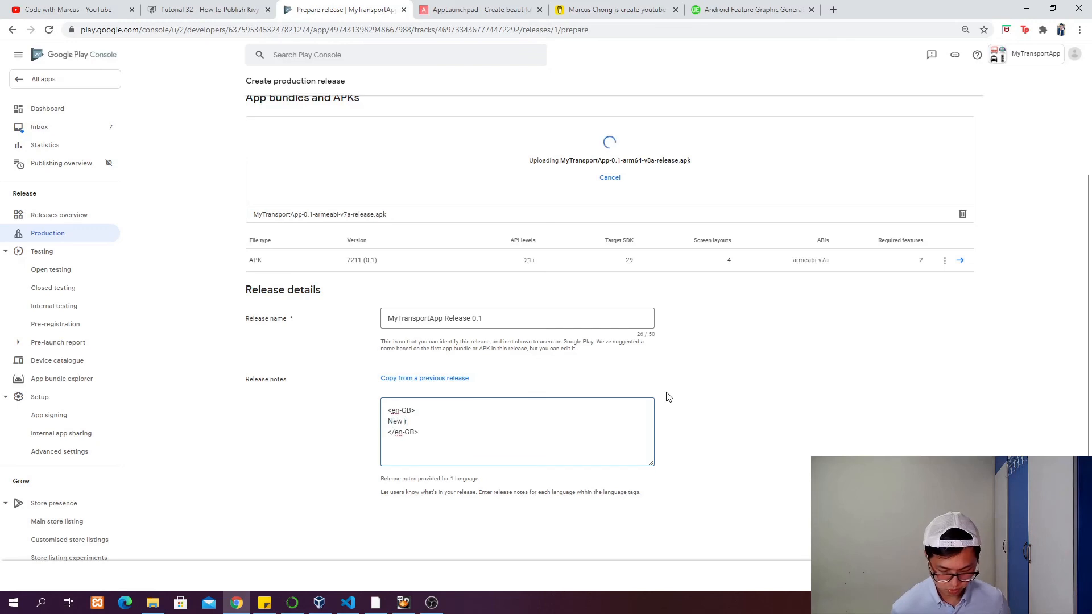
{"action": "type", "text": "elease"}
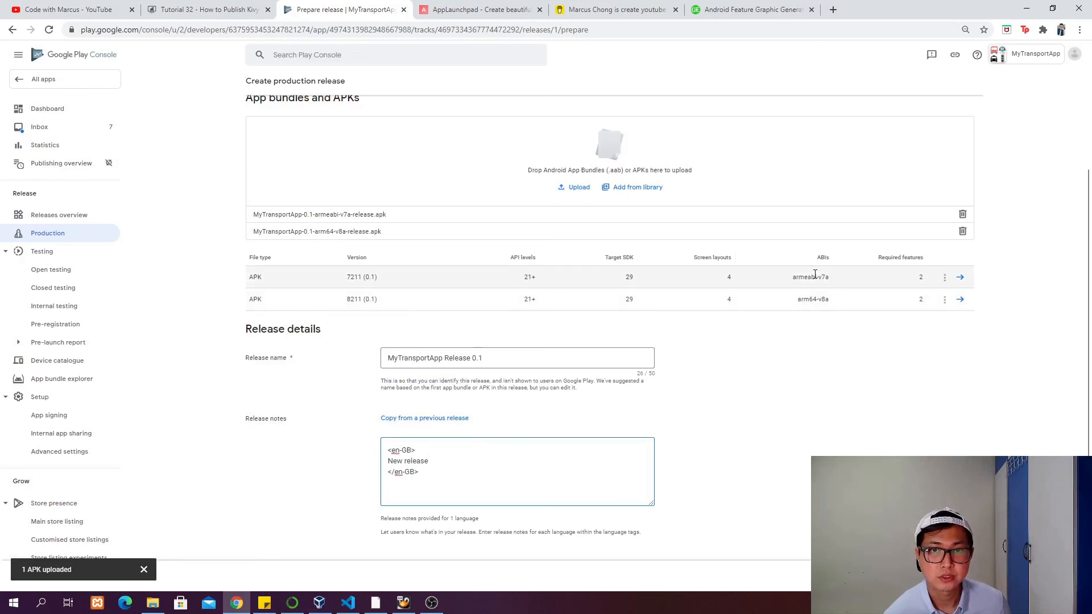
{"action": "scroll", "scroll_direction": "down", "scroll_amount": 3}
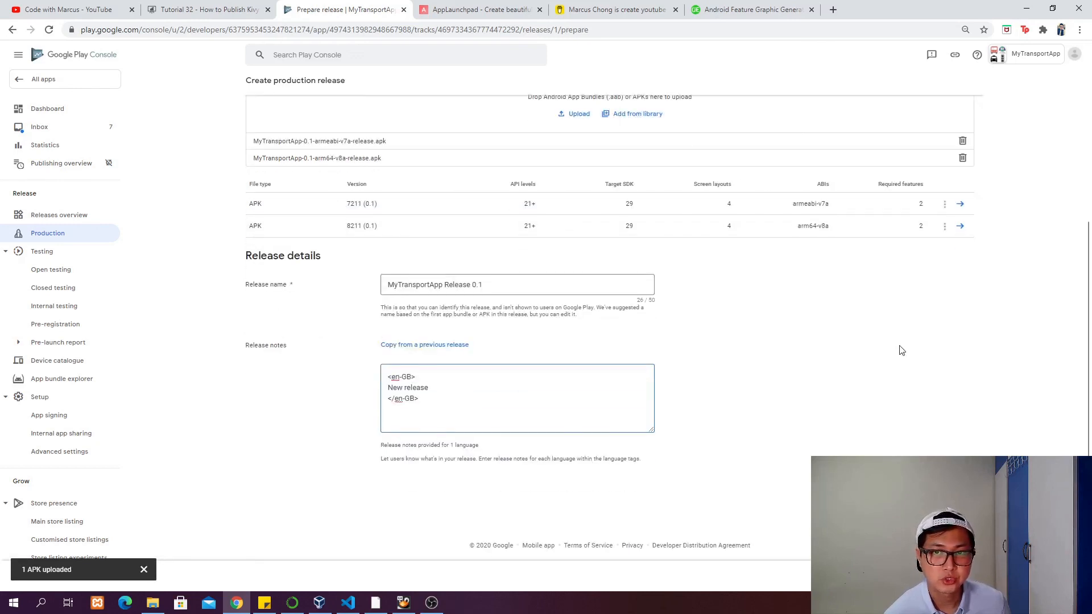
{"action": "mouse_move", "coordinate": [842, 308]}
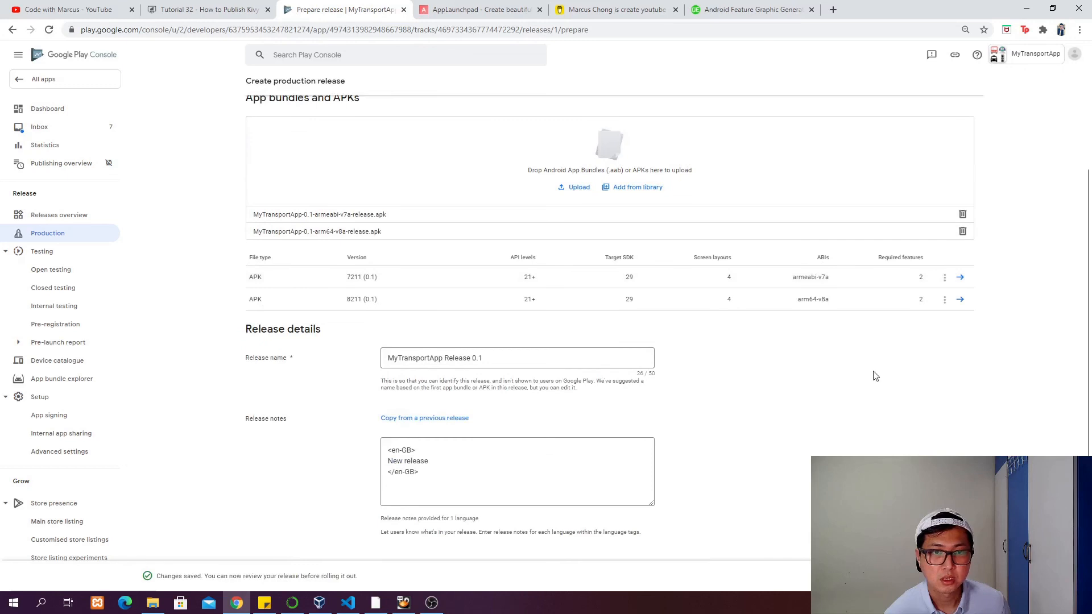
Step: Scroll down the release review showing 6 warnings, both APKs and the notes
{"action": "scroll", "scroll_direction": "down", "scroll_amount": 3}
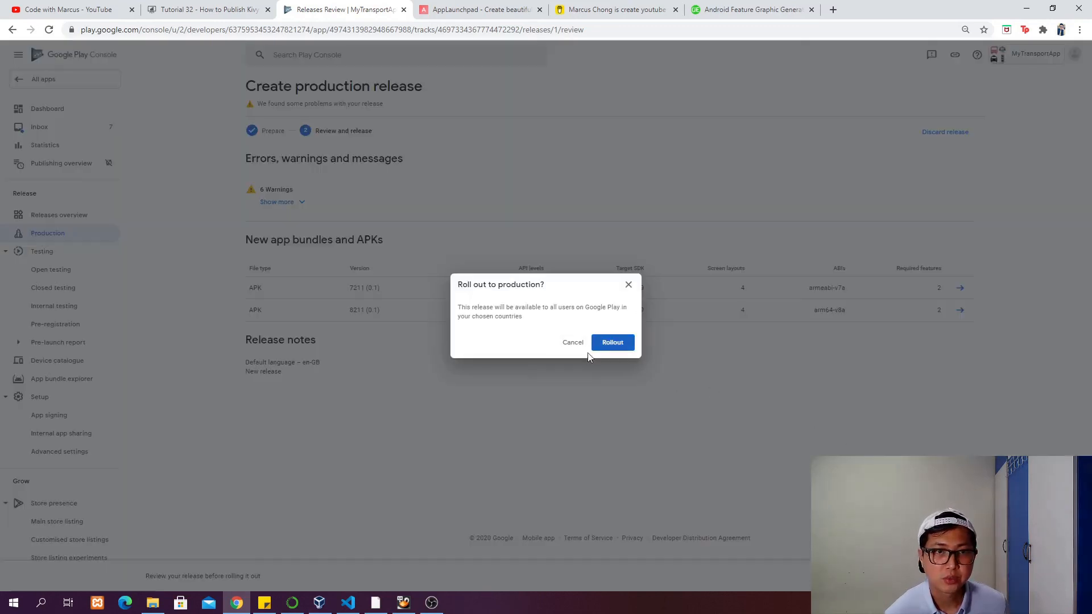
{"action": "mouse_move", "coordinate": [717, 411]}
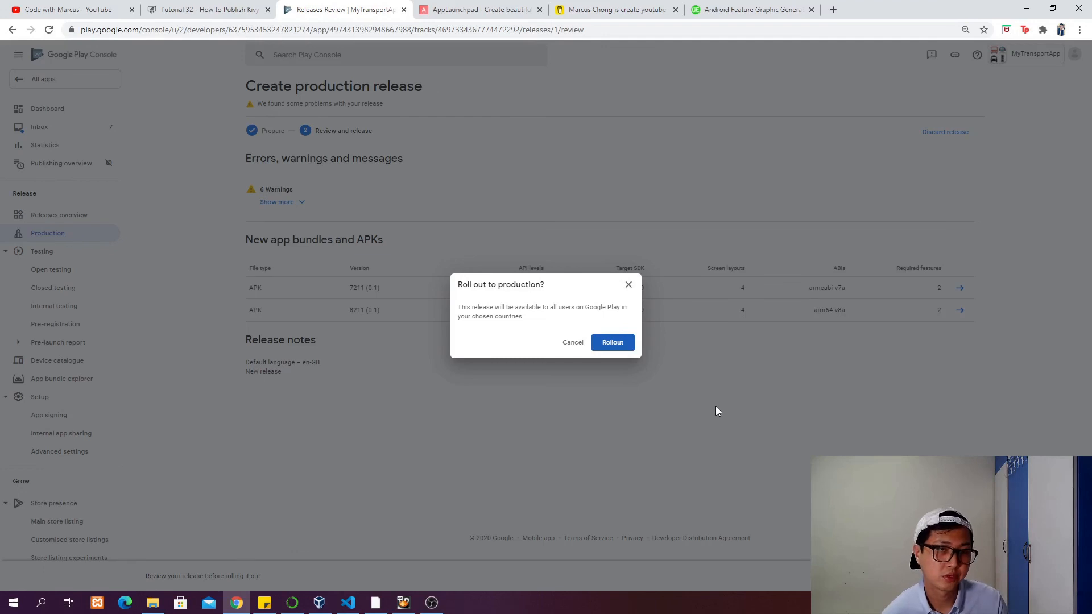
{"action": "mouse_move", "coordinate": [721, 407]}
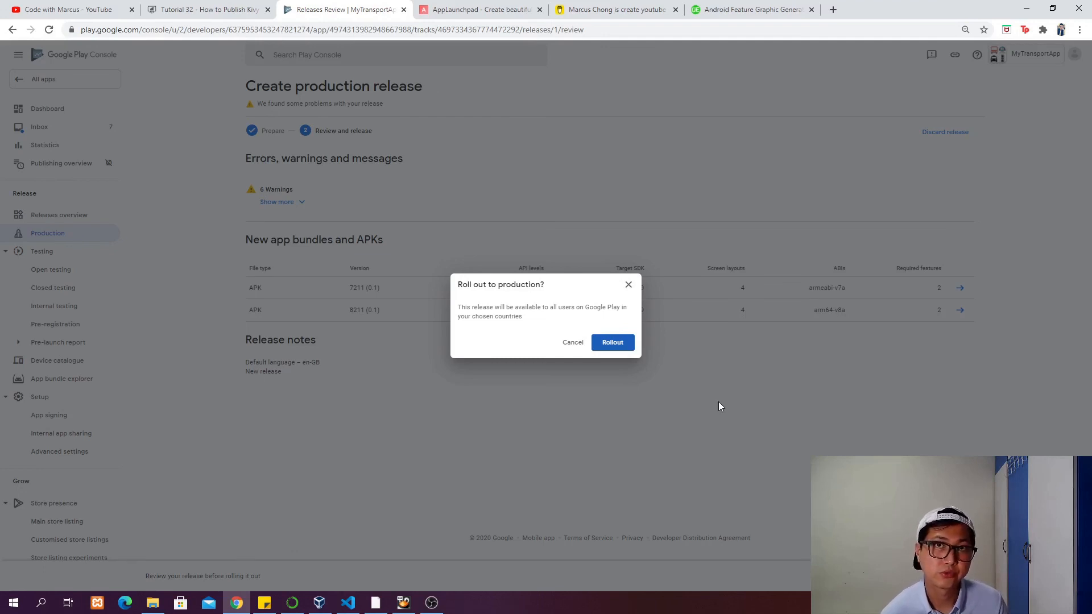
{"action": "mouse_move", "coordinate": [715, 407]}
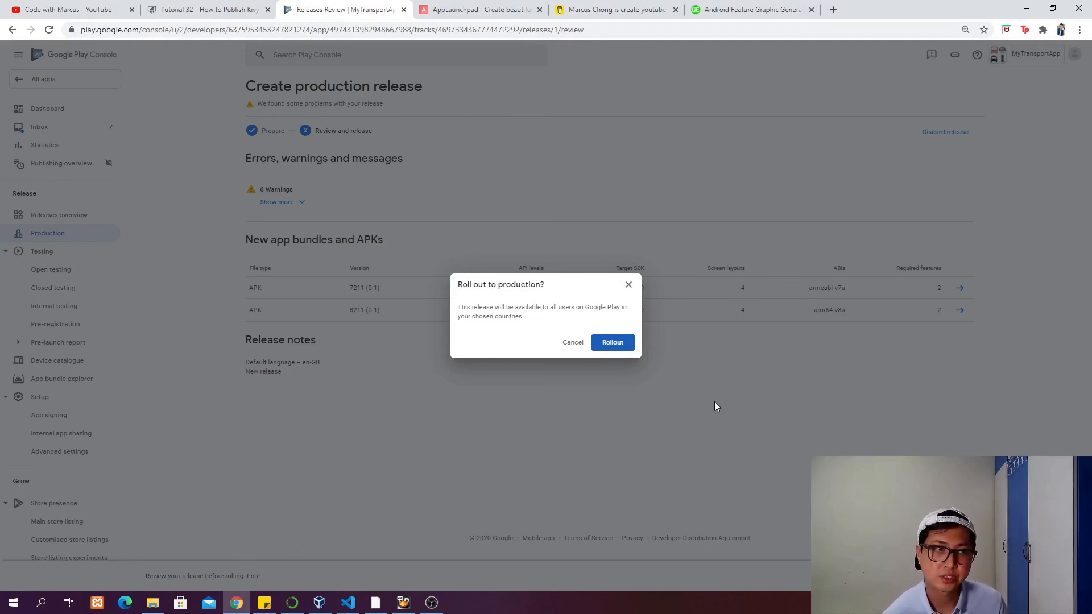
{"action": "mouse_move", "coordinate": [712, 404]}
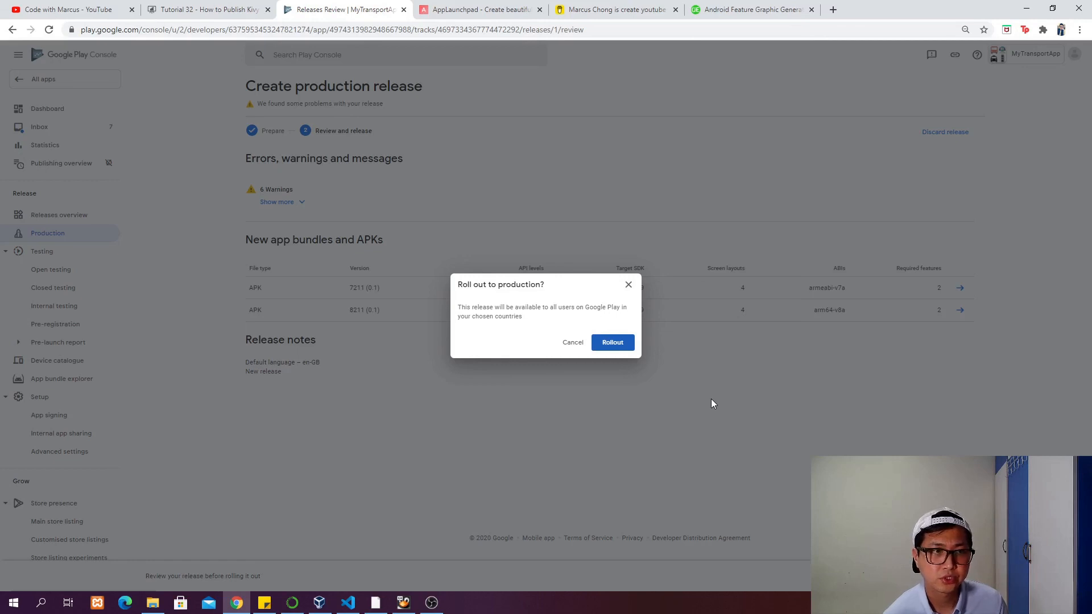
{"action": "mouse_move", "coordinate": [714, 402]}
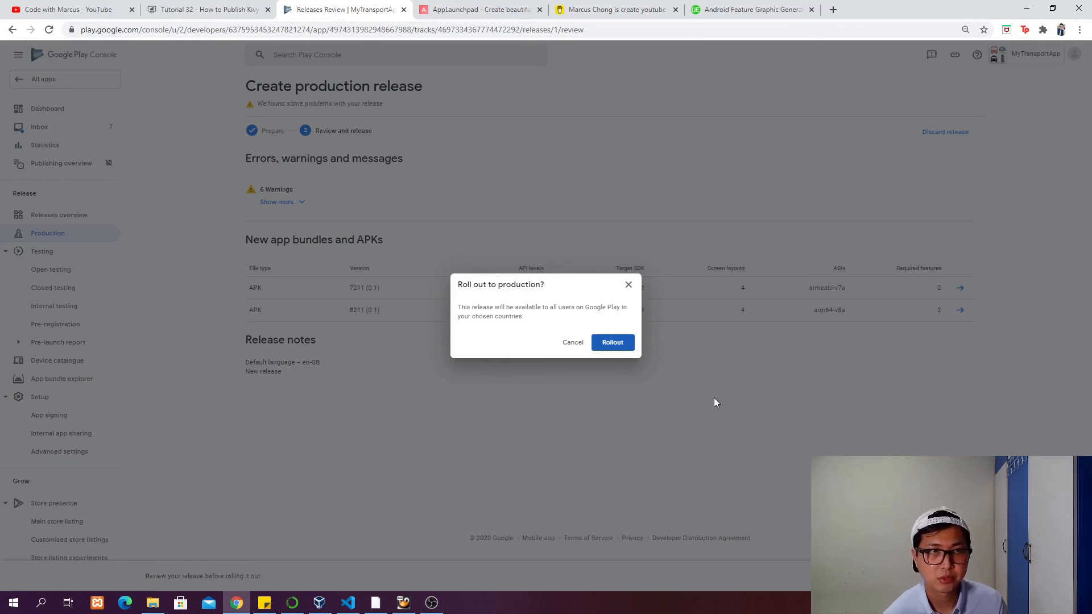
{"action": "mouse_move", "coordinate": [765, 377]}
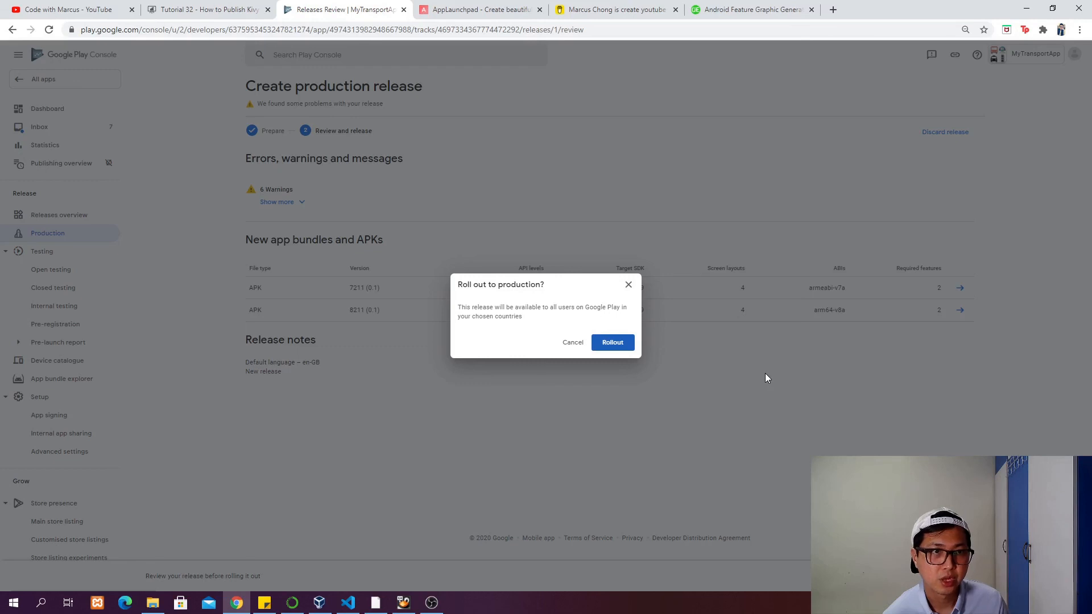
{"action": "mouse_move", "coordinate": [765, 370]}
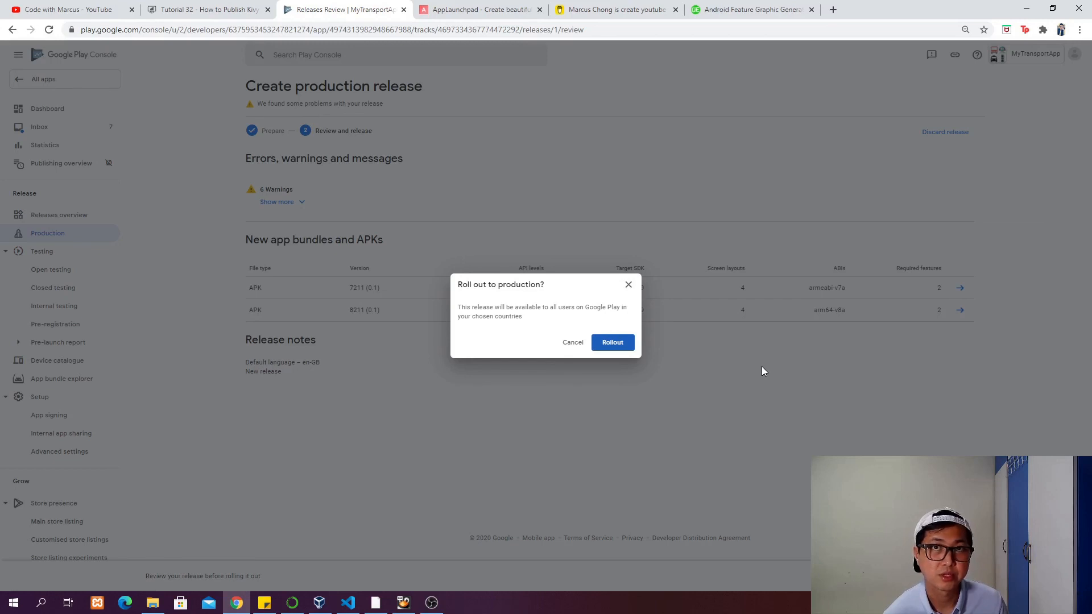
{"action": "mouse_move", "coordinate": [655, 309]}
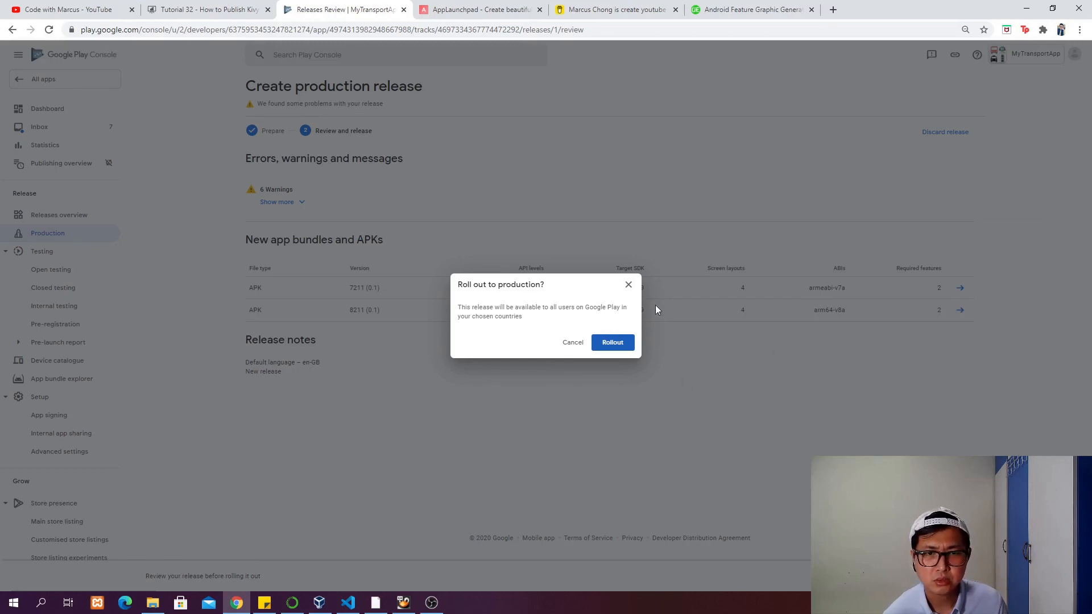
{"action": "mouse_move", "coordinate": [765, 364]}
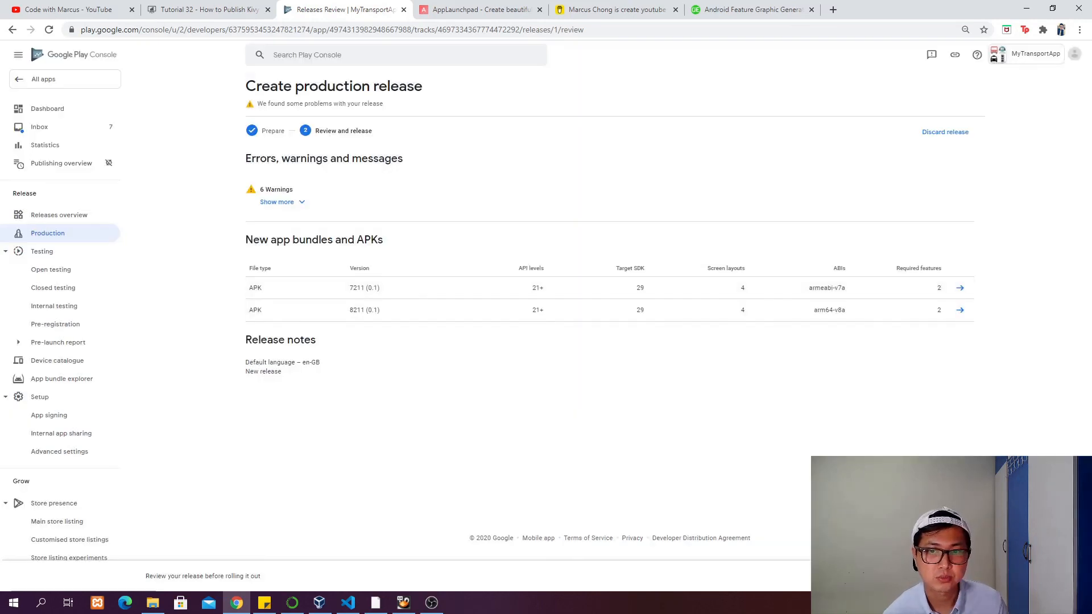
{"action": "mouse_move", "coordinate": [945, 132]}
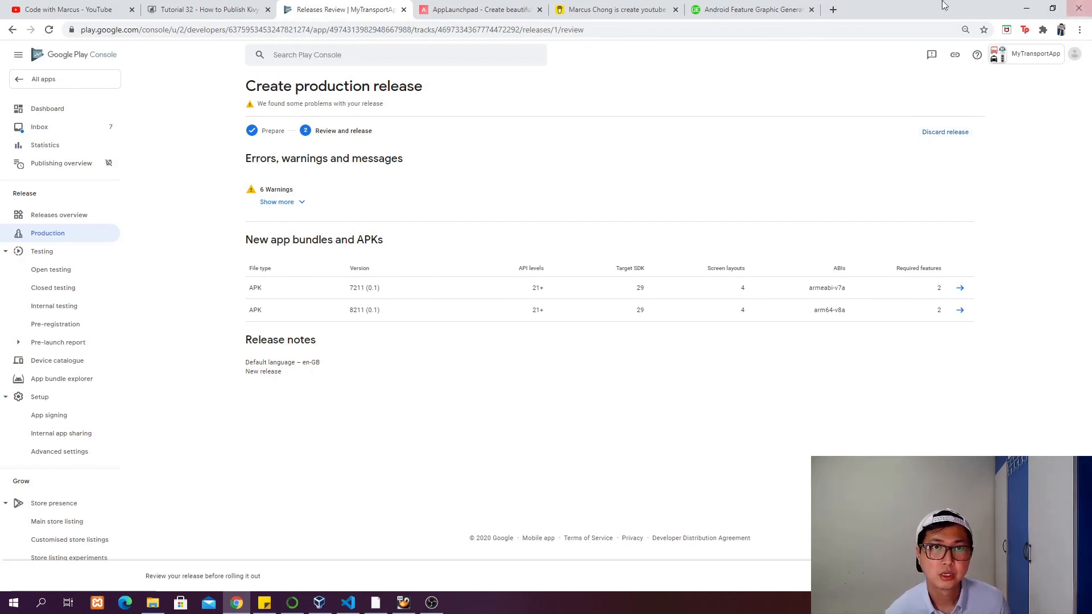
{"action": "mouse_move", "coordinate": [682, 139]}
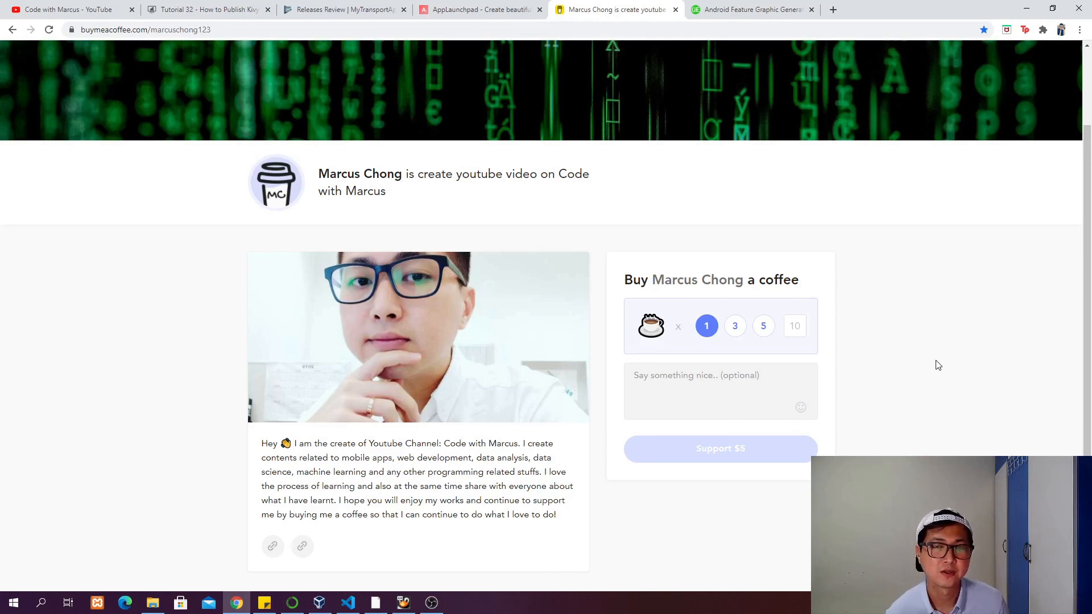
{"action": "mouse_move", "coordinate": [935, 356]}
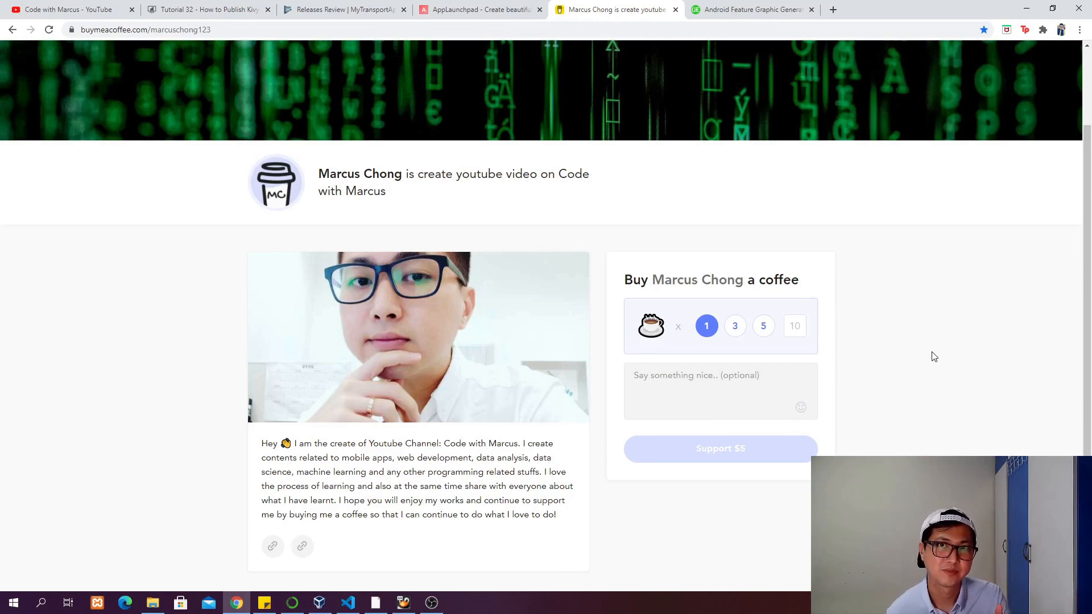